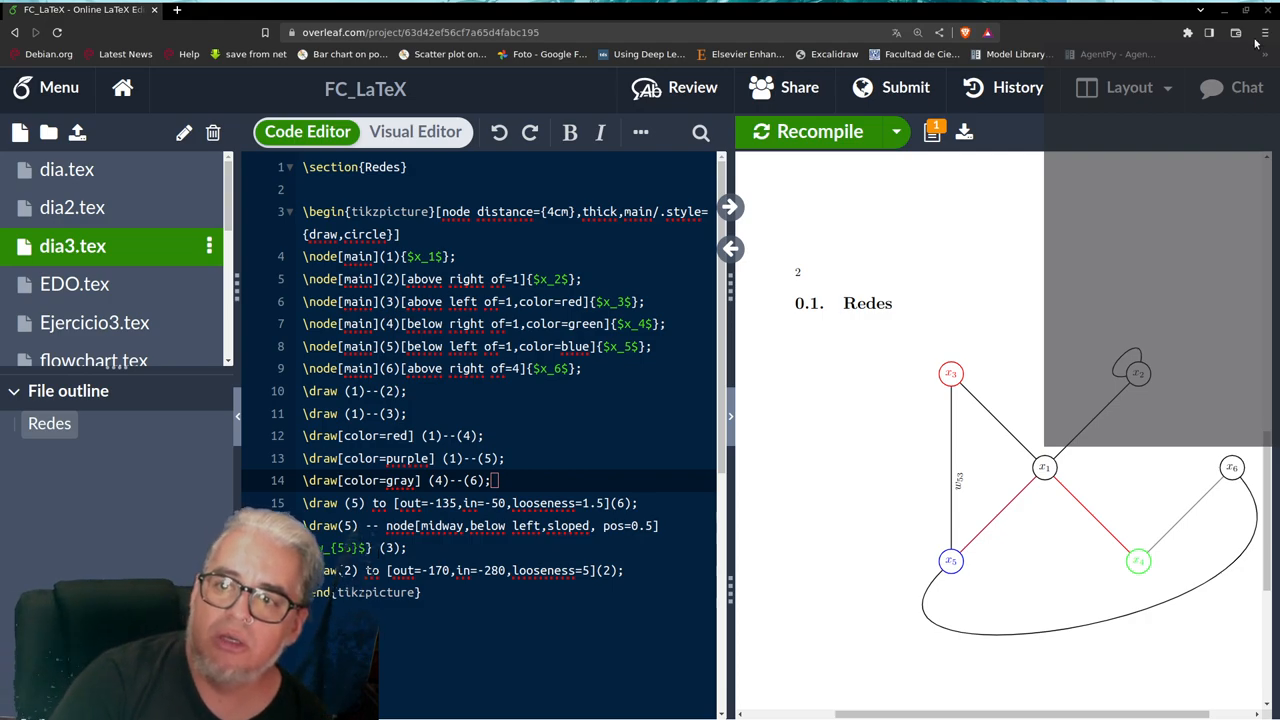
Open main.tex from the file tree to view its commented-out include lines.
left_click(1264, 33)
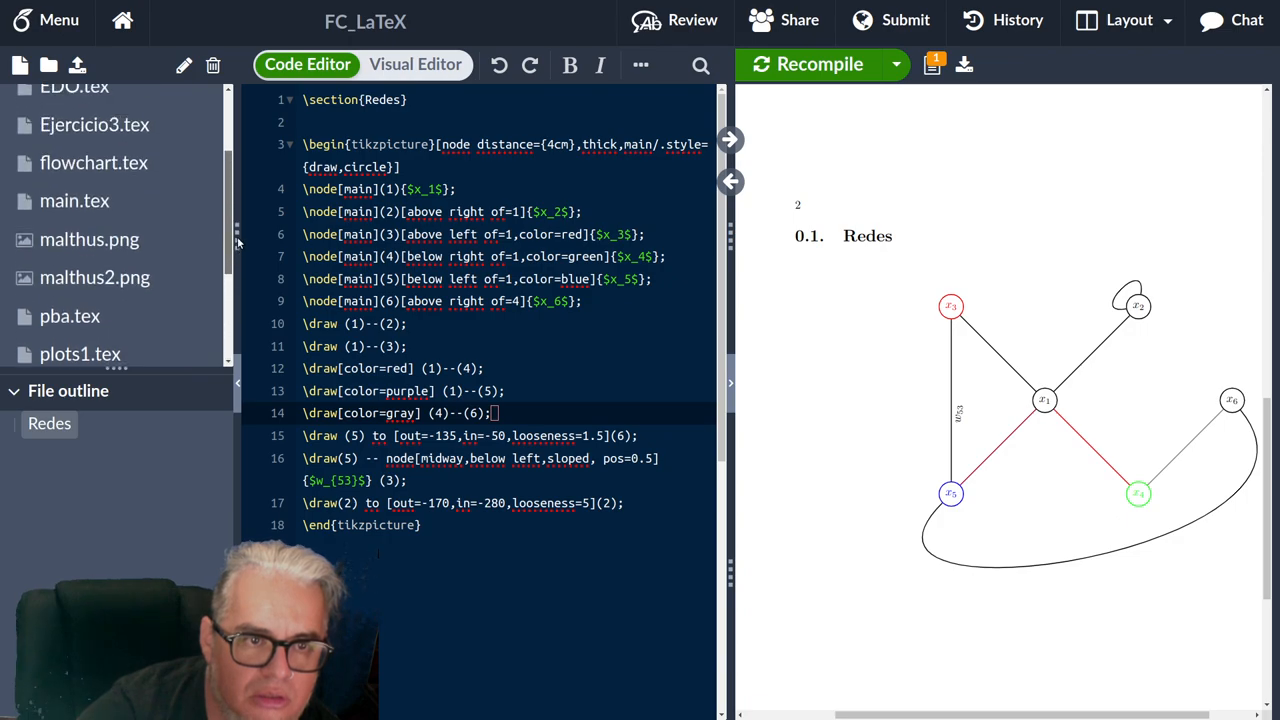
left_click(74, 200)
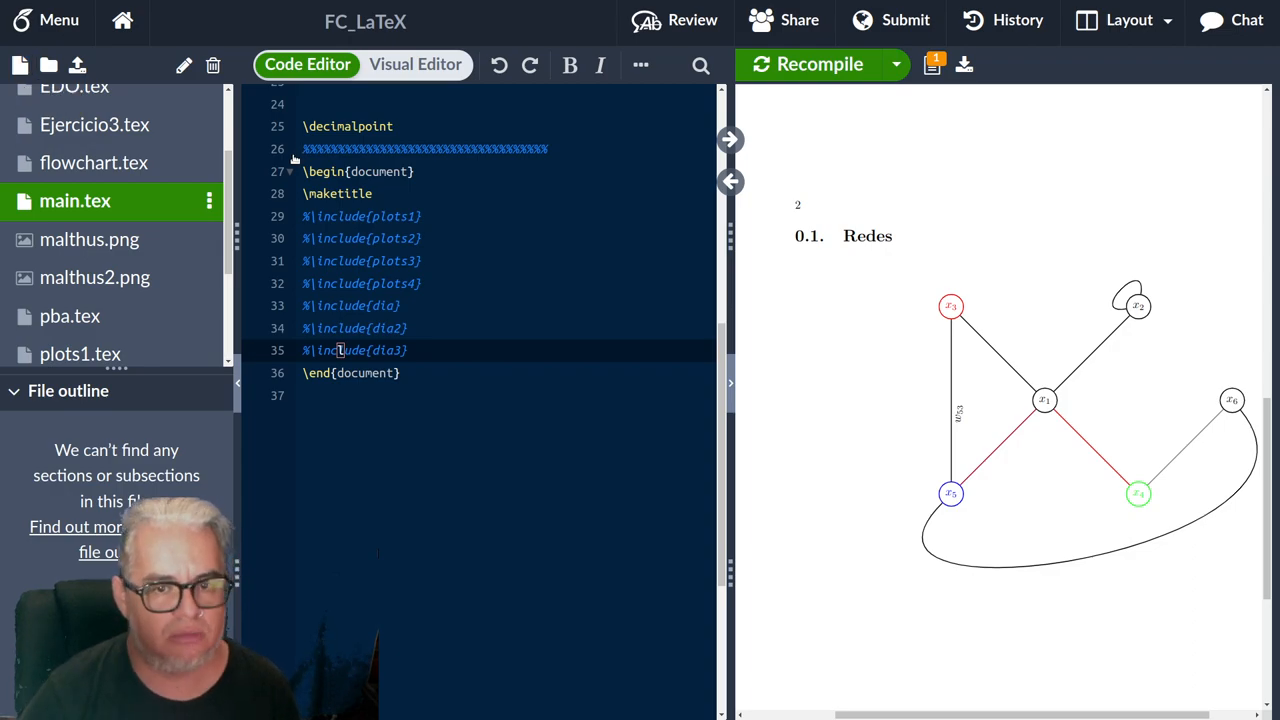
Create dia4.tex, add \include{dia4} on line 36 of main.tex, and recompile.
left_click(49, 65)
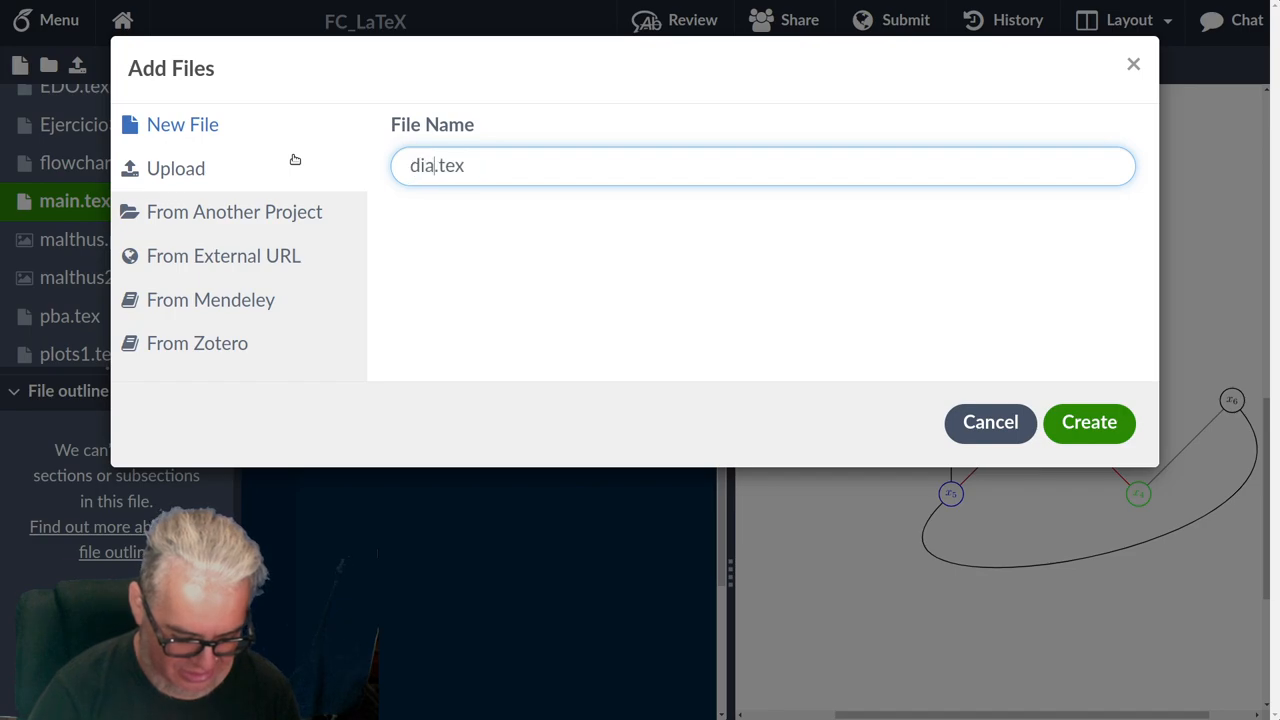
left_click(1088, 421)
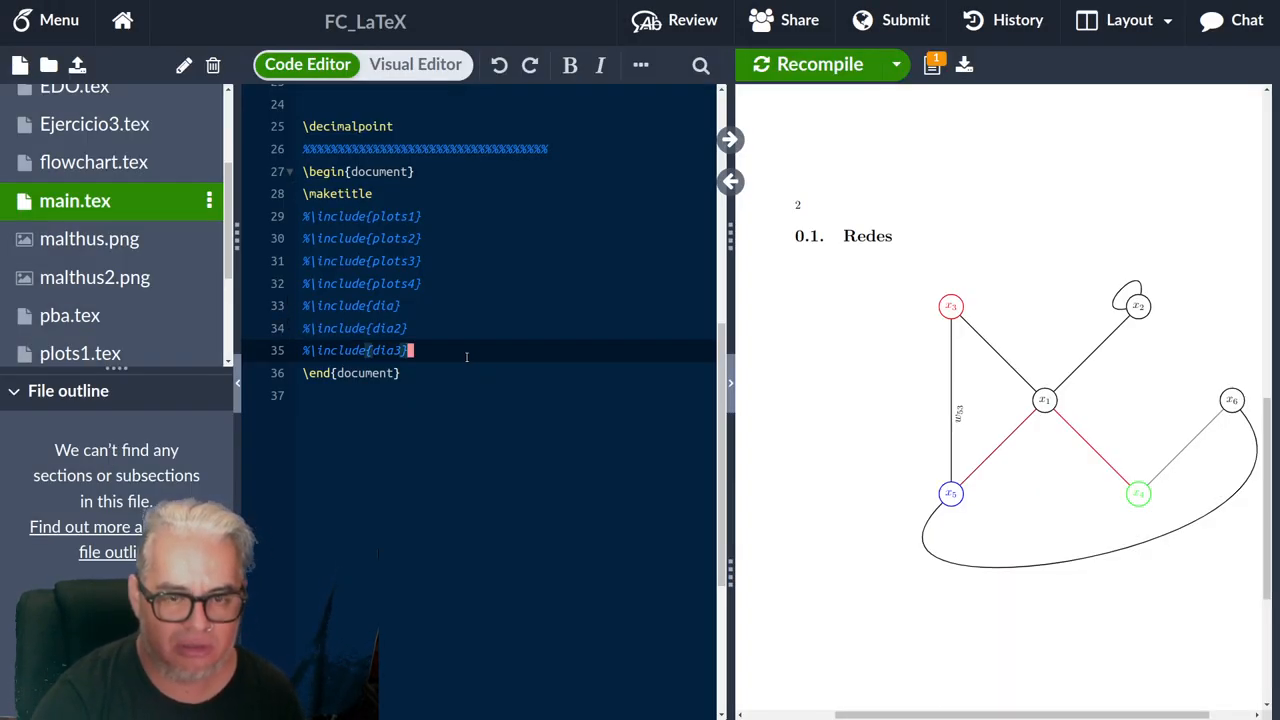
type("\\include{dia4")
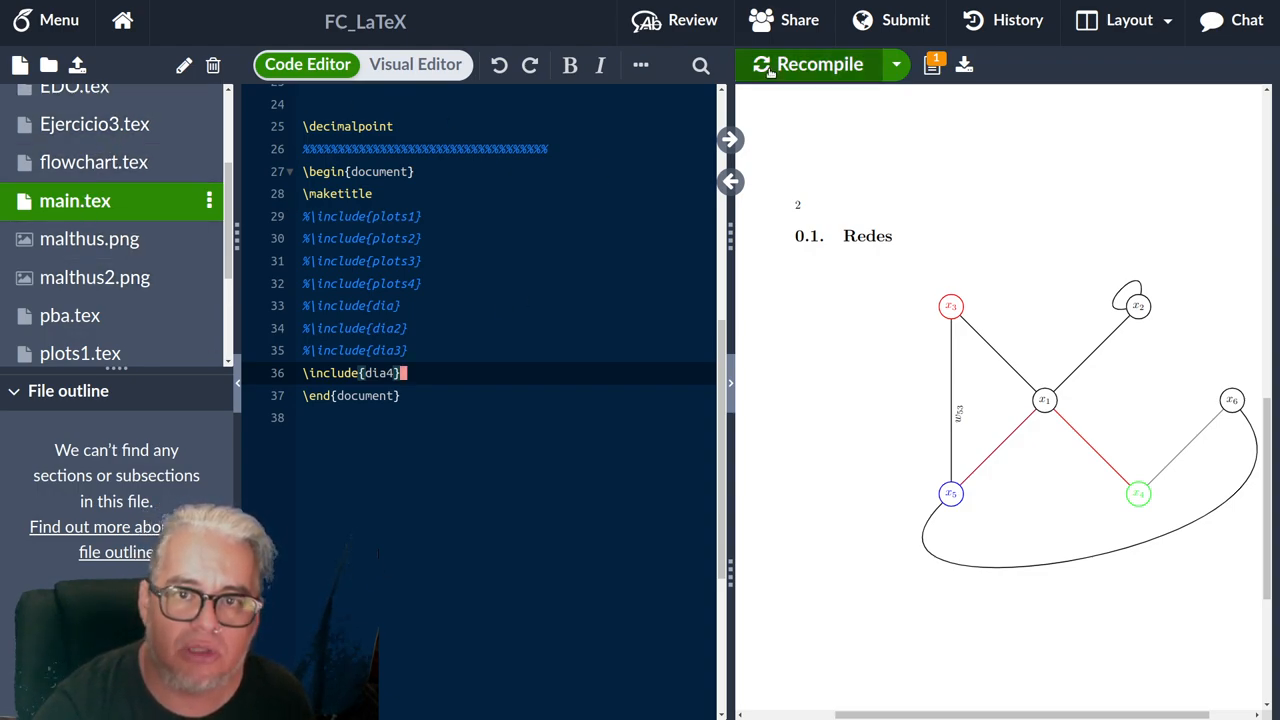
left_click(819, 64)
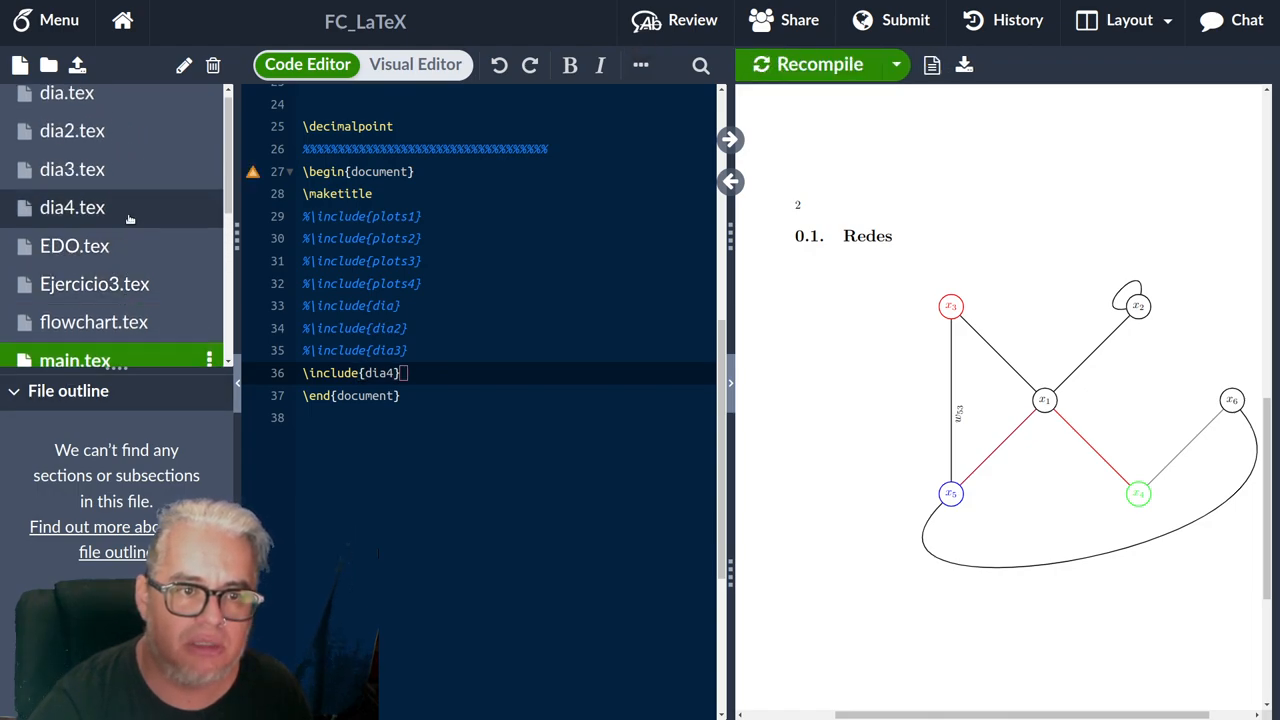
Open dia4.tex and write \usetikzlibrary{cd} on its first line.
left_click(72, 207)
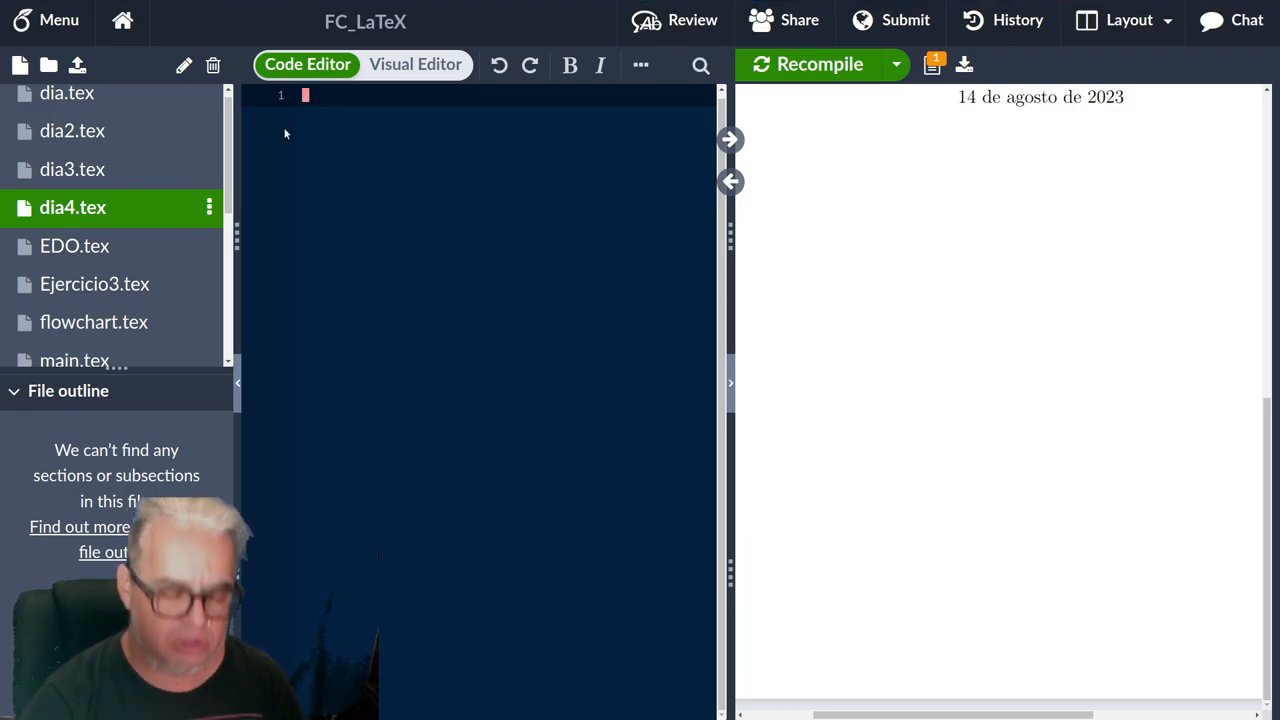
type("\\us")
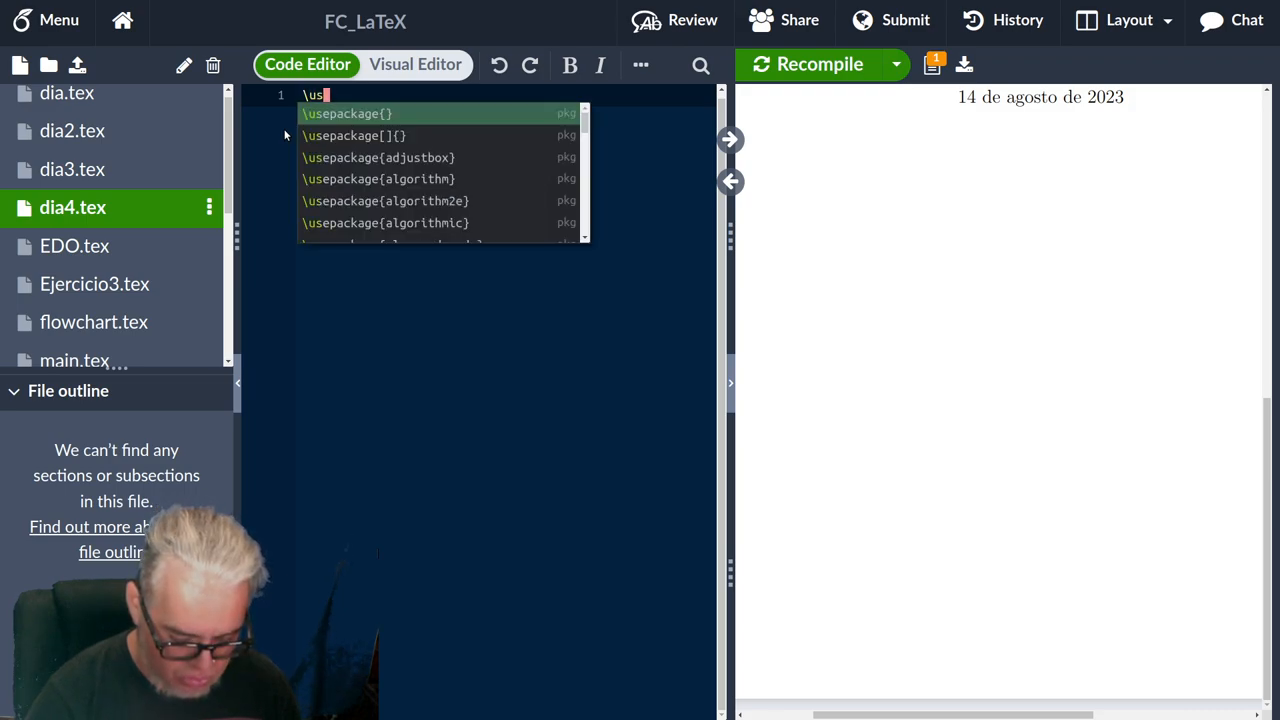
type("e")
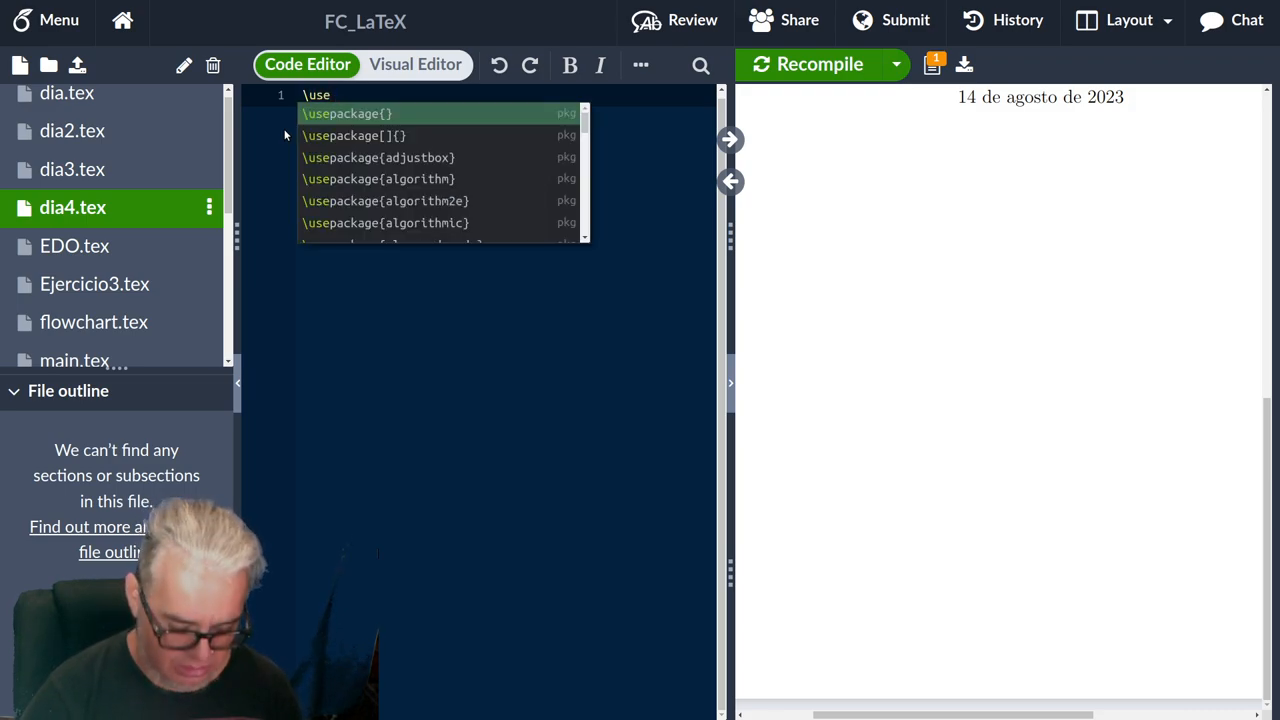
type("ti")
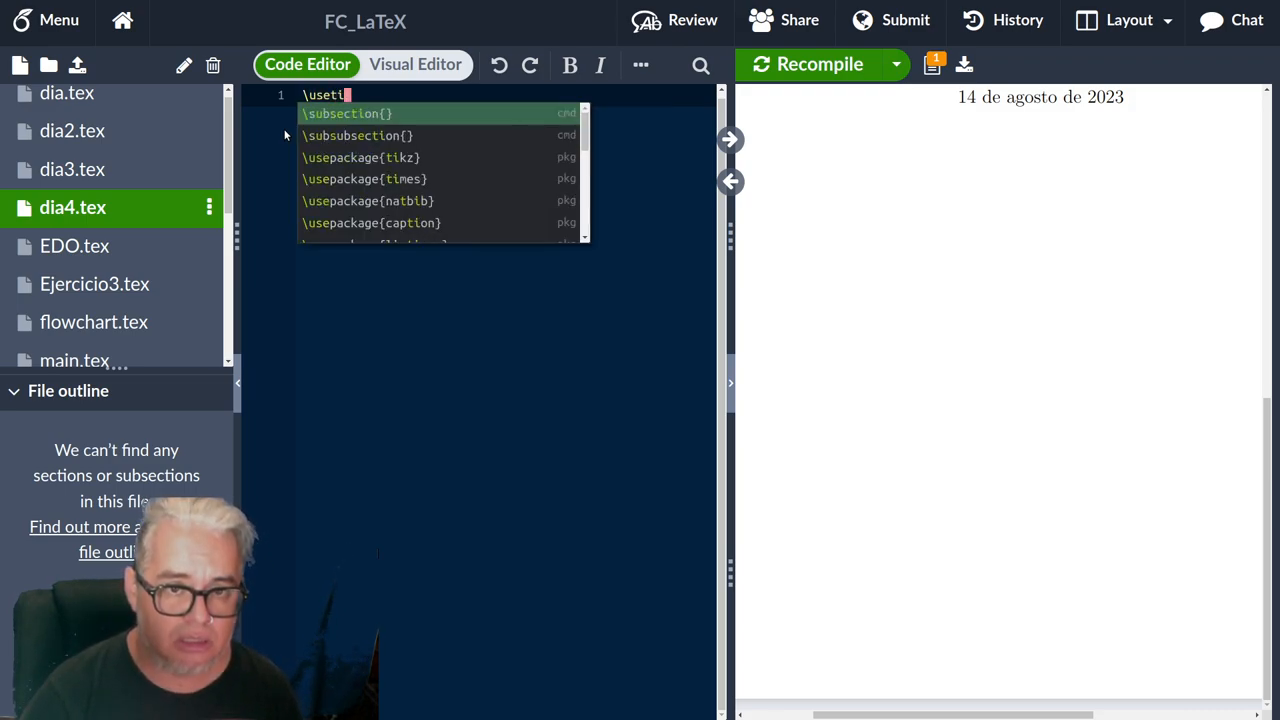
type("kzlib")
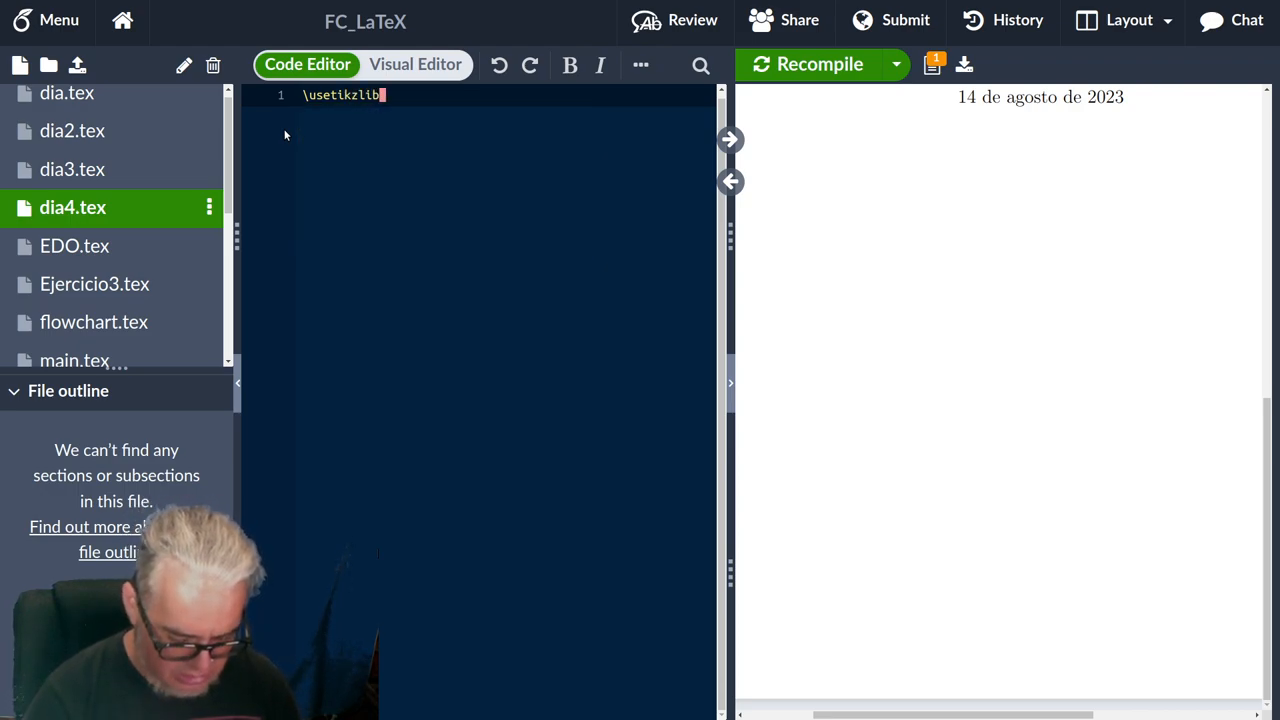
type("rary")
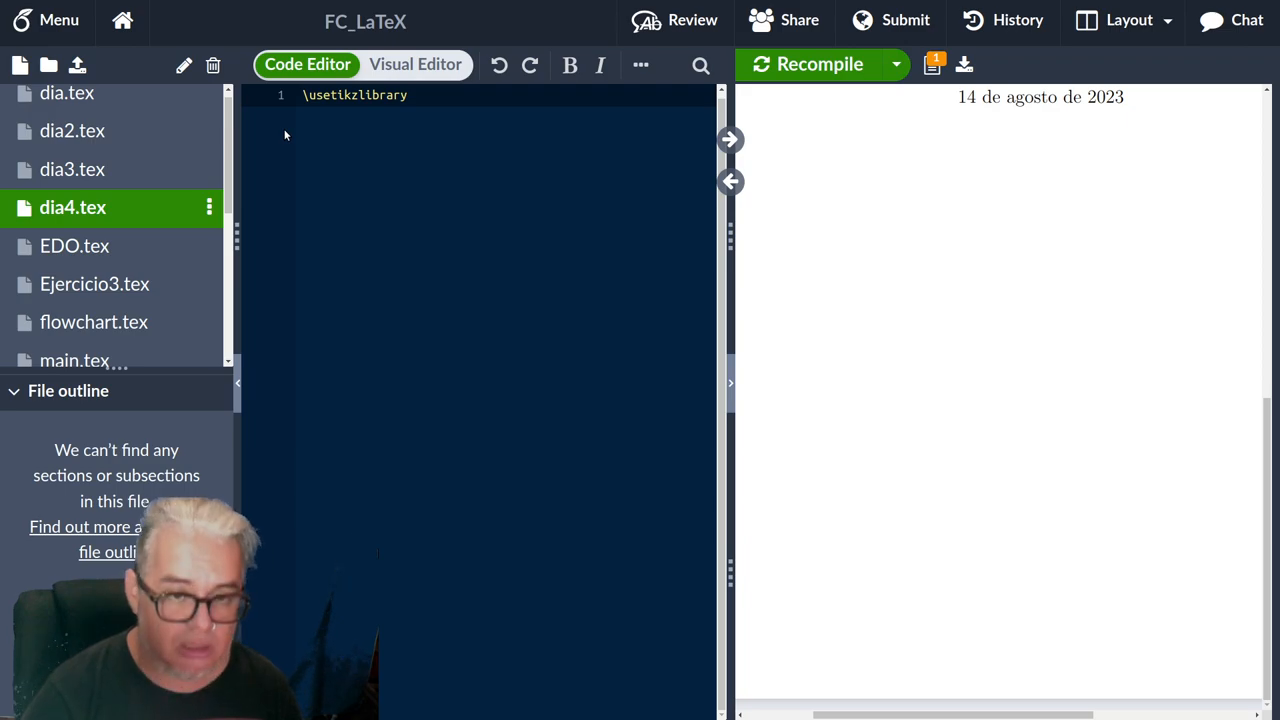
type("{}")
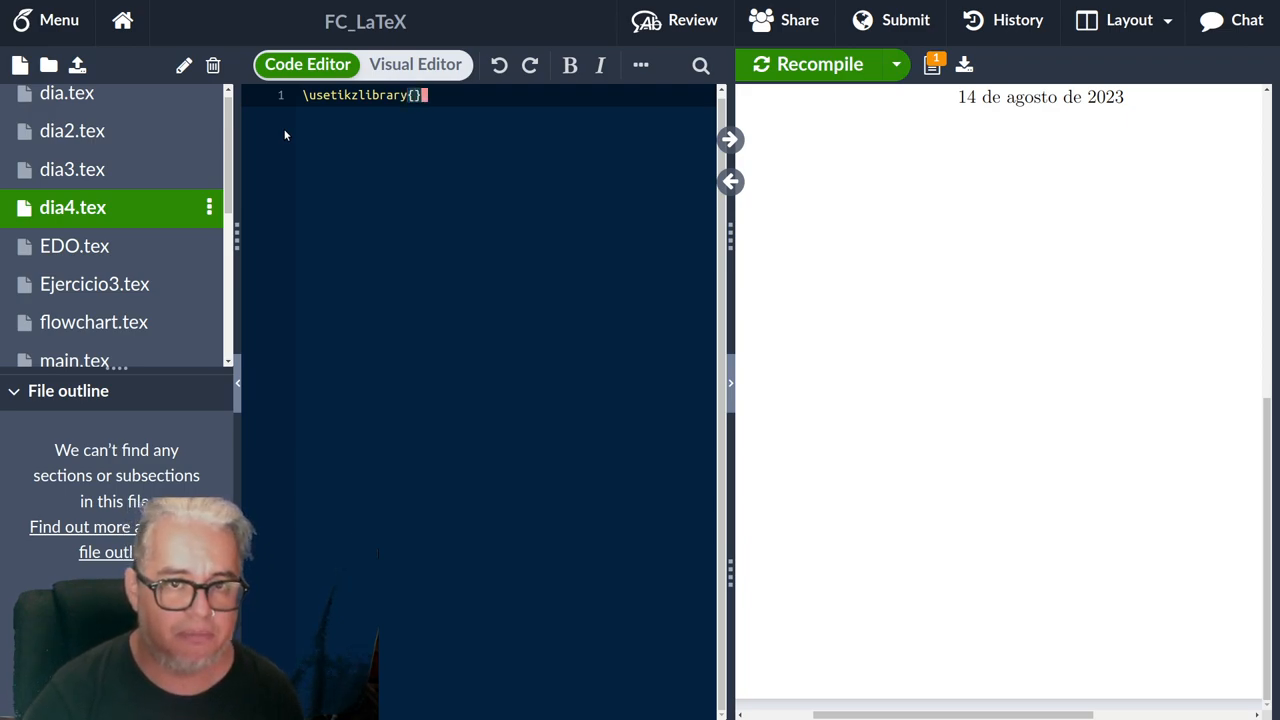
type("cd")
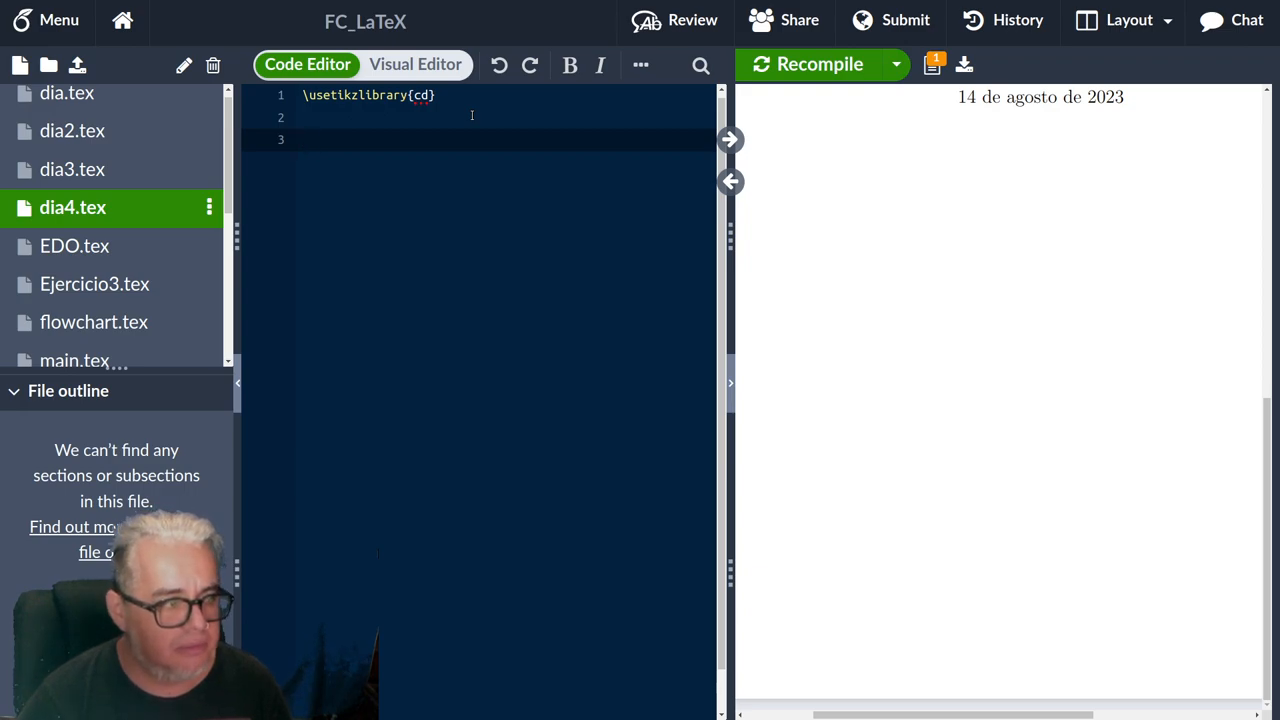
Write \begin{tikzcd} and \end{tikzcd} on lines 3 and 5, leaving line 4 blank.
type("\\b")
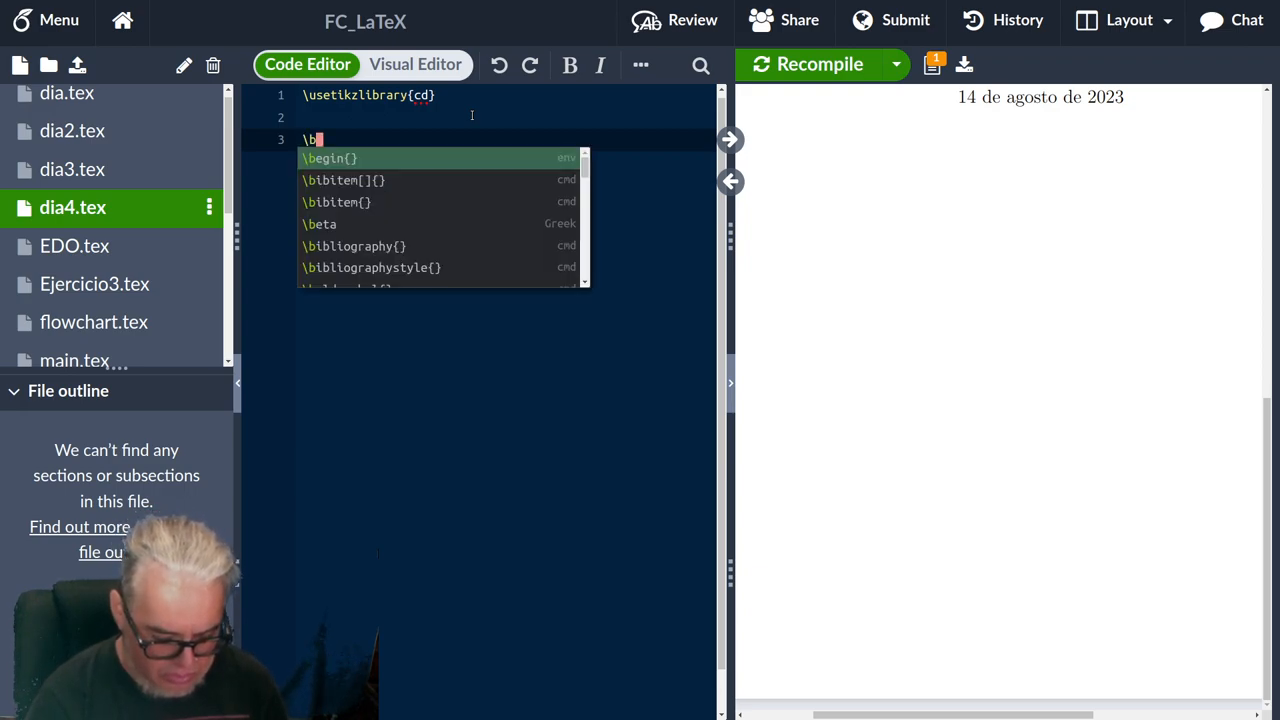
type("egin{")
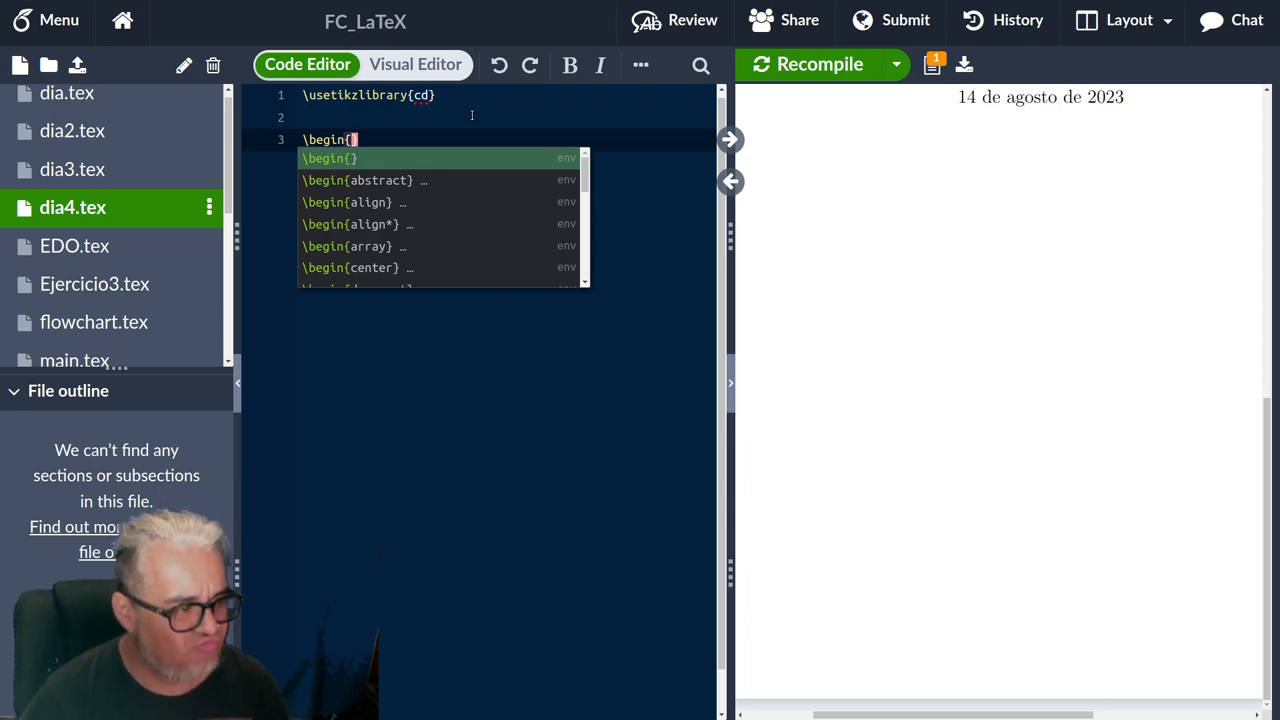
type("tikzcd")
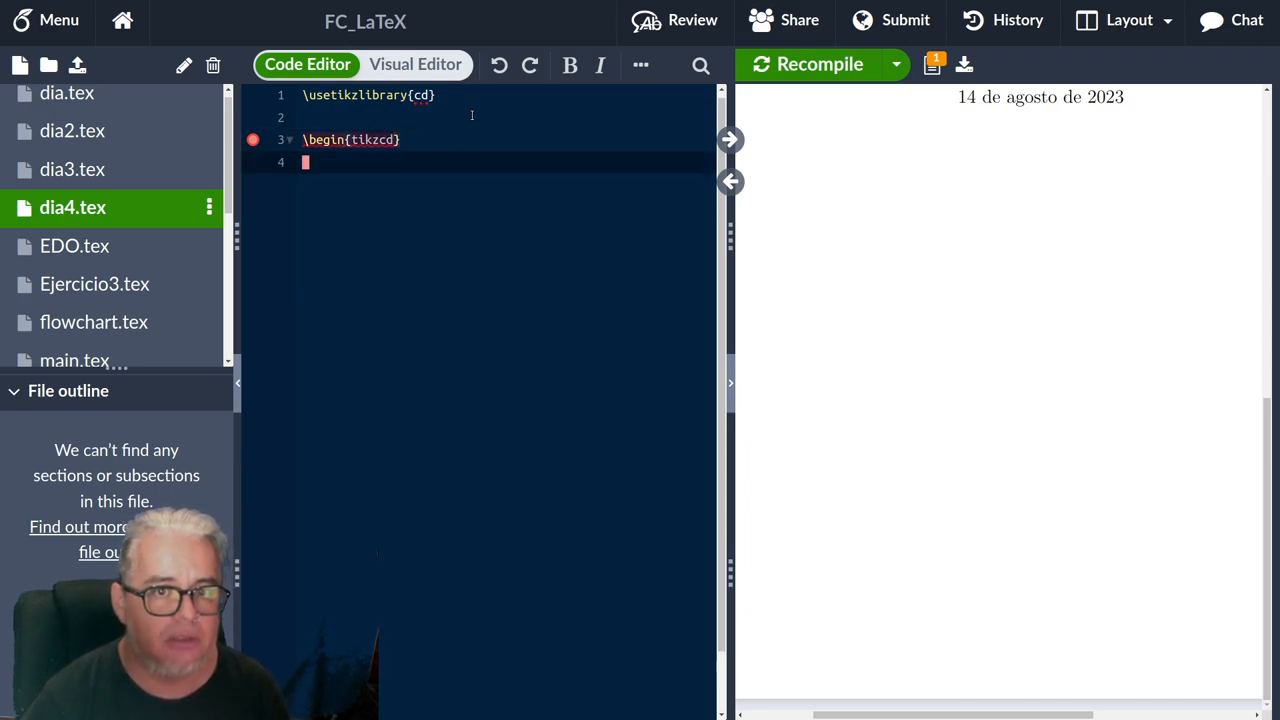
type("\\ned")
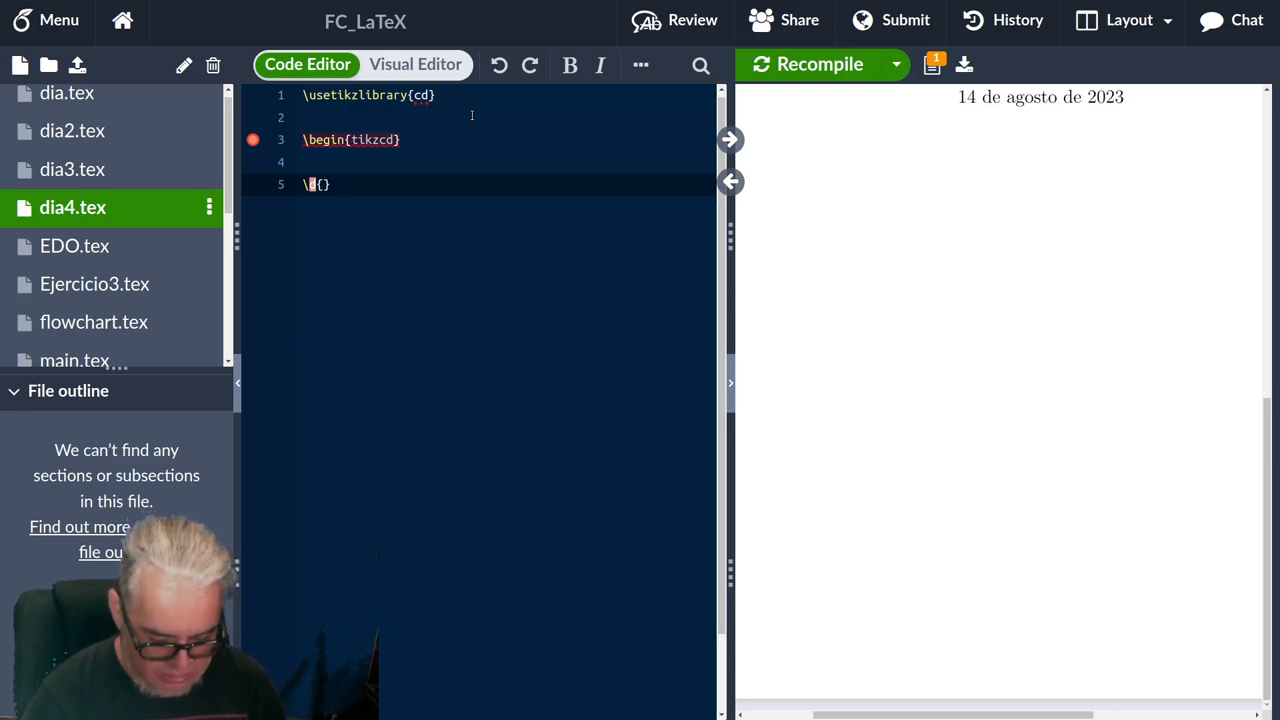
type("end")
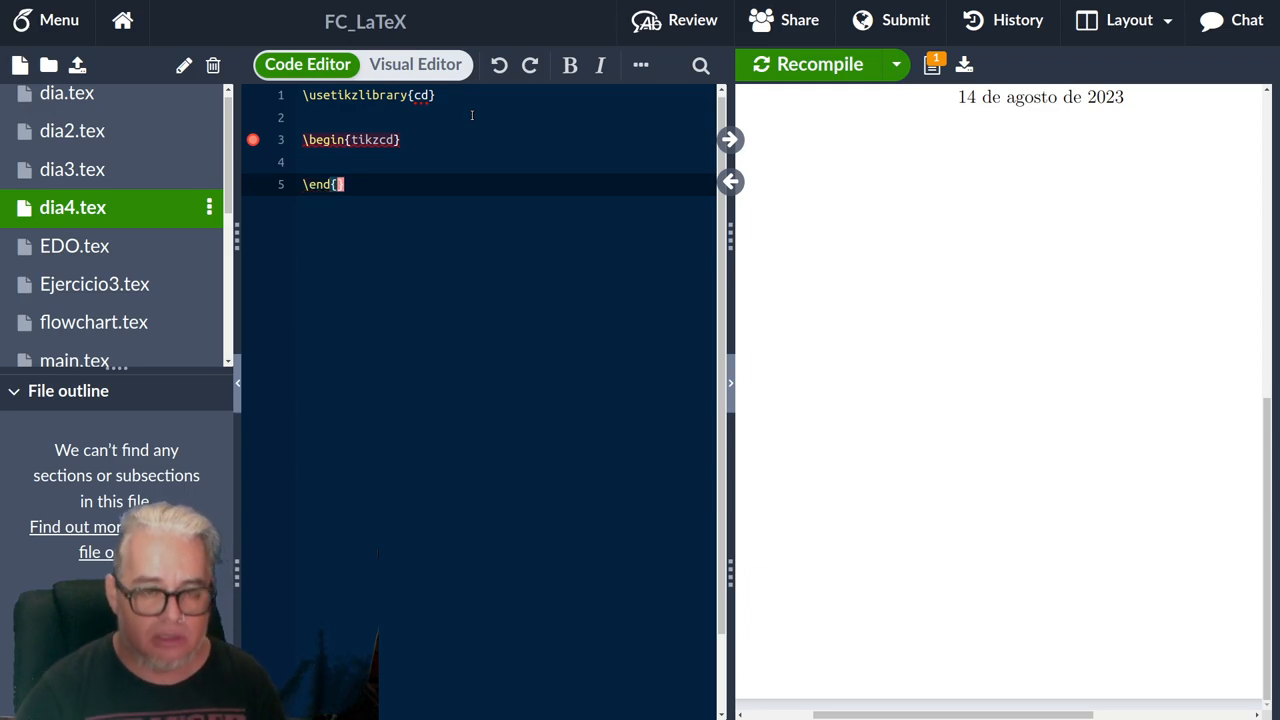
type("tikzcd")
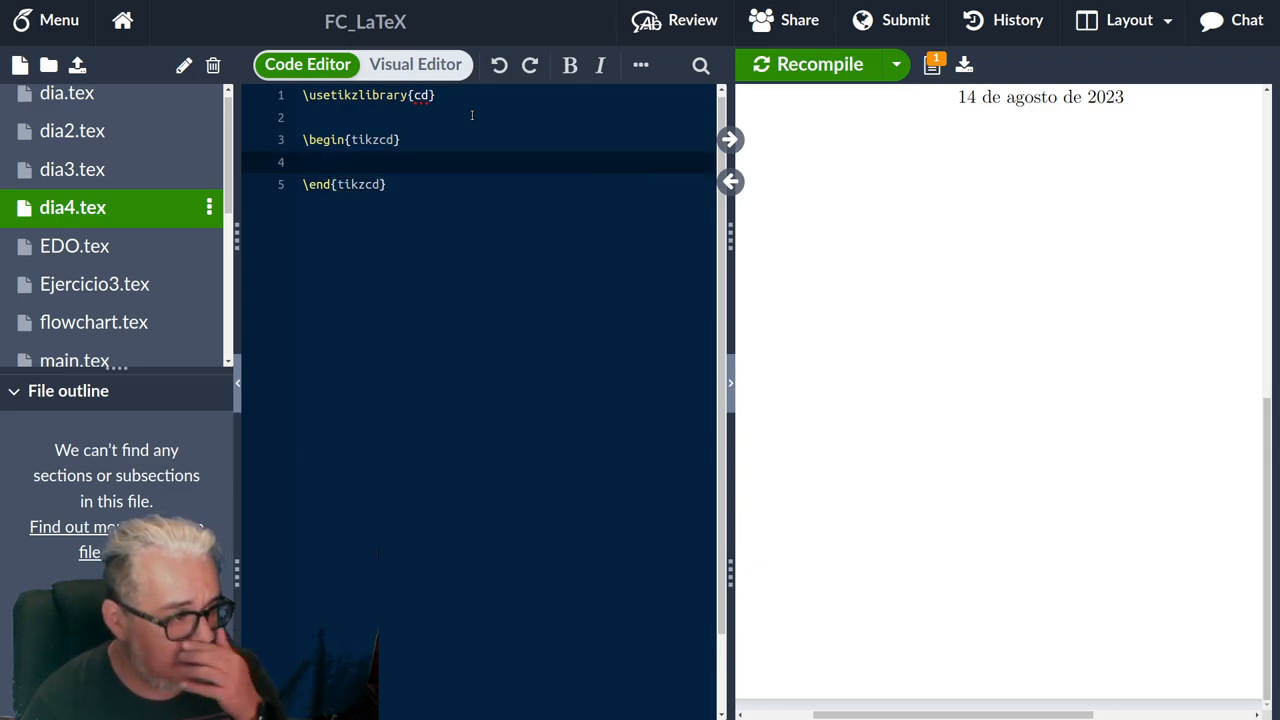
left_click(310, 162)
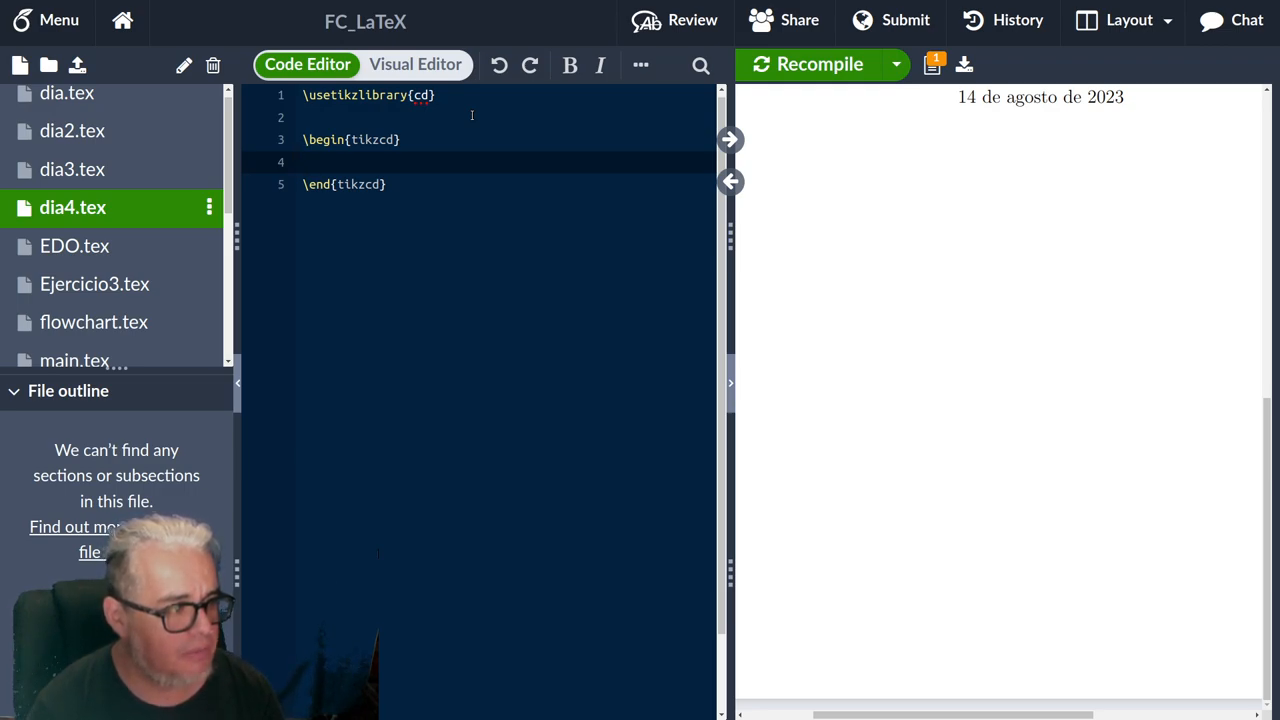
Type the row \varphi^{-1}(V)\arrow{r} V inside the tikzcd block.
left_click(307, 162)
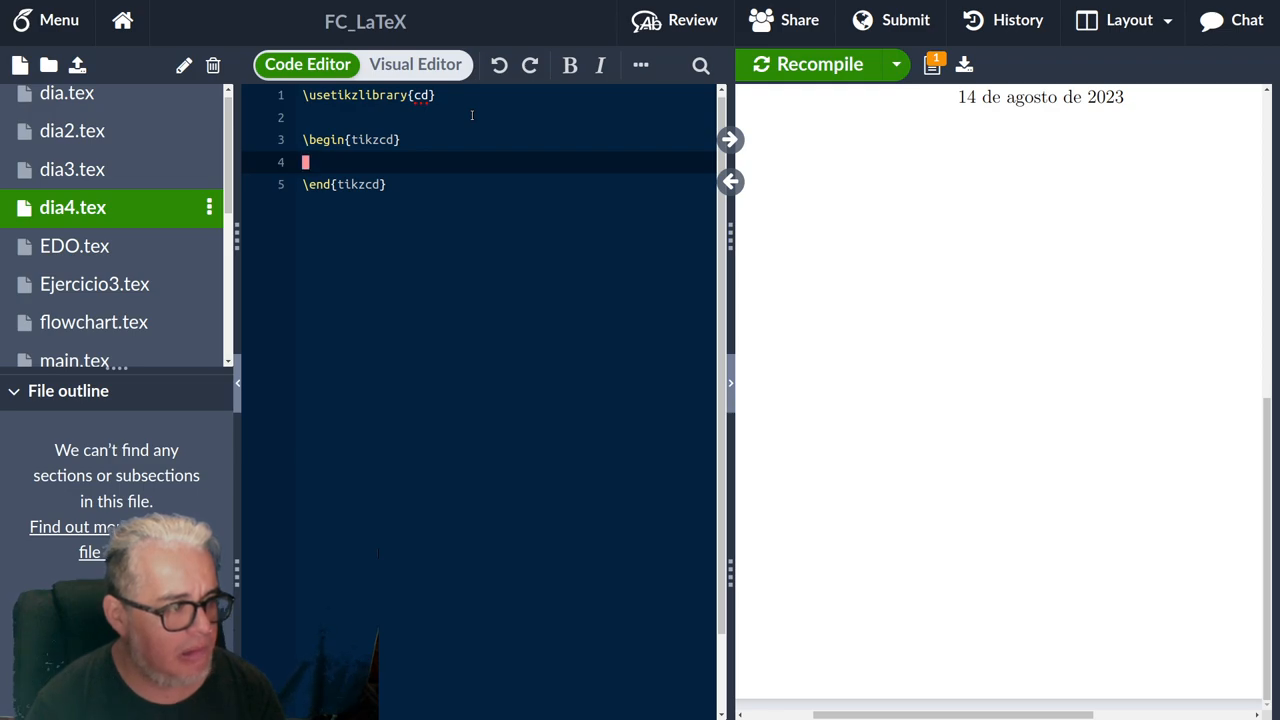
type("\\")
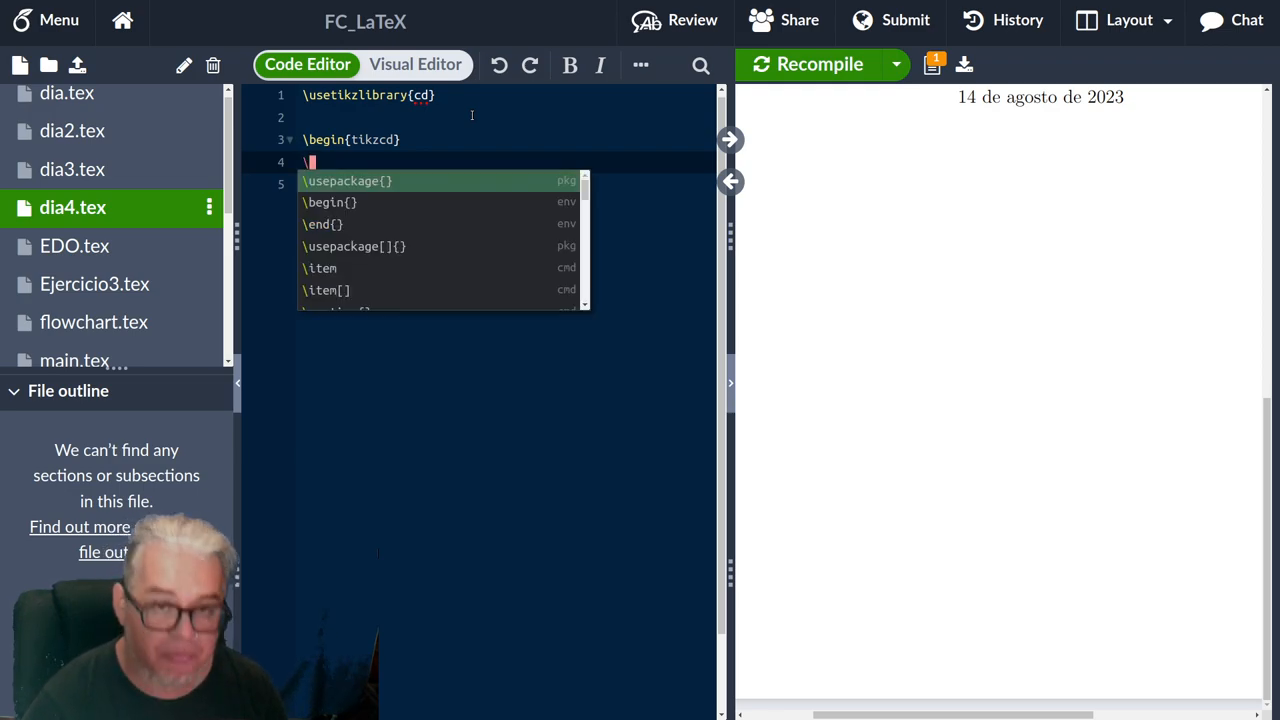
type("Va")
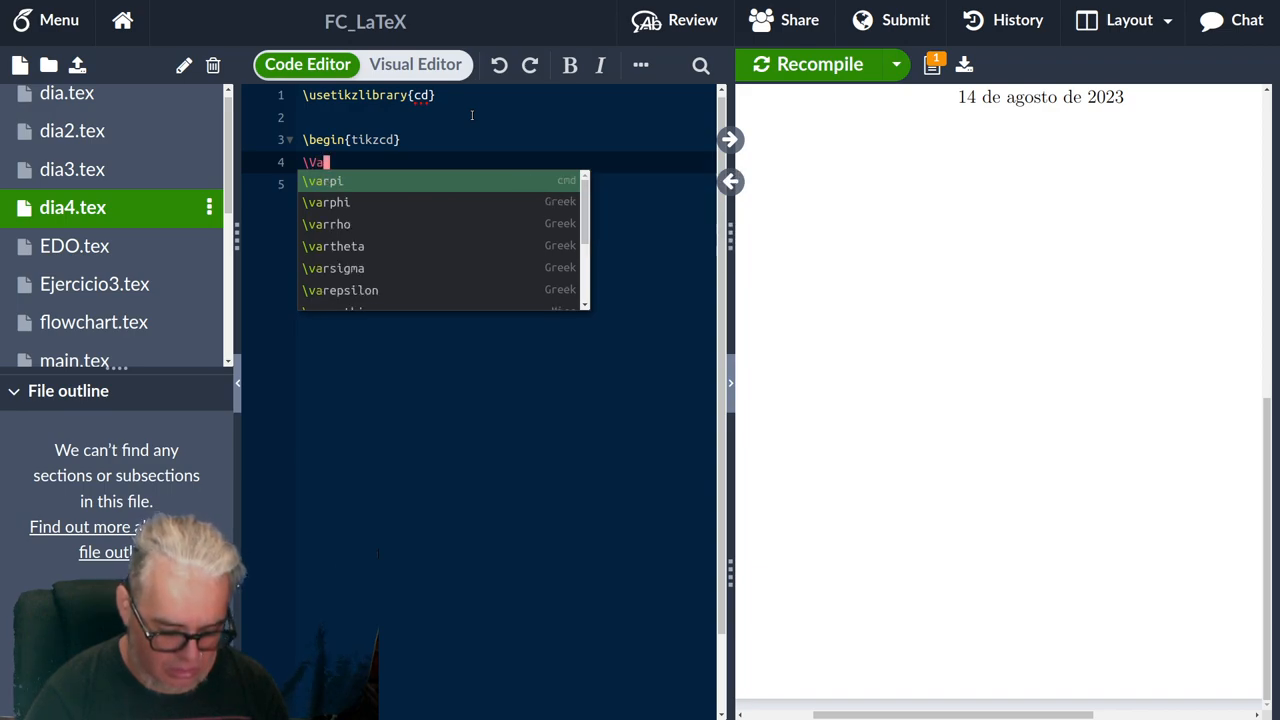
type("rphi")
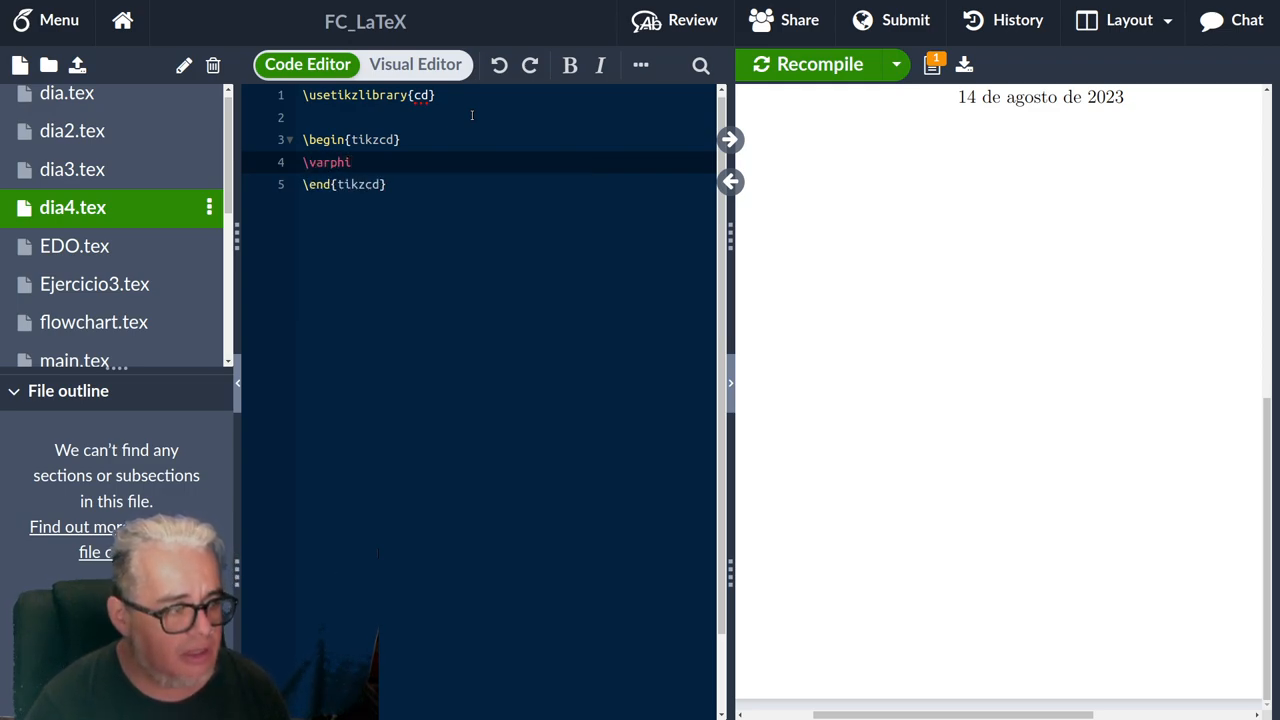
type("-")
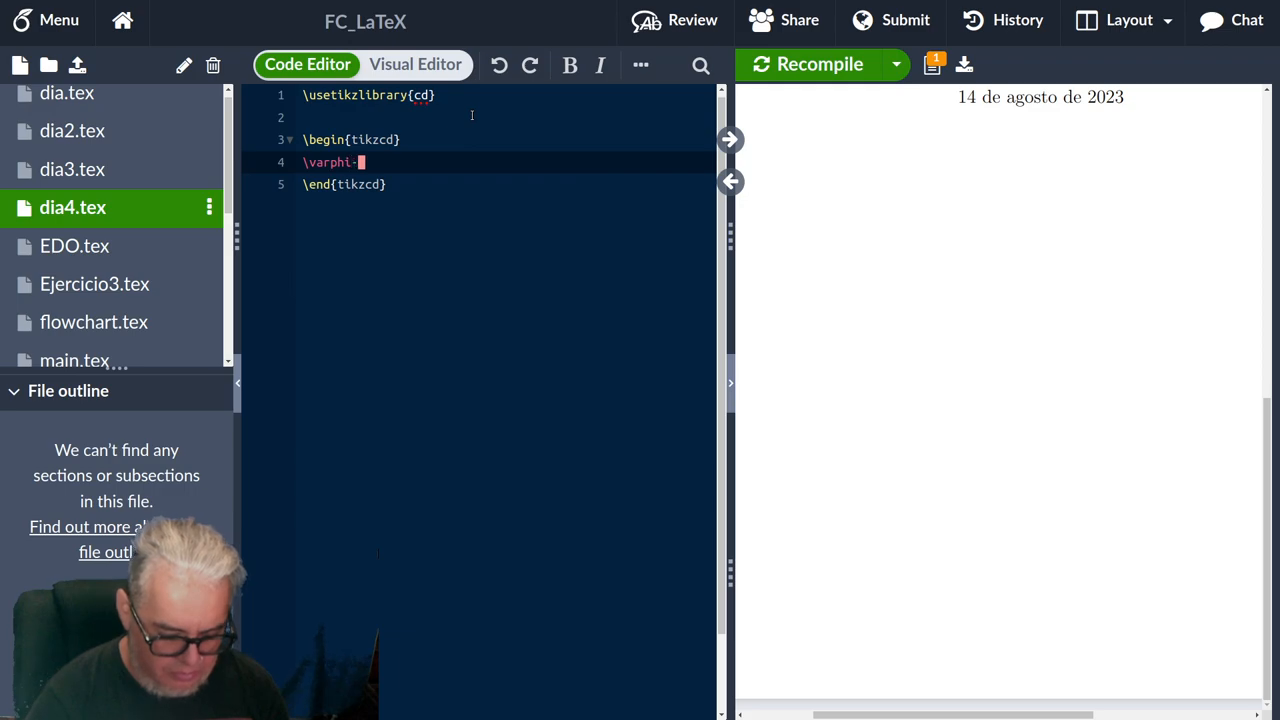
key("Backspace")
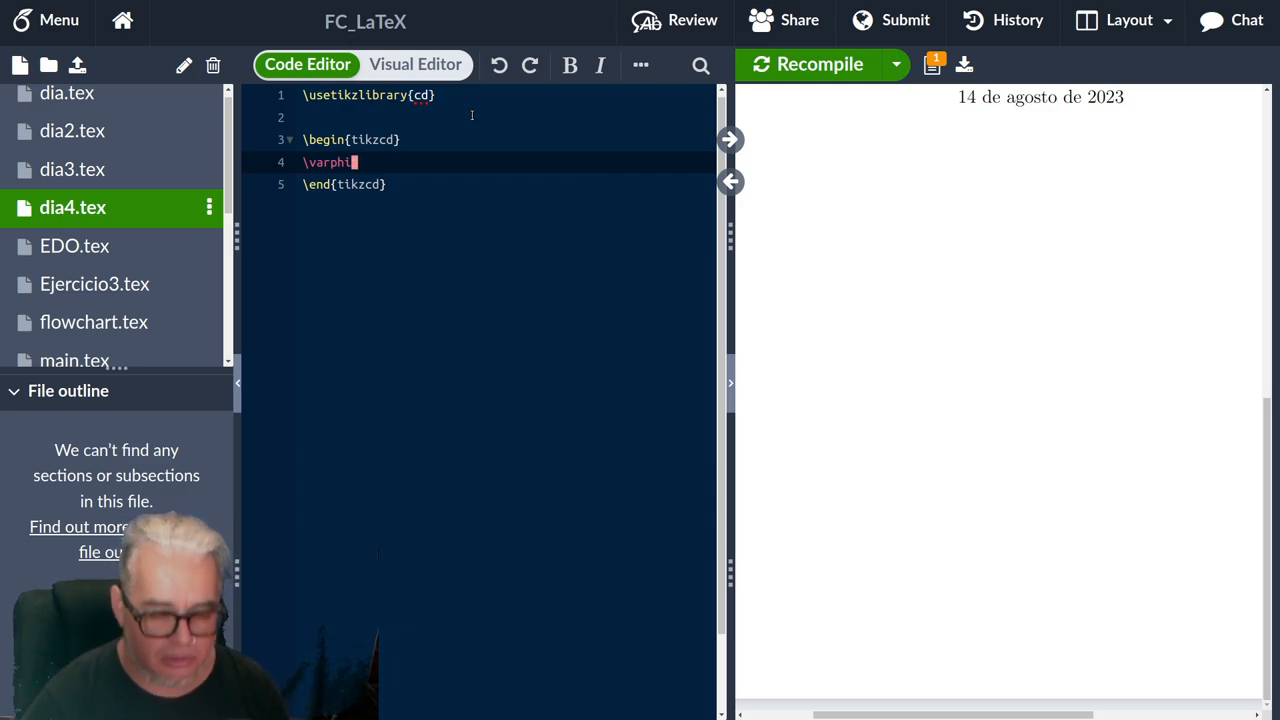
type("^")
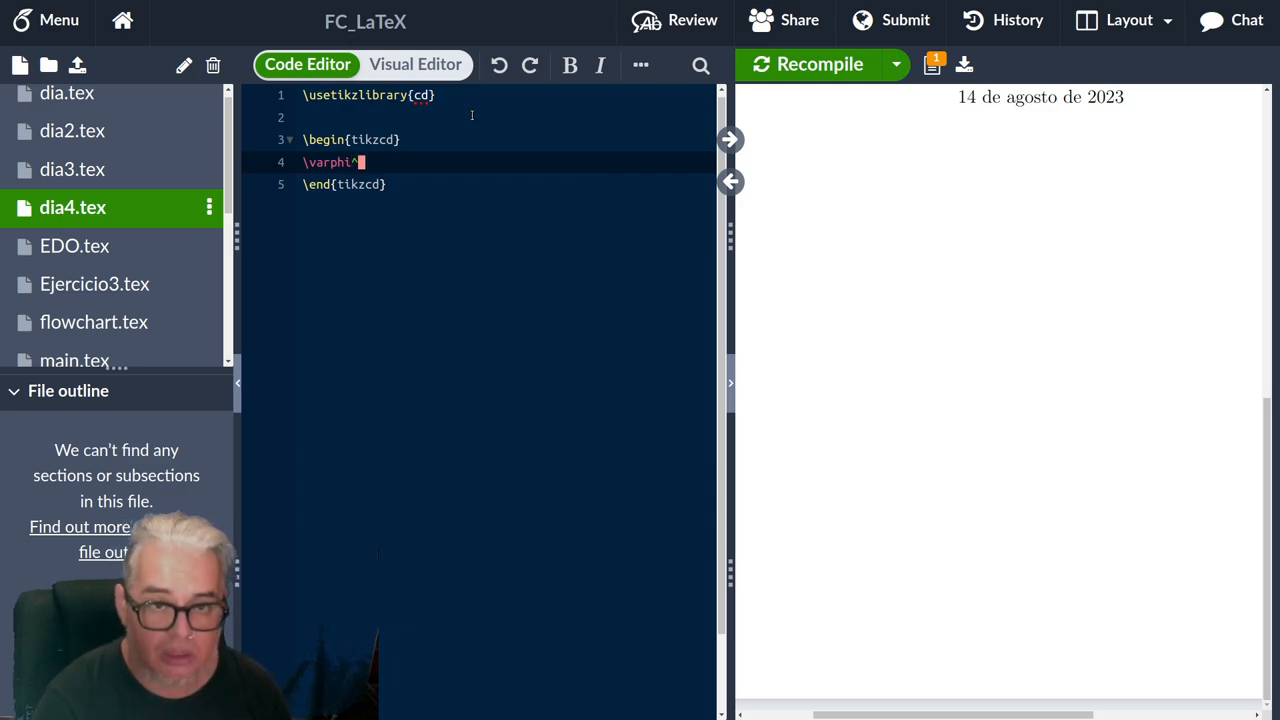
type("{")
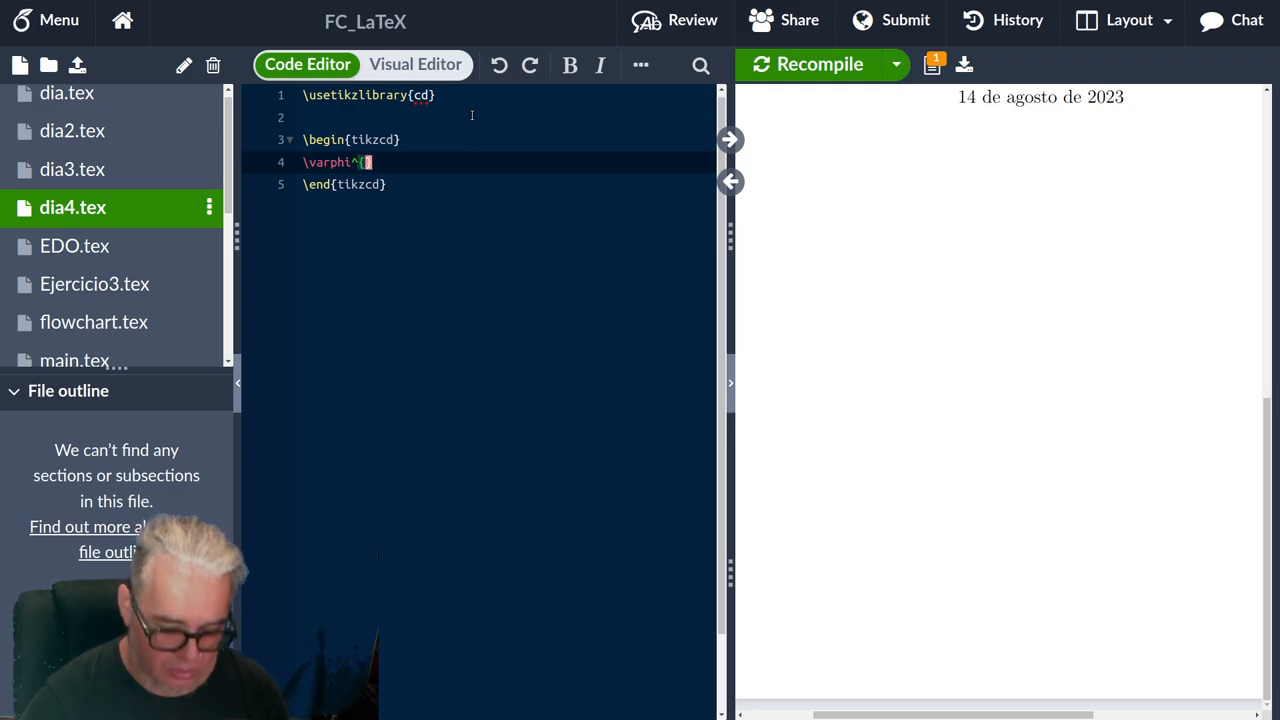
type("-1")
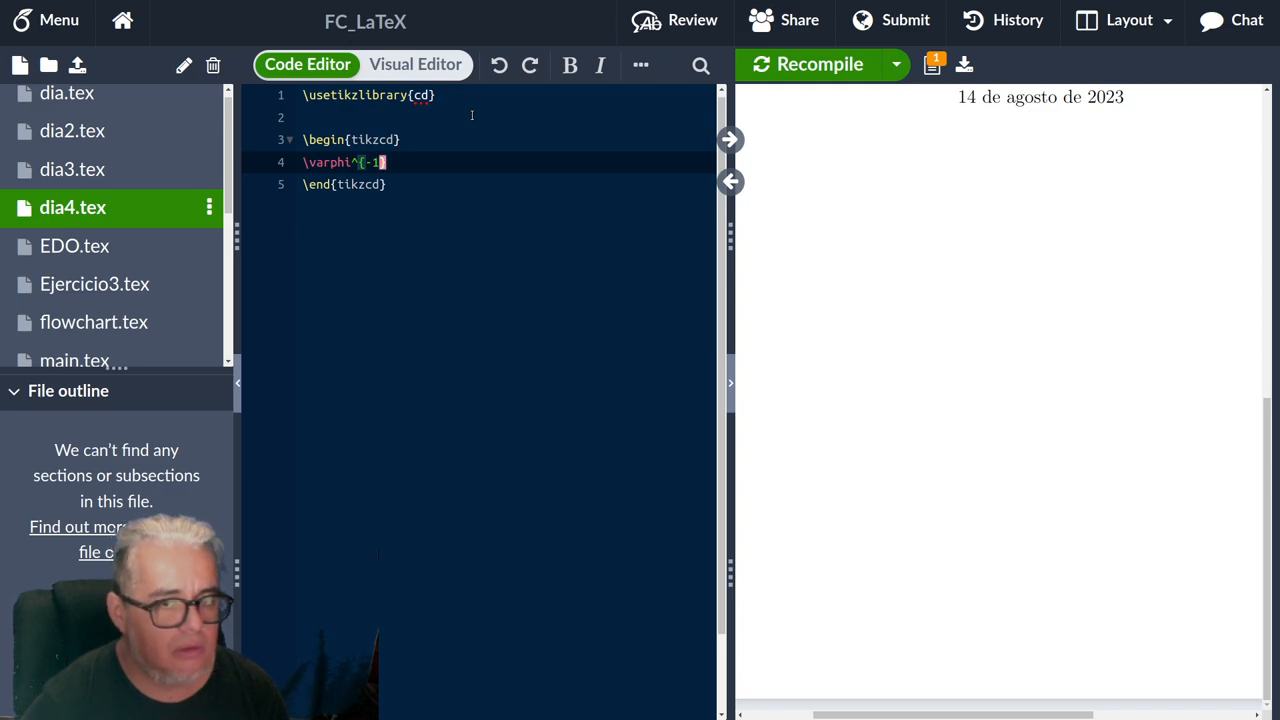
type("}\\ar")
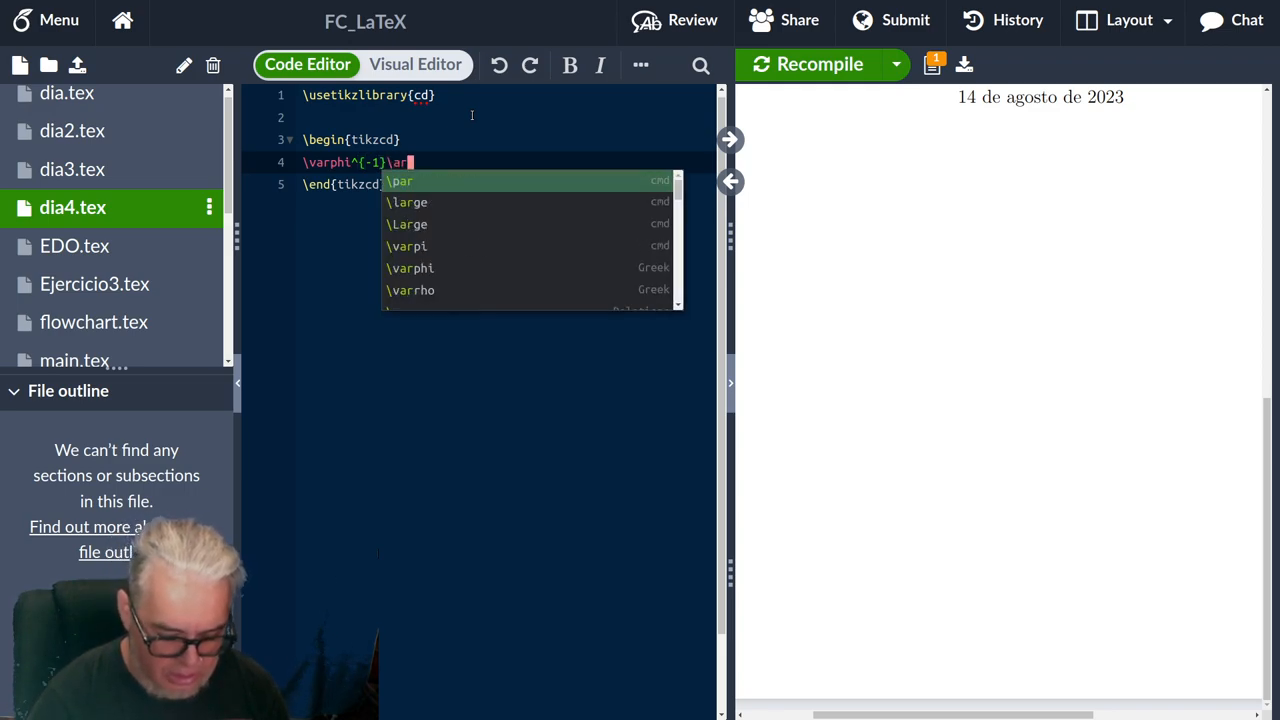
type("row{r")
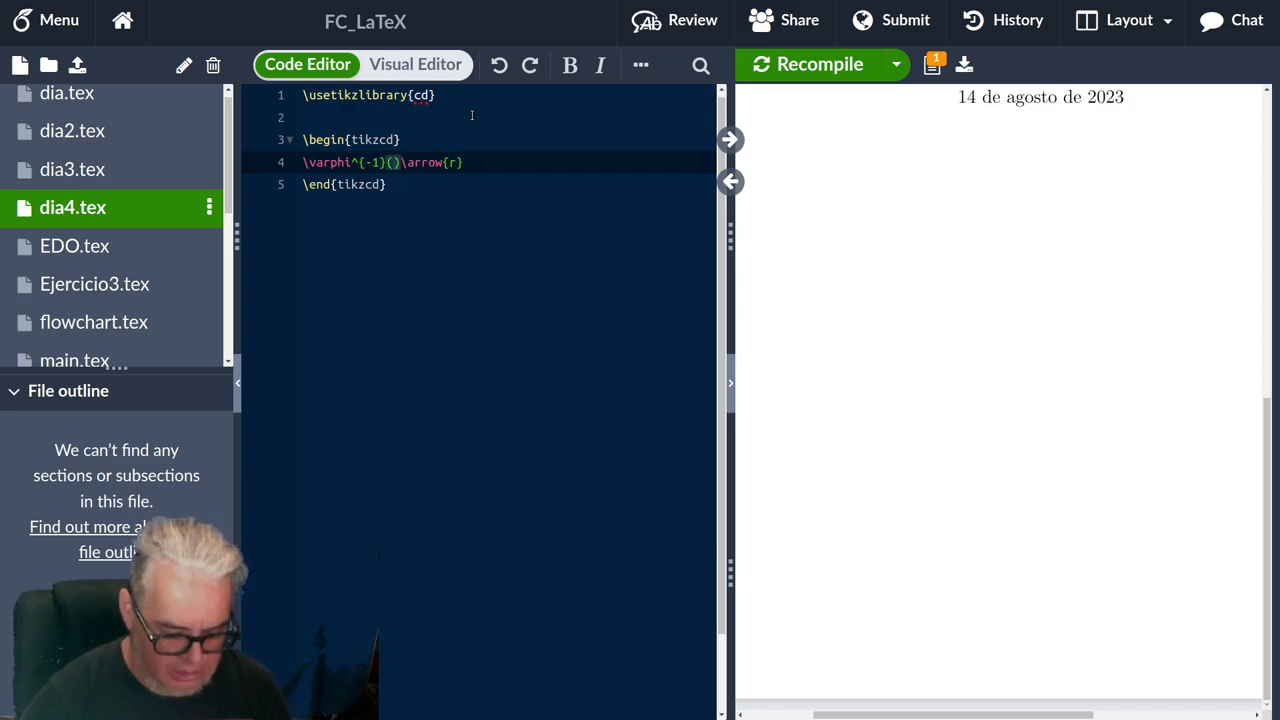
type("V")
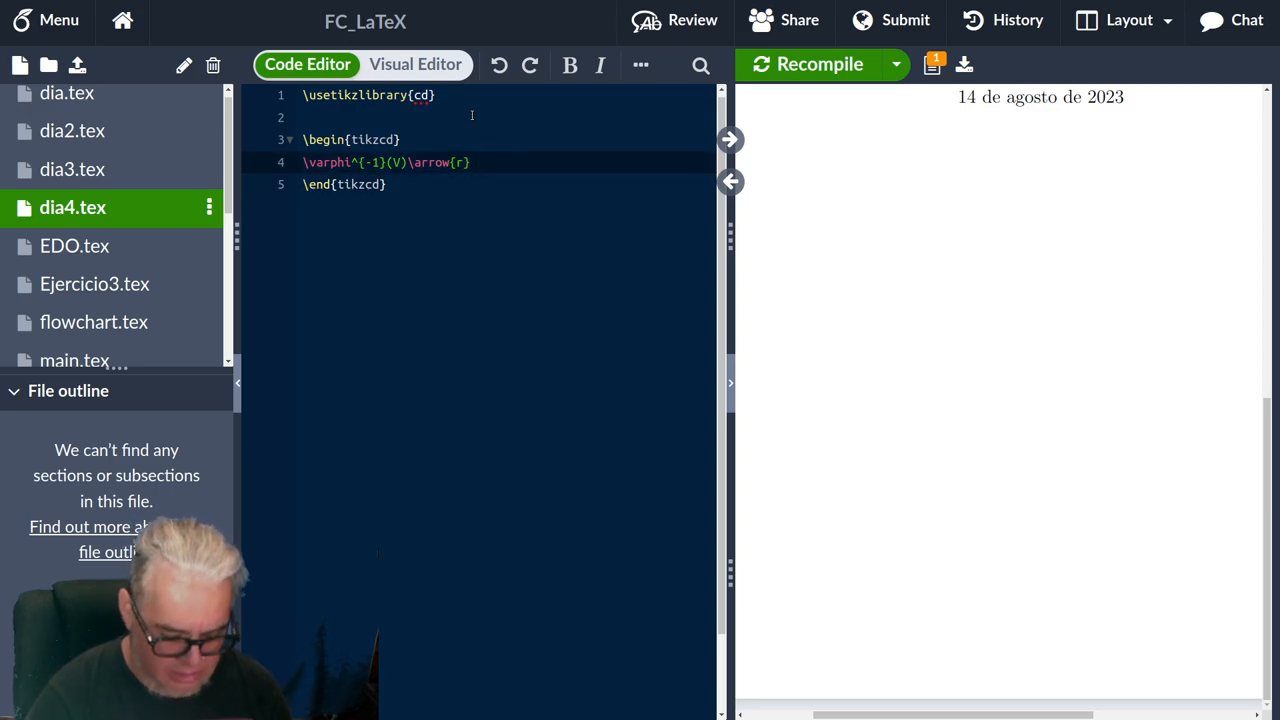
type("V")
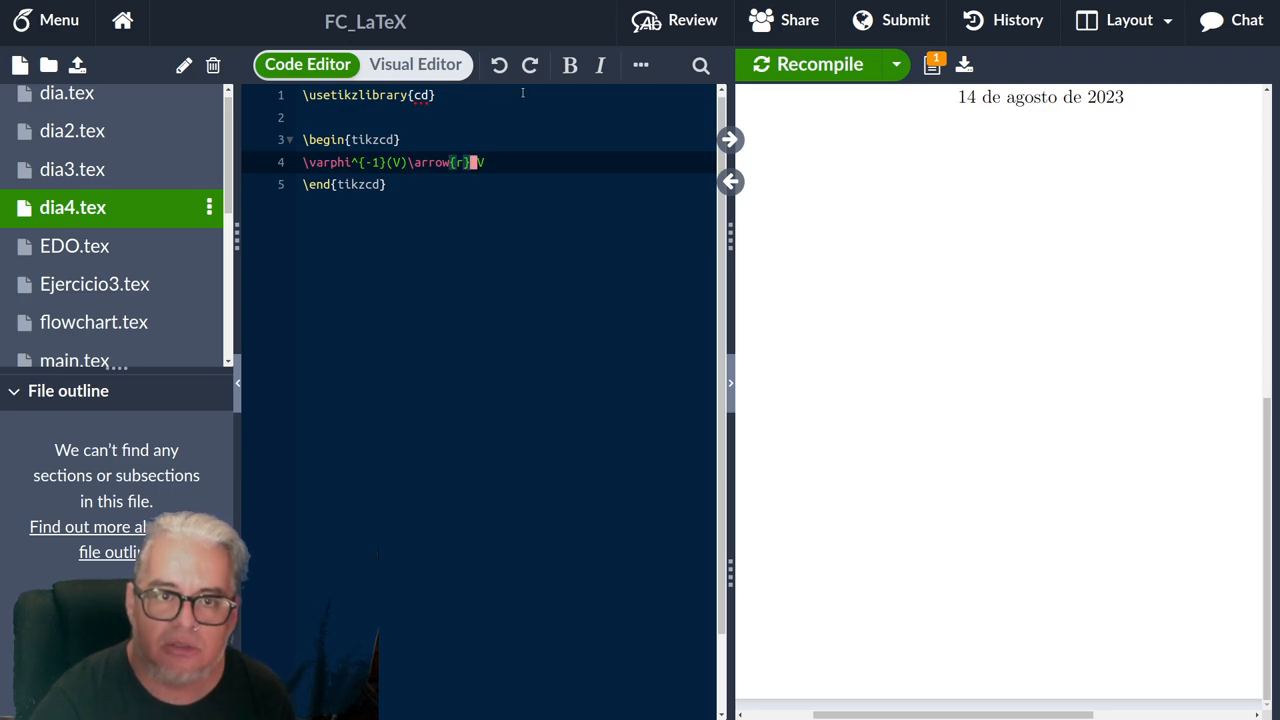
Recompile to preview the diagram and retype V on the row.
left_click(819, 64)
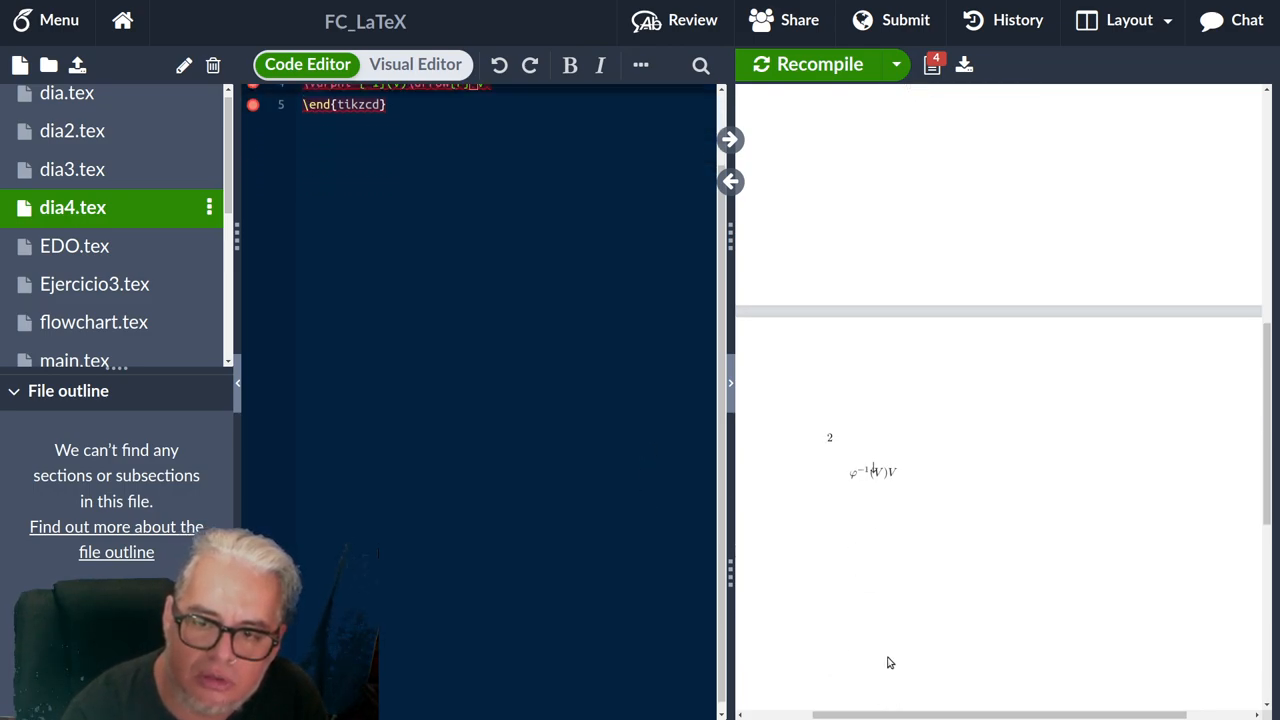
mouse_move(290, 615)
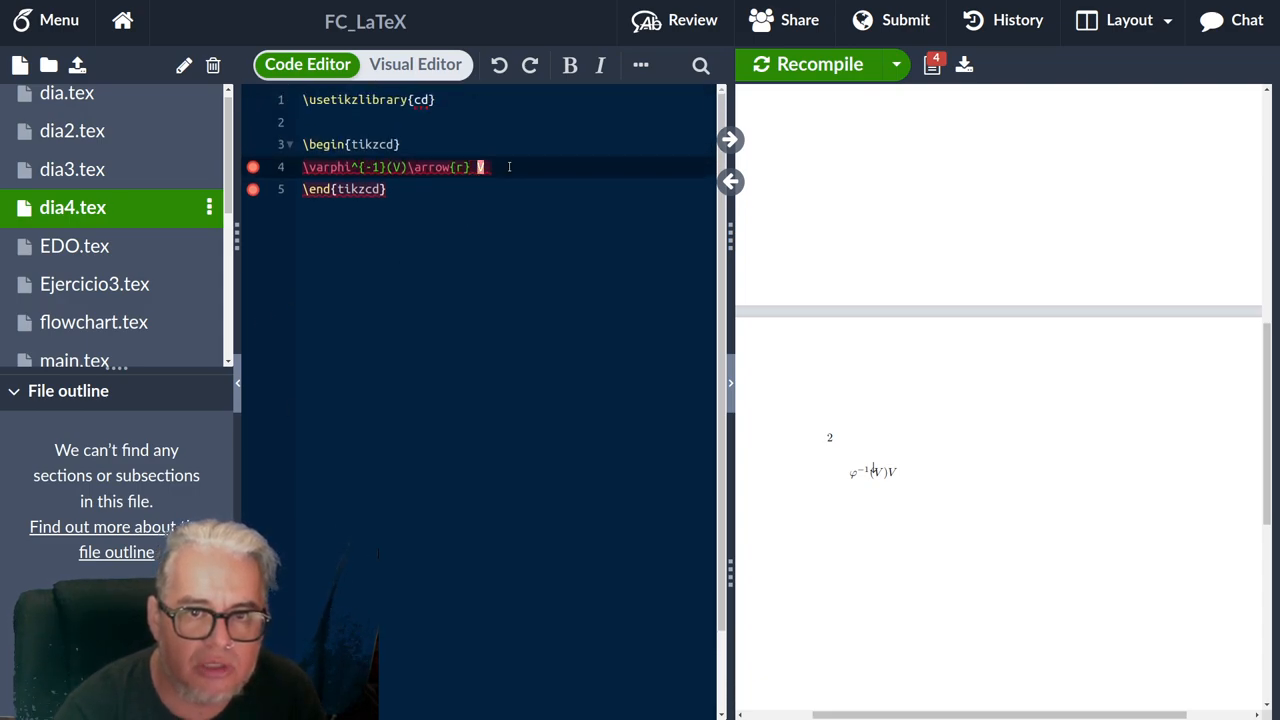
type("V")
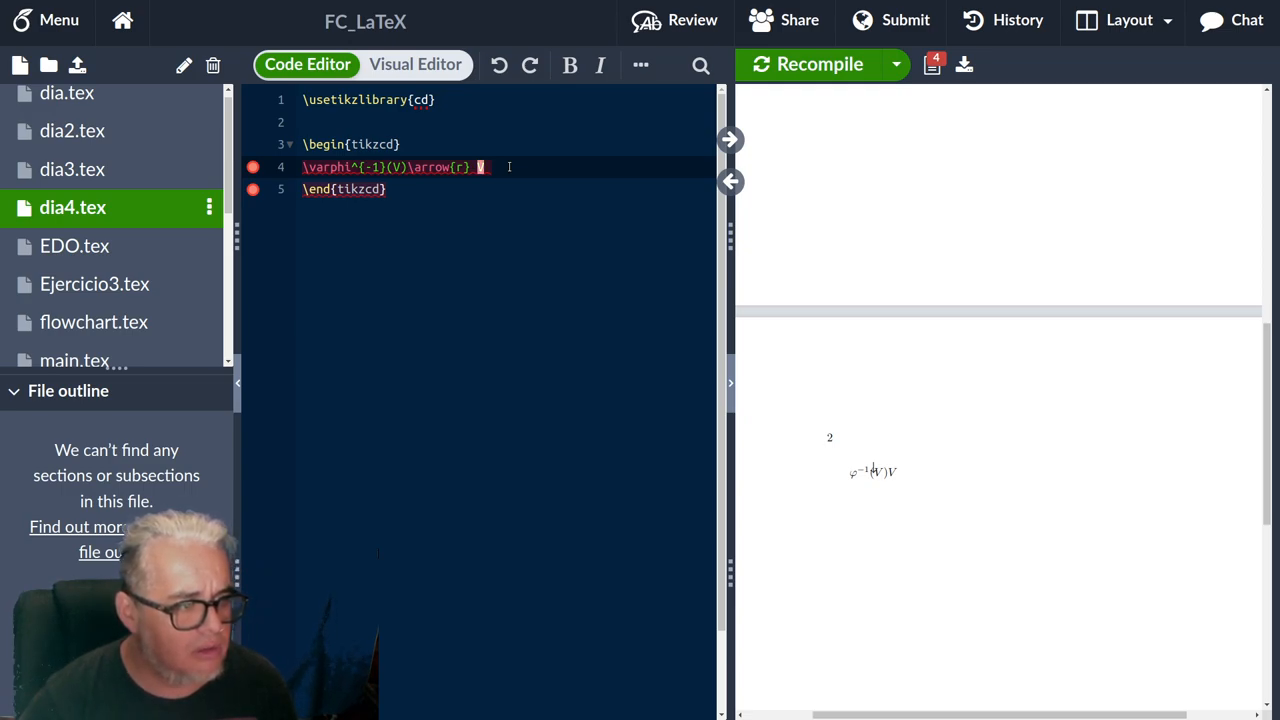
type("V")
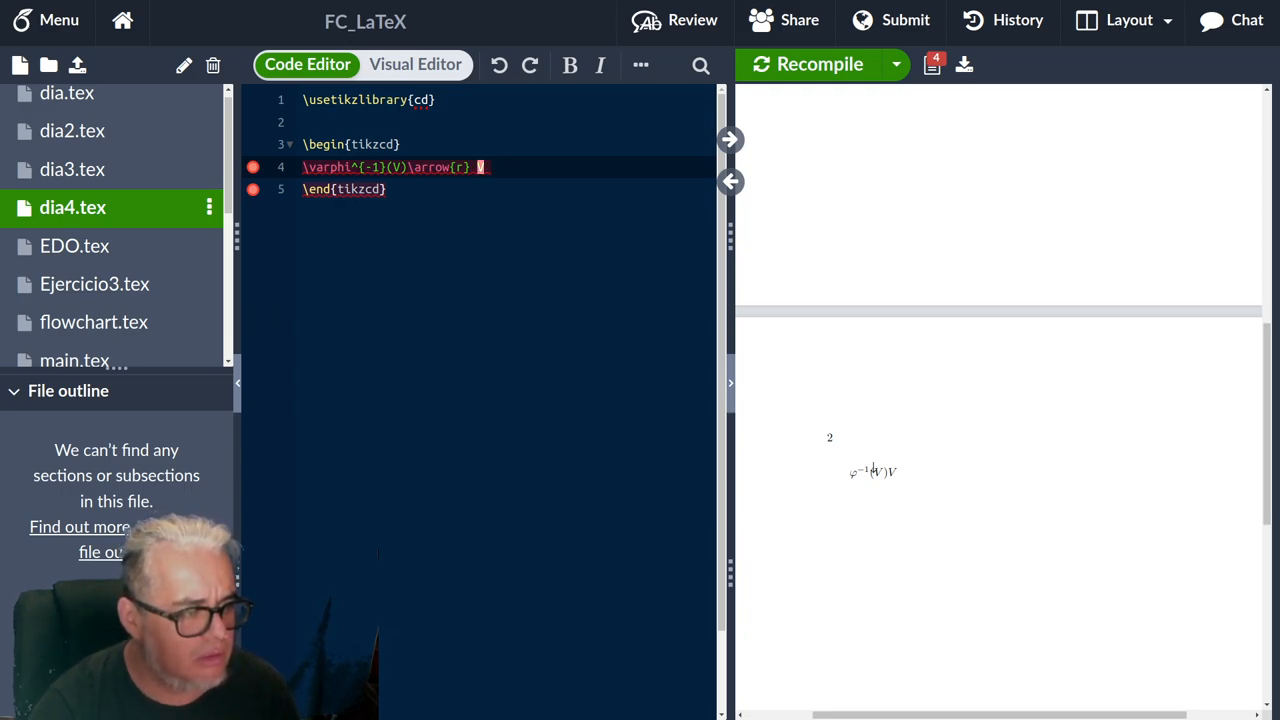
type("V")
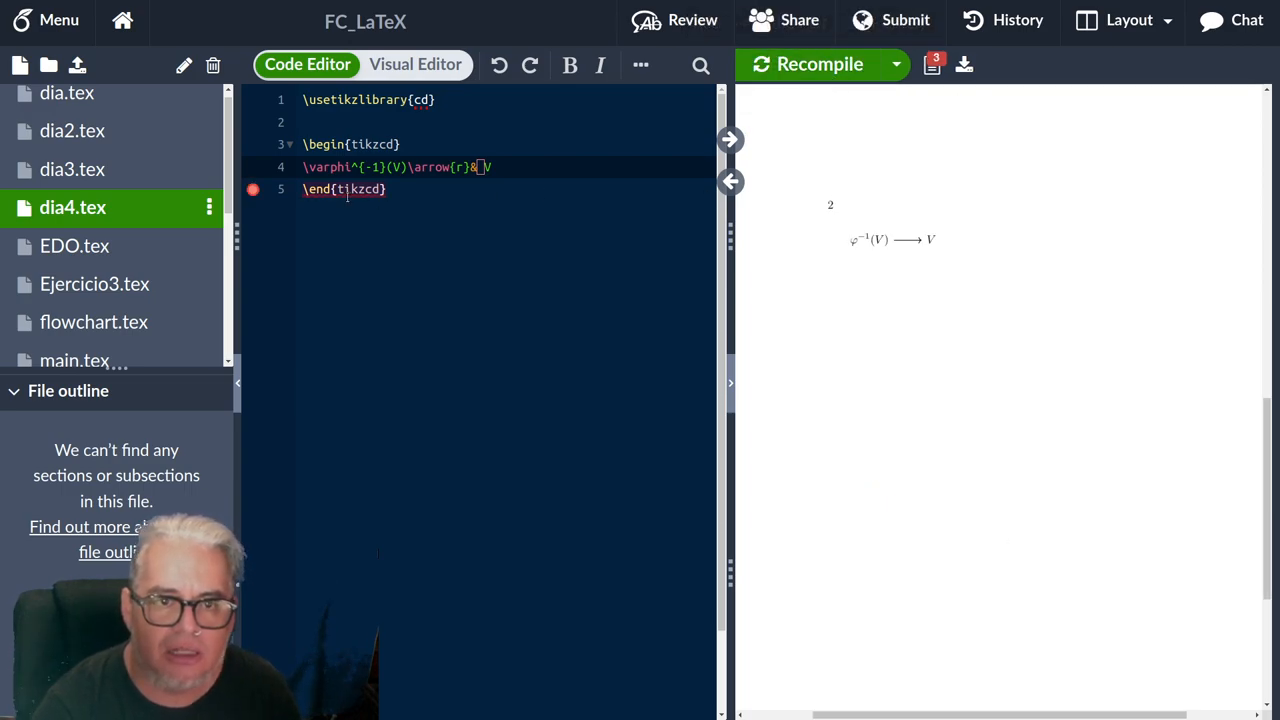
Insert & before V, recompile, and check the pgfkeys error at \end{tikzcd}.
left_click(820, 64)
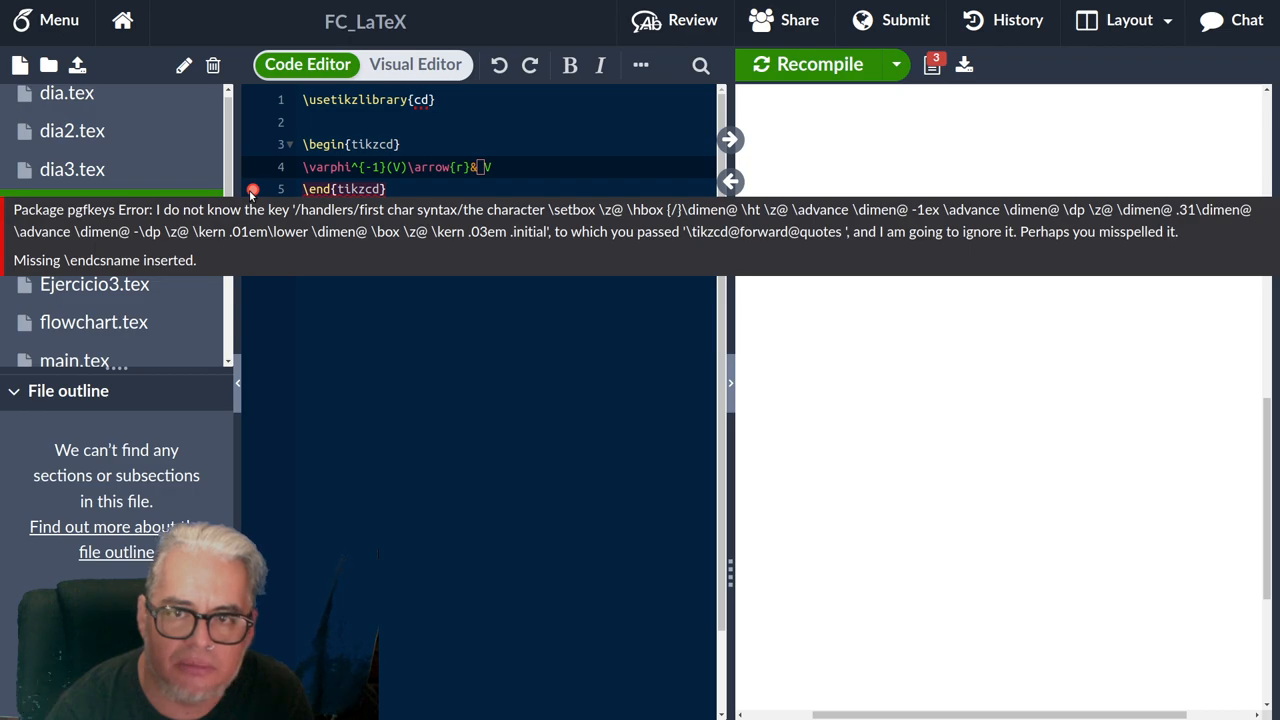
left_click(819, 64)
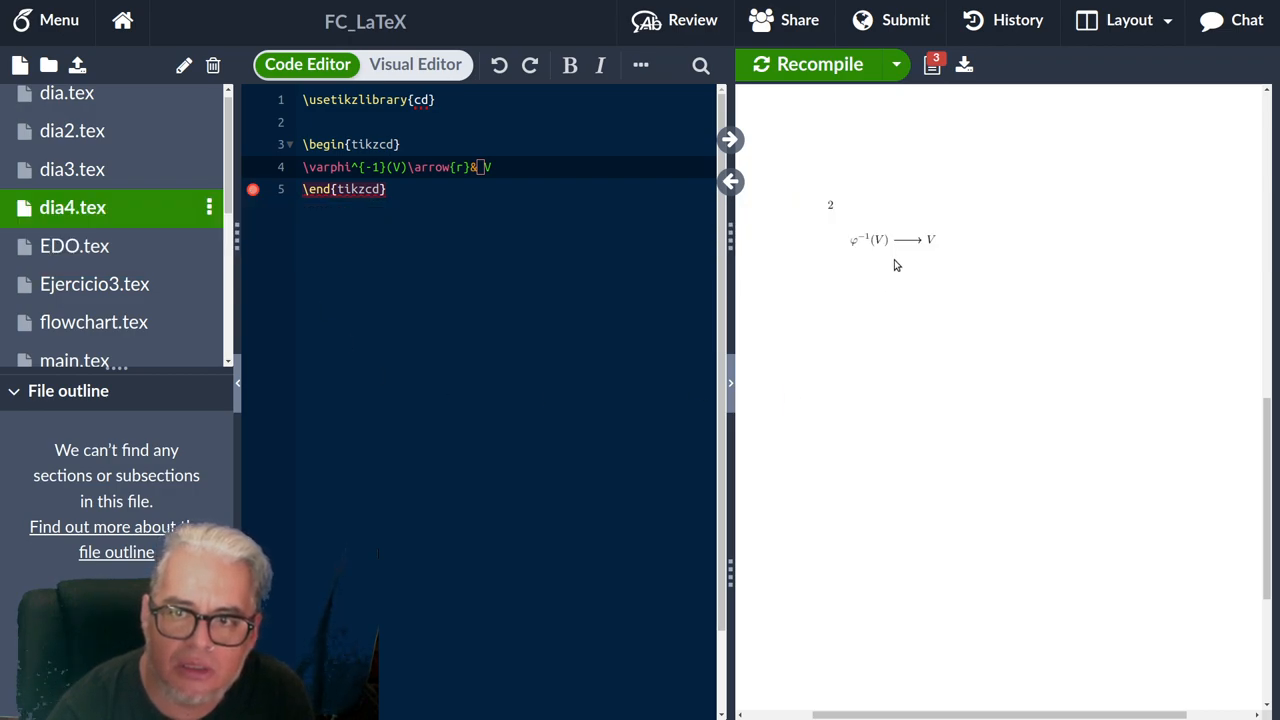
mouse_move(888, 285)
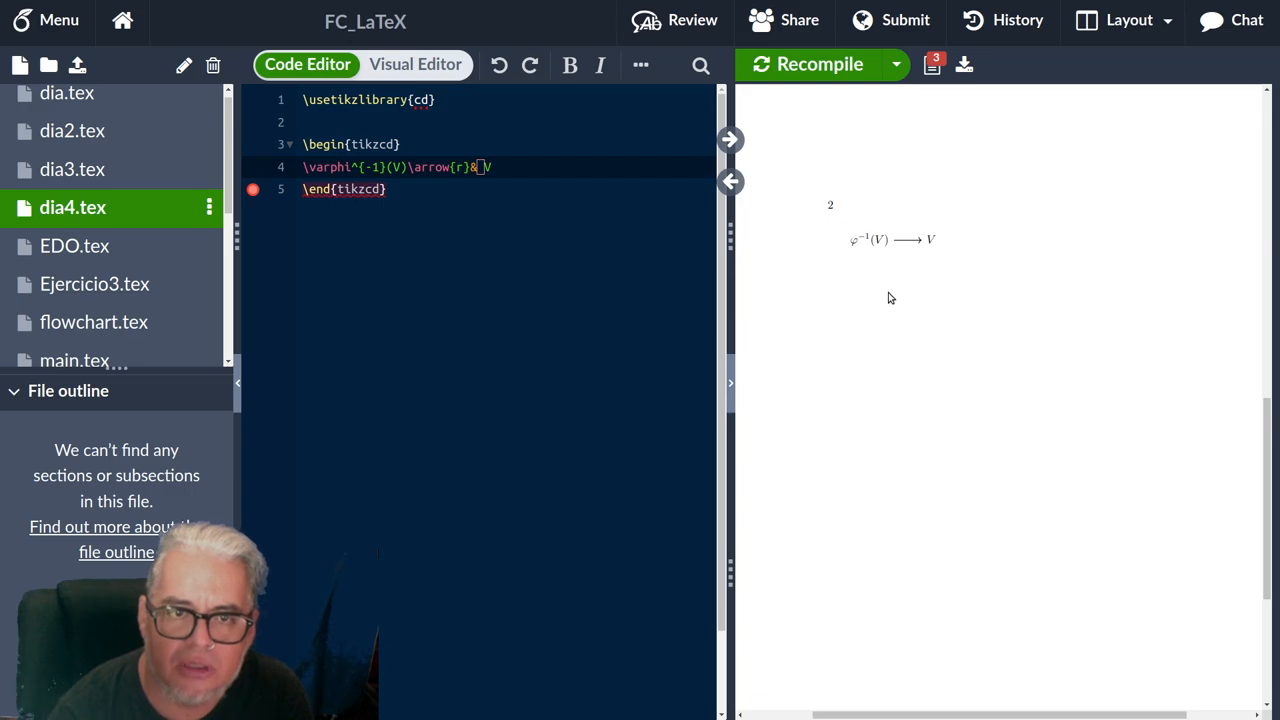
left_click(819, 64)
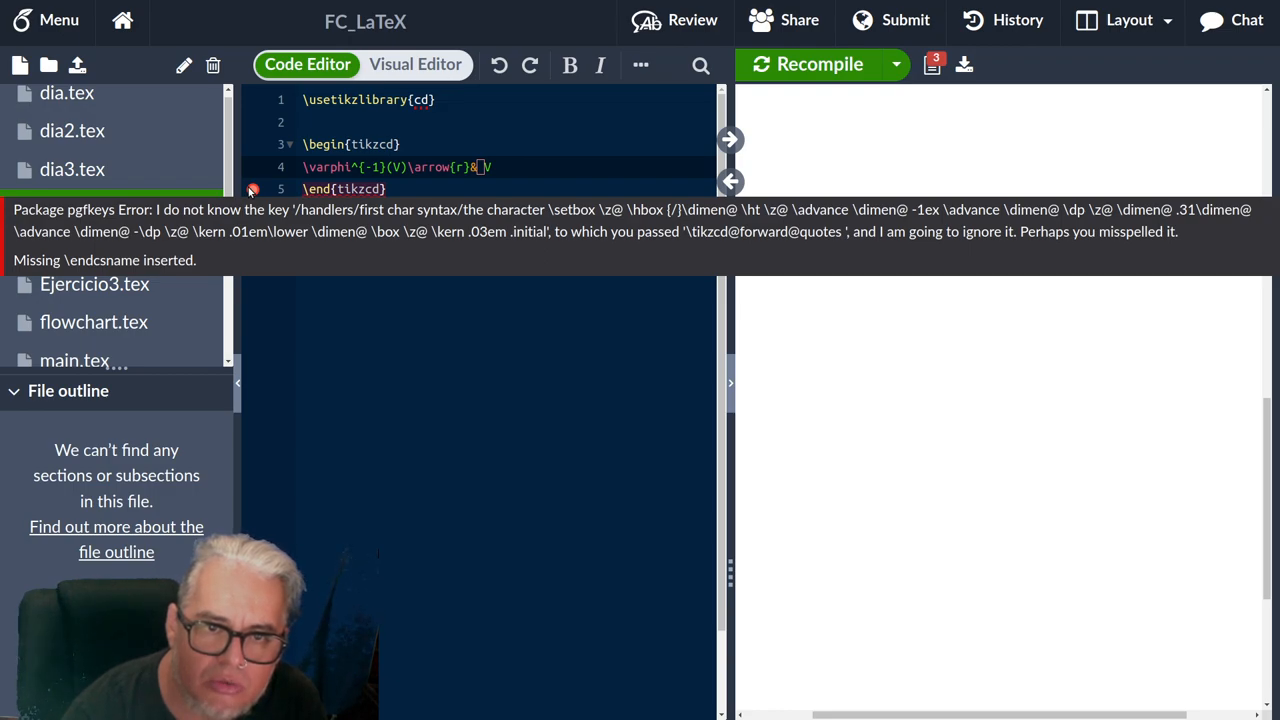
left_click(819, 64)
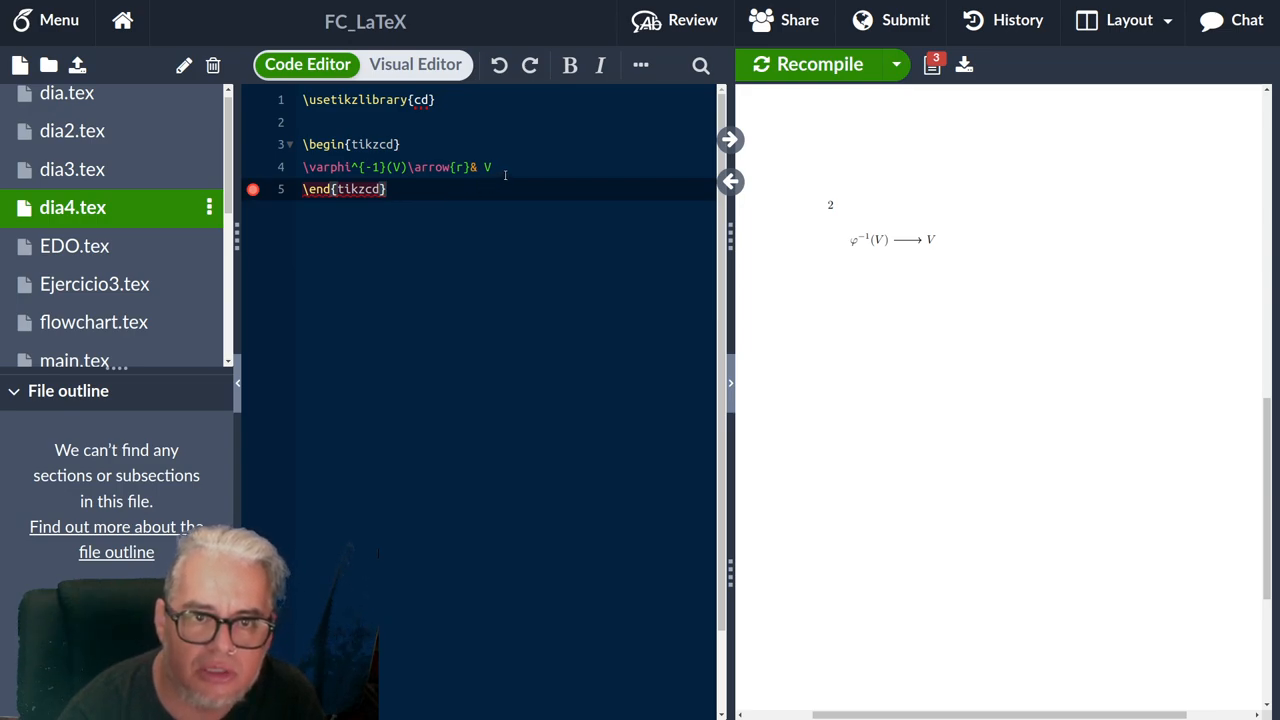
left_click(389, 189)
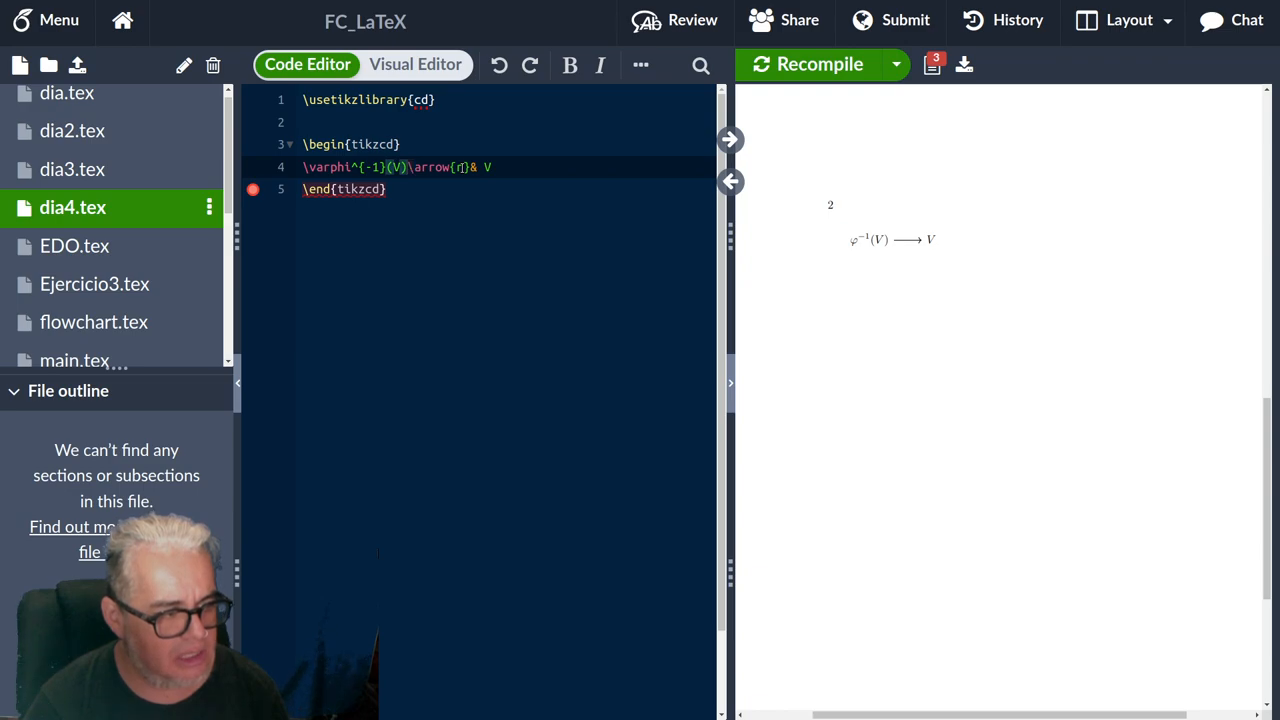
Add \subset X after (V) and \subset Y after V, then zoom the preview.
left_click(410, 167)
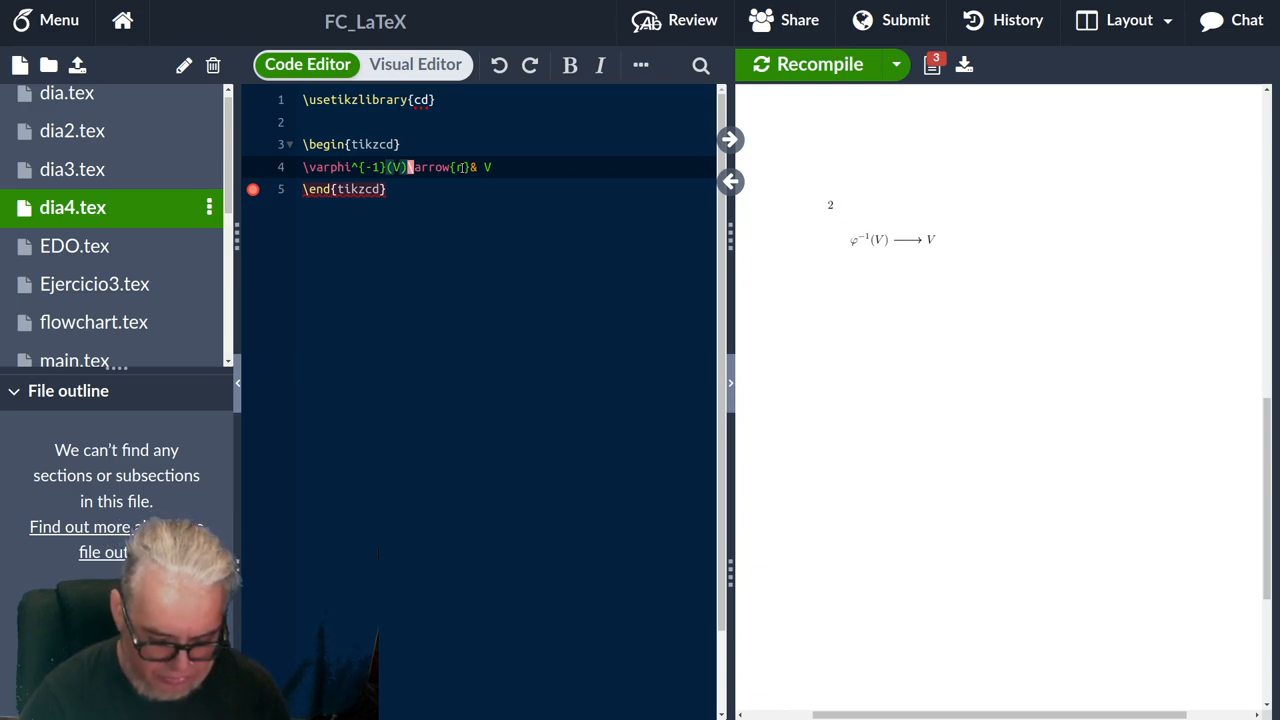
type("su")
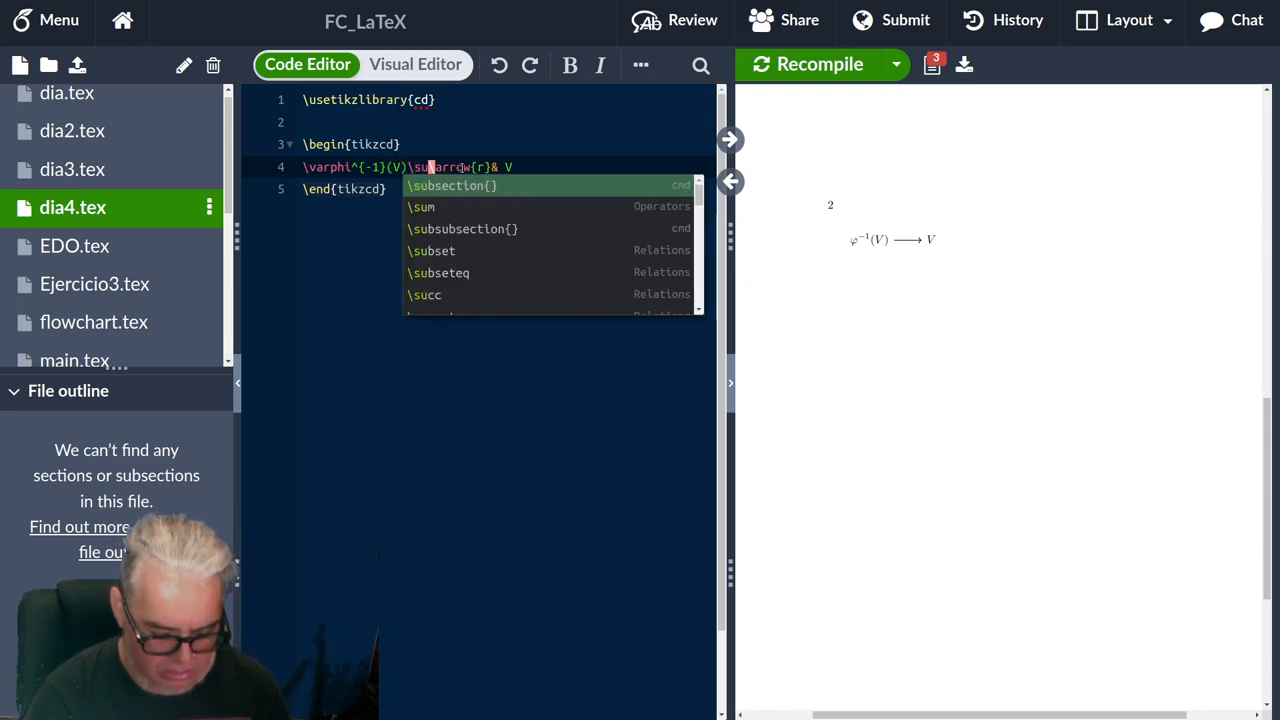
left_click(431, 250)
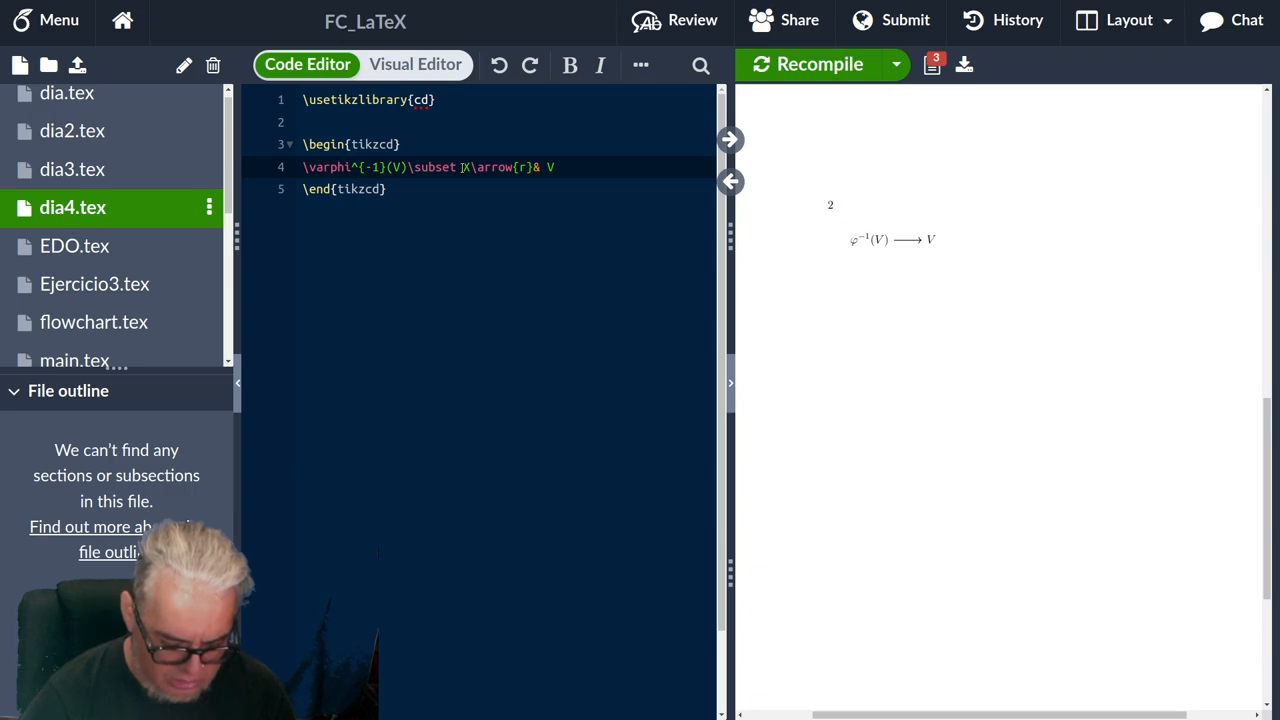
type("\\subset")
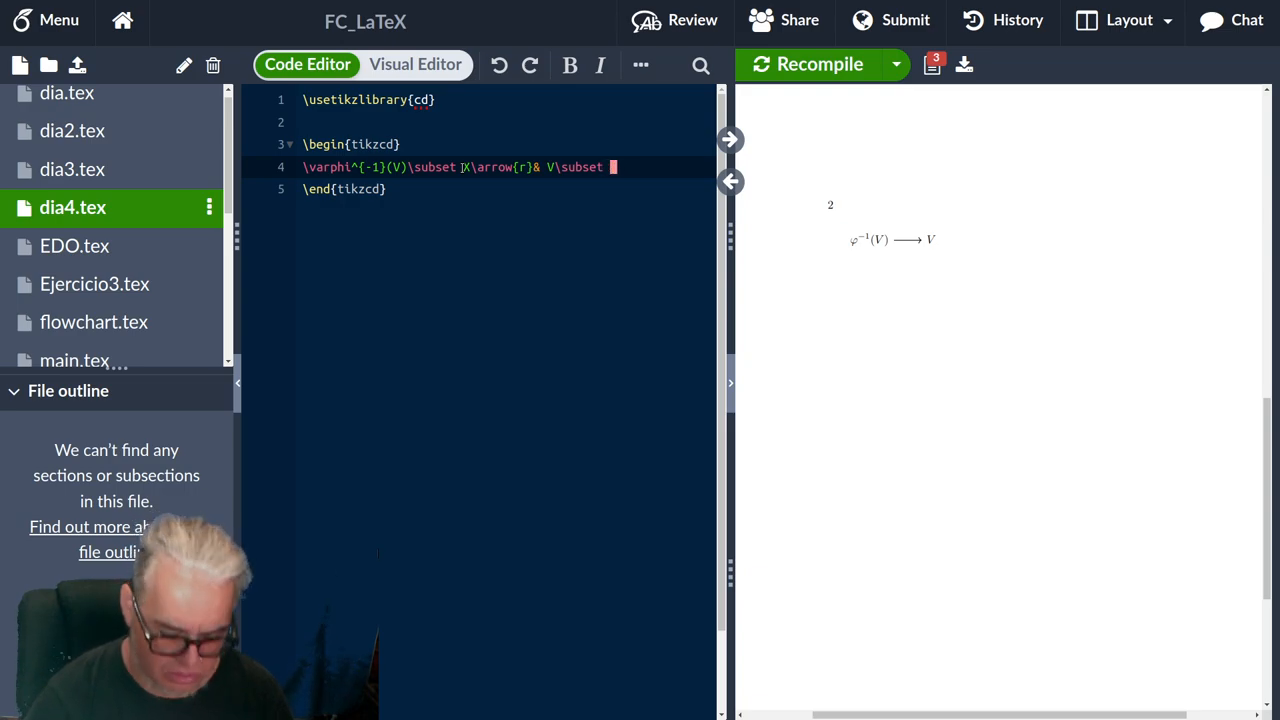
type("Y")
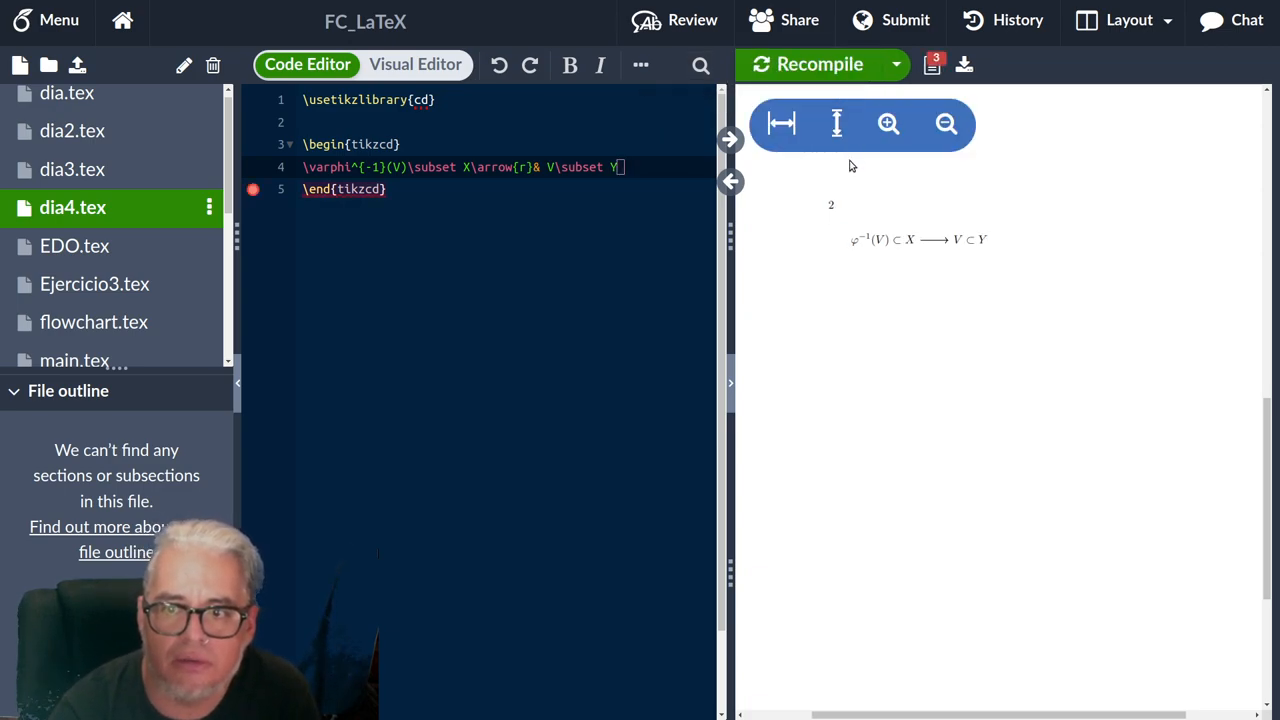
left_click(888, 123)
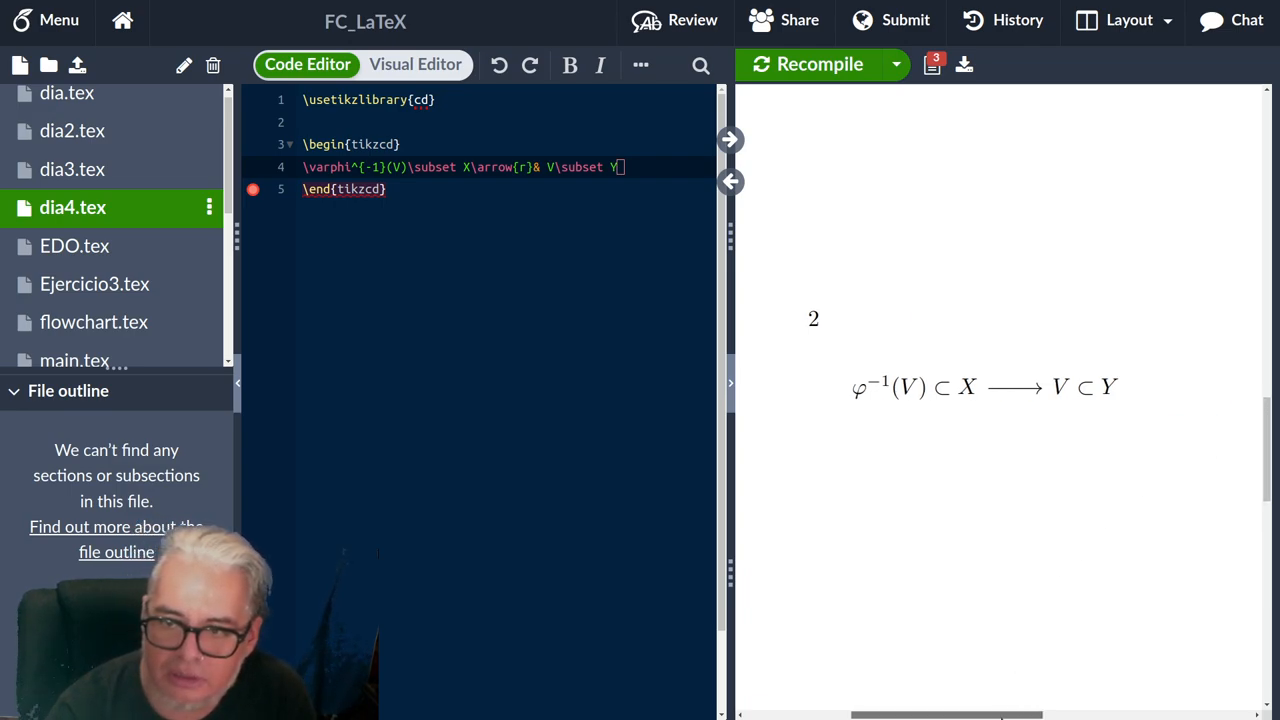
mouse_move(911, 502)
type("{\\")
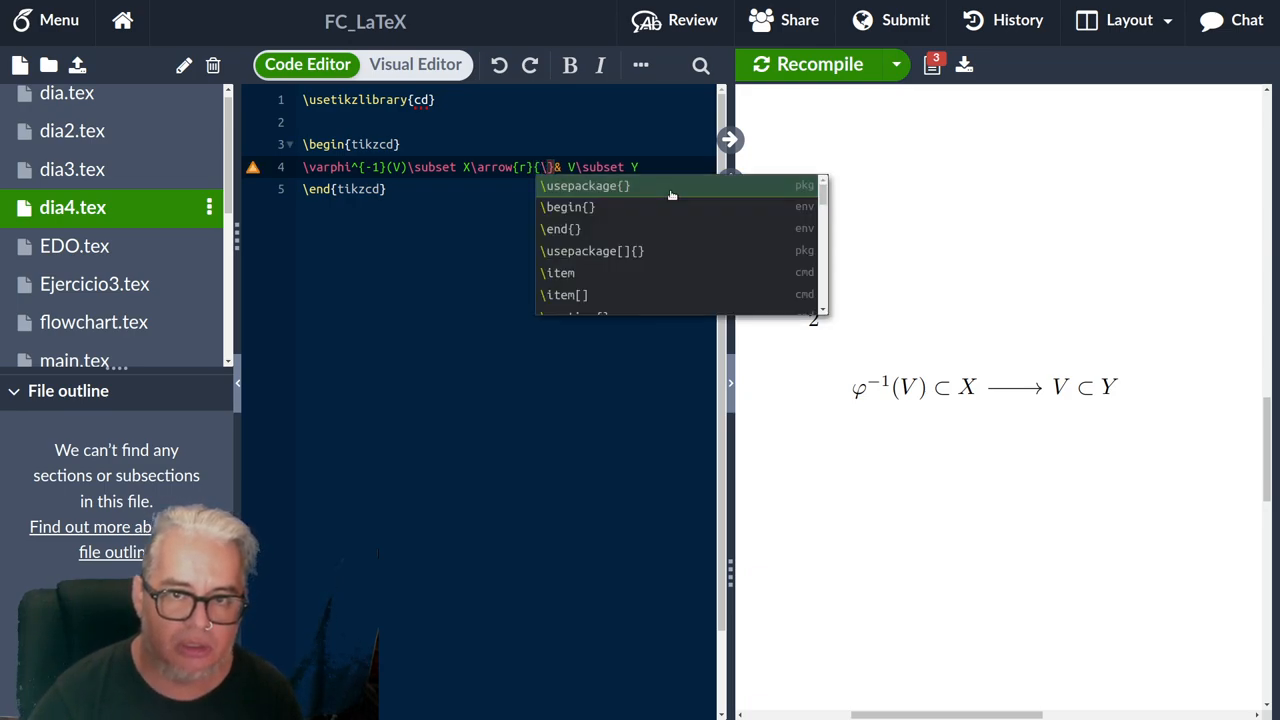
Insert {\psi} as the arrow label via autocomplete and recompile.
type("Psi")
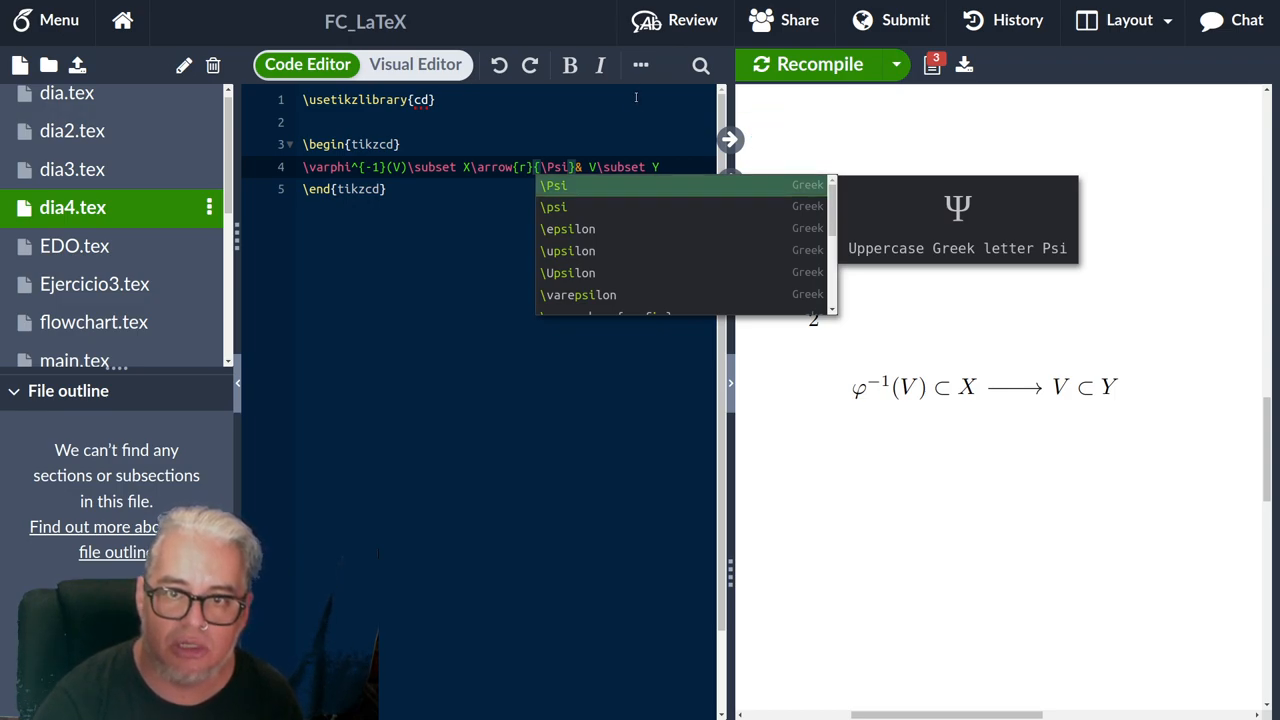
left_click(819, 64)
type("p")
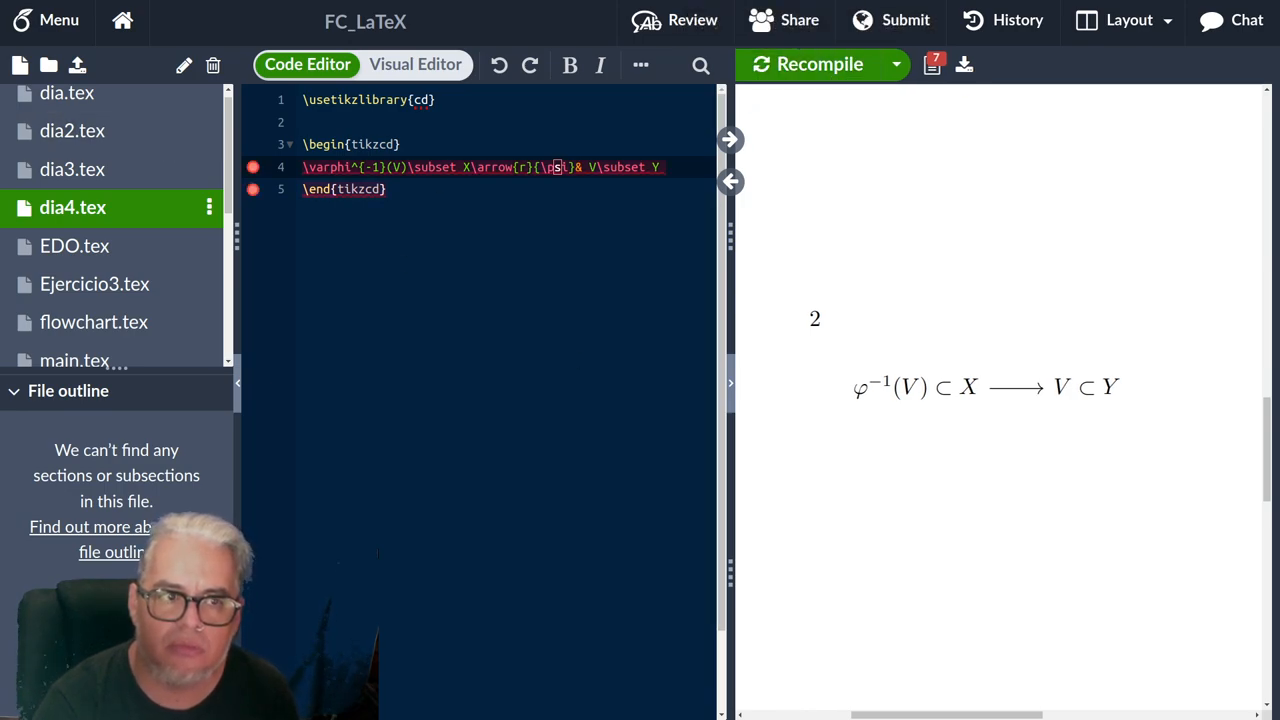
left_click(75, 261)
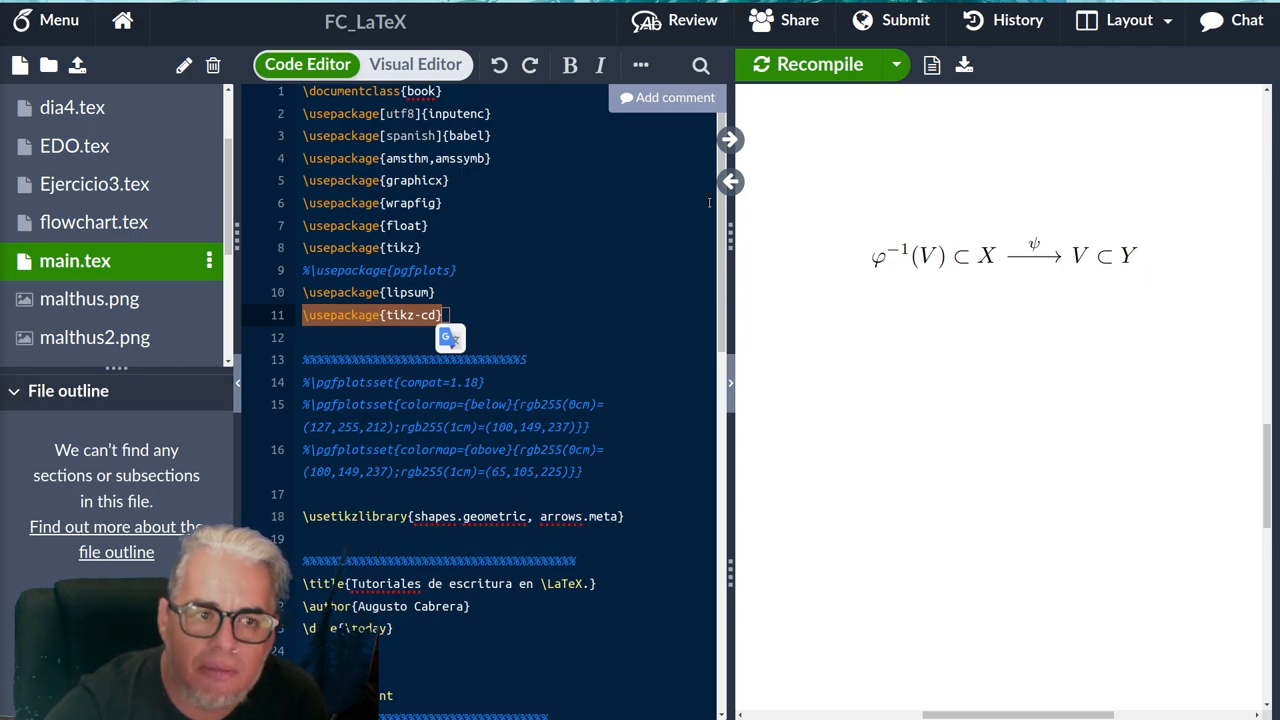
Return to dia4.tex after checking \usepackage{tikz-cd} in main.tex.
left_click(72, 107)
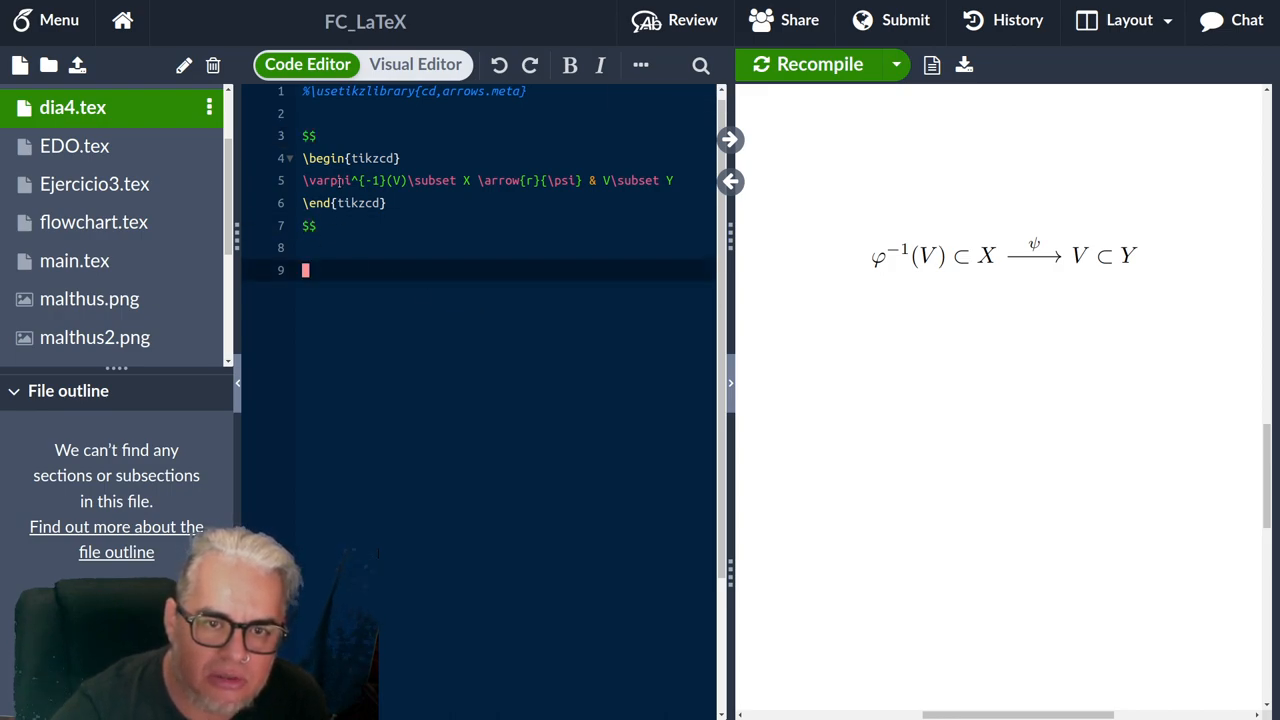
Place the caret after \arrow{r}{\psi} and start a second arrow leaving X.
left_click(819, 64)
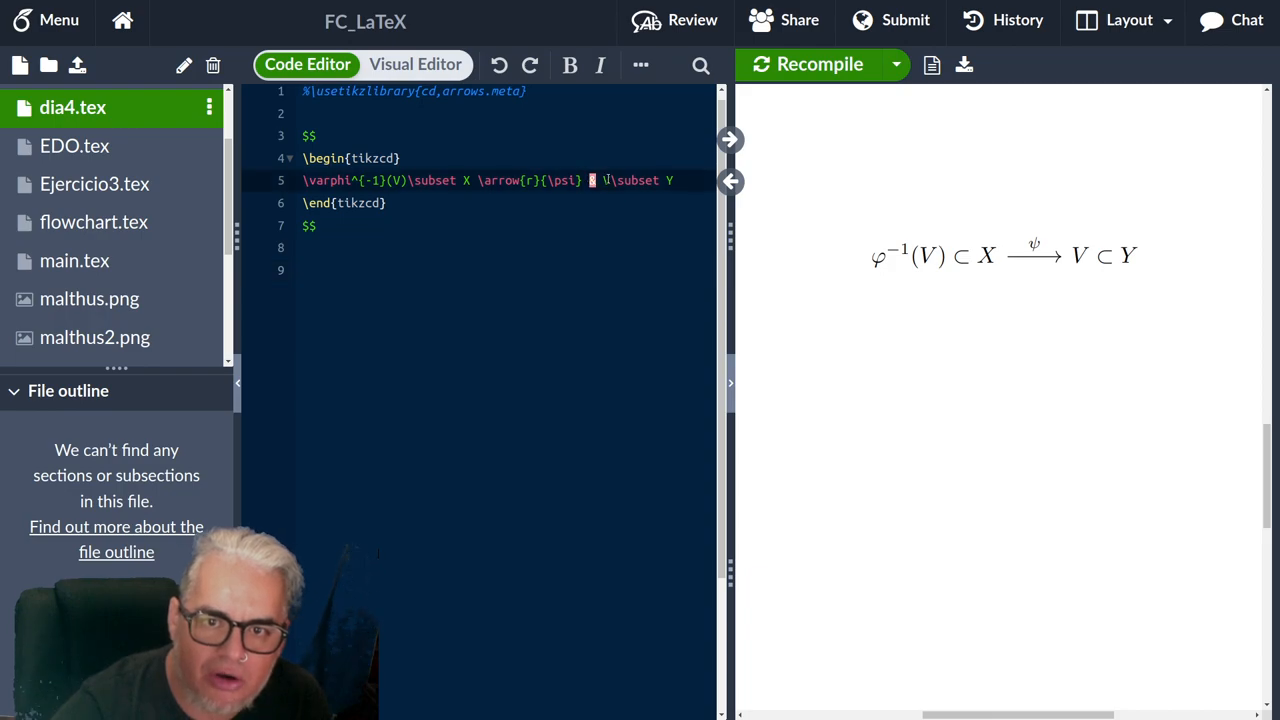
type("&")
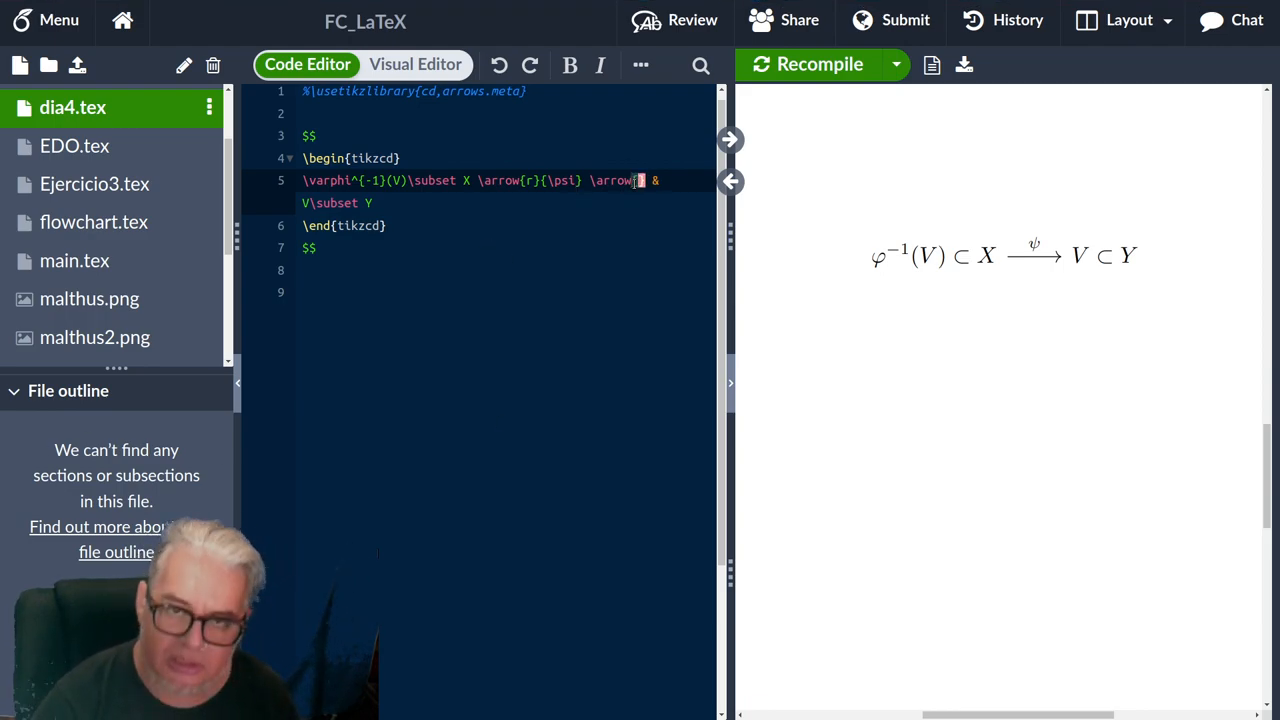
Add \arrow{rd}{f\circ\psi} from X to a new node K, try [swap], and recompile.
type("rd}")
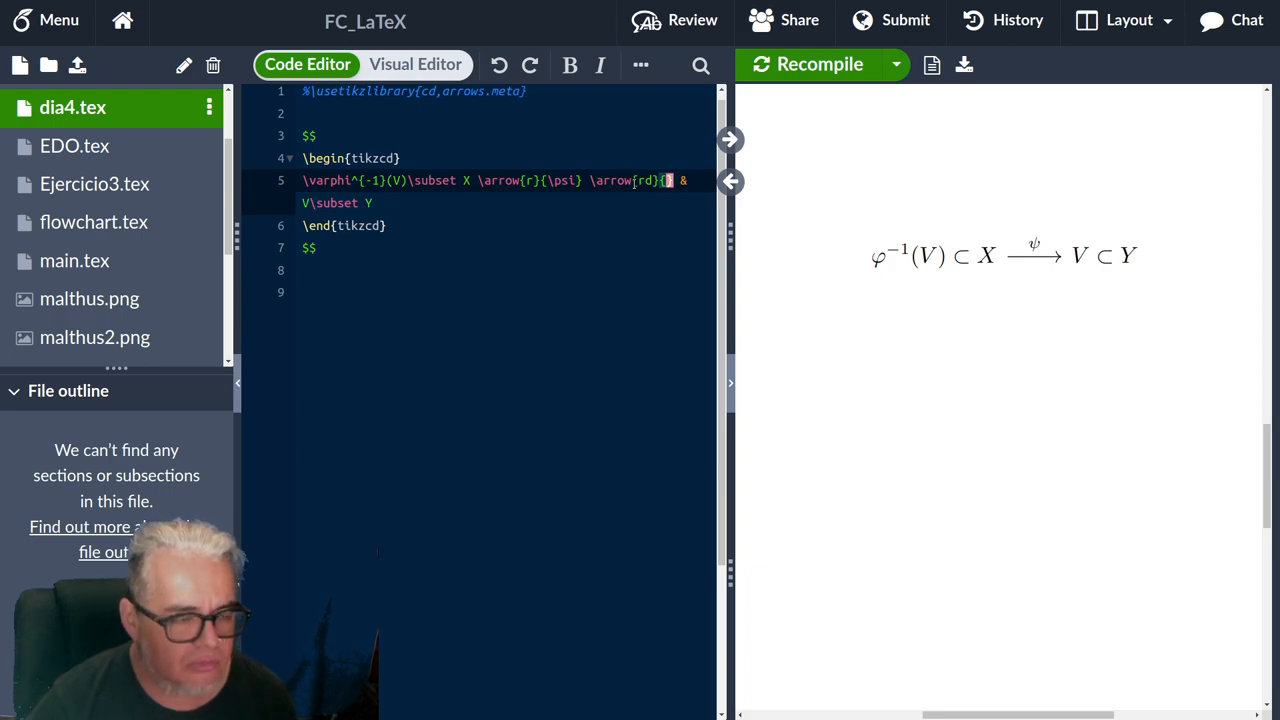
type("{")
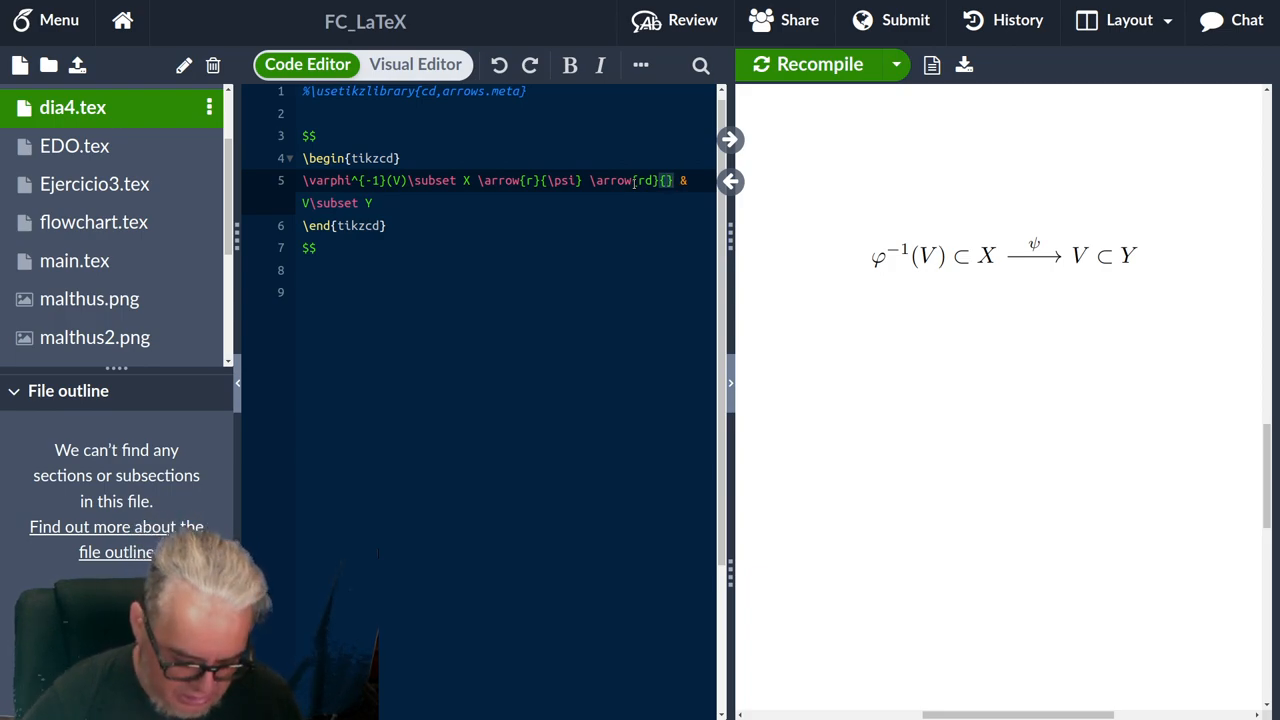
type("f\\cir\\")
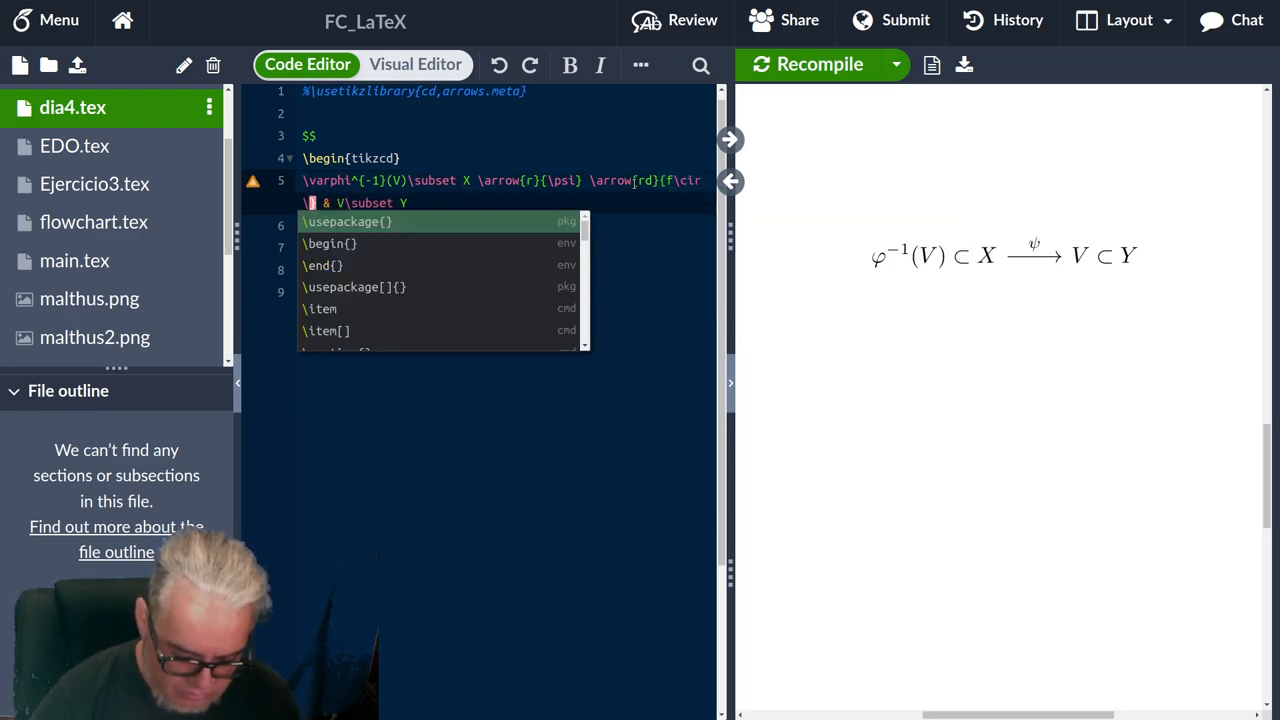
type("psi")
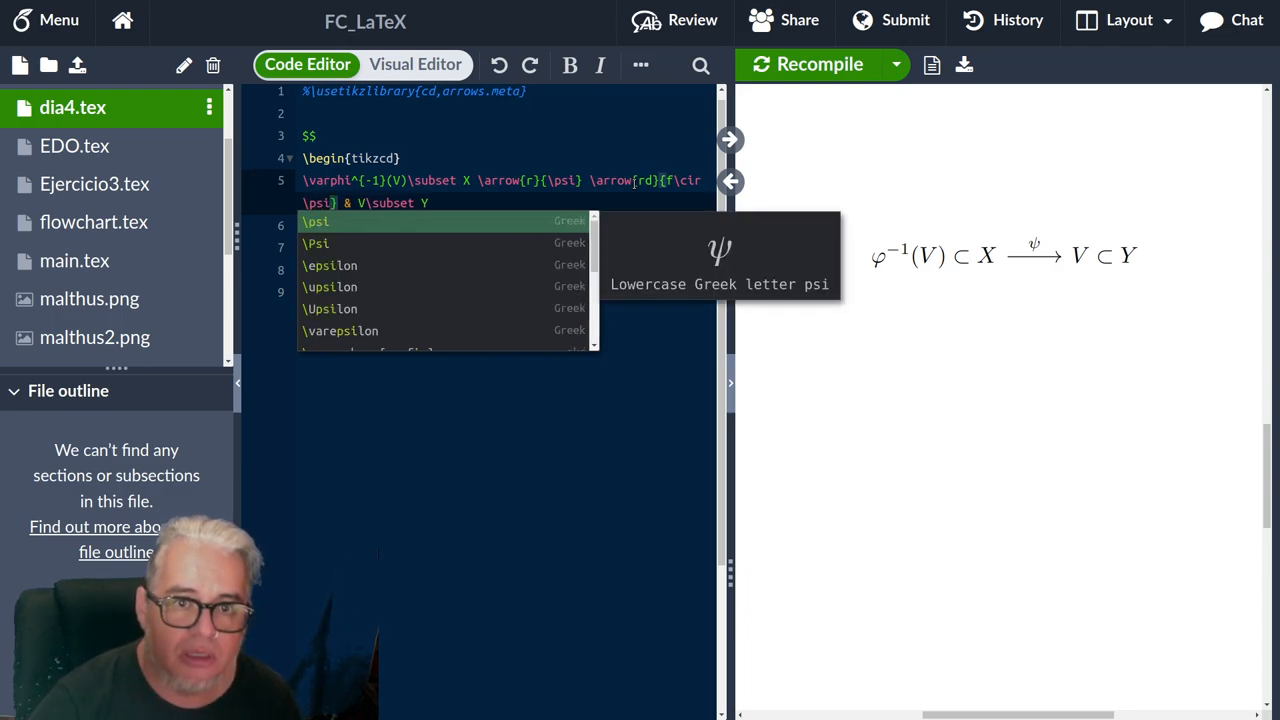
left_click(819, 64)
type("[")
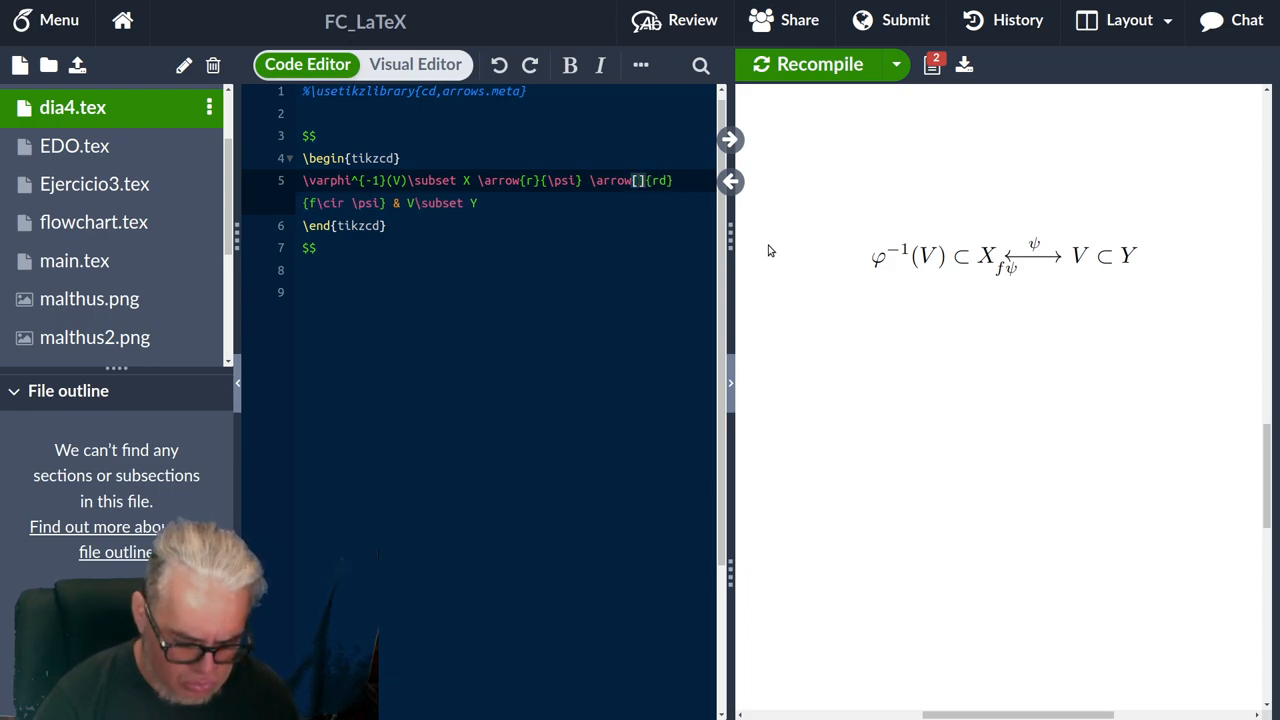
type("swap")
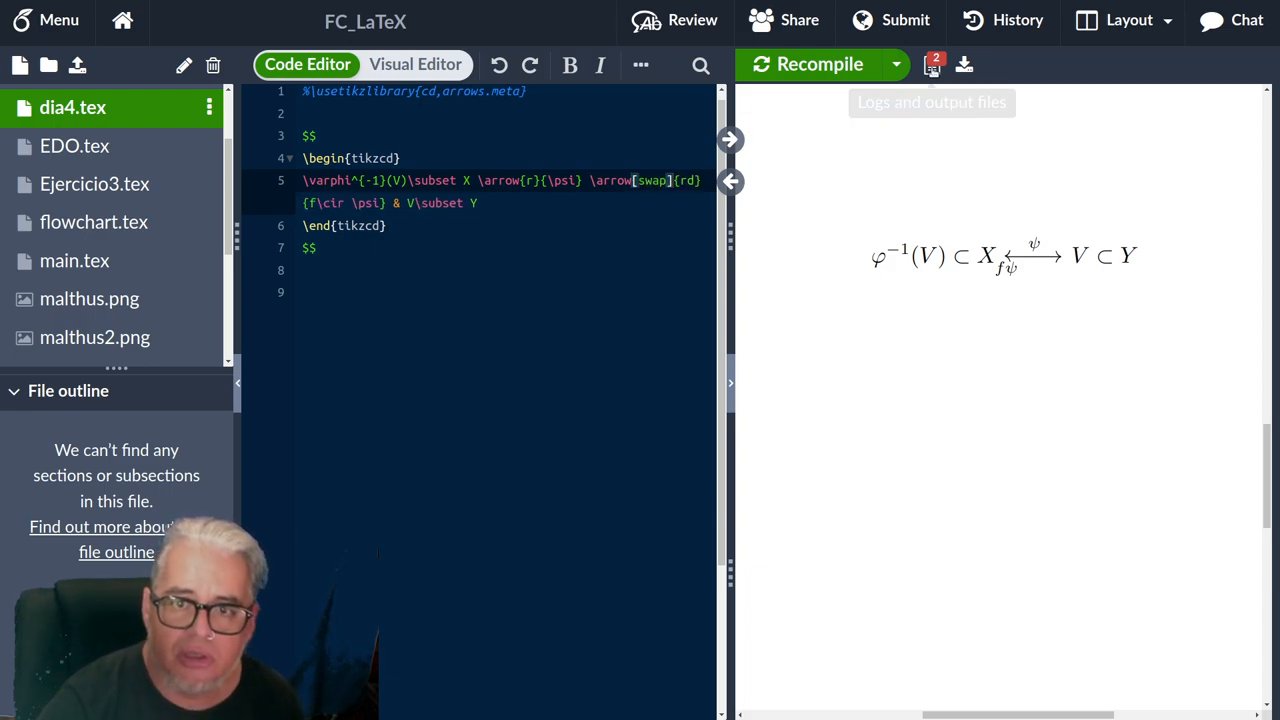
left_click(819, 64)
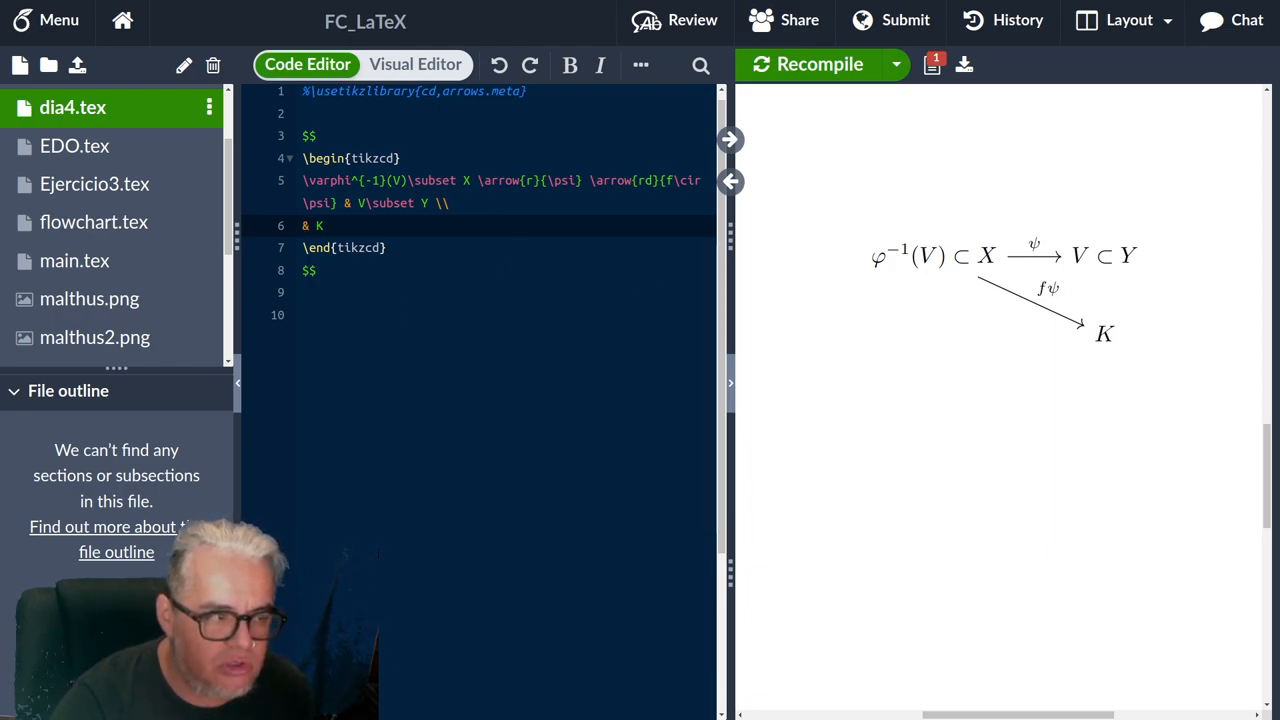
Insert \arrow{d}{f} after V\subset Y, fix the label to f\circ\psi, and recompile.
left_click(307, 225)
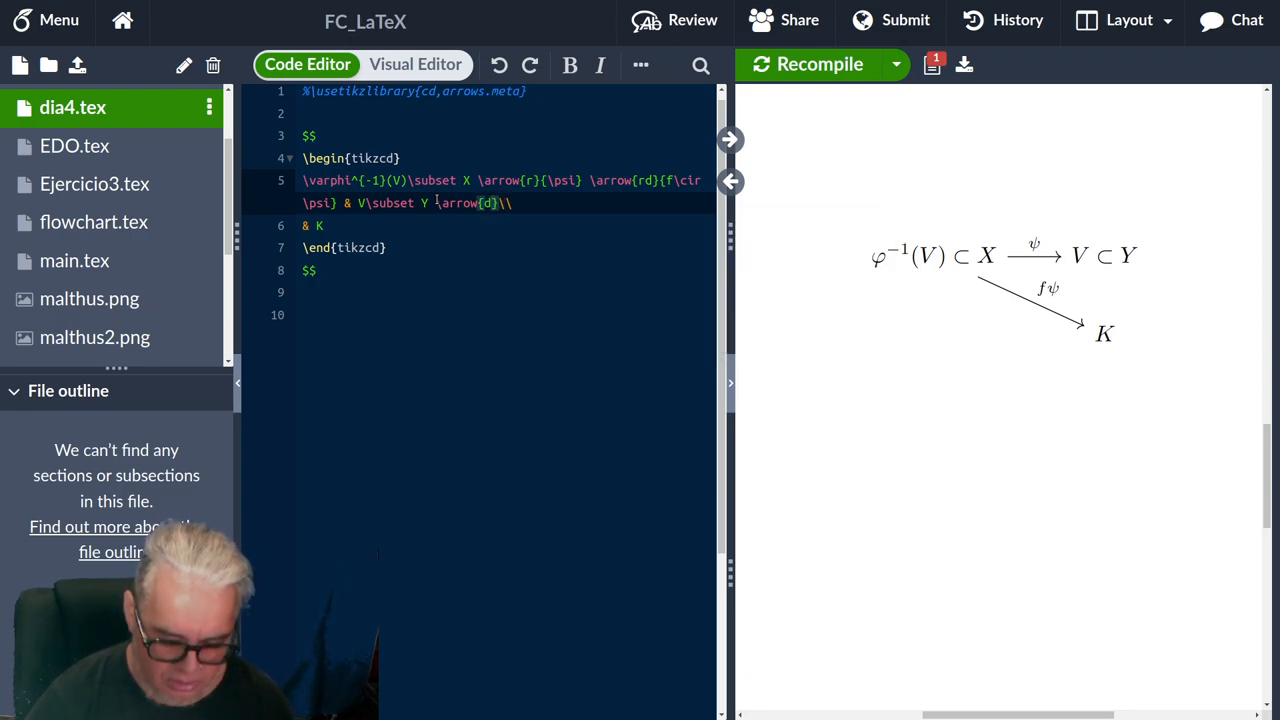
type("{f")
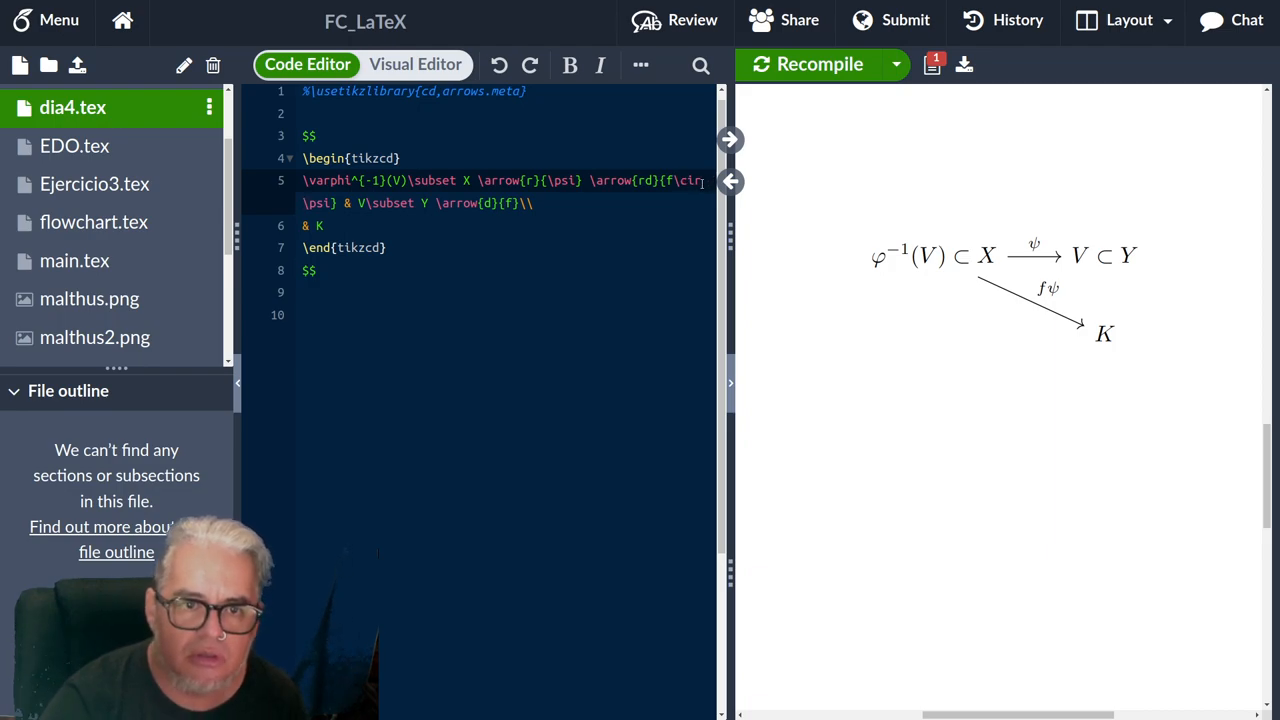
type("\\cir")
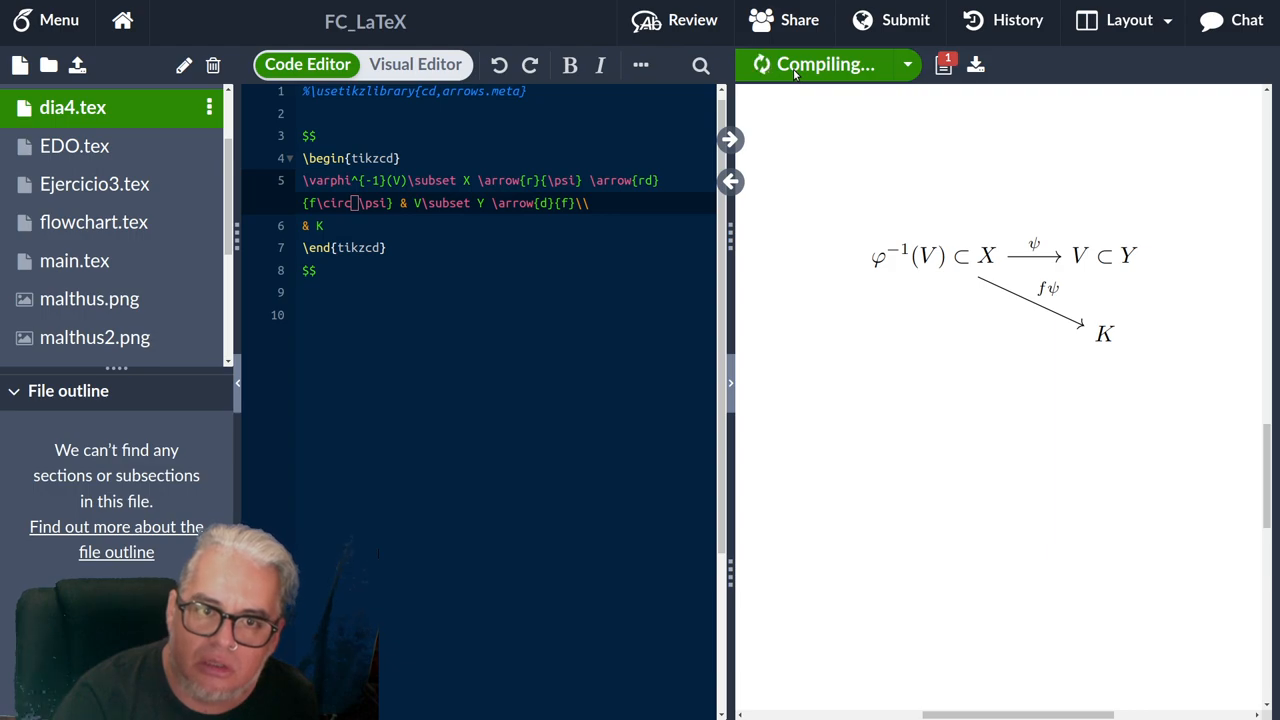
left_click(825, 64)
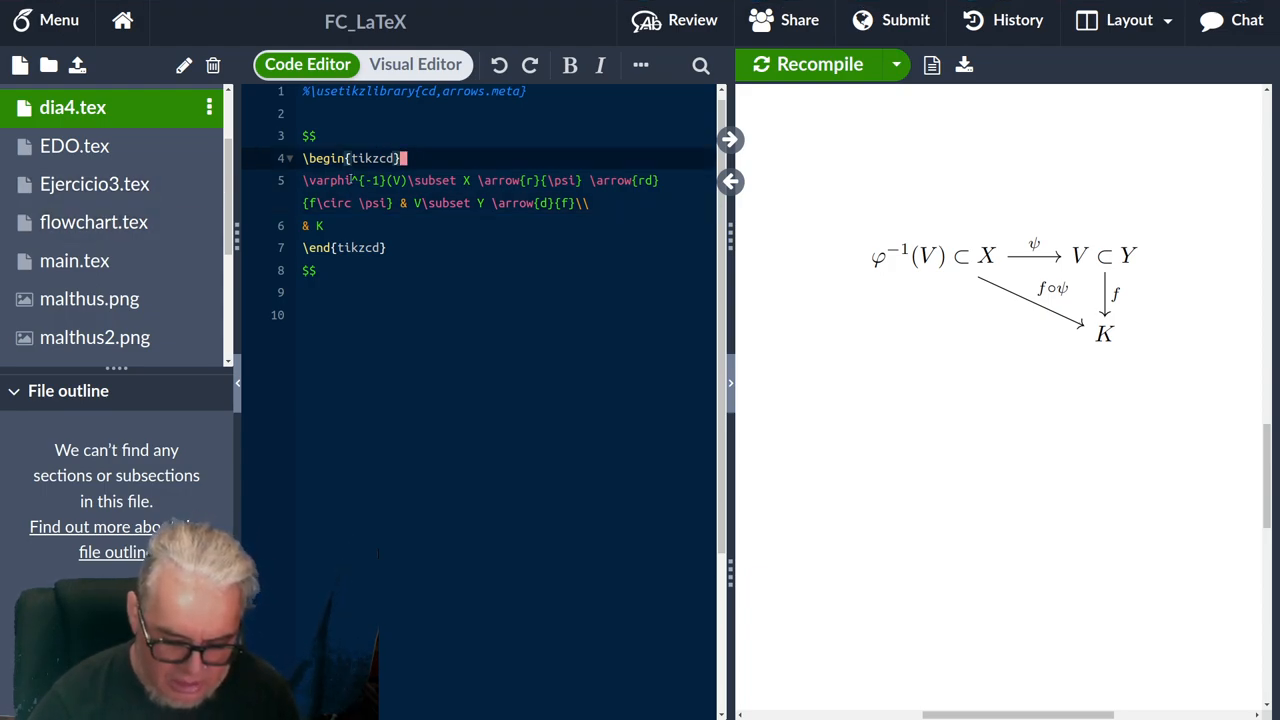
Set the tikzcd options to [sep=large,thick], recompiling to check the wider spacing.
type("[]")
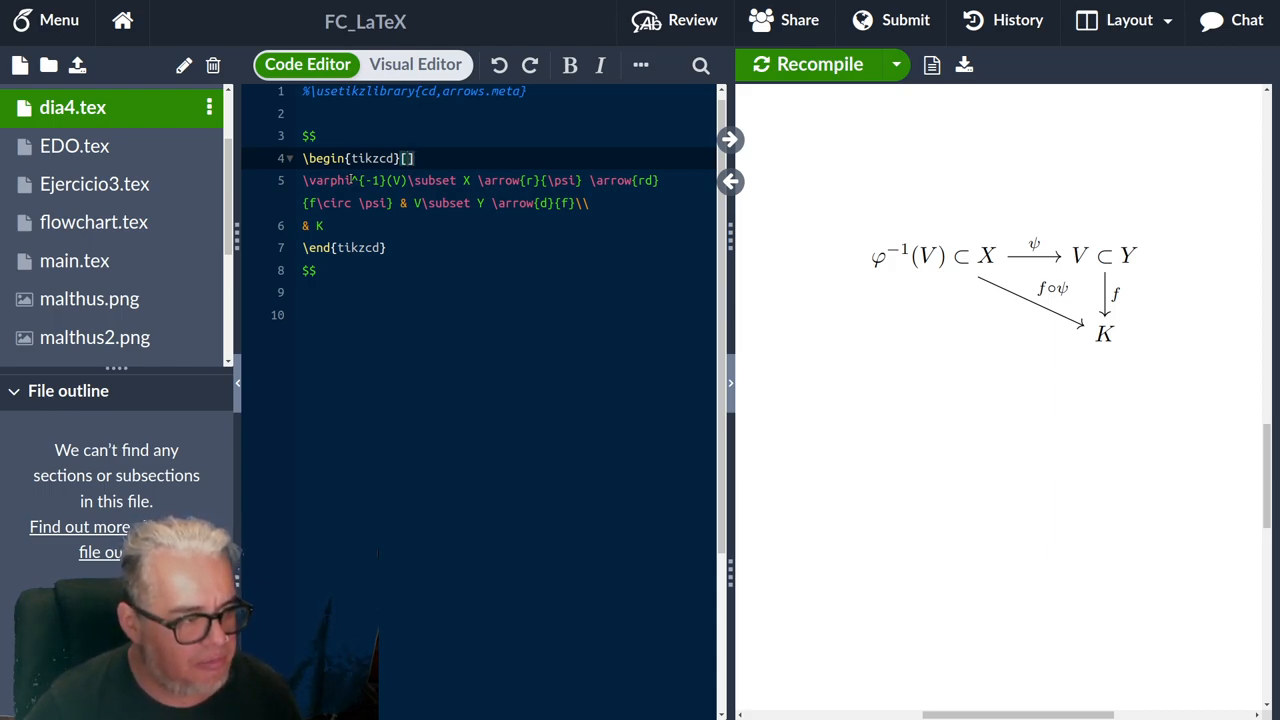
type("column s")
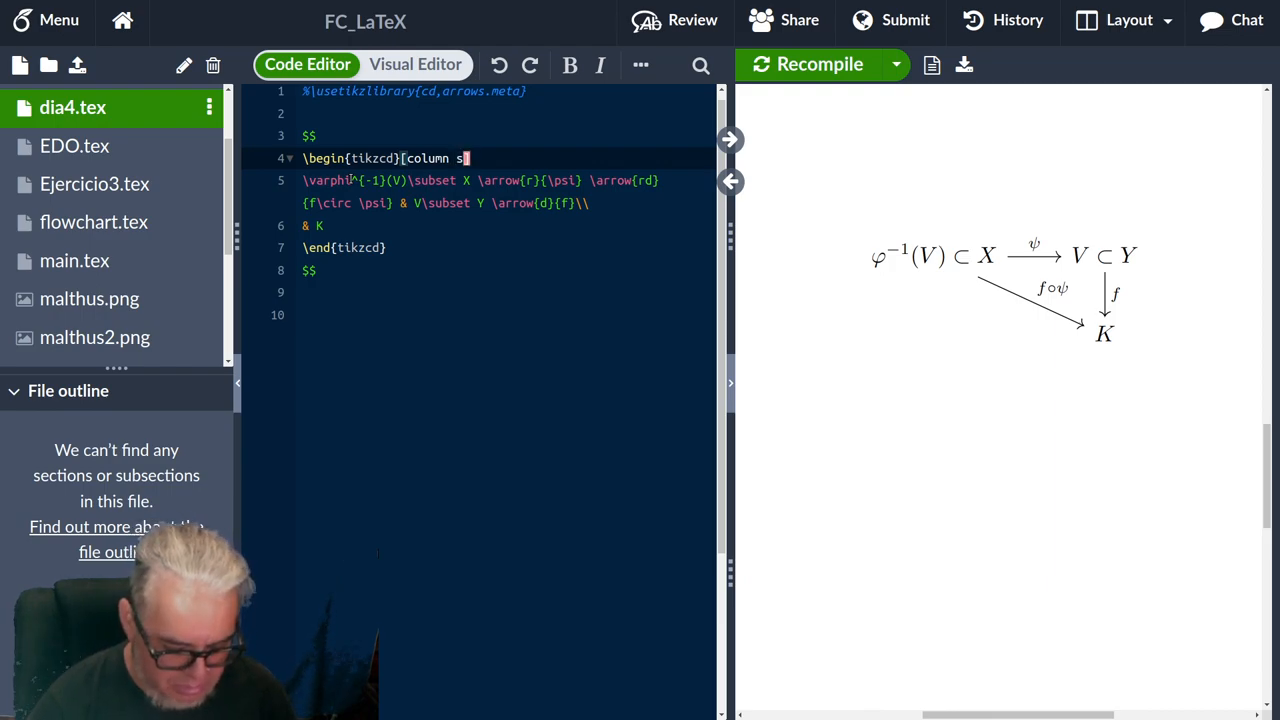
type("ep=")
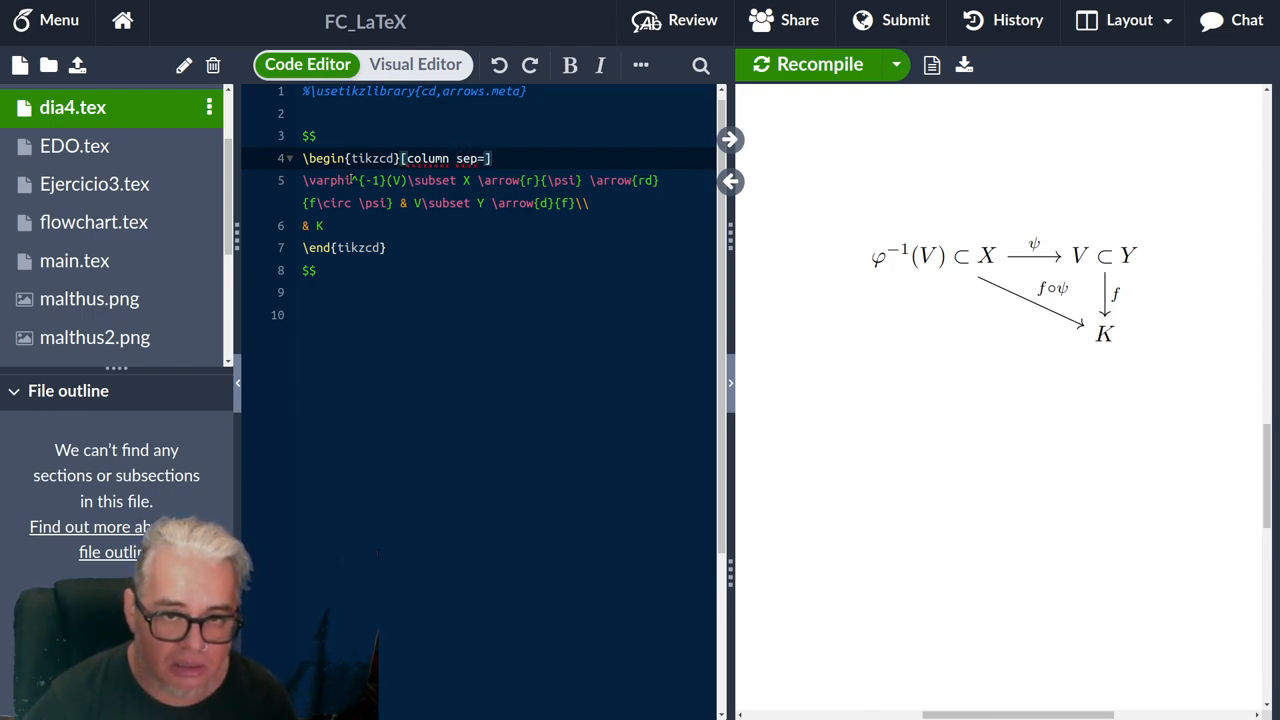
type("large")
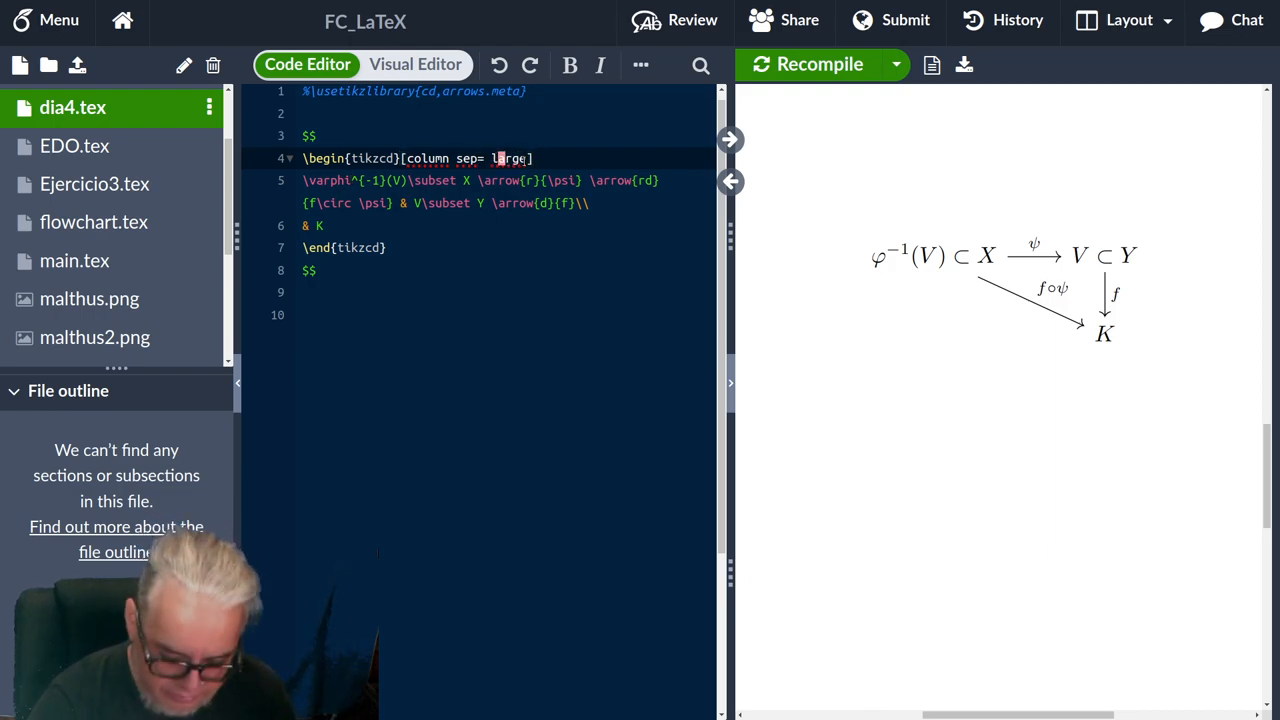
left_click(819, 64)
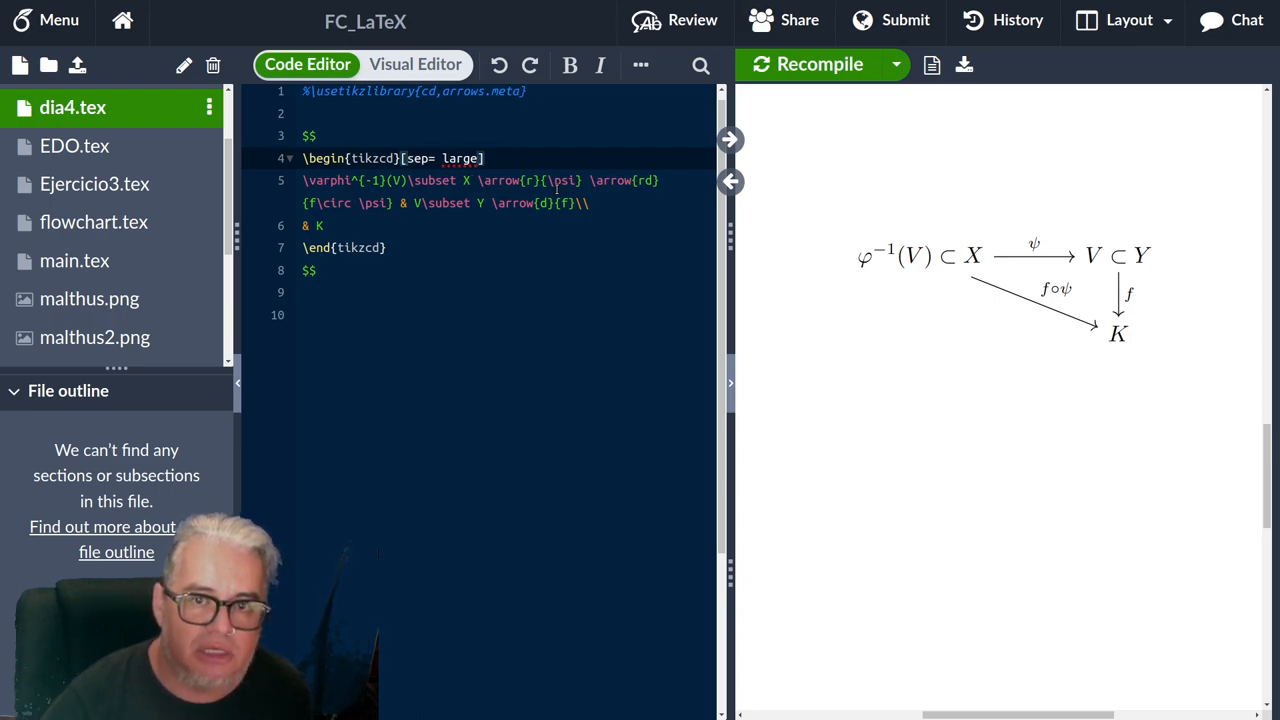
left_click(819, 64)
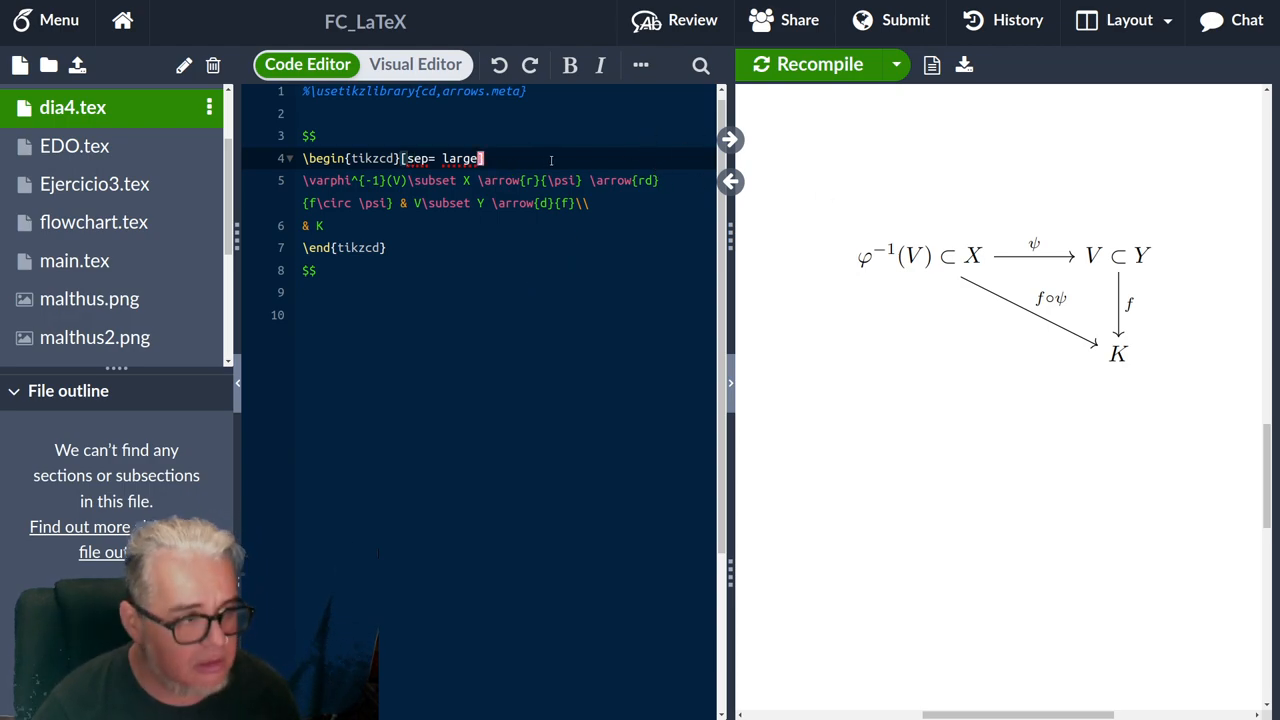
type(",th")
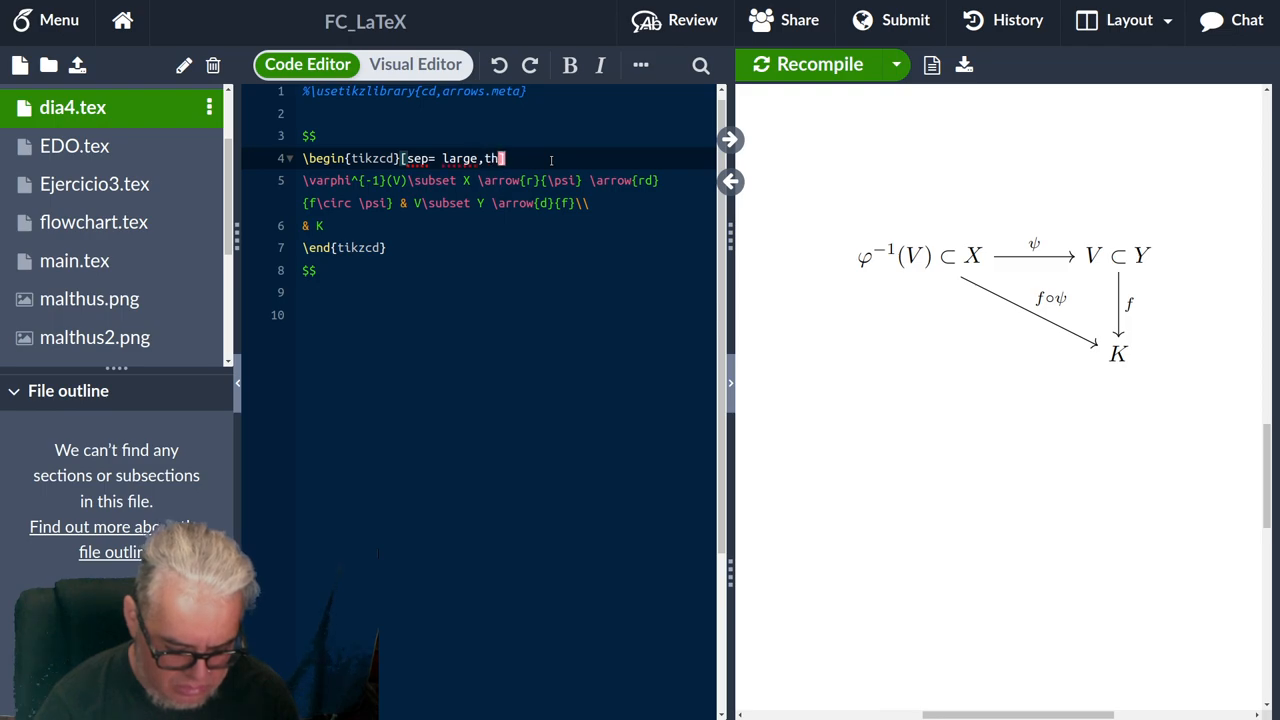
type("ick")
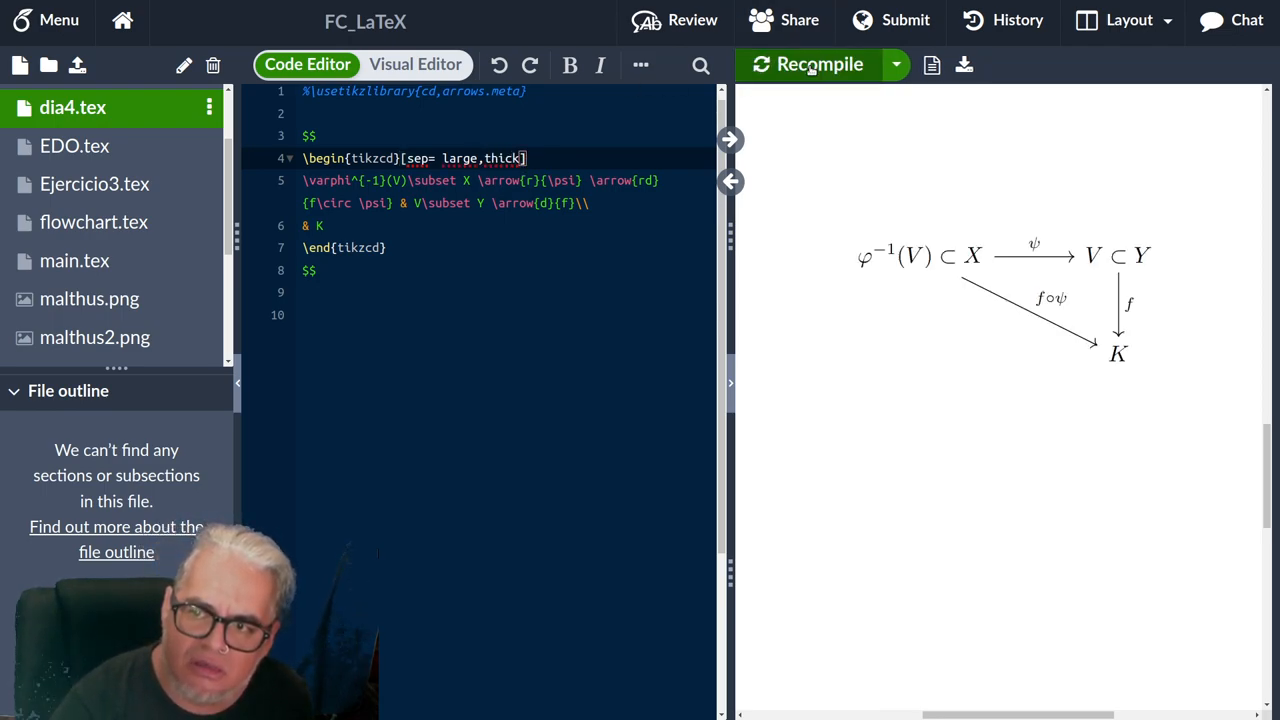
mouse_move(820, 64)
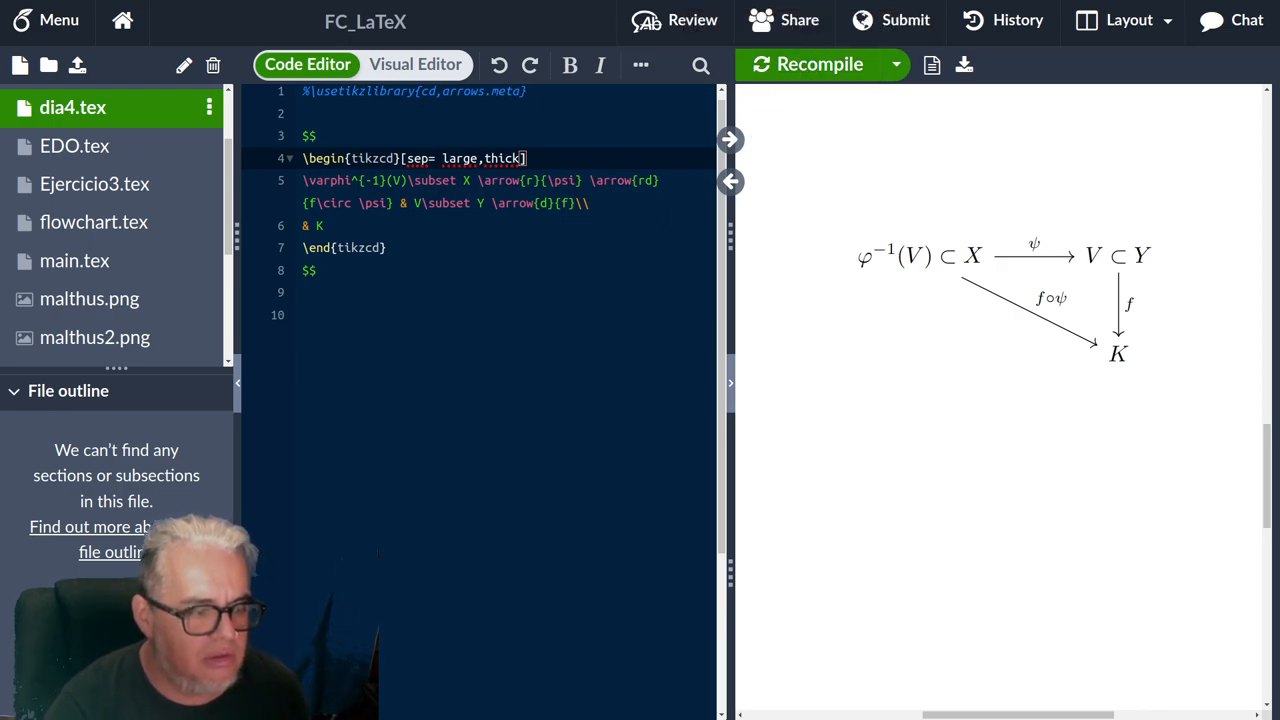
mouse_move(1083, 359)
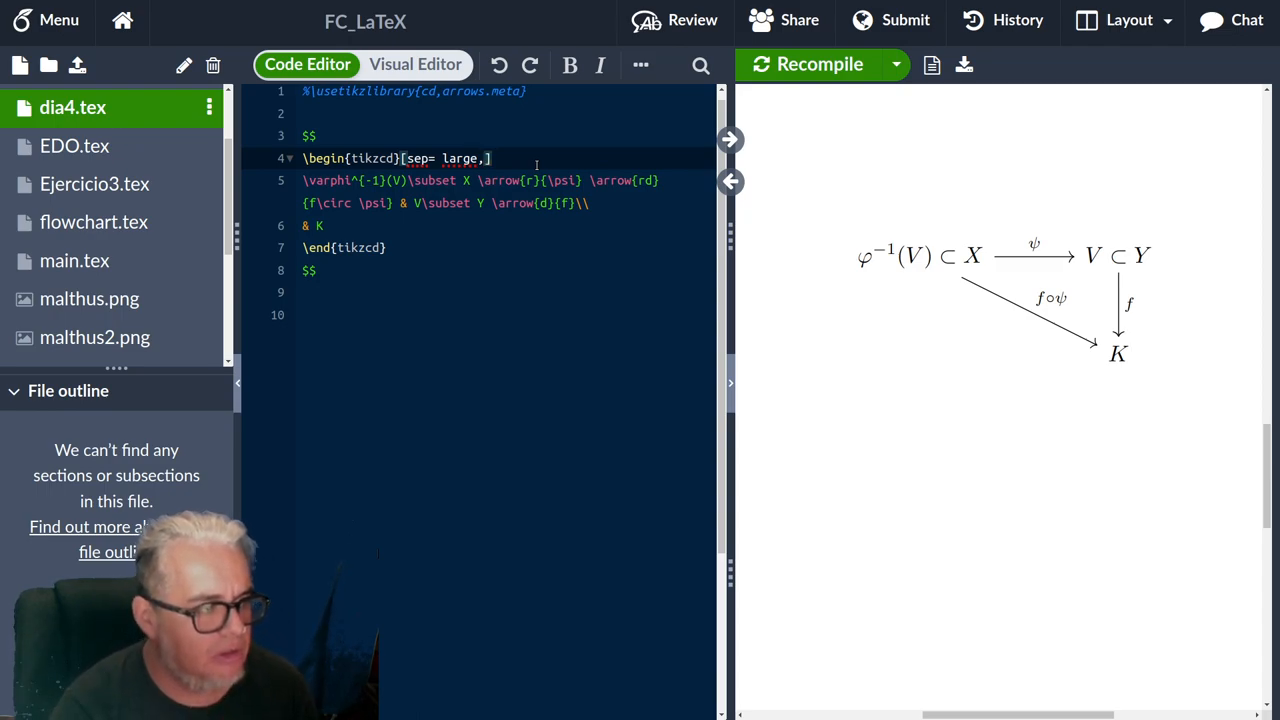
Add every arrow/.append style={line width=0.9pt} to the tikzcd options and recompile.
type("every arrow")
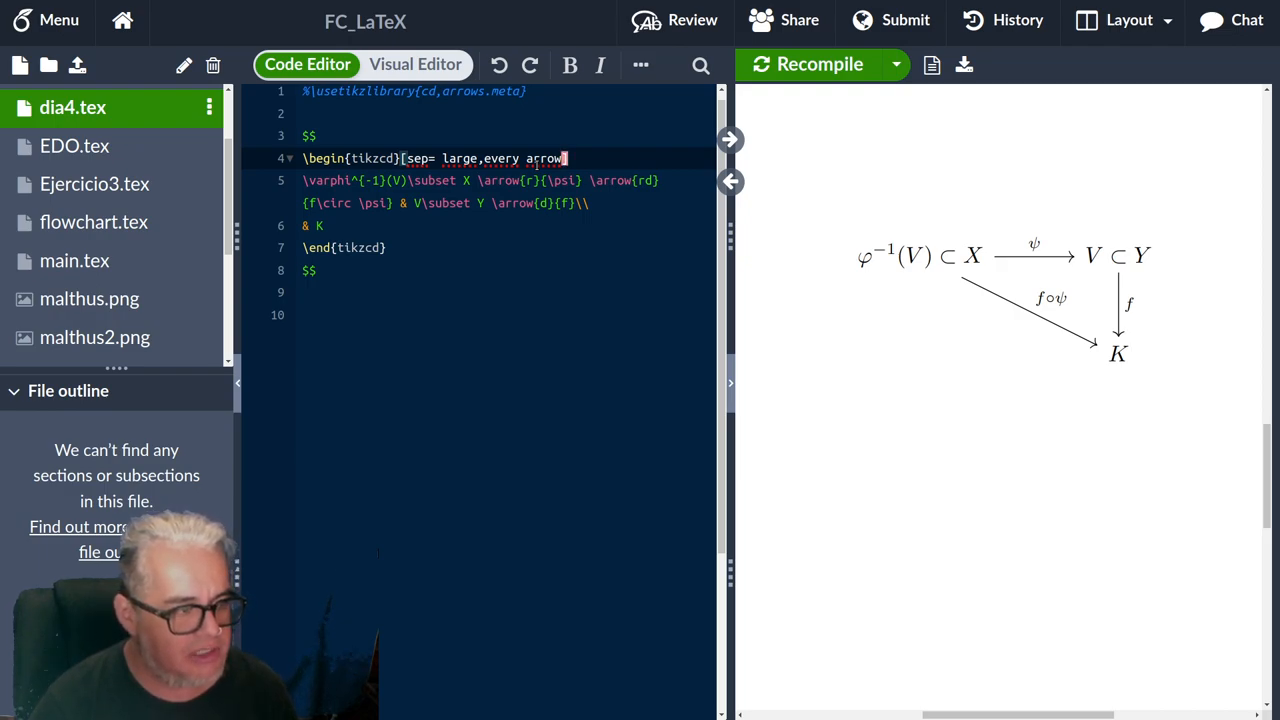
type("/")
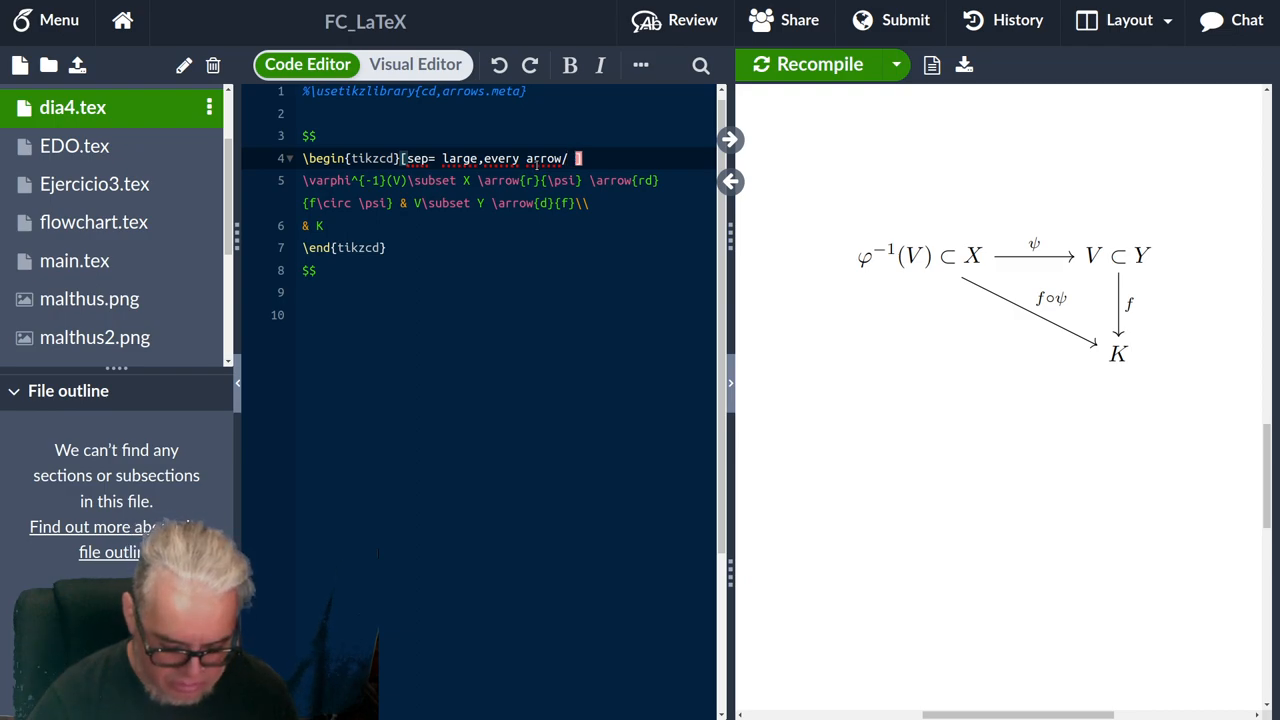
type(".append")
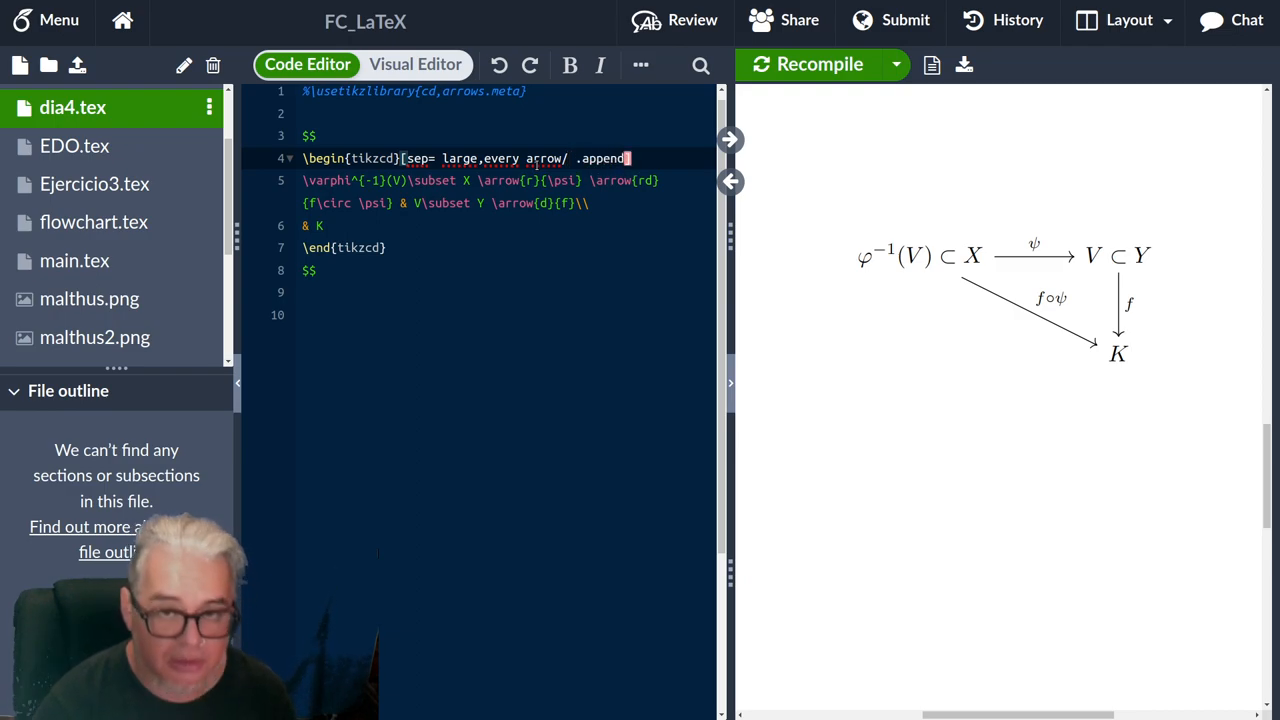
type("]")
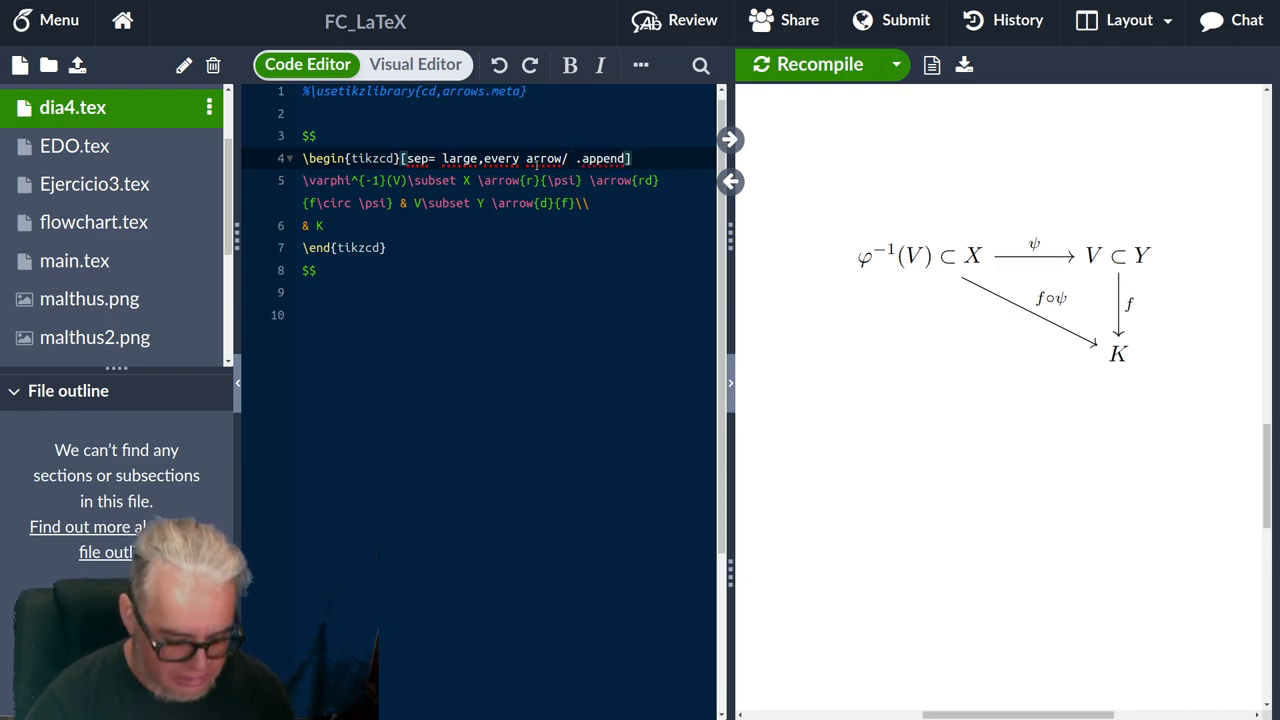
type("style(")
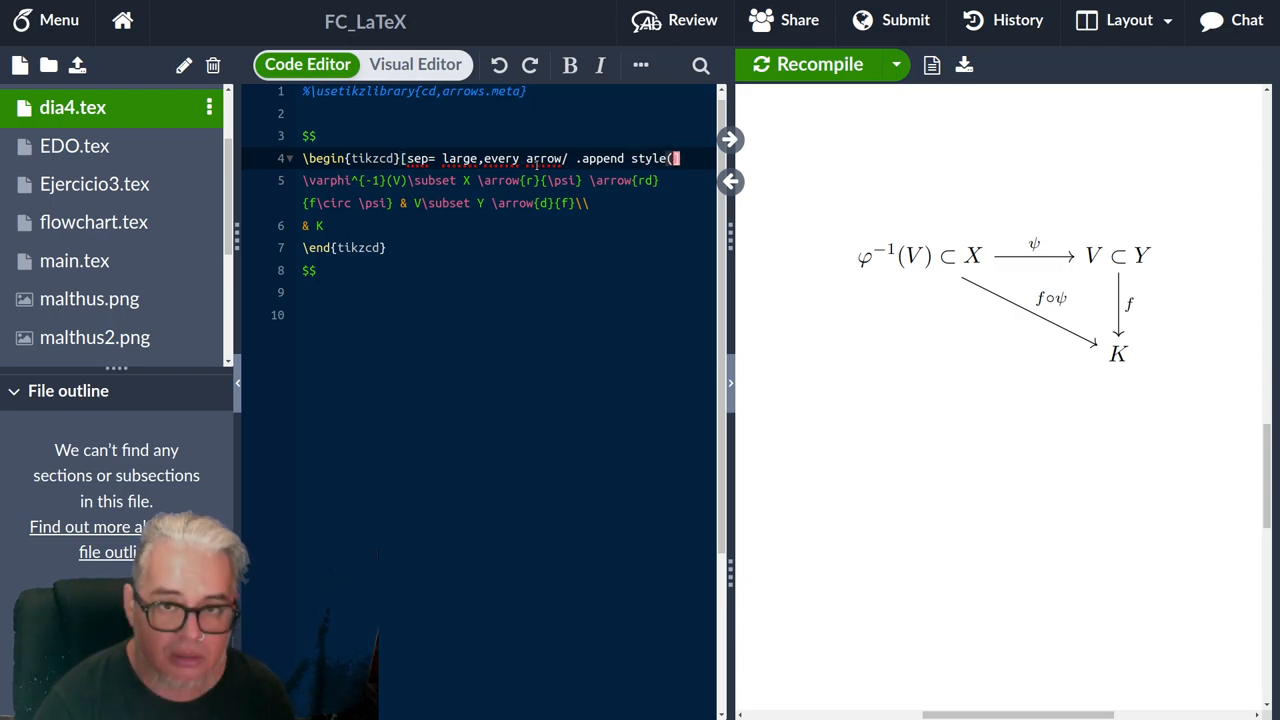
type(")")
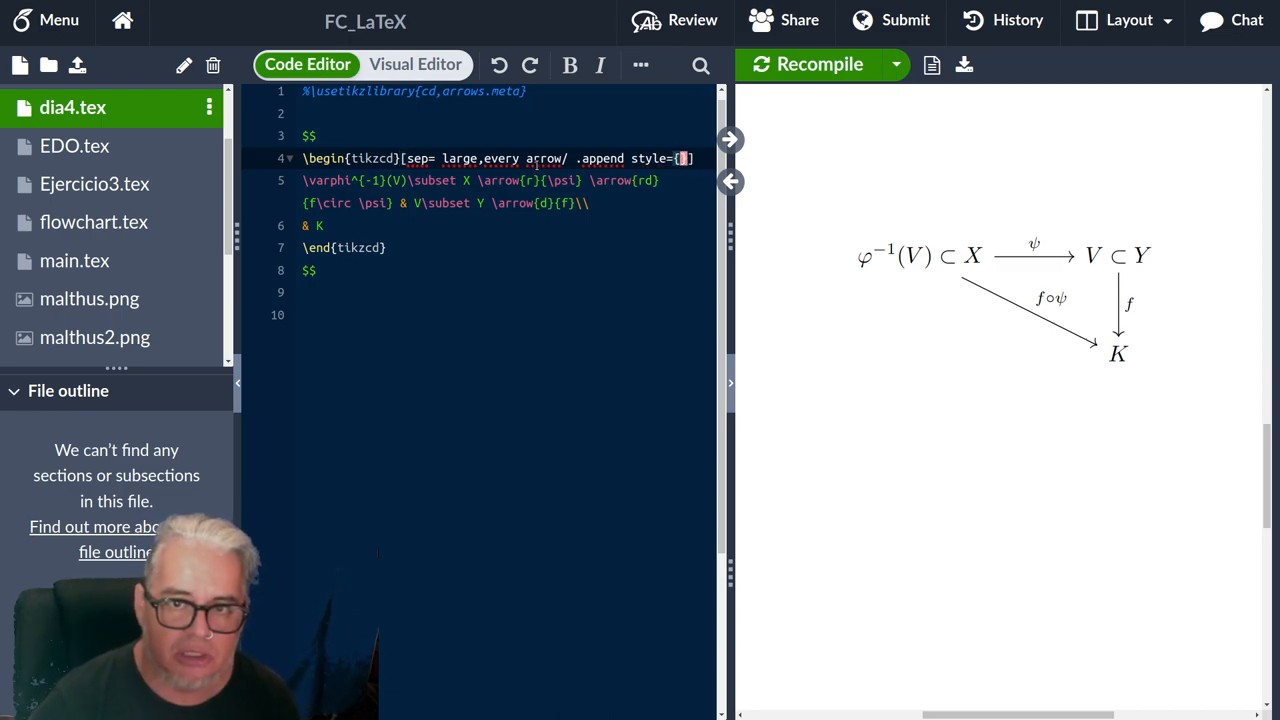
type("line width")
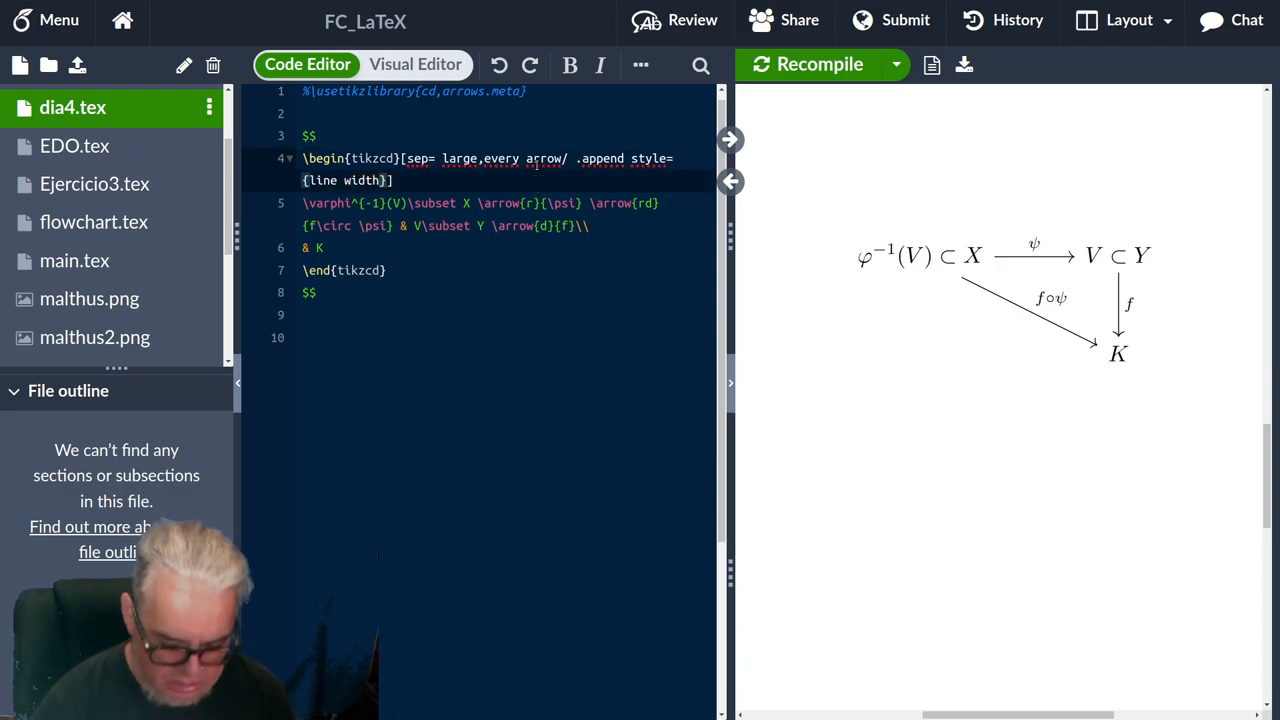
type("=0")
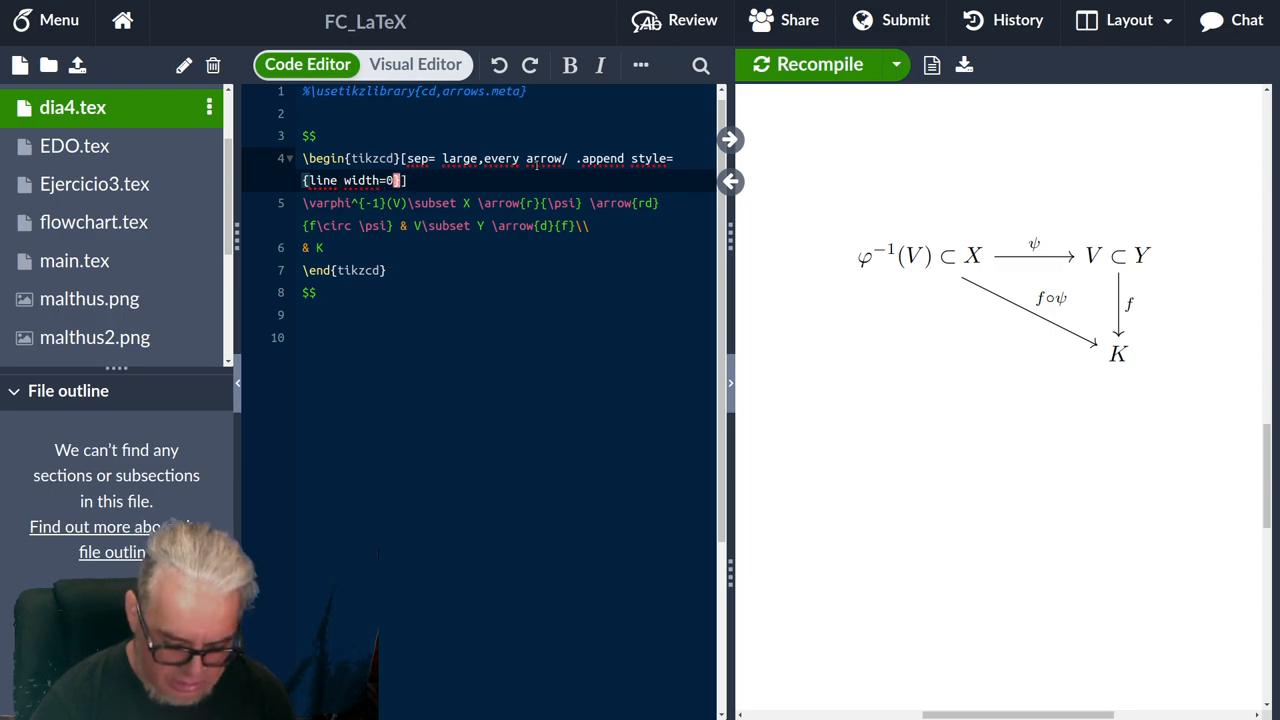
type(".6pt")
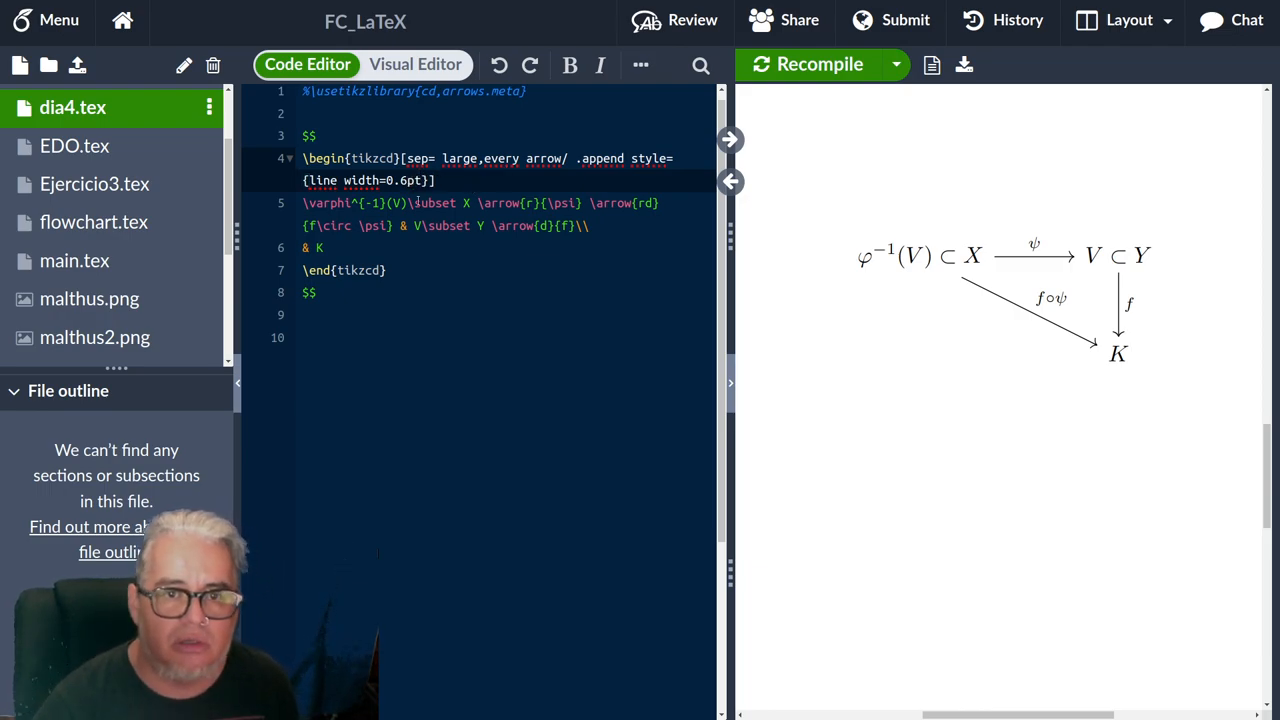
left_click(819, 64)
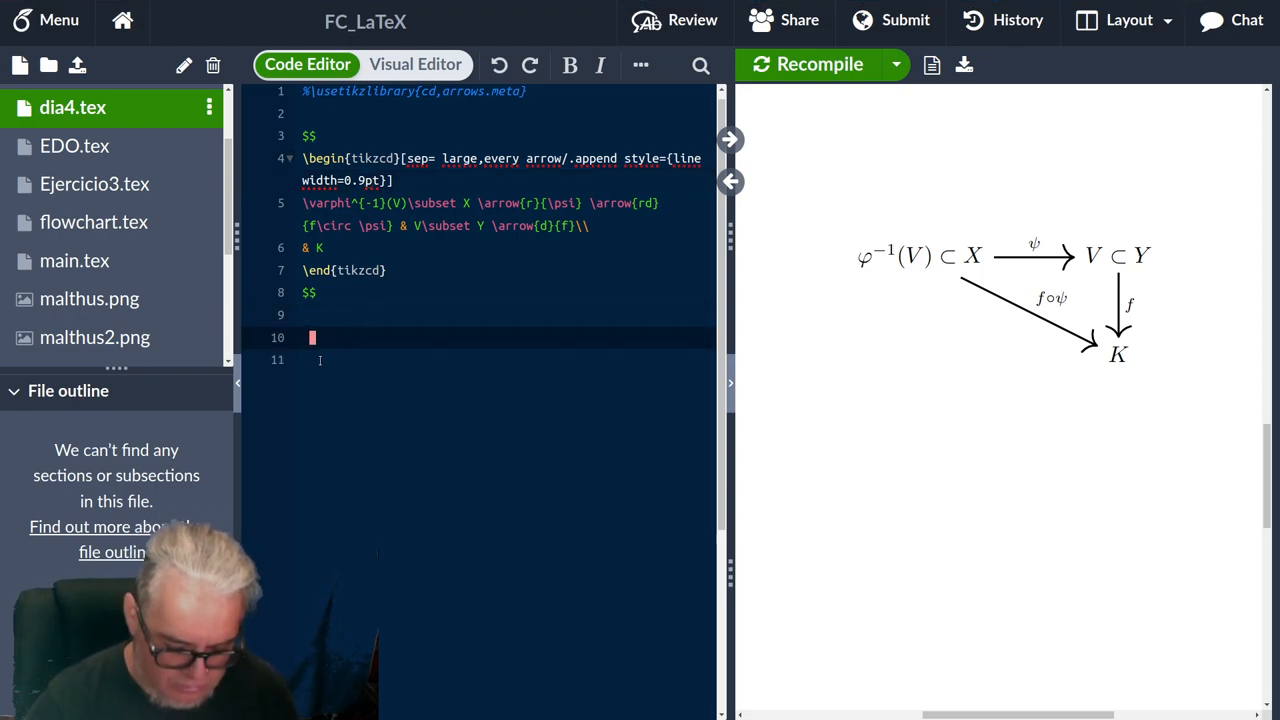
Set up a second $$ tikzcd block for the next diagram.
type("$$")
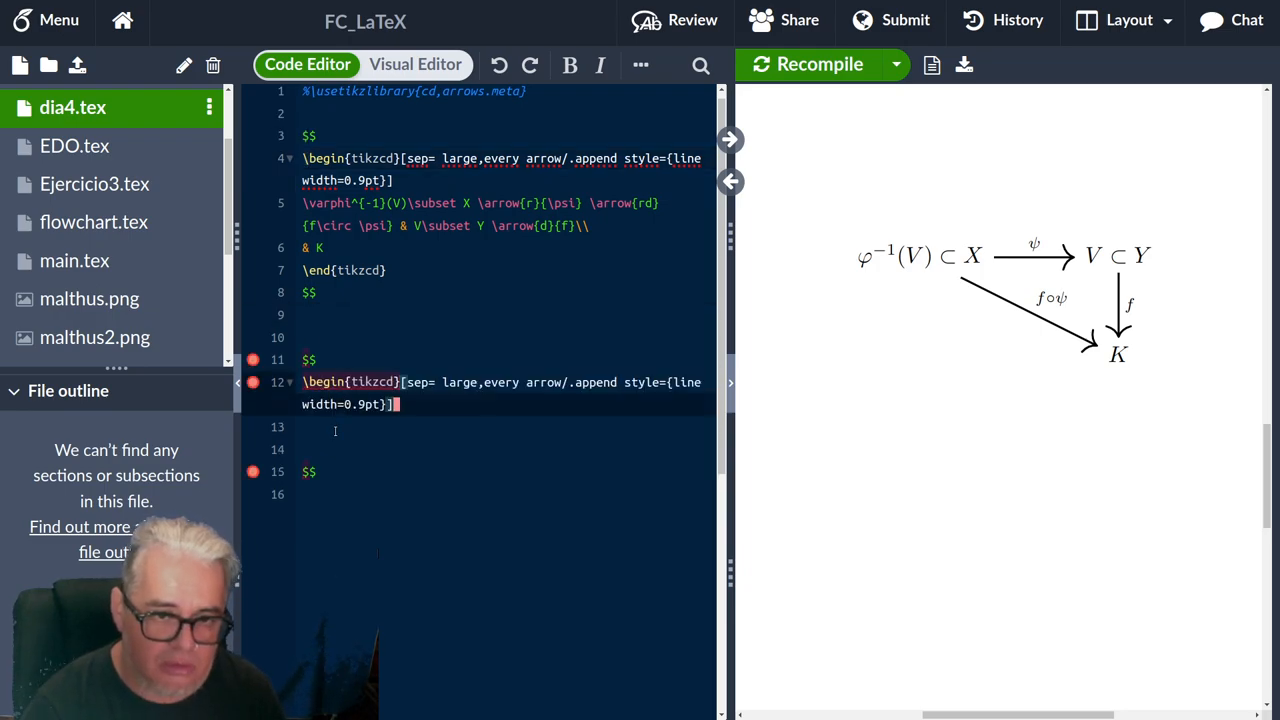
type("\\")
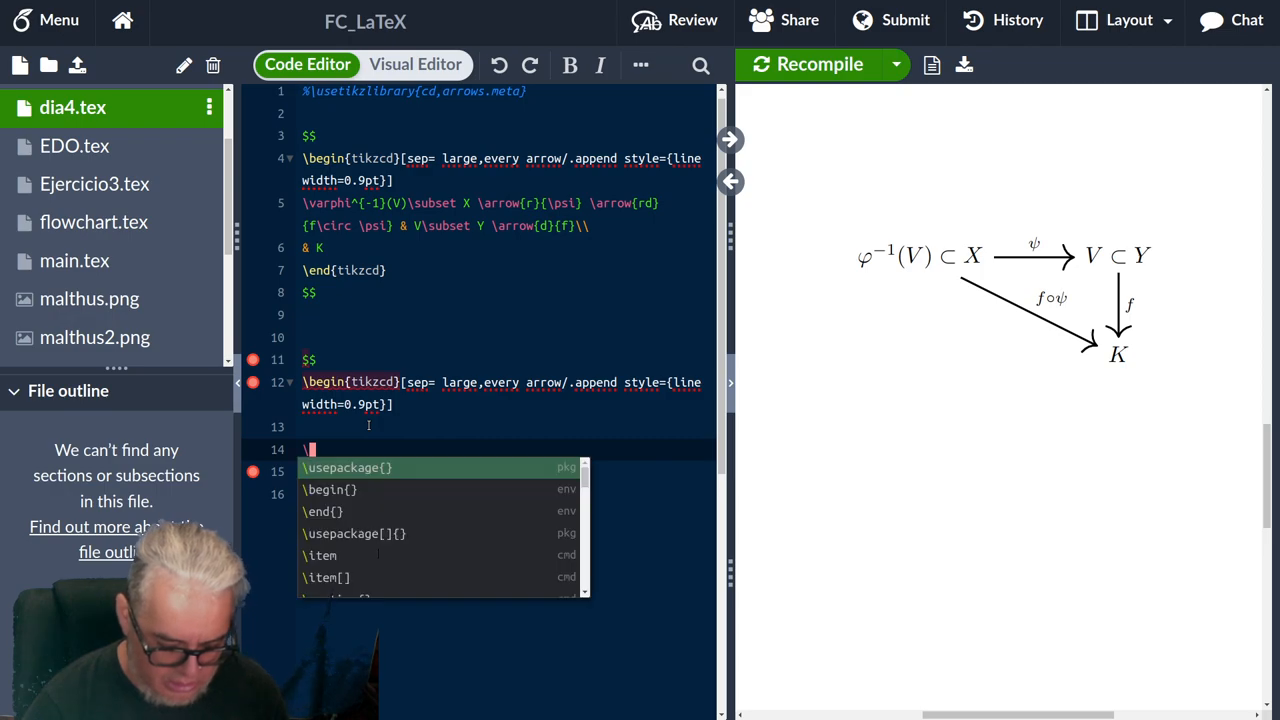
type("end{t")
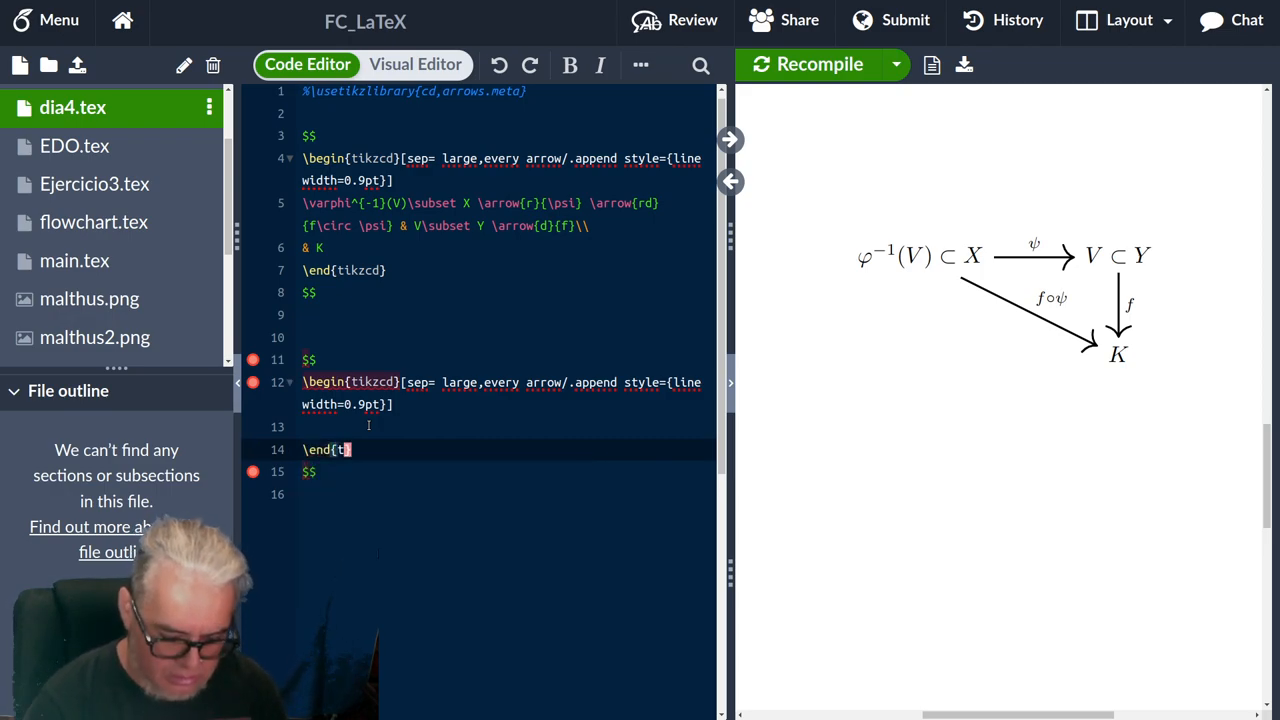
type("ik")
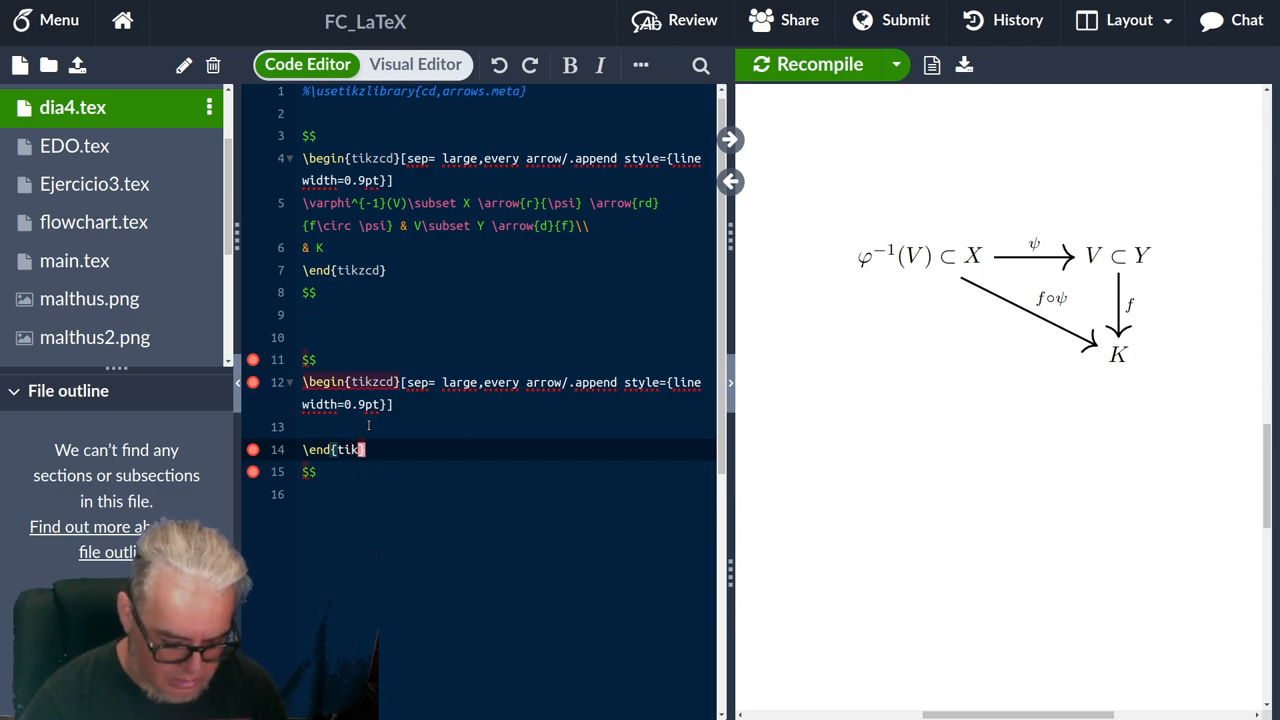
type("zcd}")
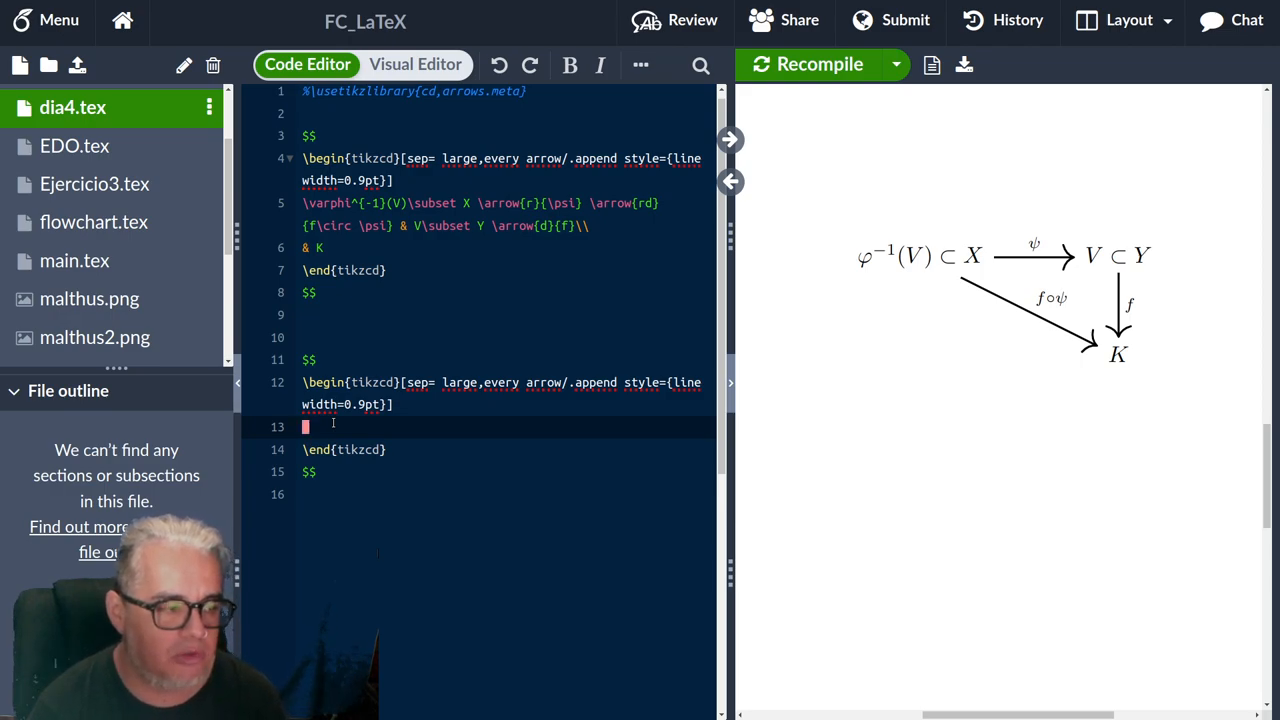
Write the first row (X,d)\arrow{r}{T_1} & (X_1,d_1)\\ and start a new line.
type("()")
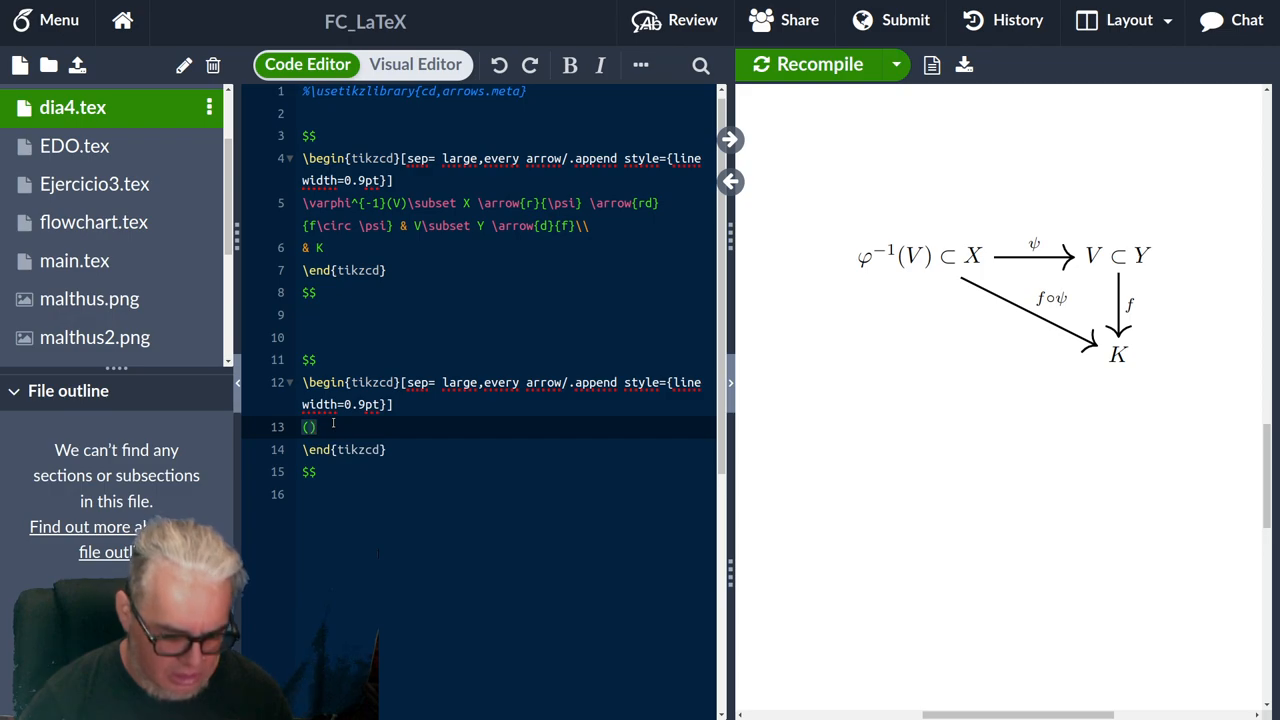
type("X,")
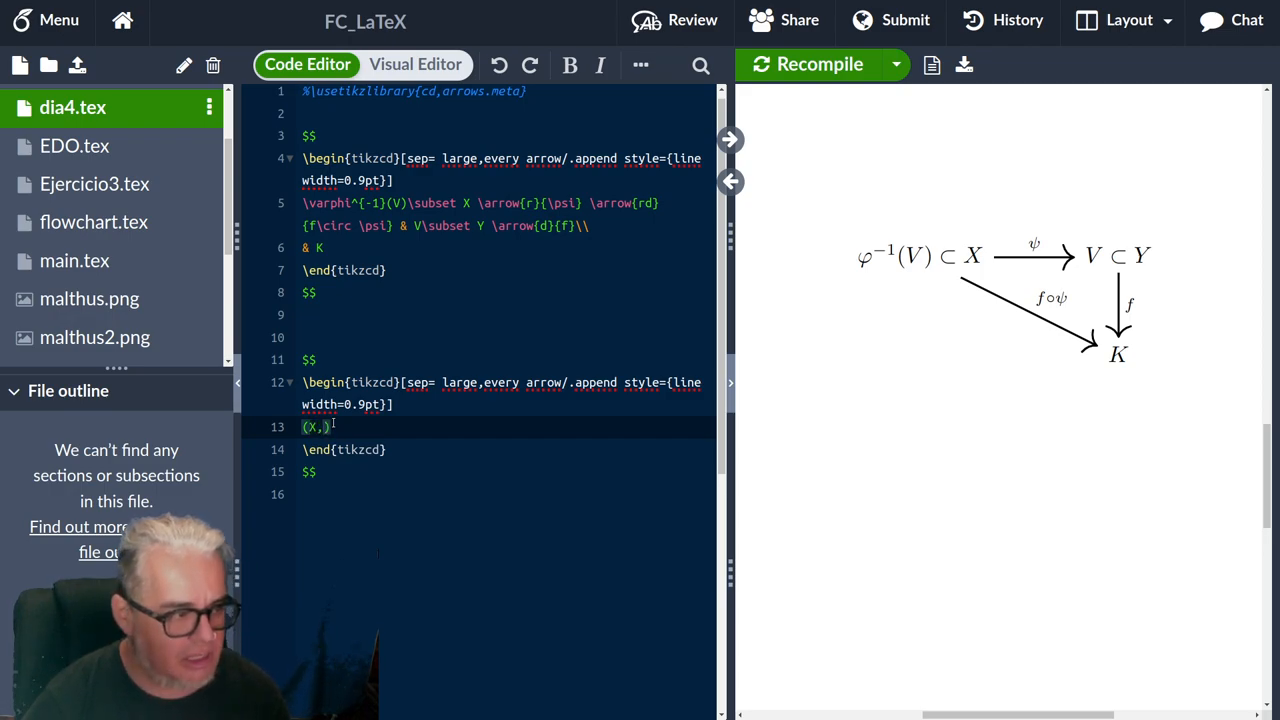
type("d")
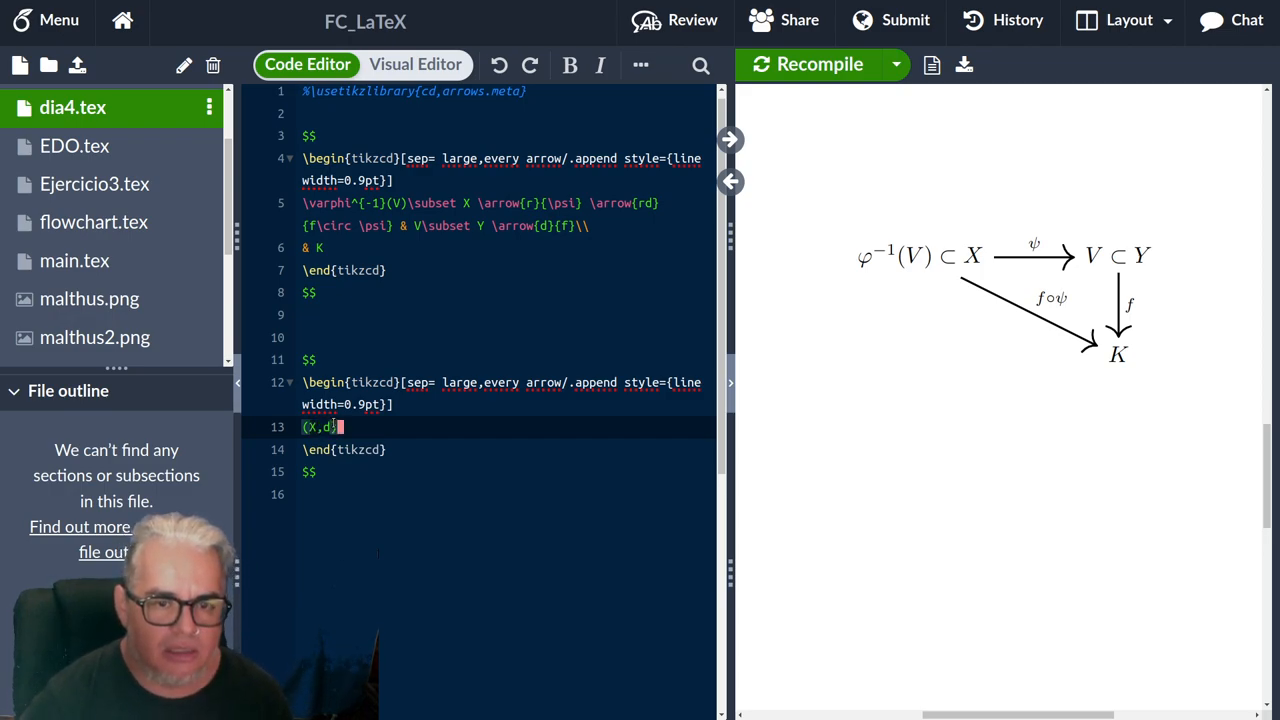
type("\\a")
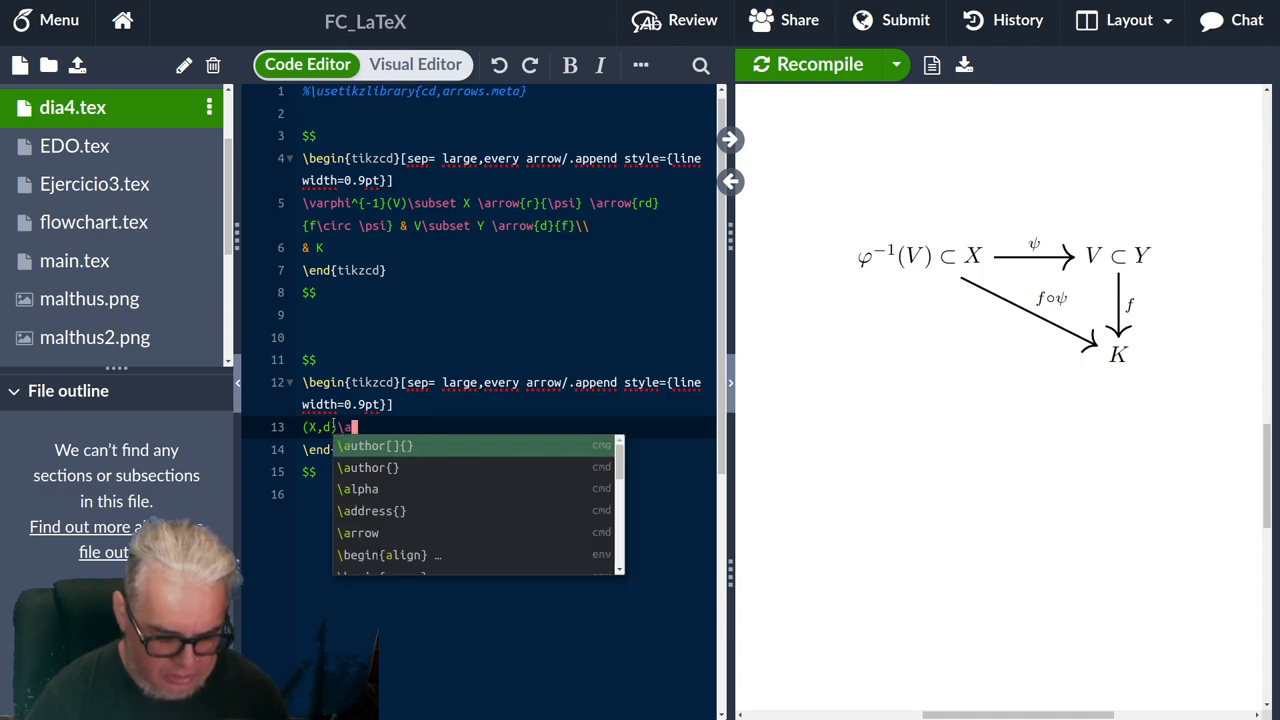
type("rrow")
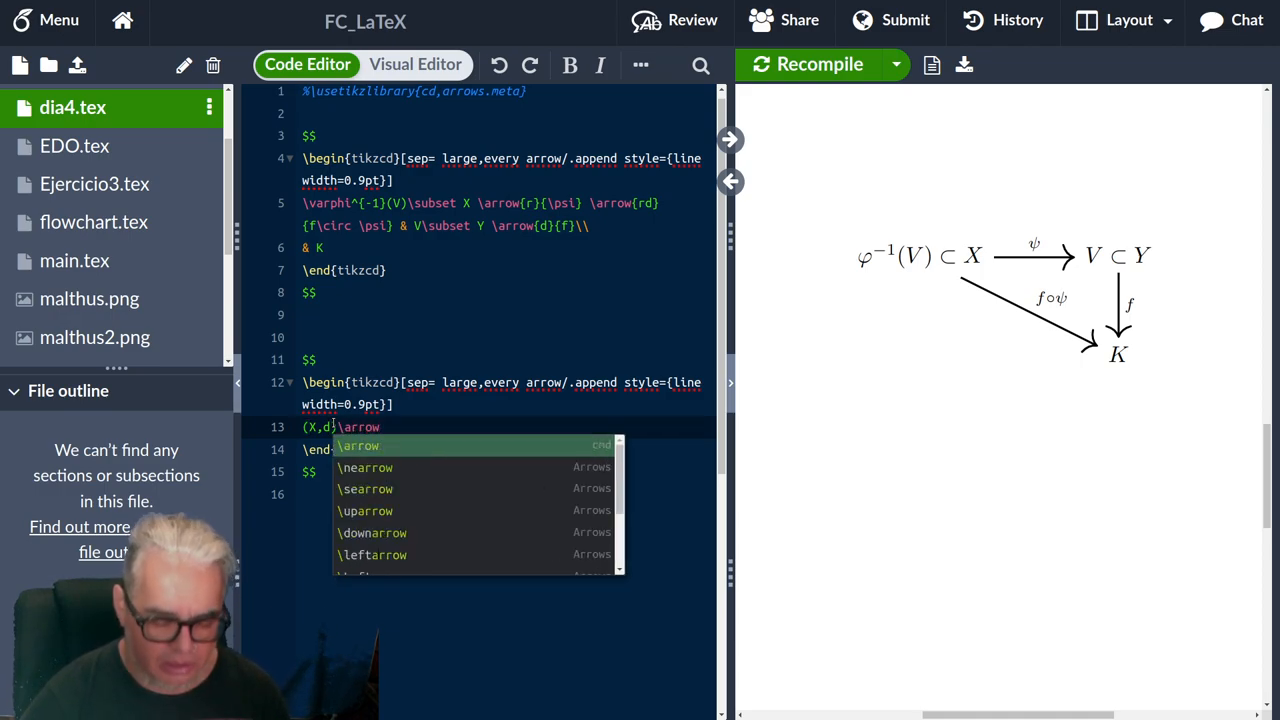
type("{r}")
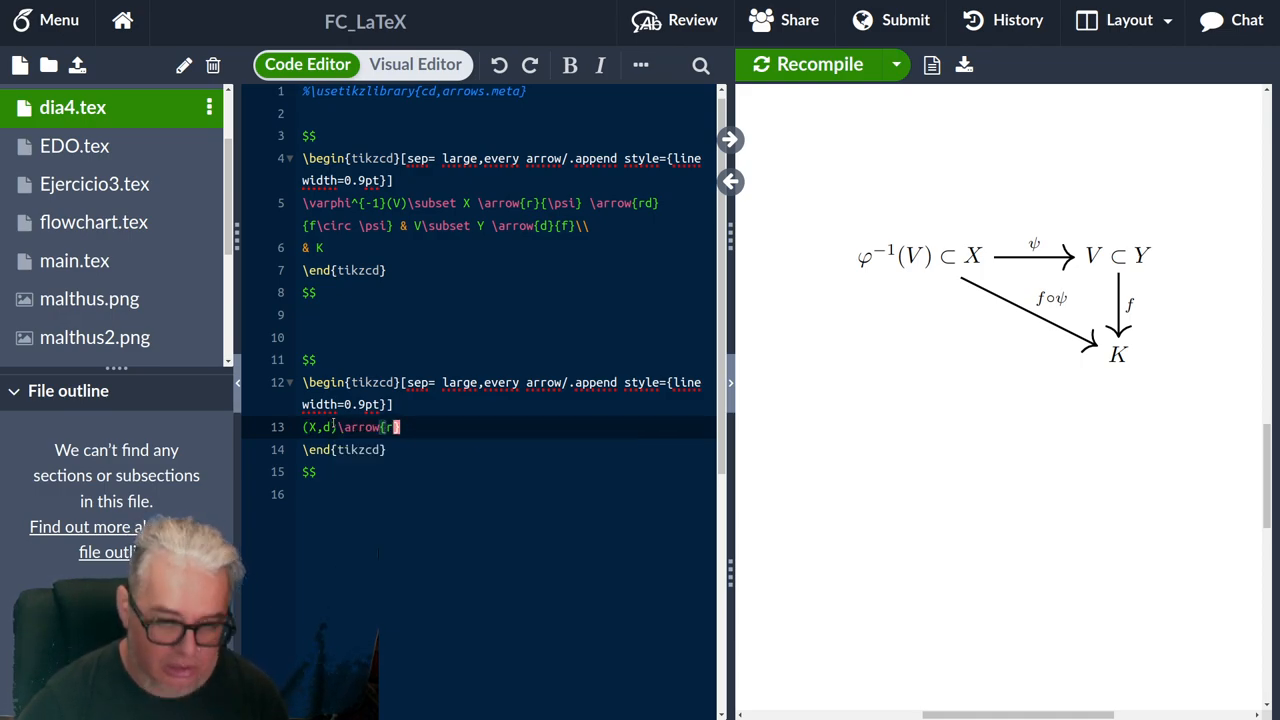
type("{}")
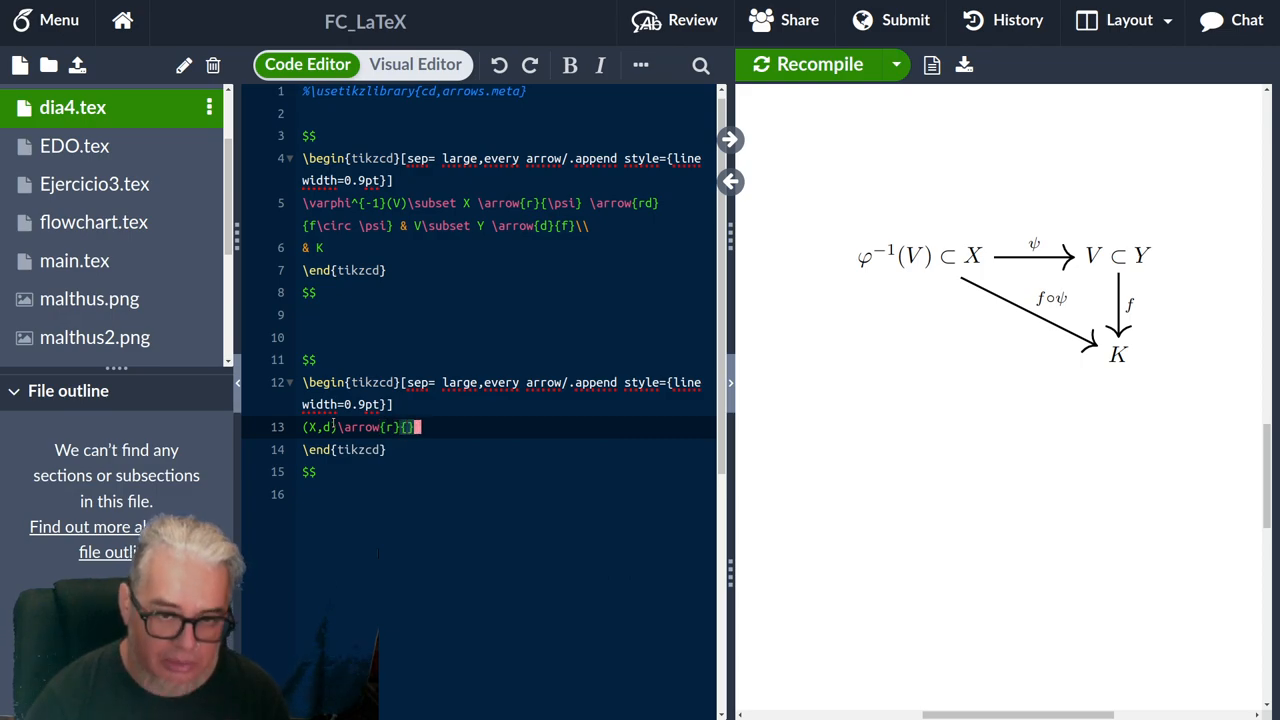
type("f")
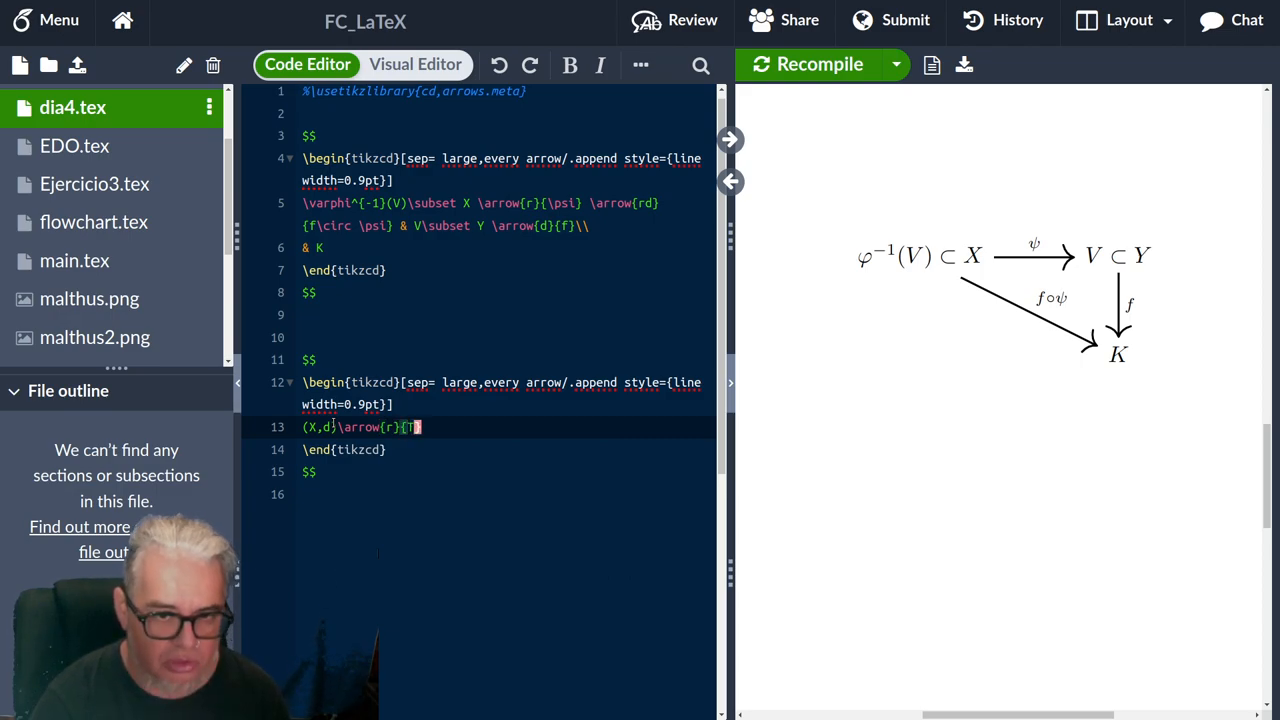
type("_")
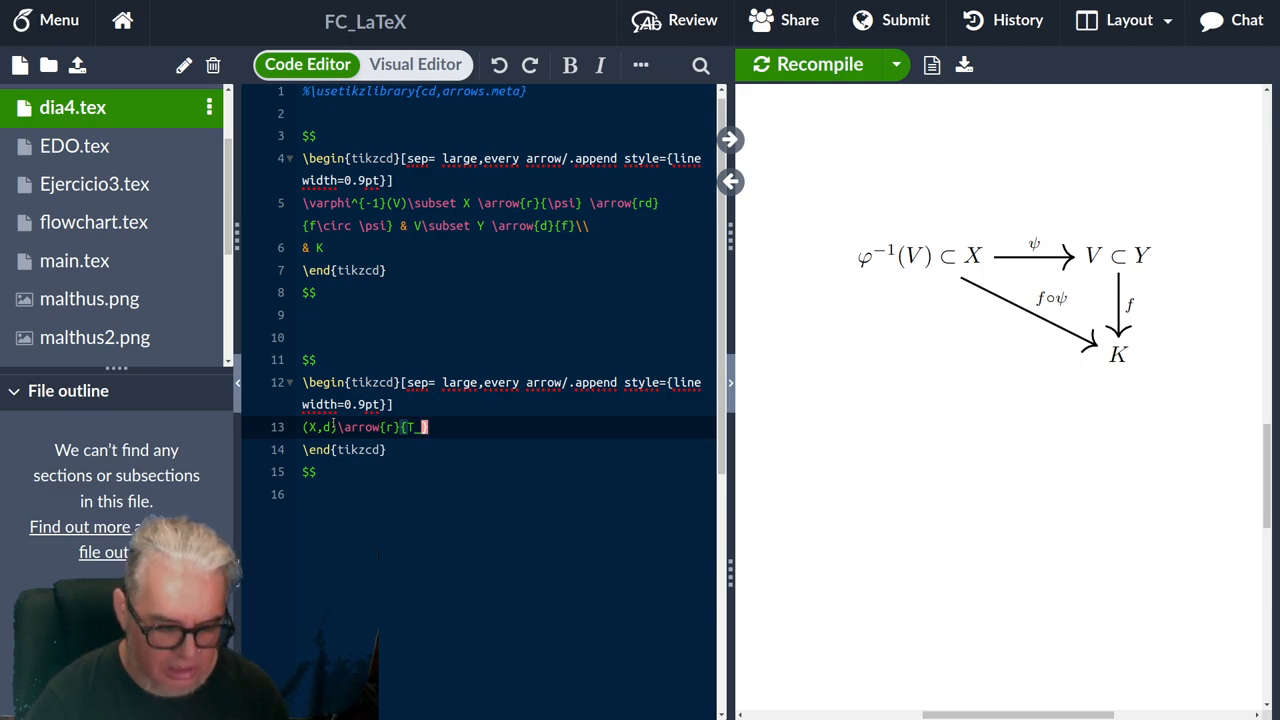
type("1}")
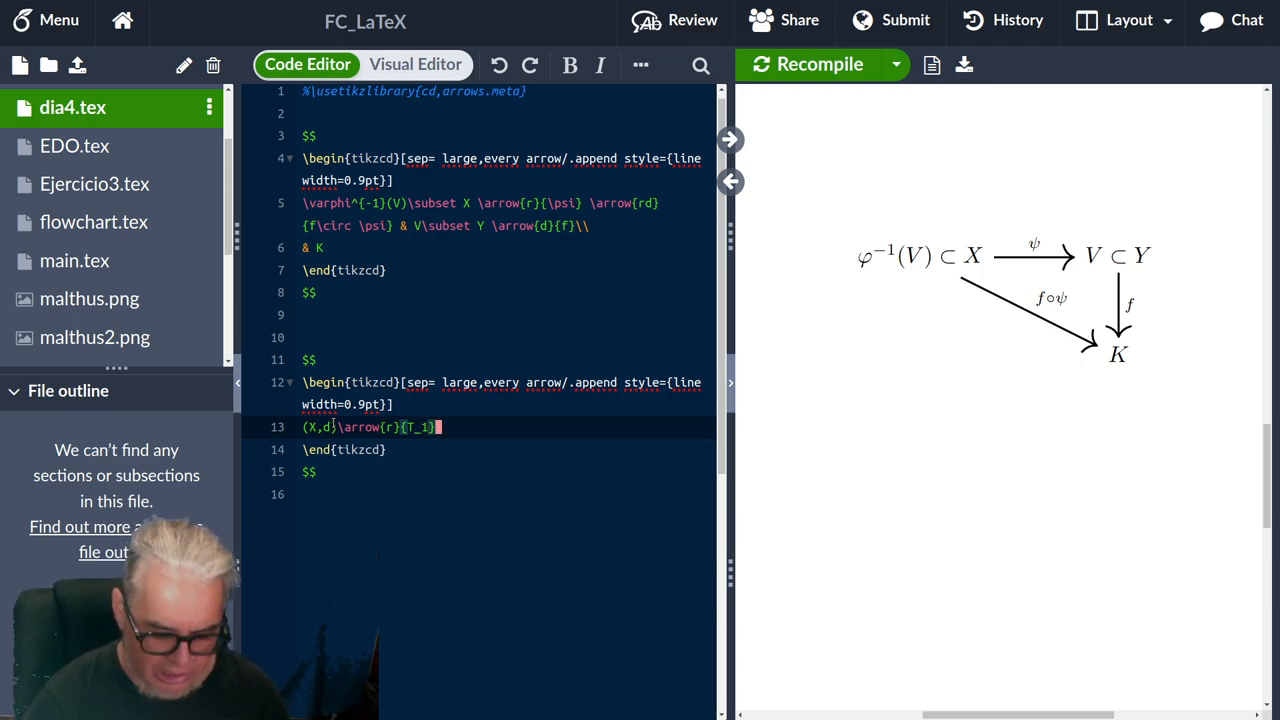
type("(X")
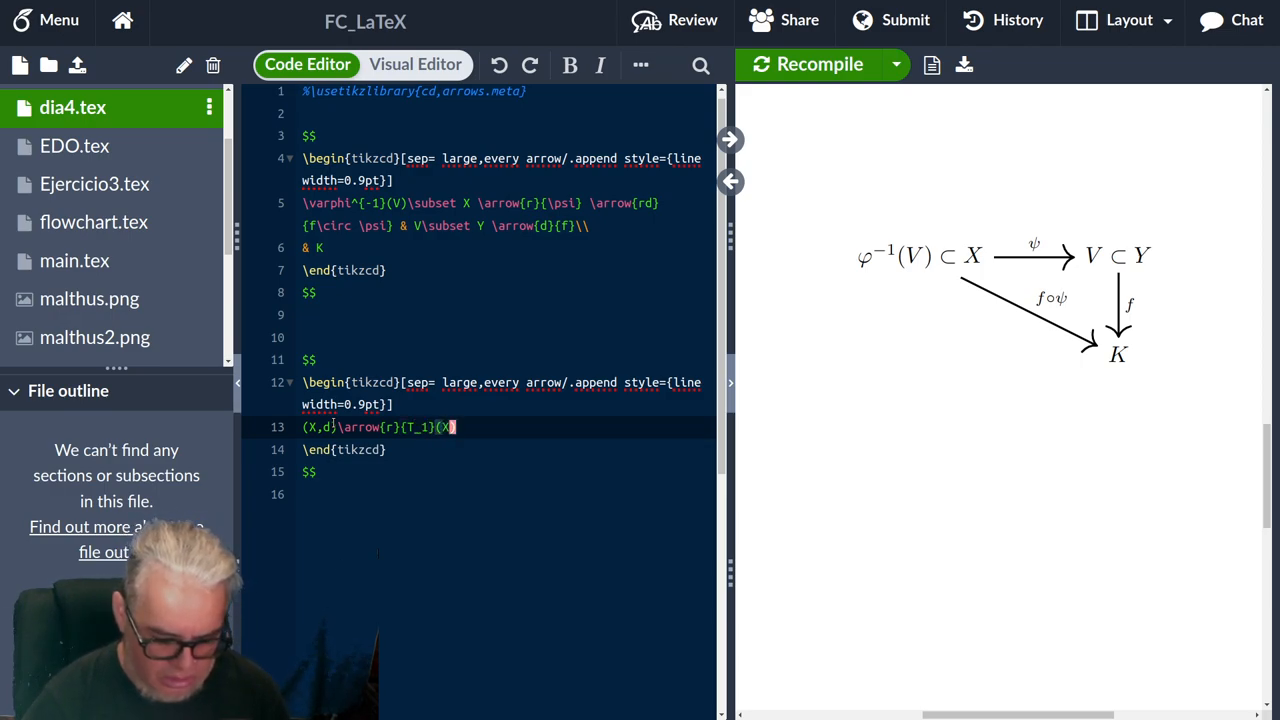
type("_1,d")
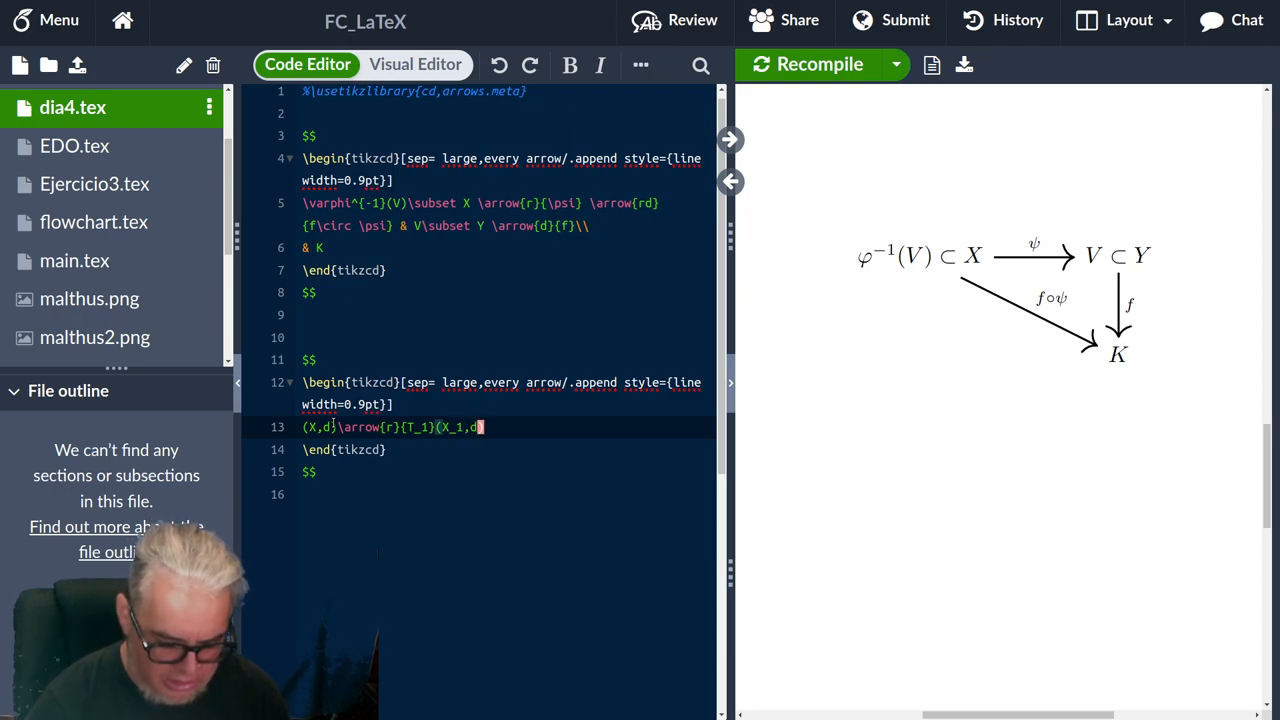
type("_1)")
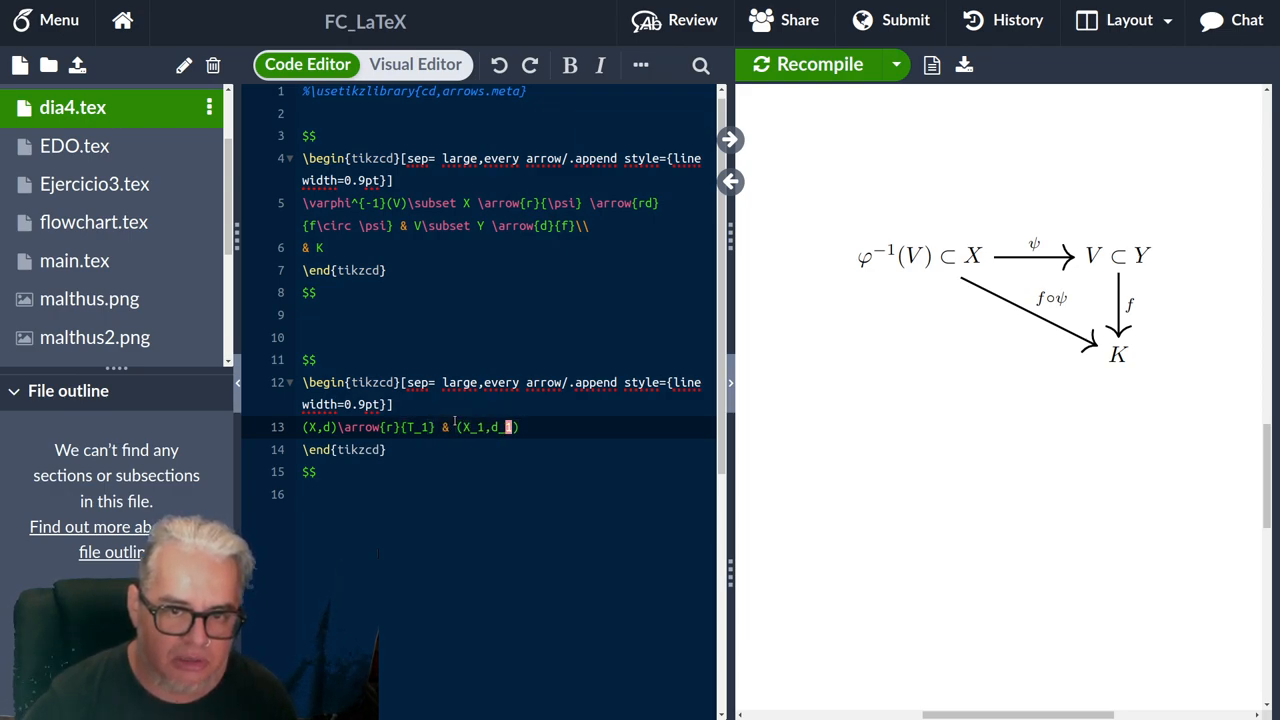
type("1)\\\\")
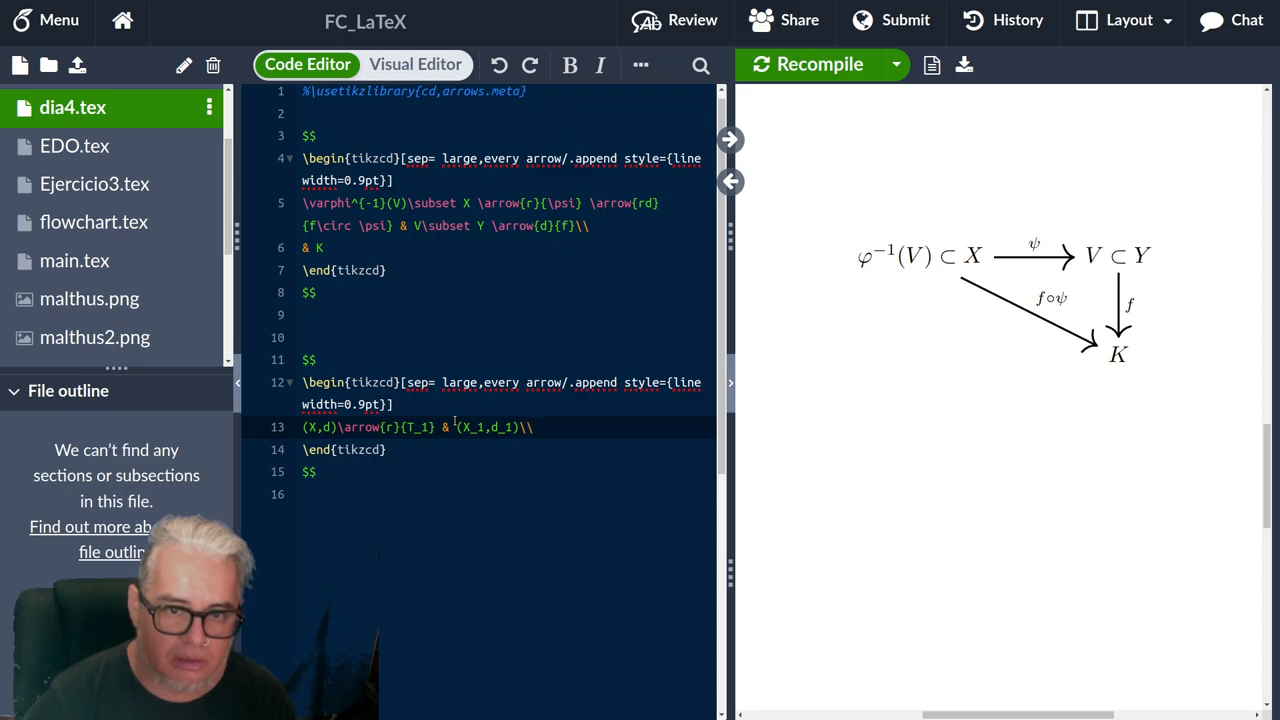
left_click(538, 427)
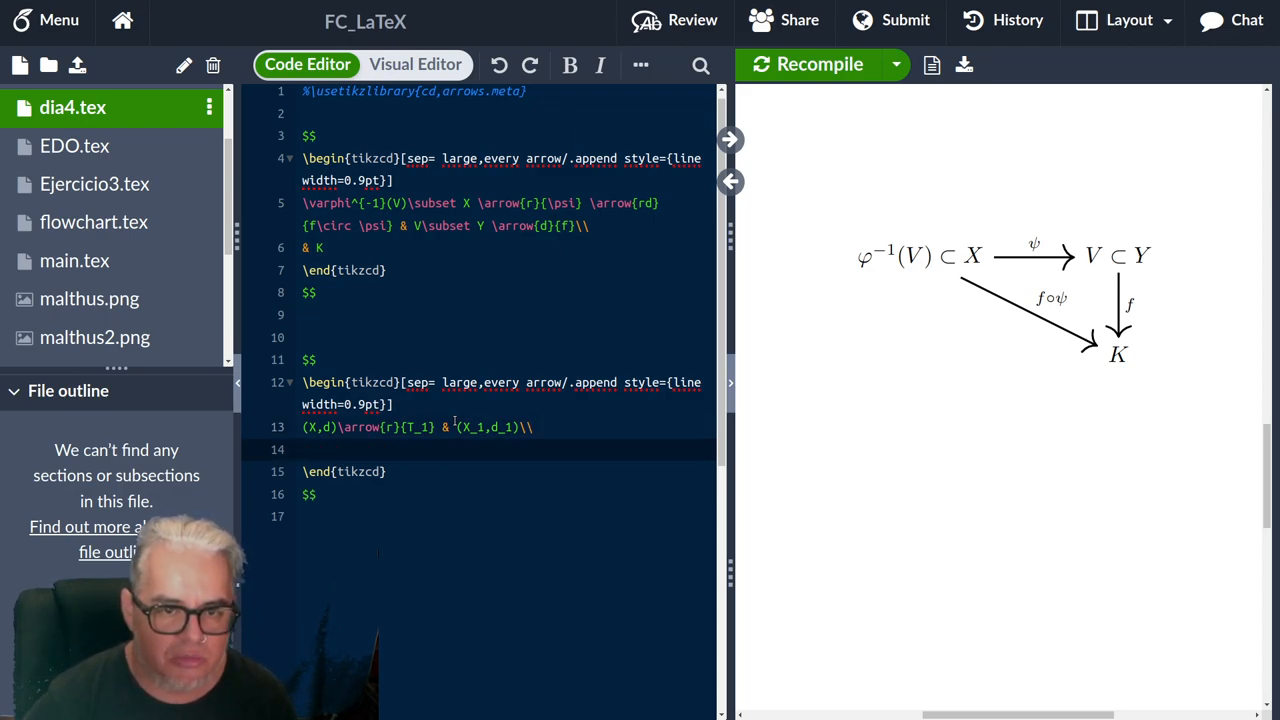
Add the row &(X_2,d_2) and insert \arrow{dr}{T_2} after (X,d).
type("(")
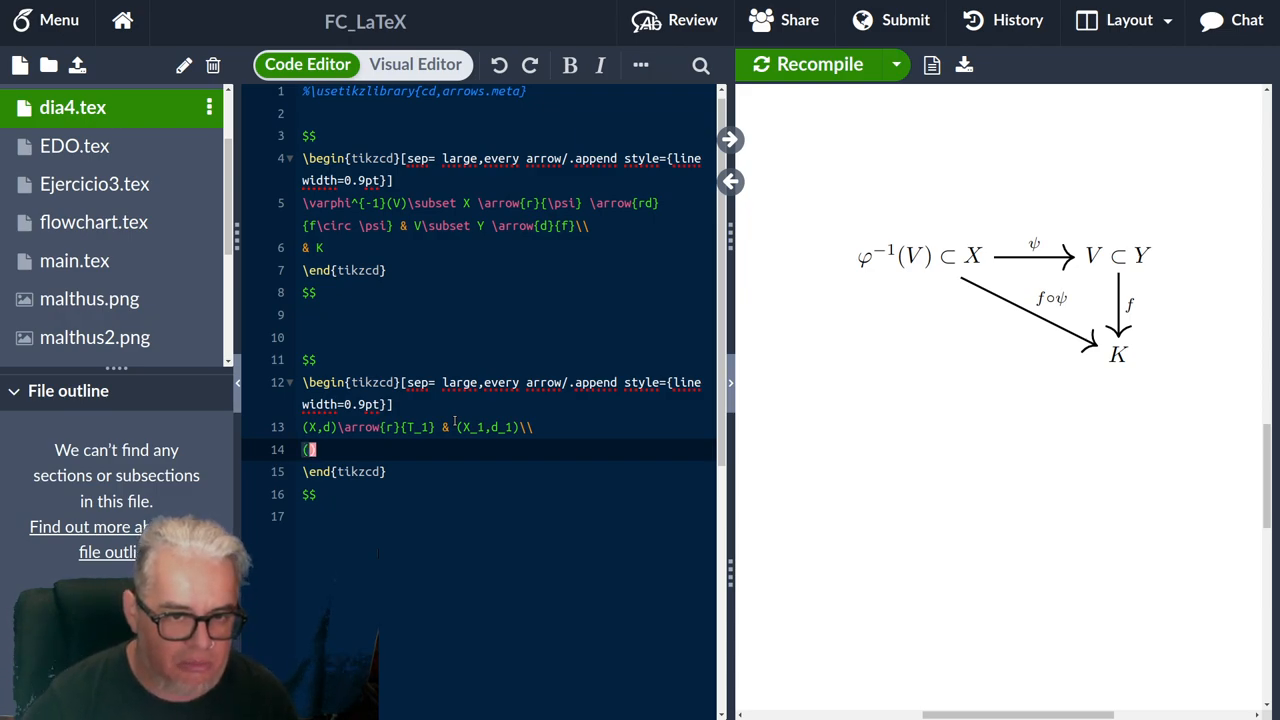
type(")")
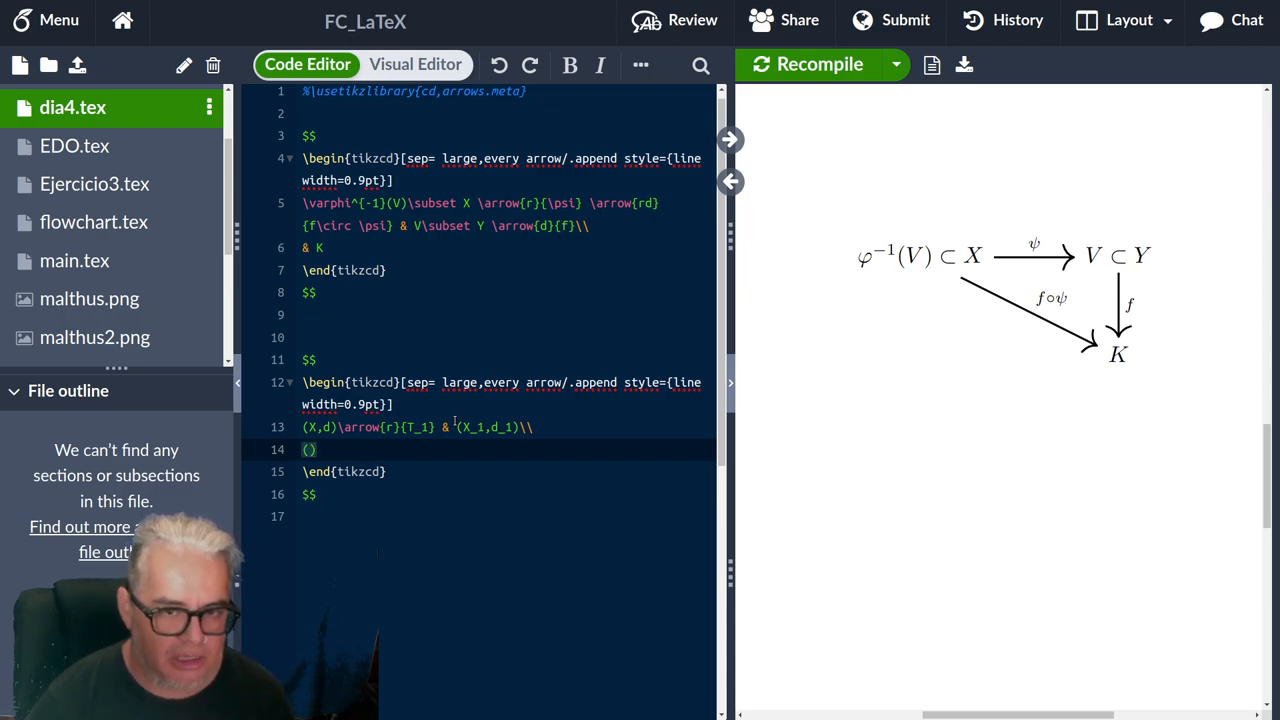
key("Backspace")
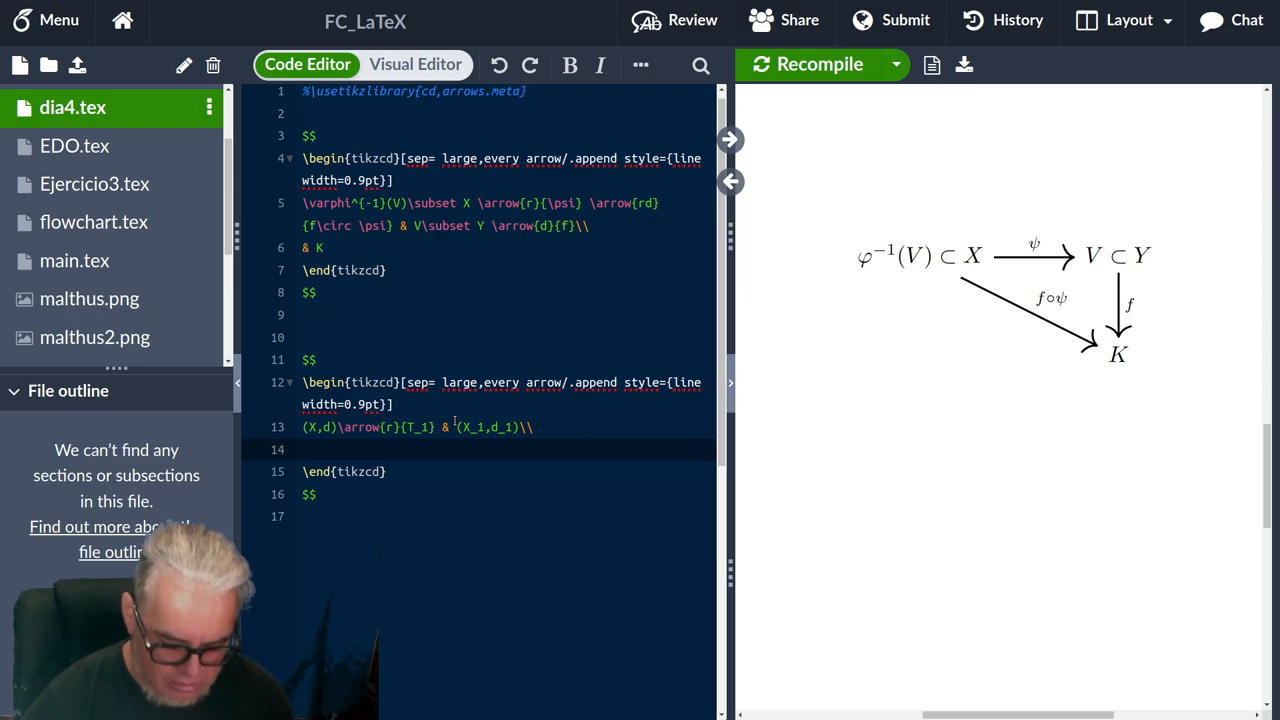
type("&")
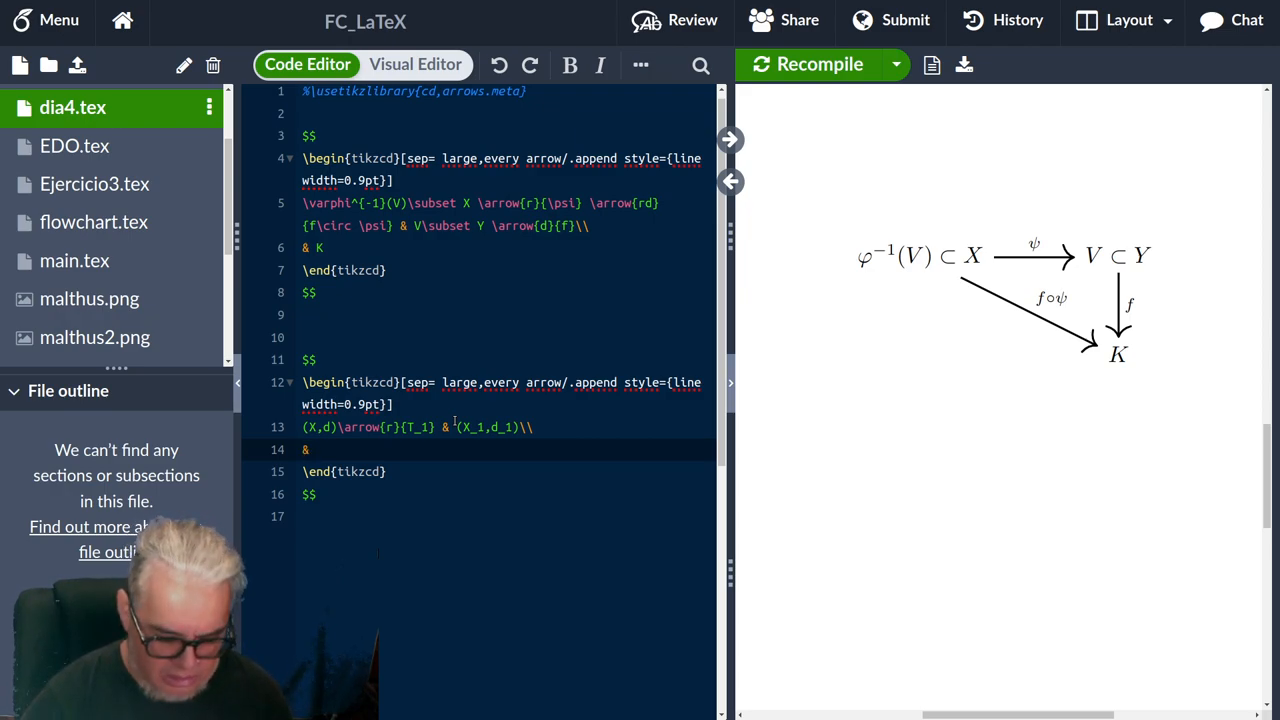
type("()")
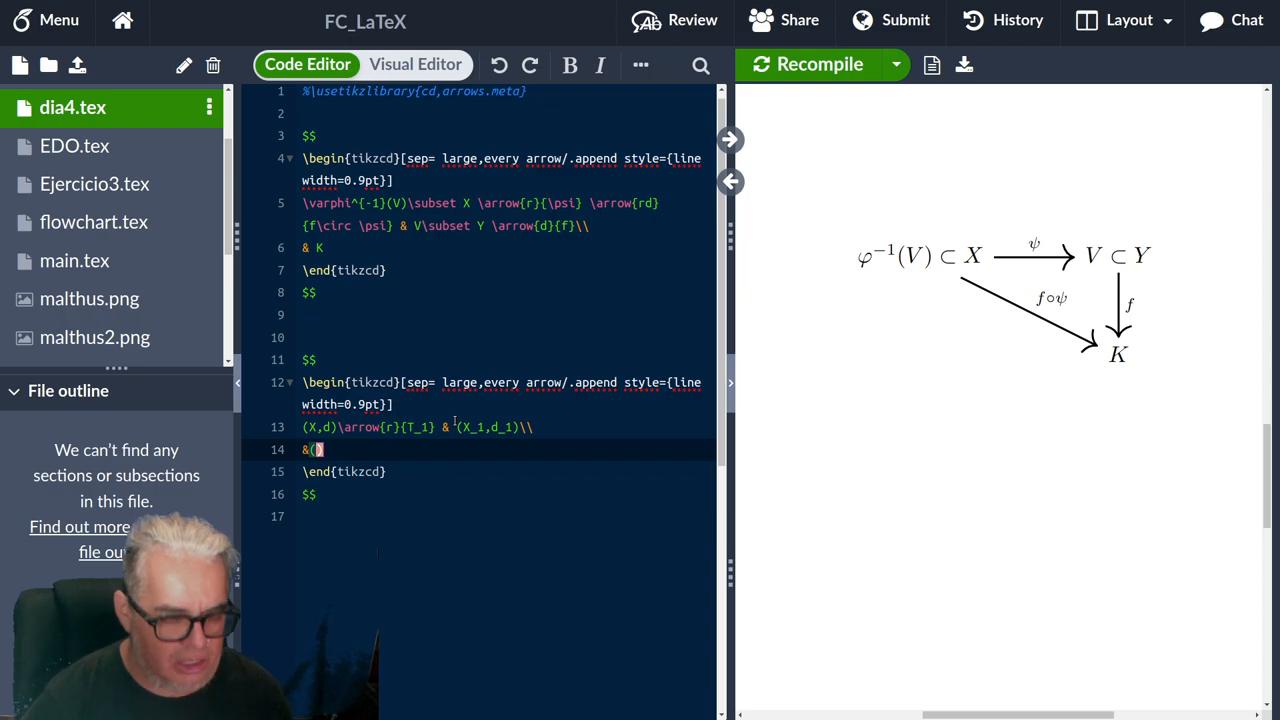
type("X")
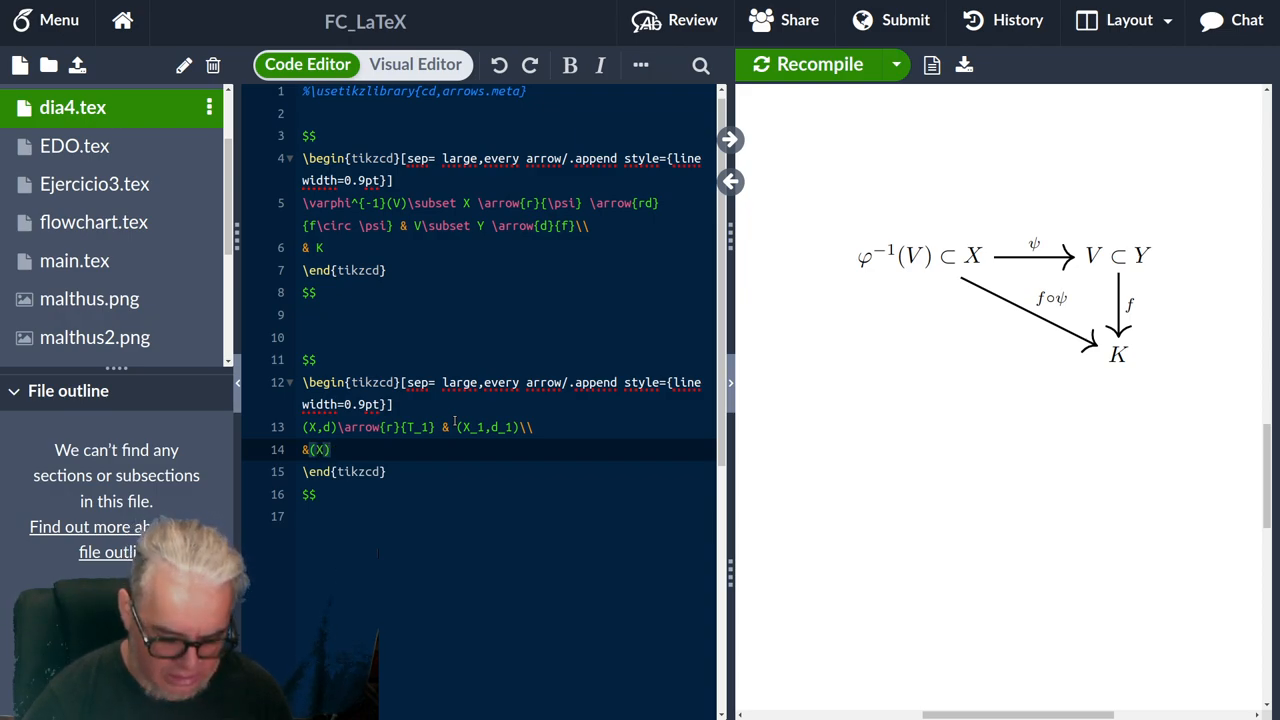
type("_2,d")
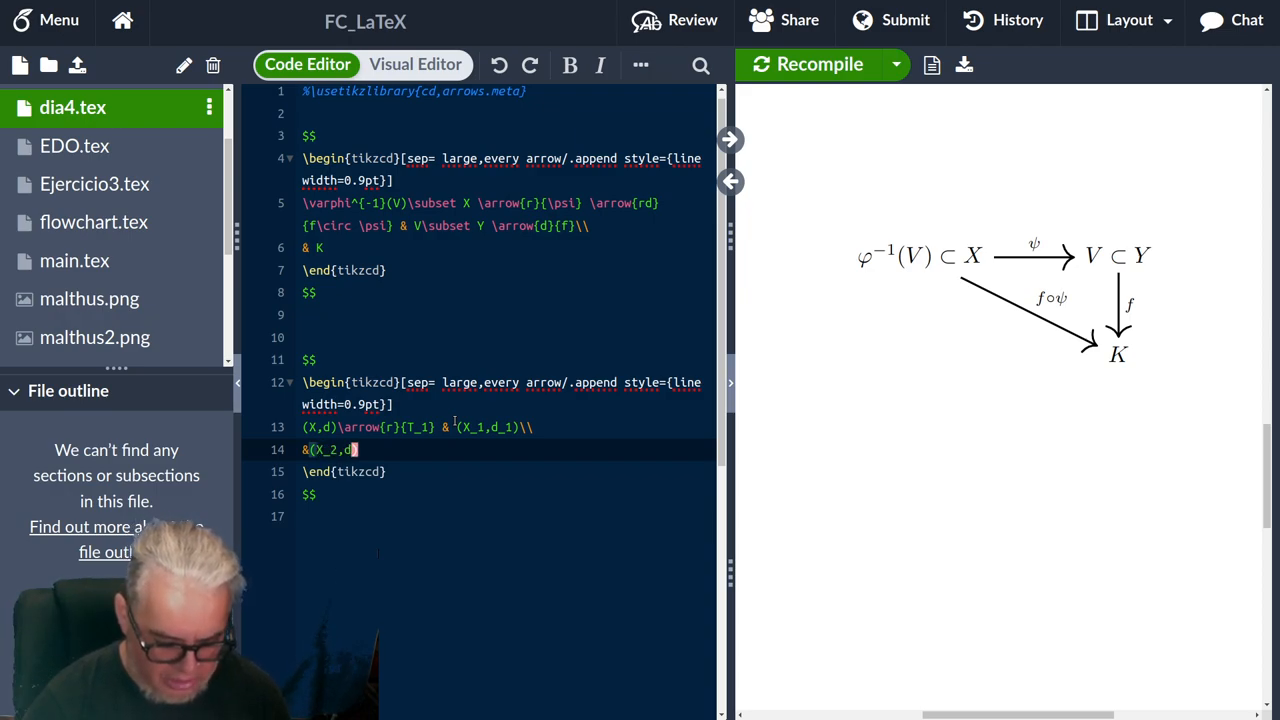
type("_2)")
left_click(507, 427)
type("\\arrow{")
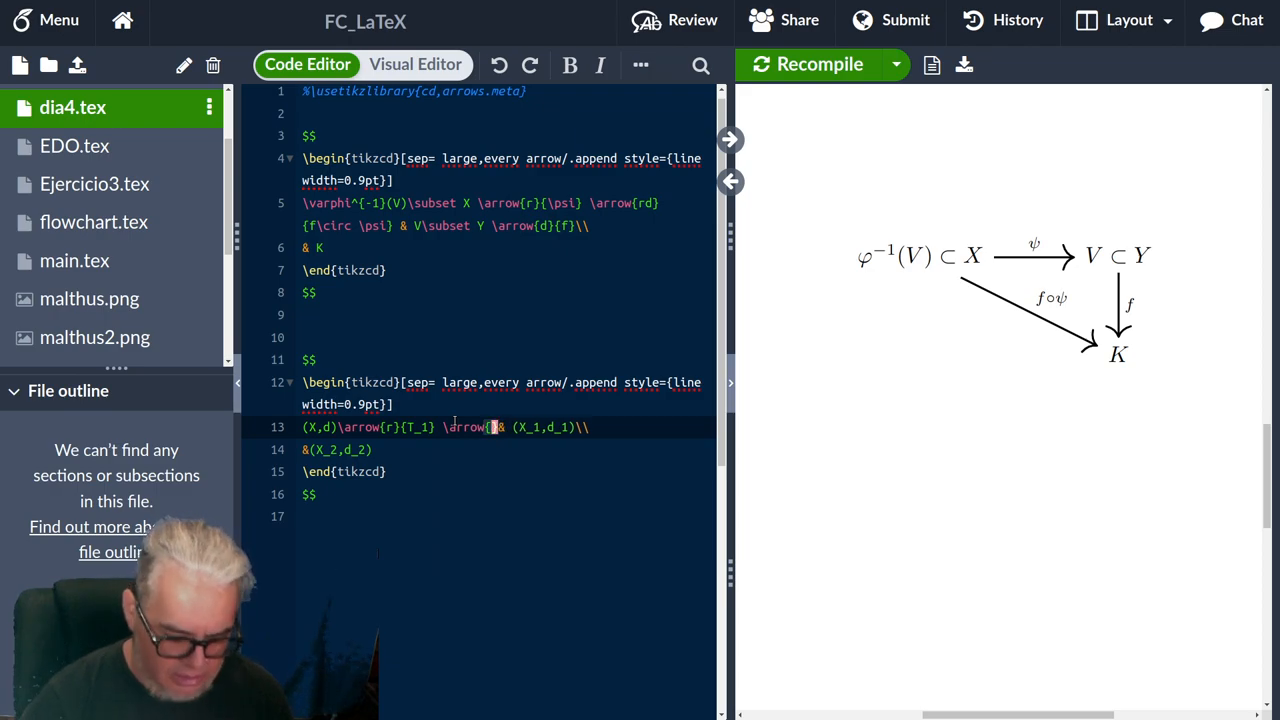
type("dr")
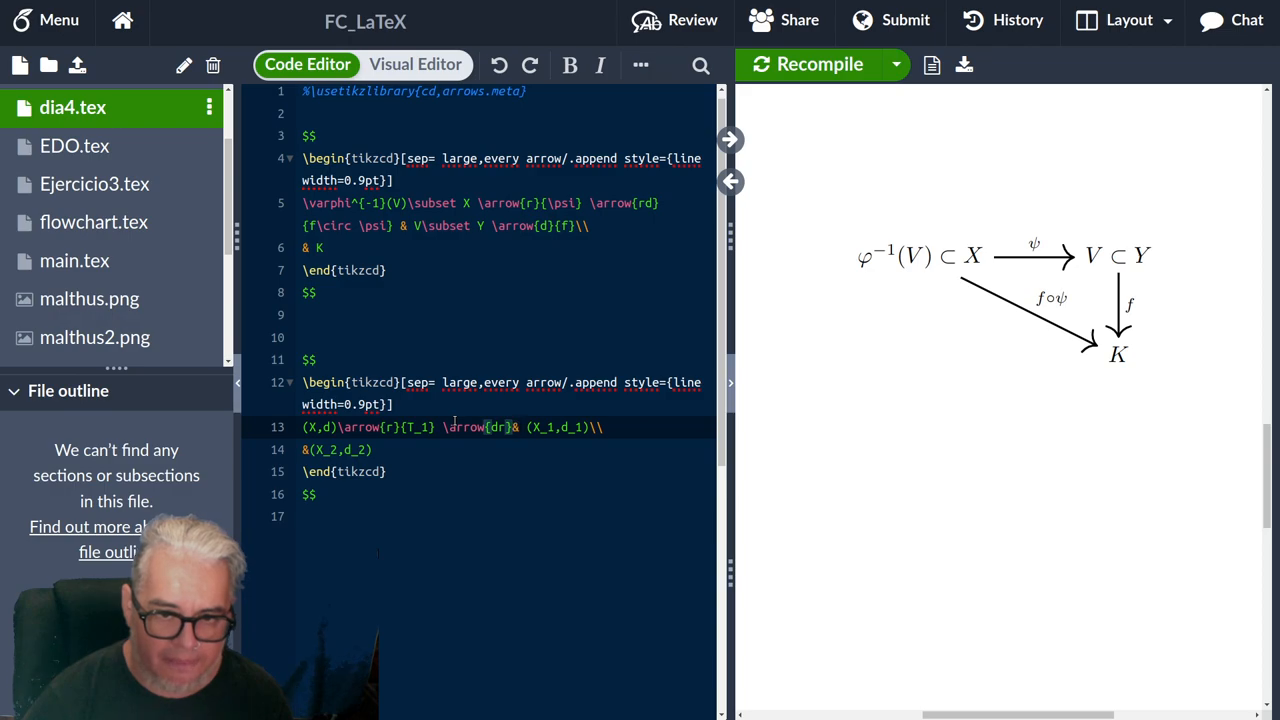
type("{}")
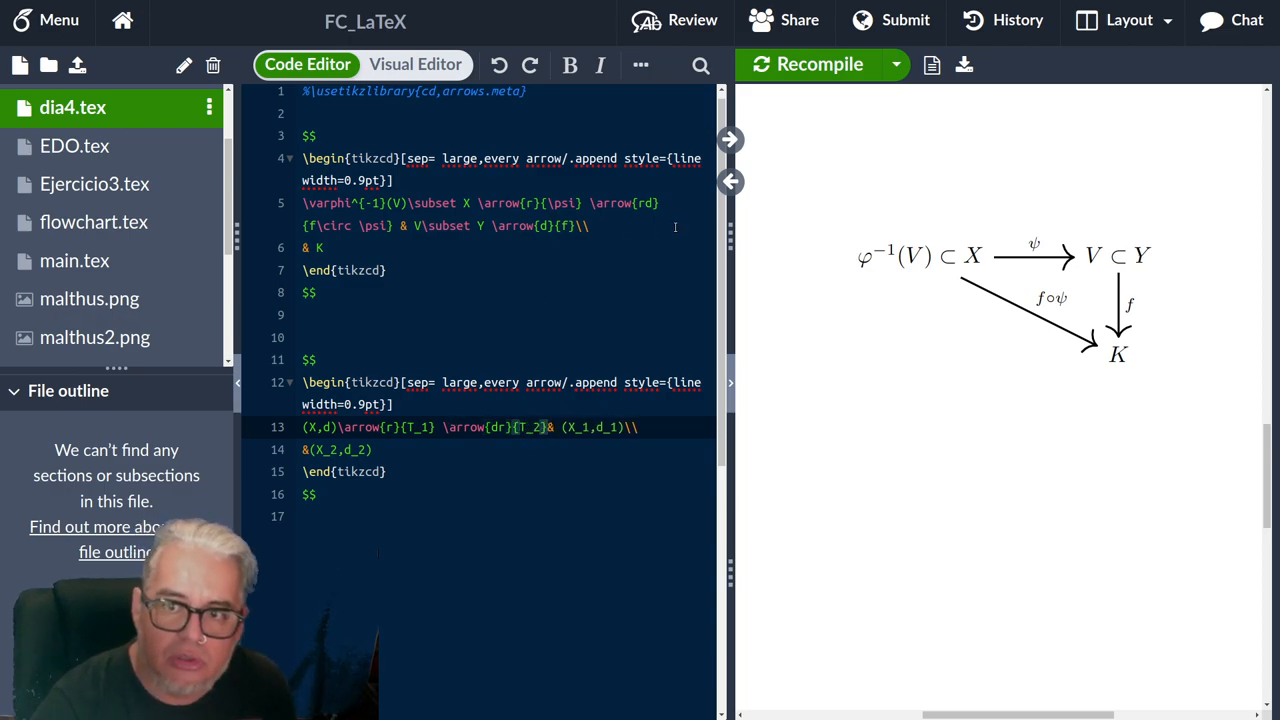
Compile, add \arrow{d}{T} after (X_1,d_1), and recompile to show it.
left_click(819, 64)
type("\\")
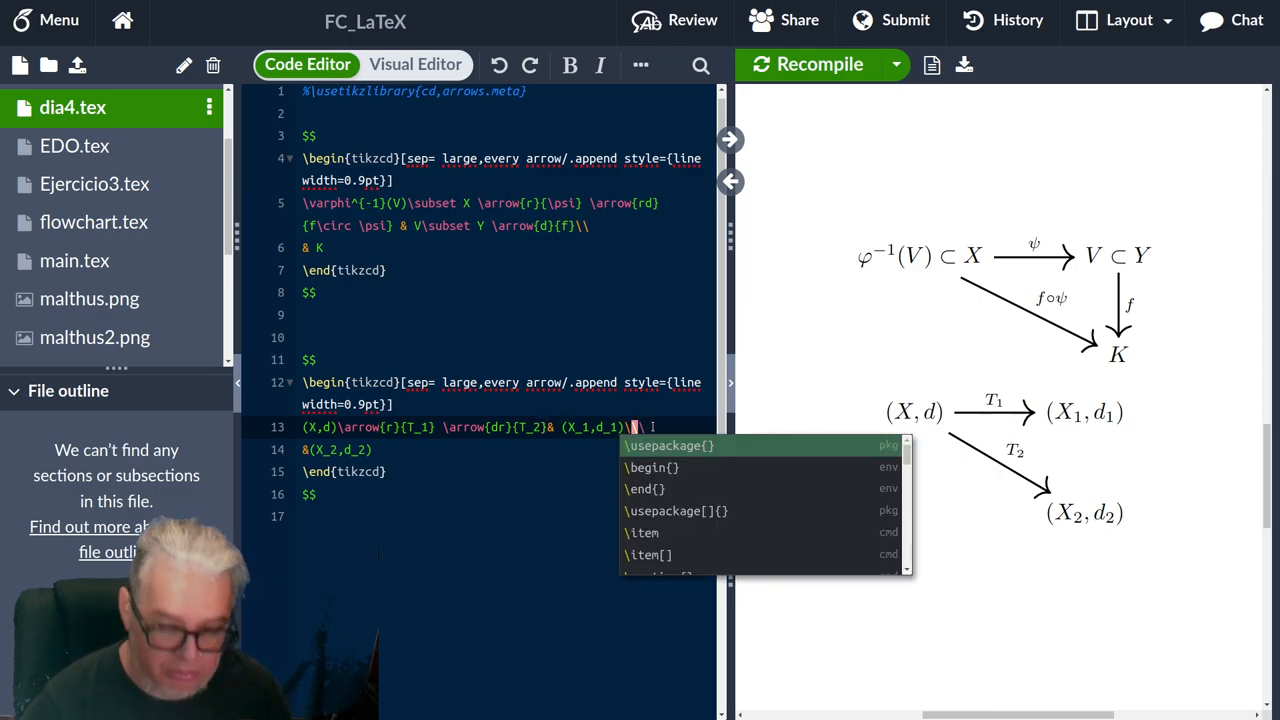
type("rrow{")
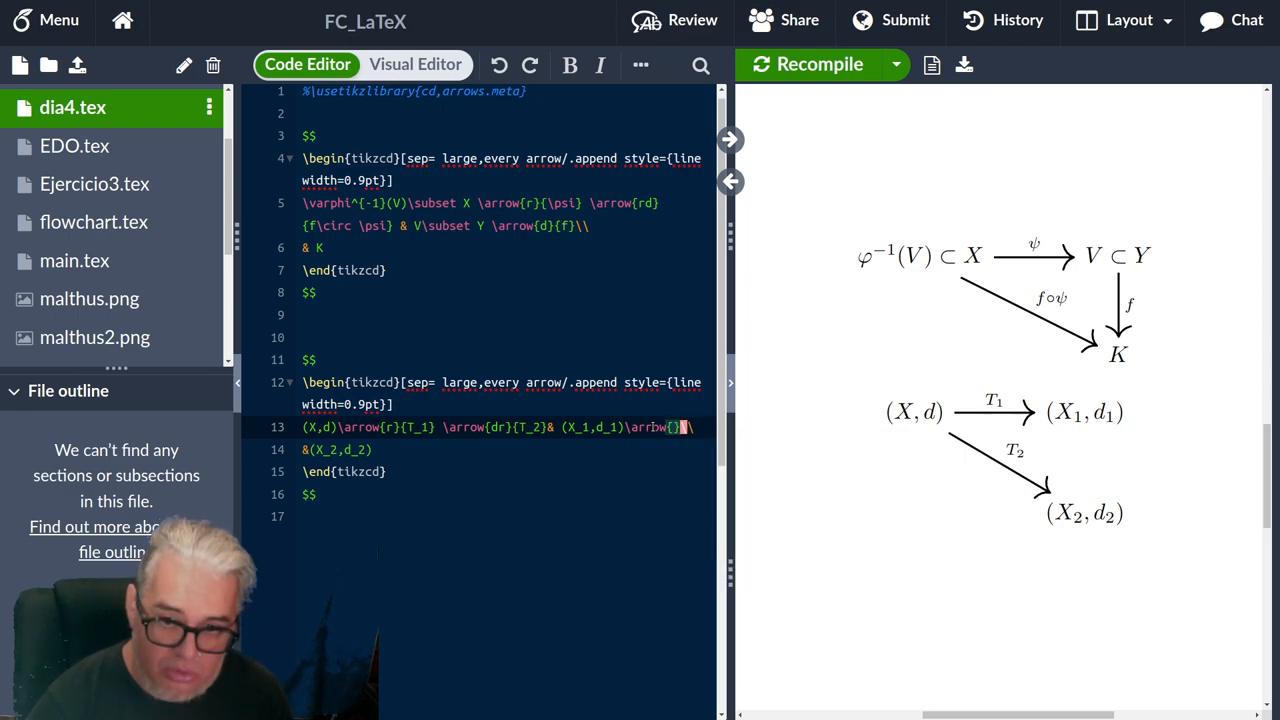
type("{d}{T")
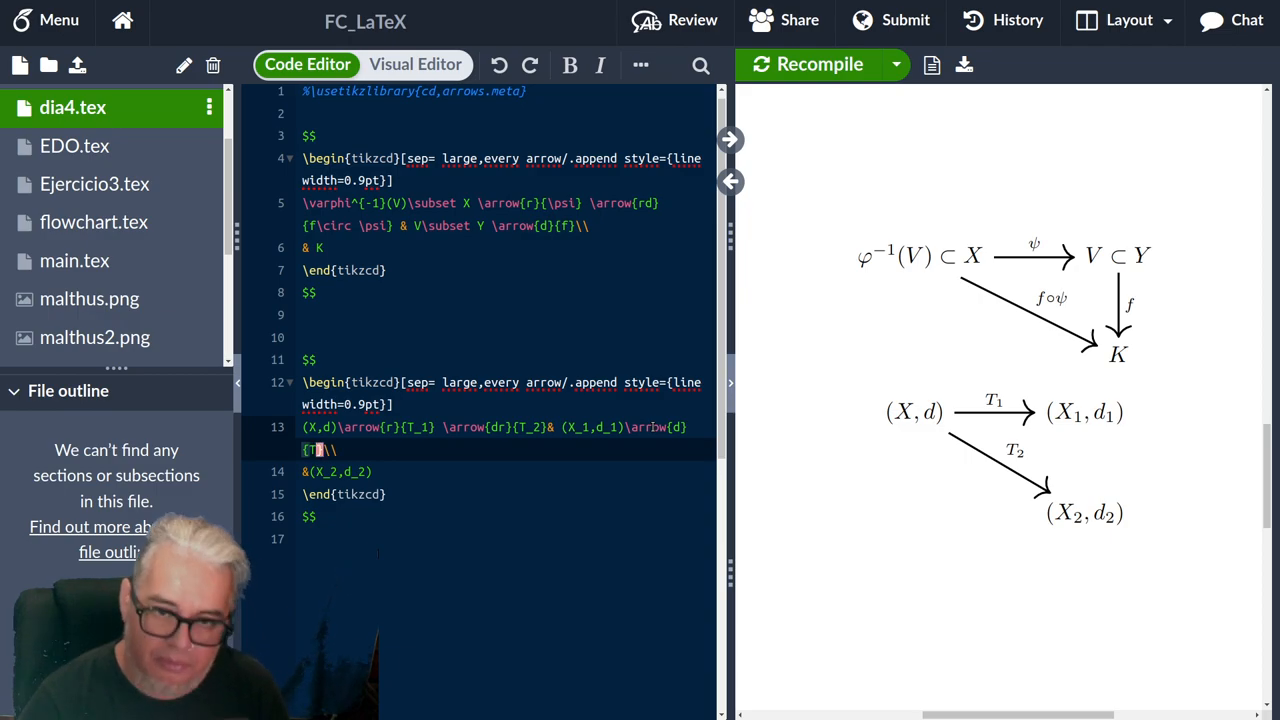
left_click(819, 64)
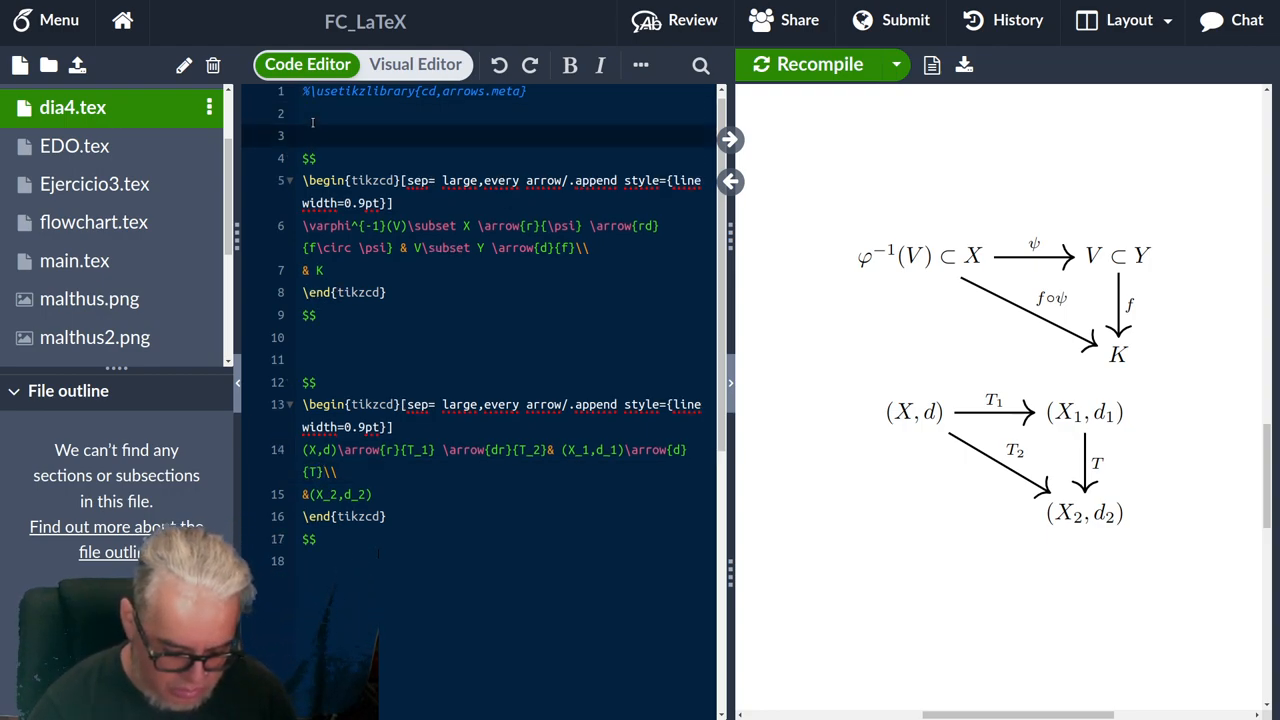
Add section headings 'Primer diagrama' and 'Segundo Diagrama' and recompile.
type("\\sectio")
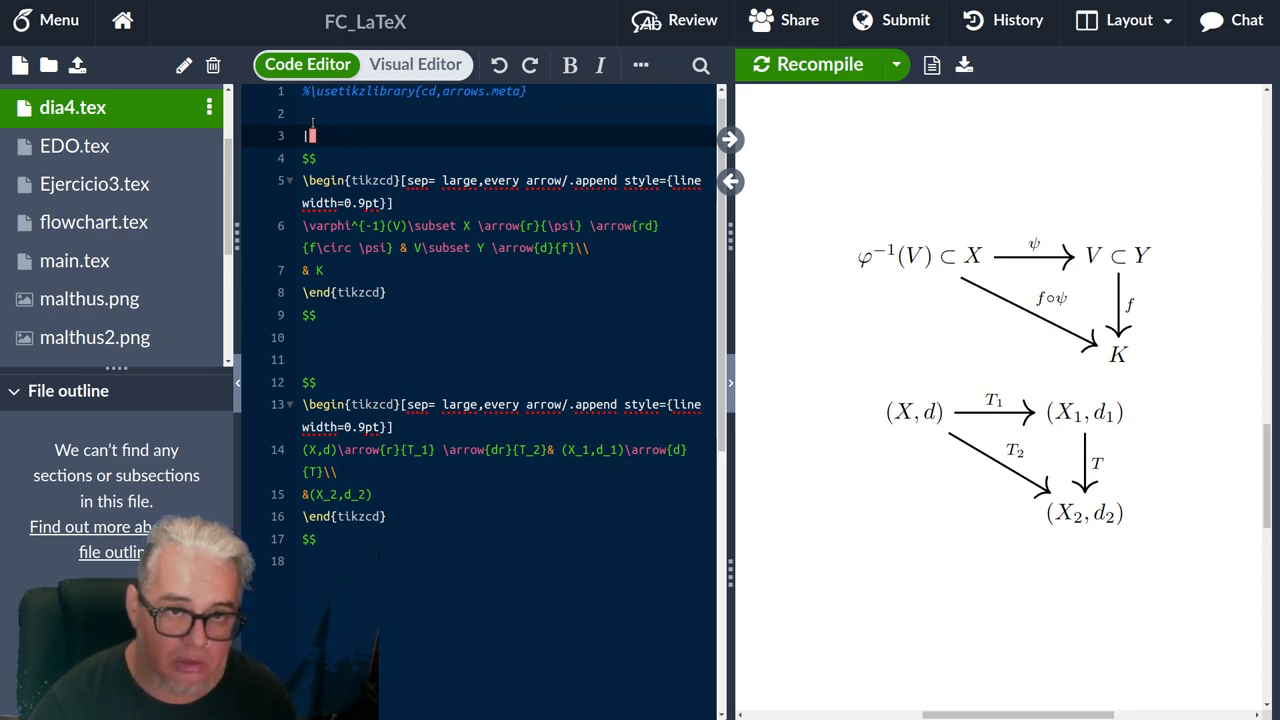
type("Primer diagrama")
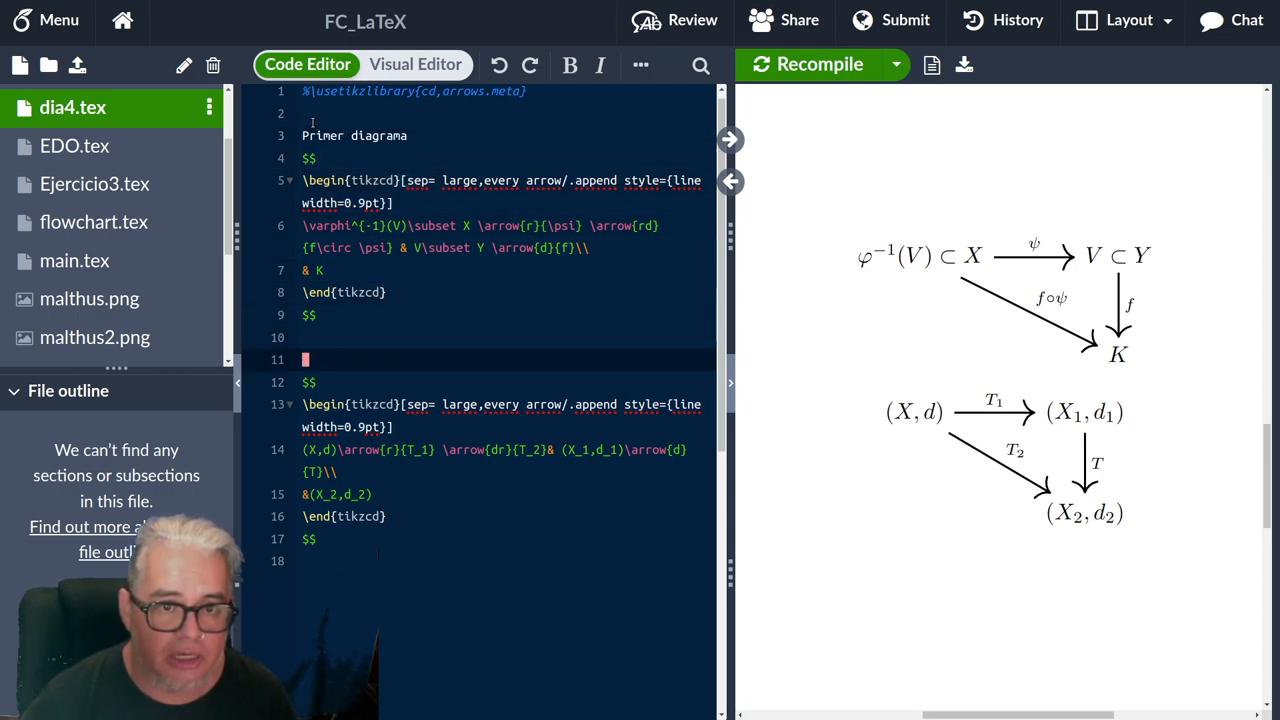
type("Segundo Diag")
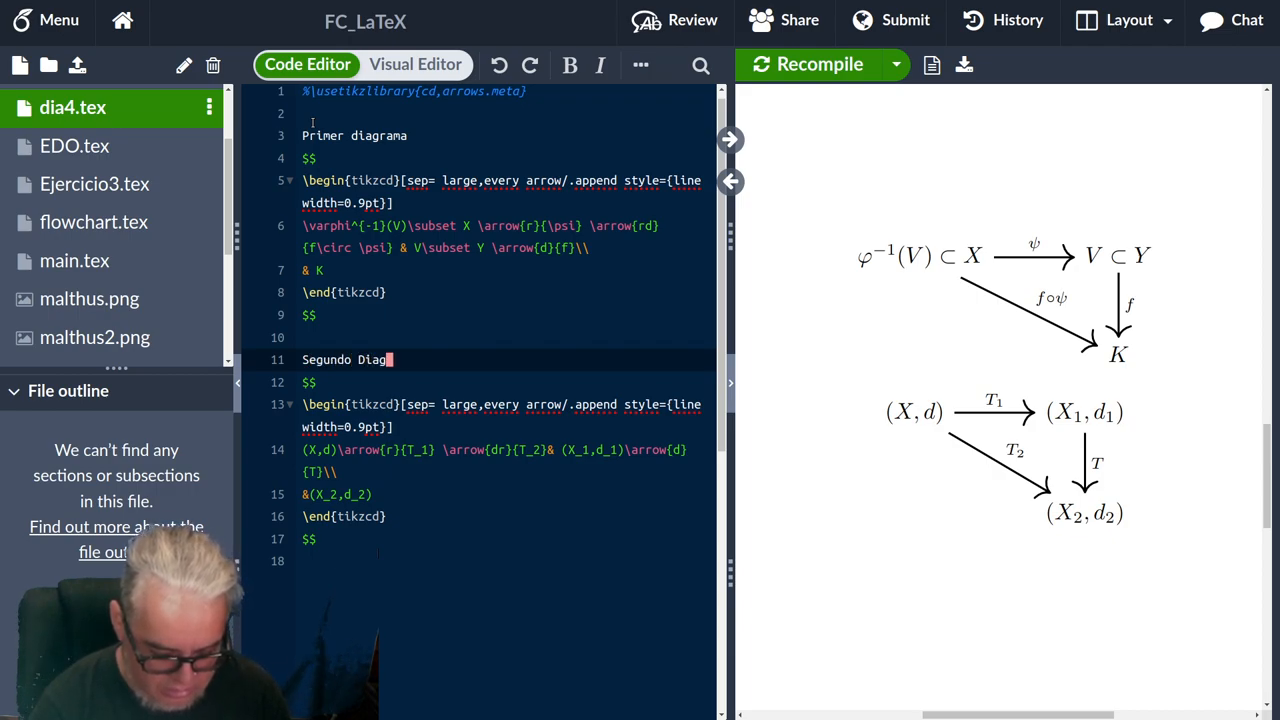
type("rama")
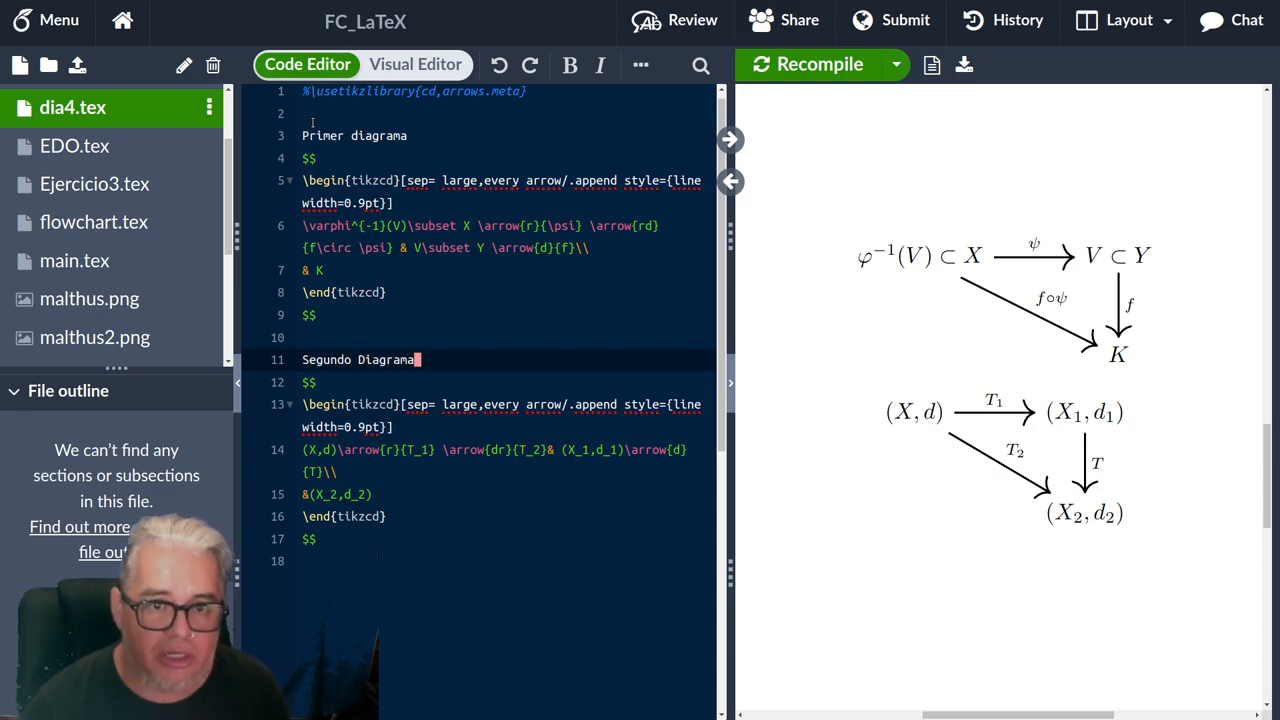
left_click(819, 64)
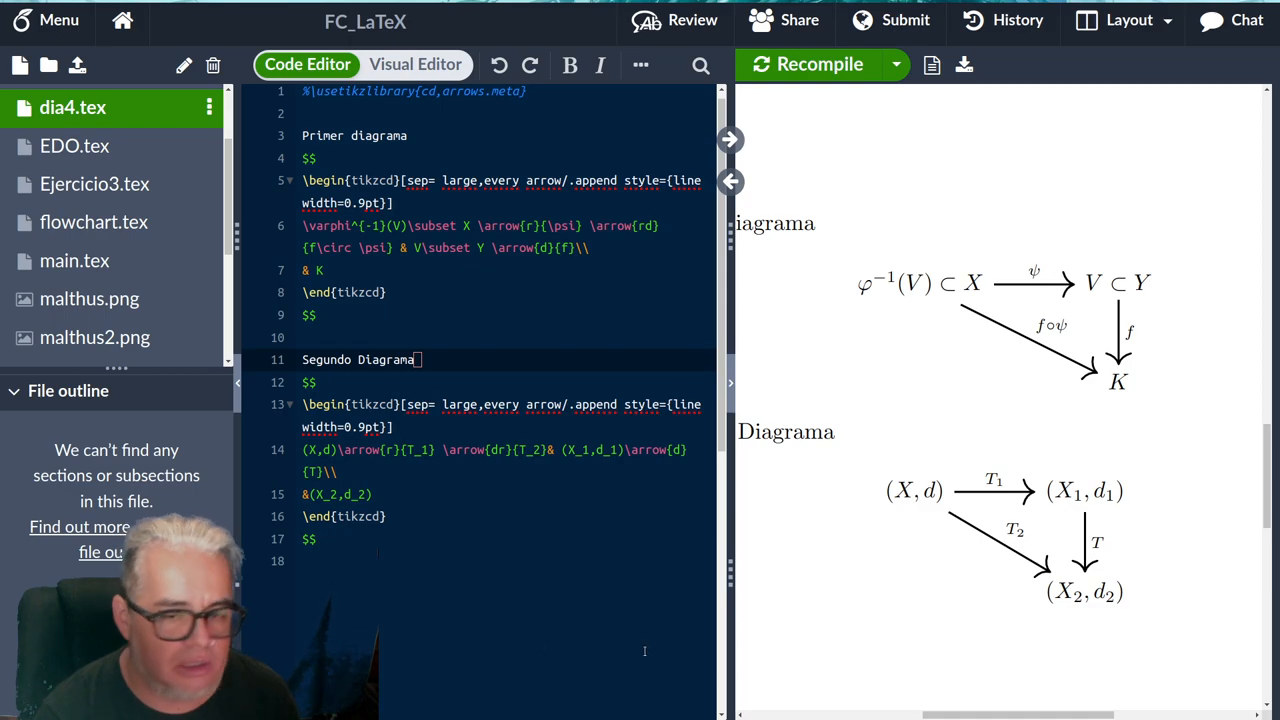
mouse_move(924, 569)
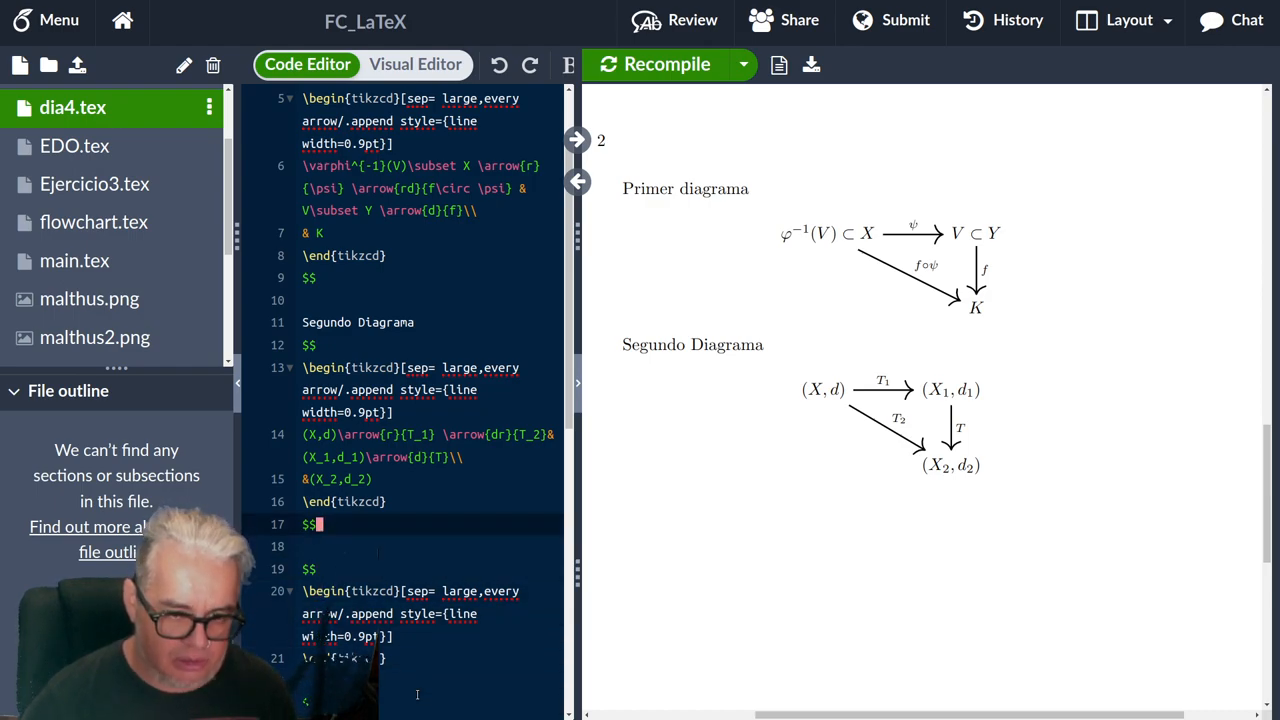
Type the 'Tercer diagrama' square with φ, γ_g, ρ_g and φ_g arrows, then compile.
type("Tercer diagrama")
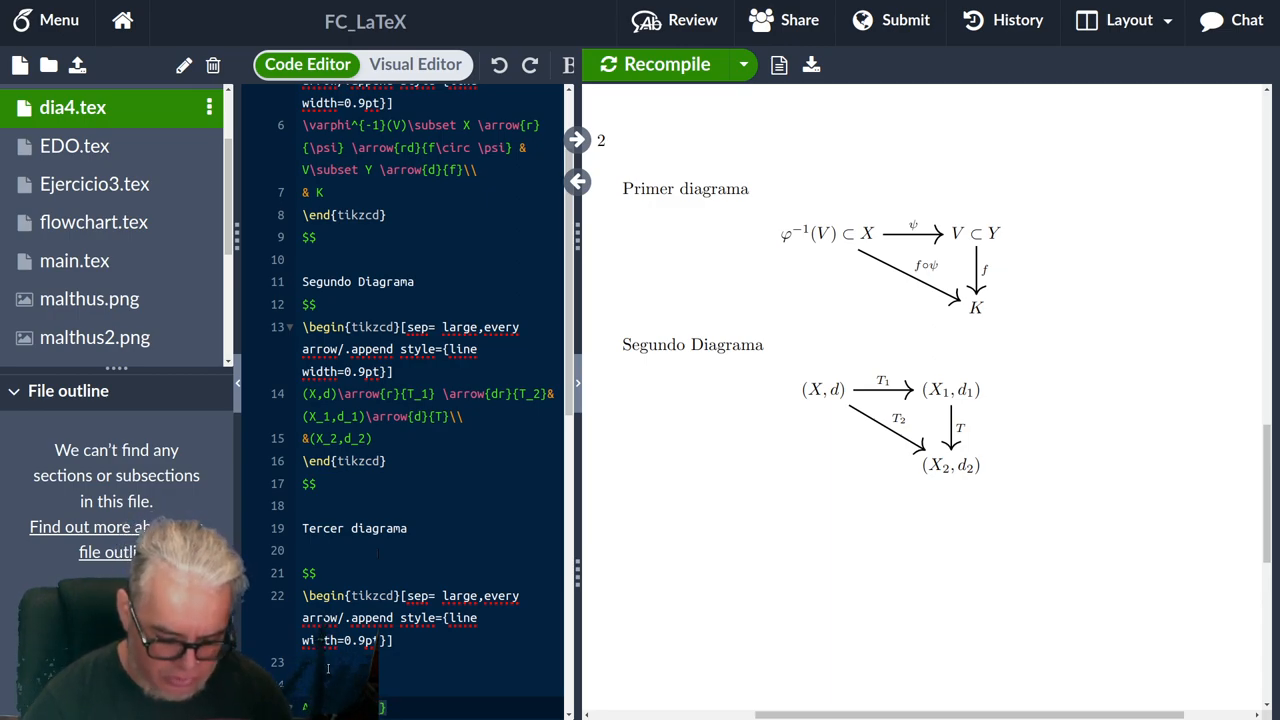
type("\\varphi")
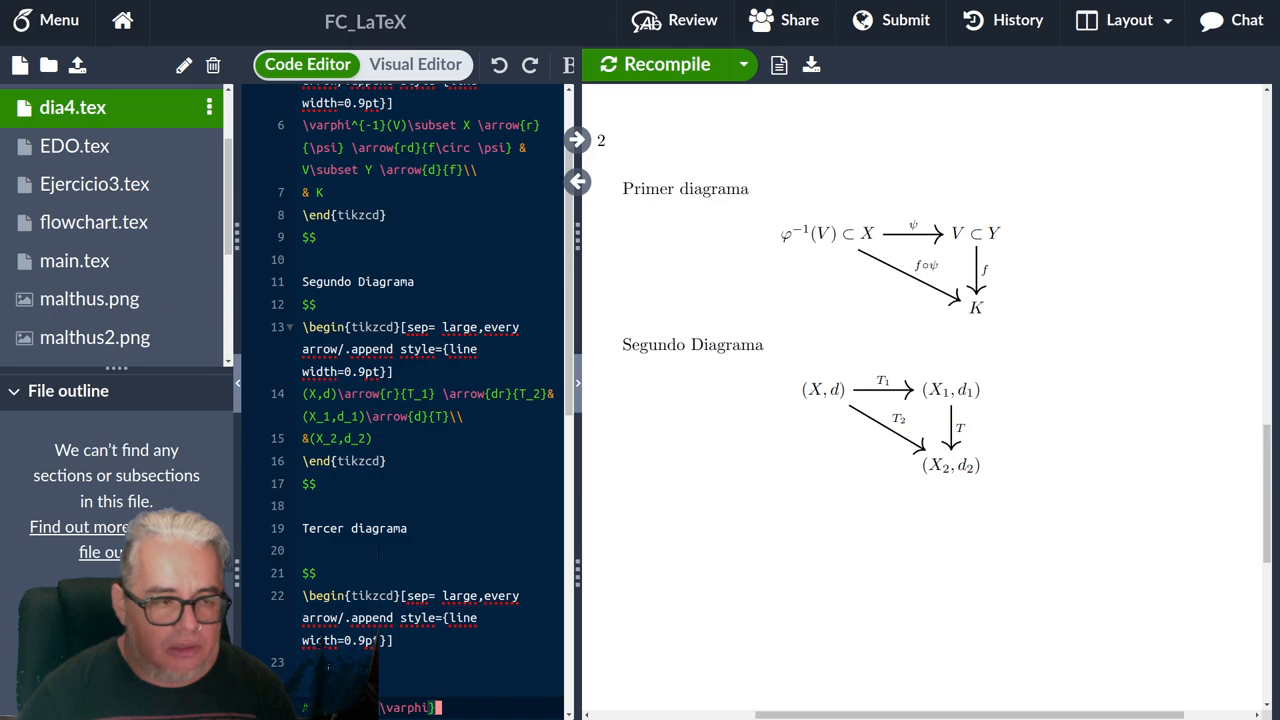
type("B")
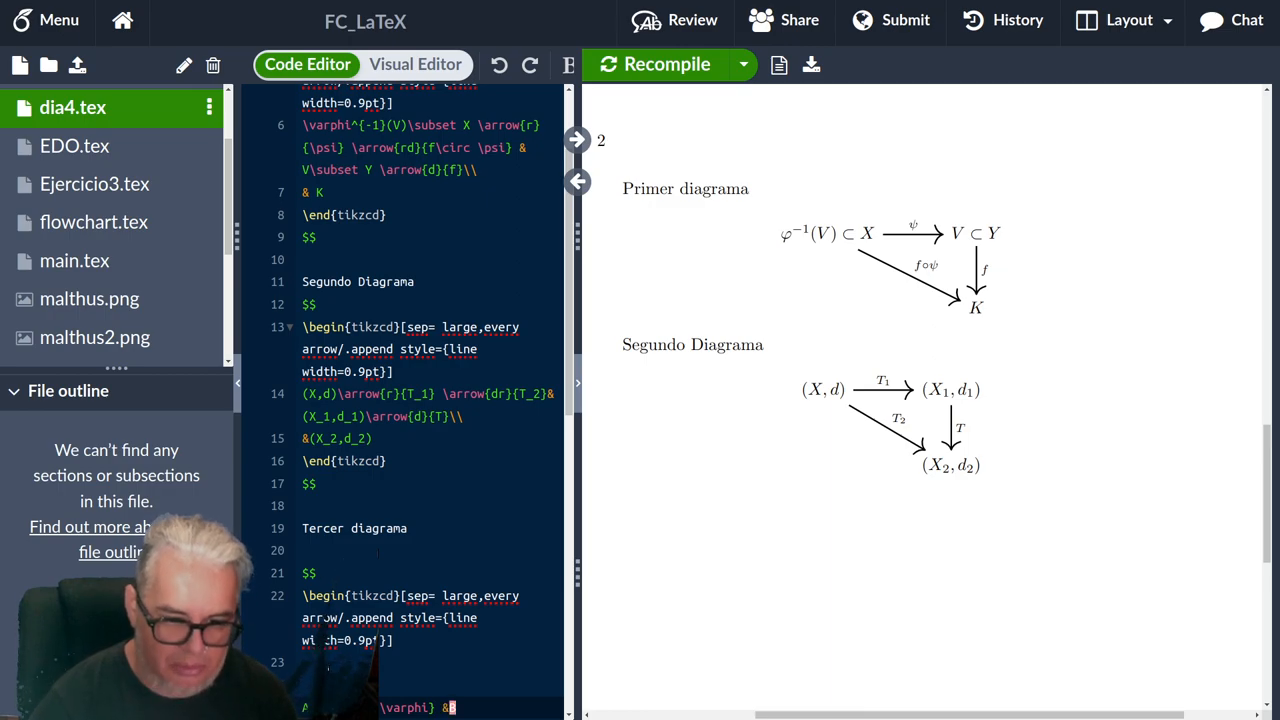
type("B\\\\")
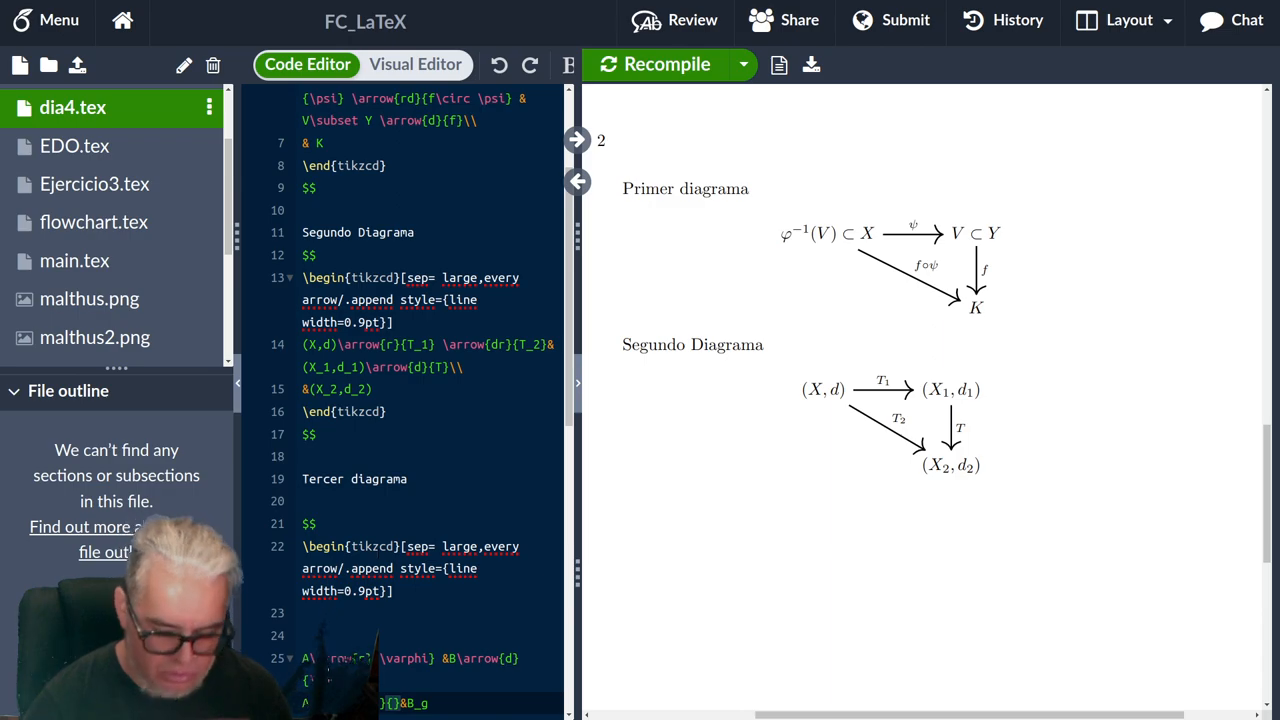
type("\\varphi_")
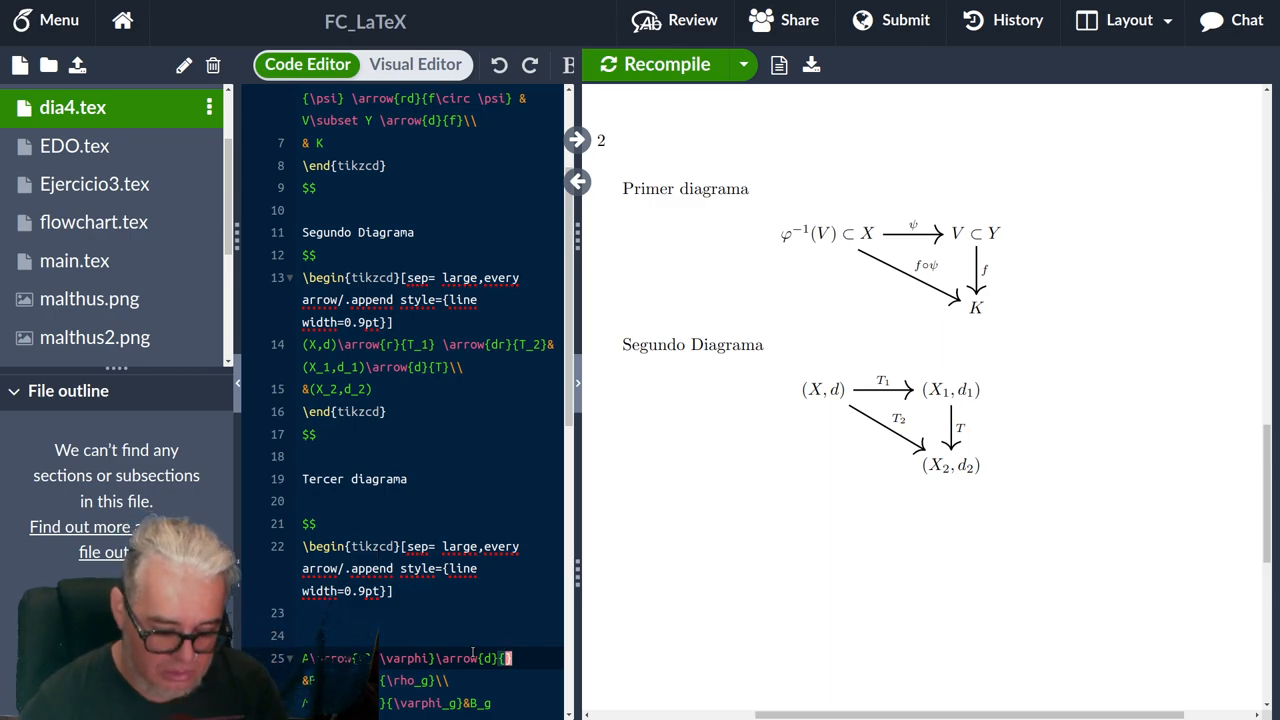
type("g")
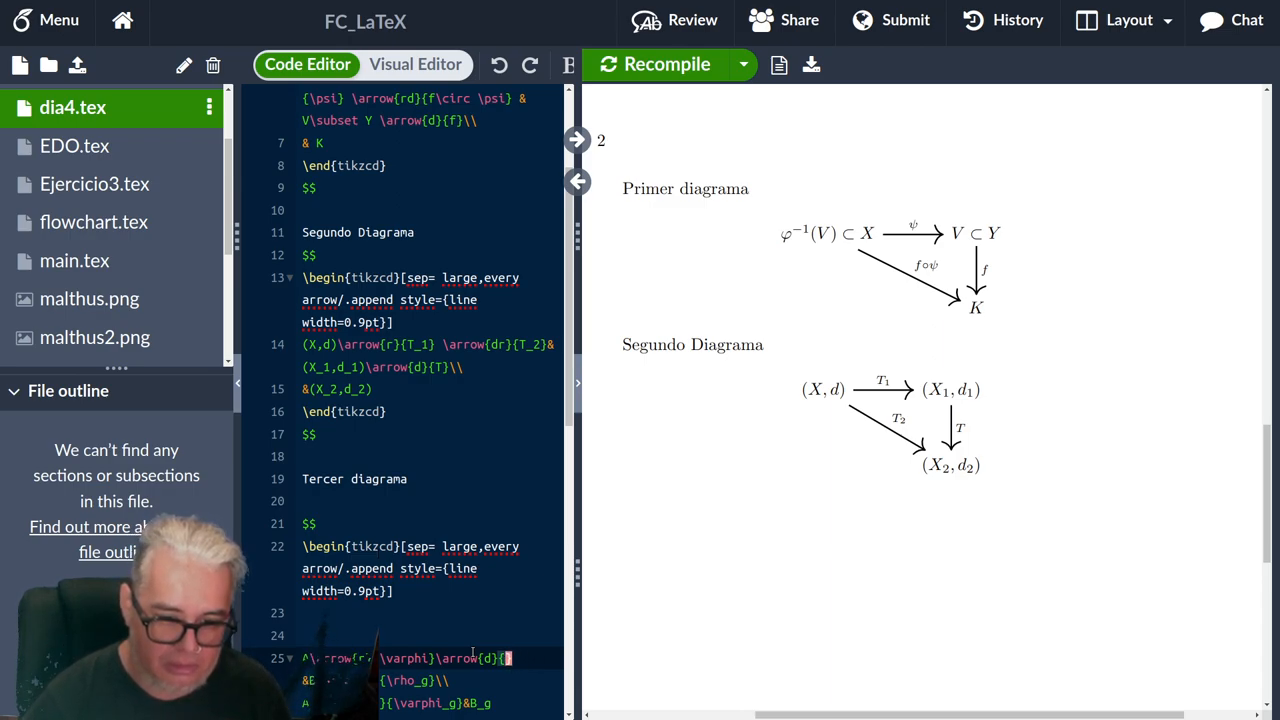
type("\\gamma")
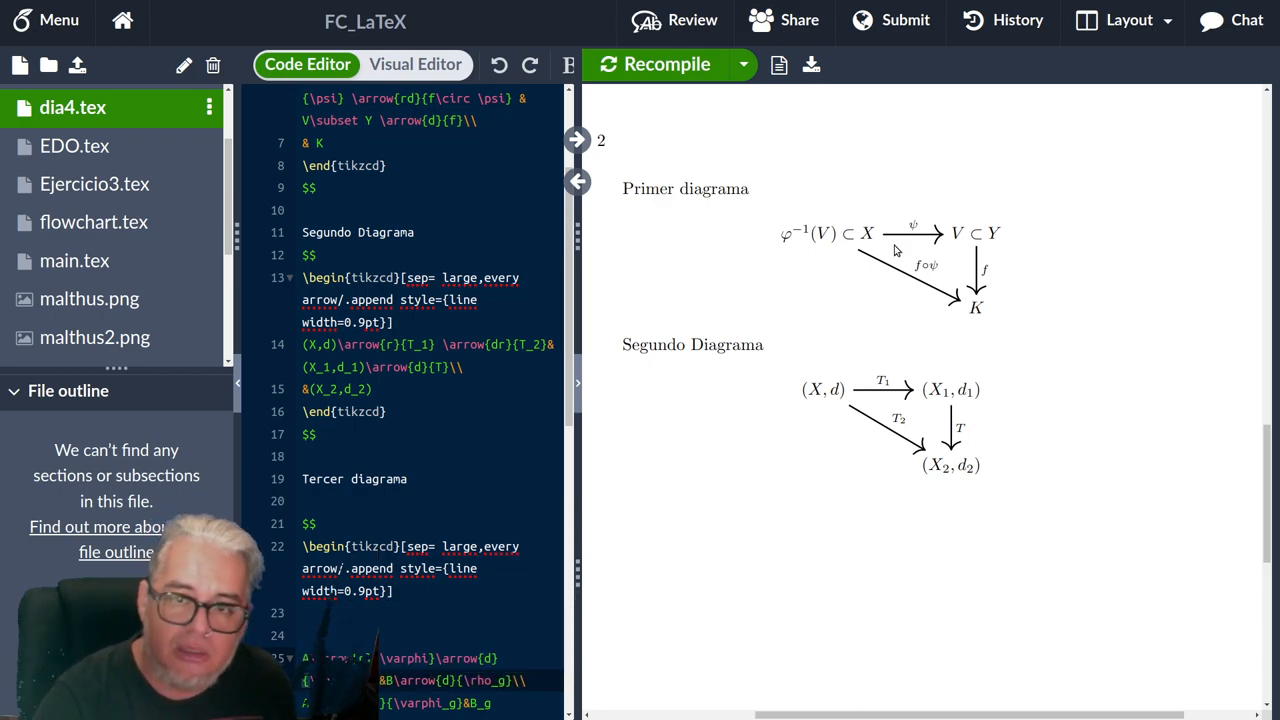
left_click(668, 64)
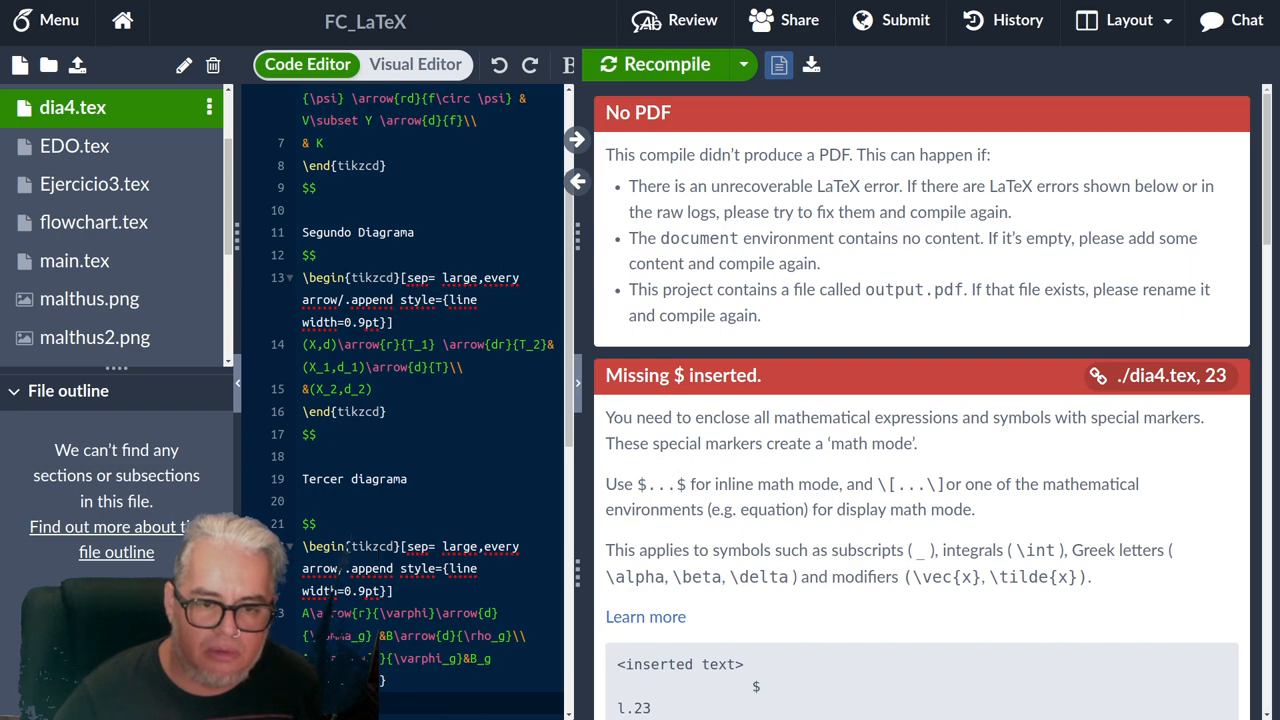
Recompile so the PDF renders the third diagram's A, B, A_g, B_g square.
left_click(668, 64)
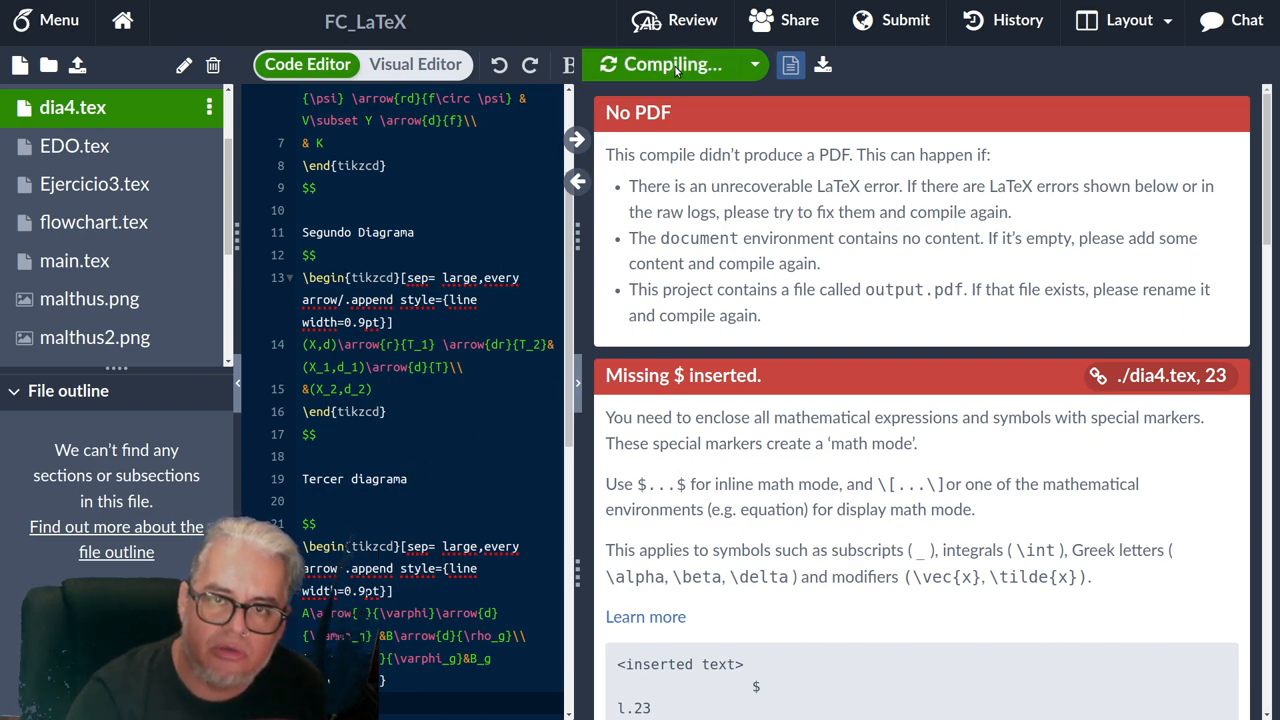
left_click(667, 64)
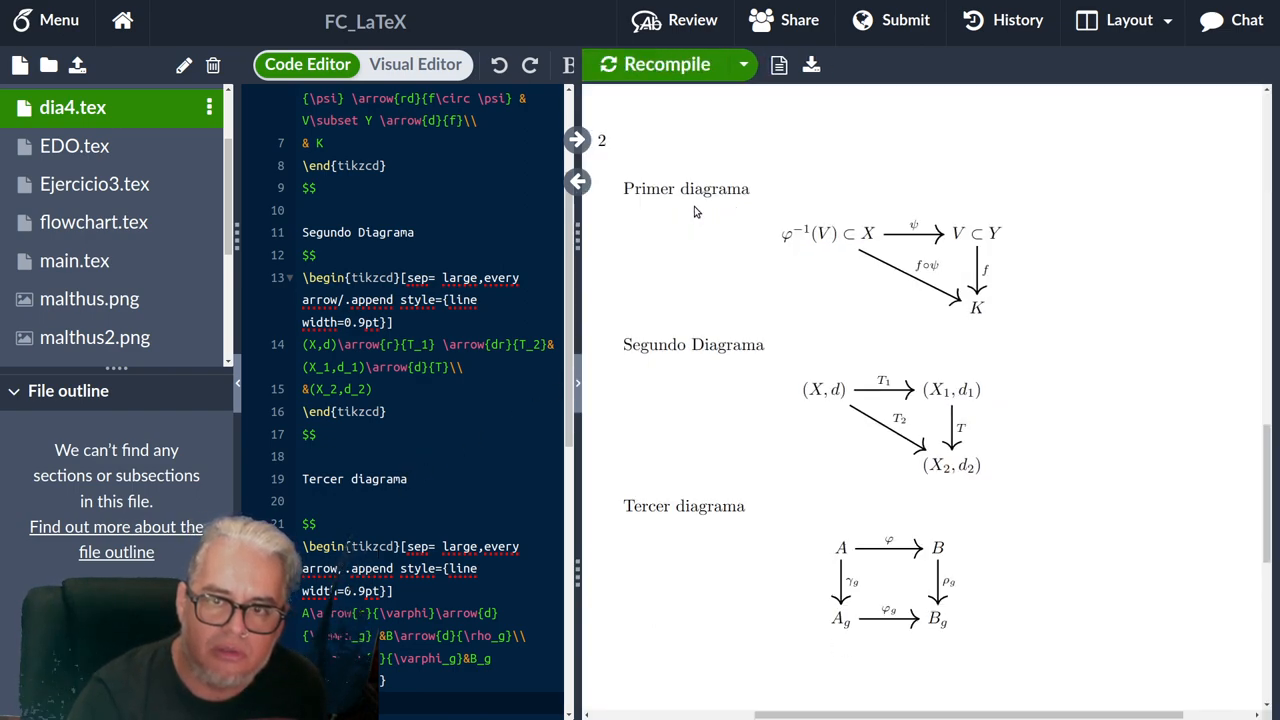
mouse_move(911, 511)
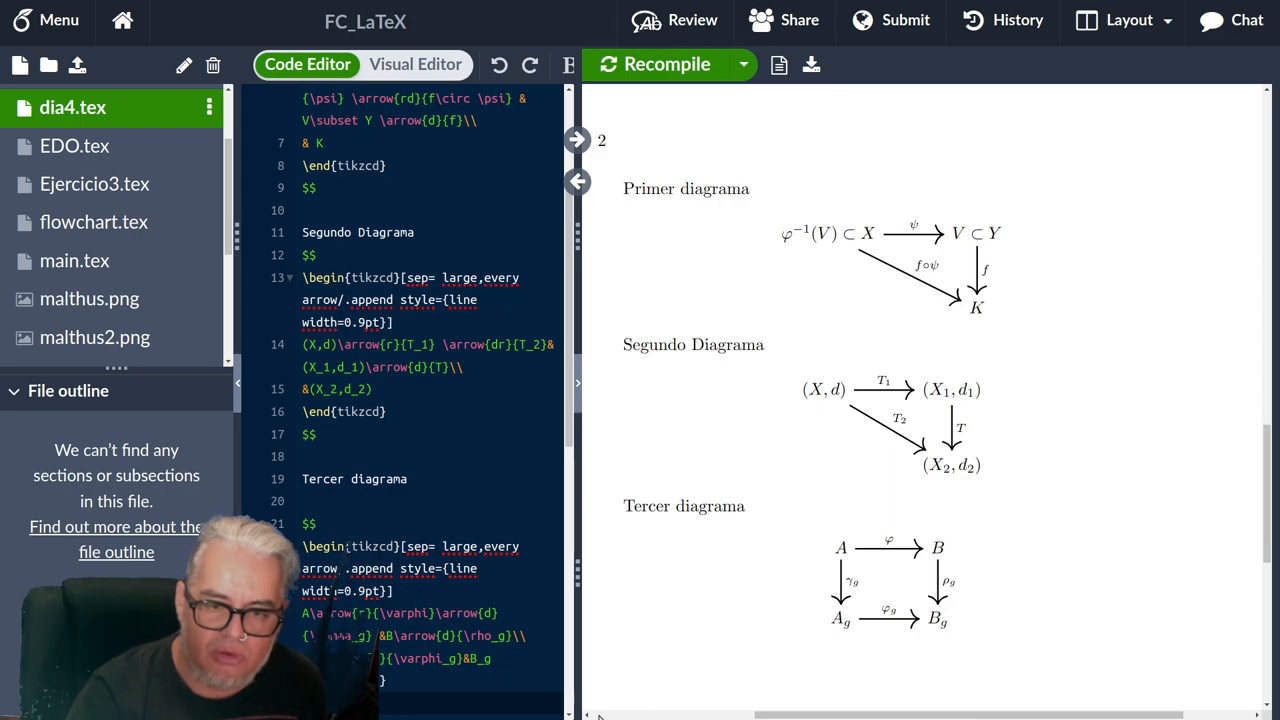
mouse_move(680, 648)
type("{'red'")
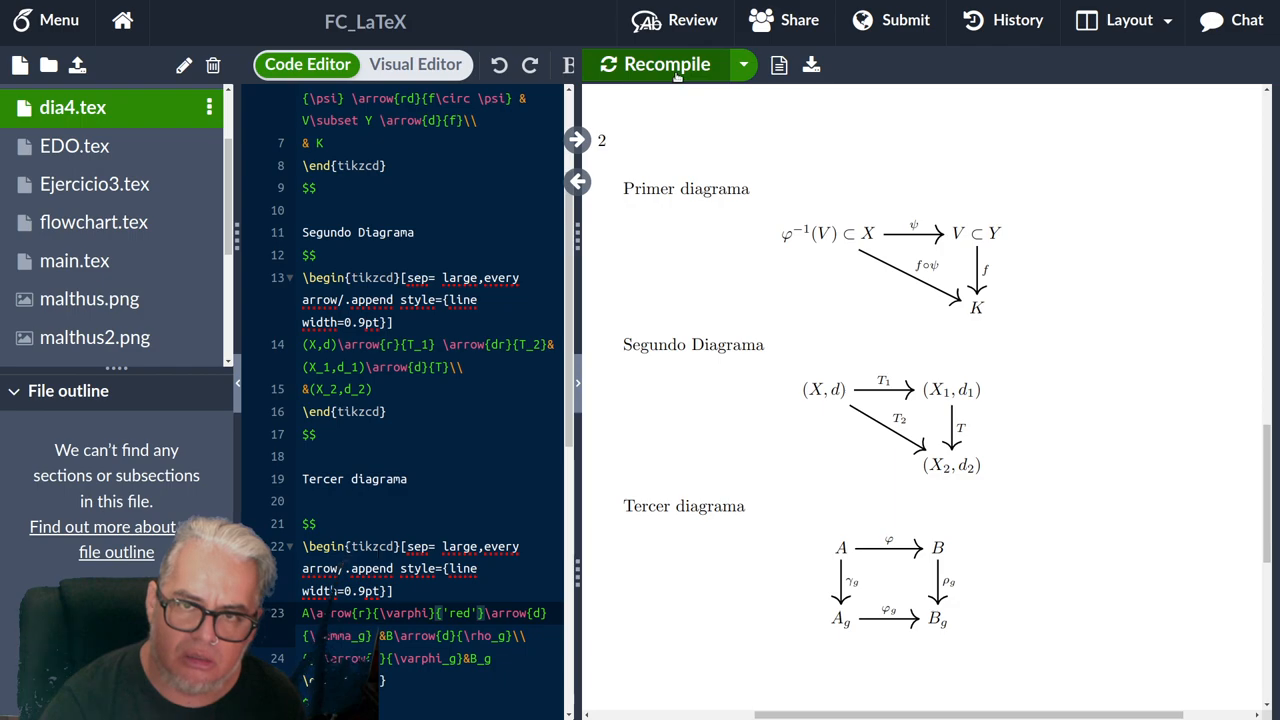
Color the top φ arrow red and the bottom φ_g arrow blue, recompiling to check.
left_click(666, 64)
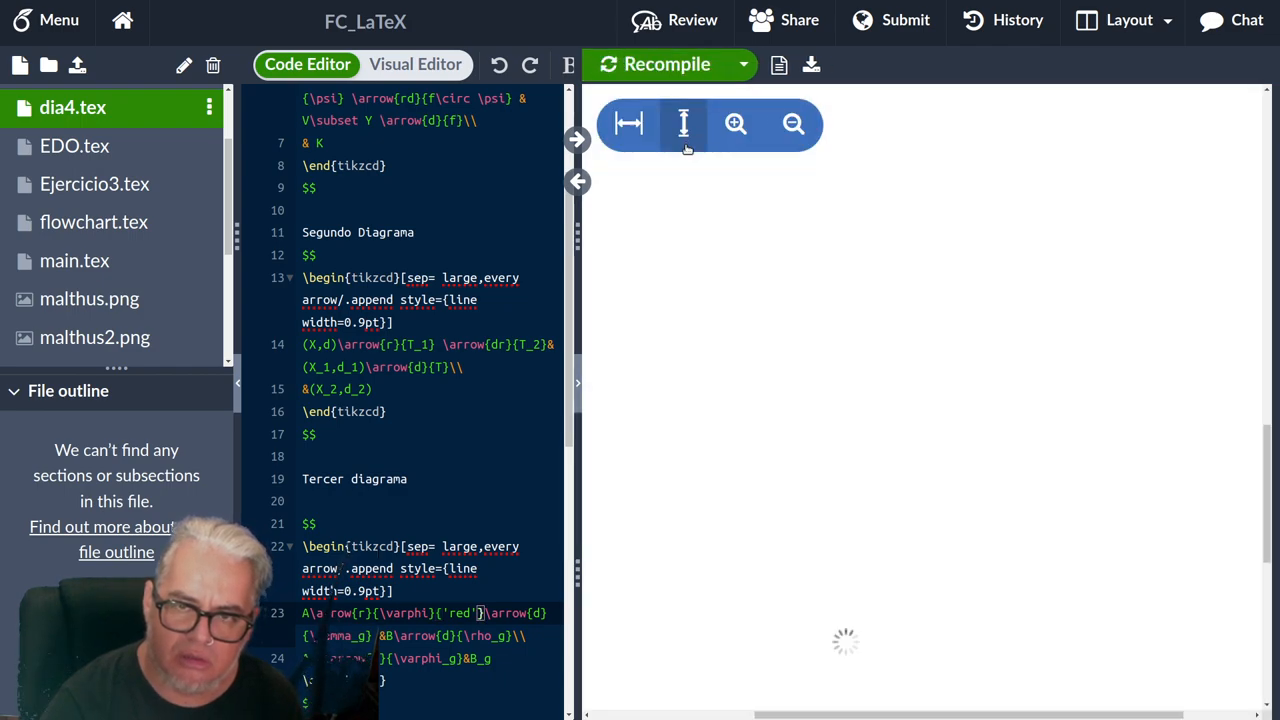
left_click(667, 64)
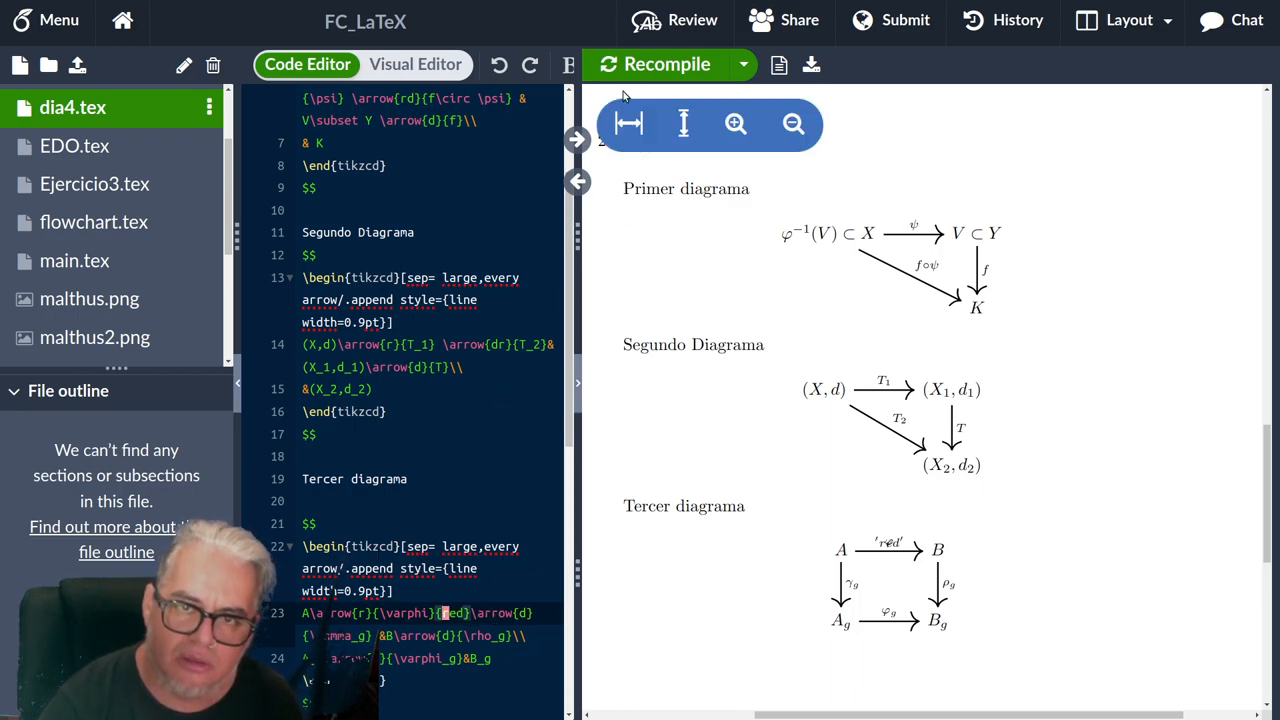
left_click(655, 64)
type("[red]")
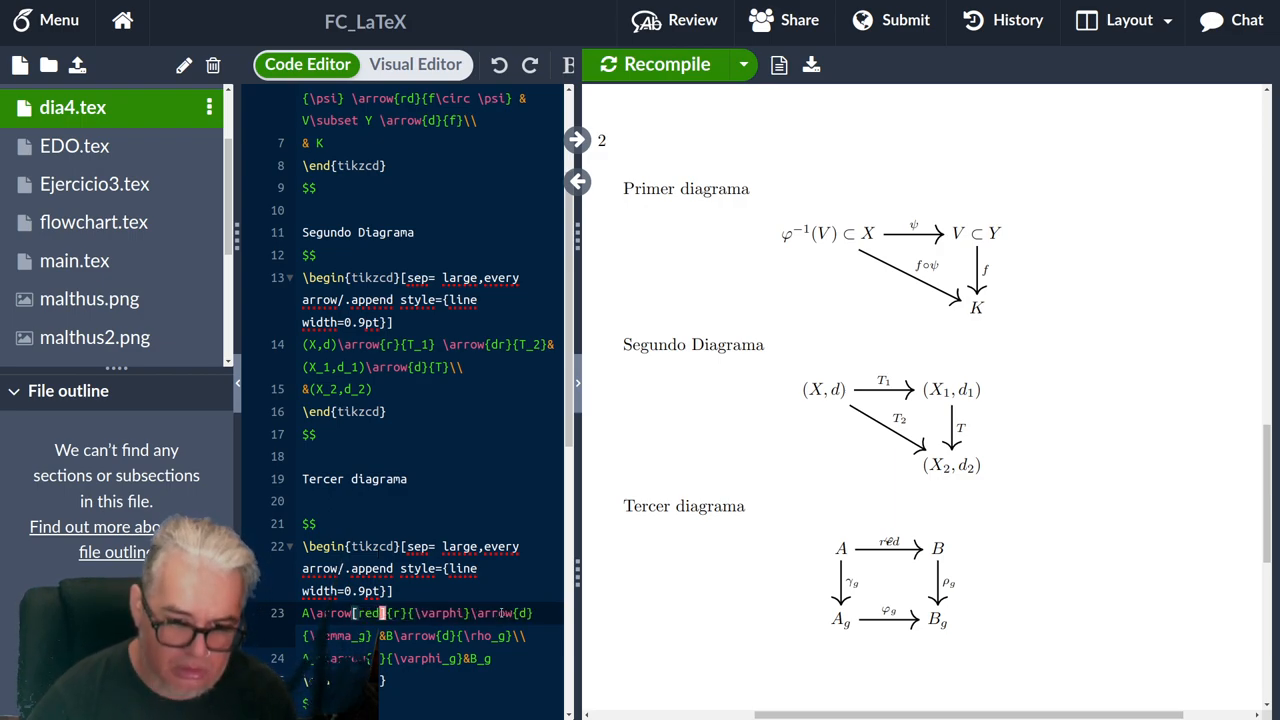
left_click(668, 64)
type("[blue]")
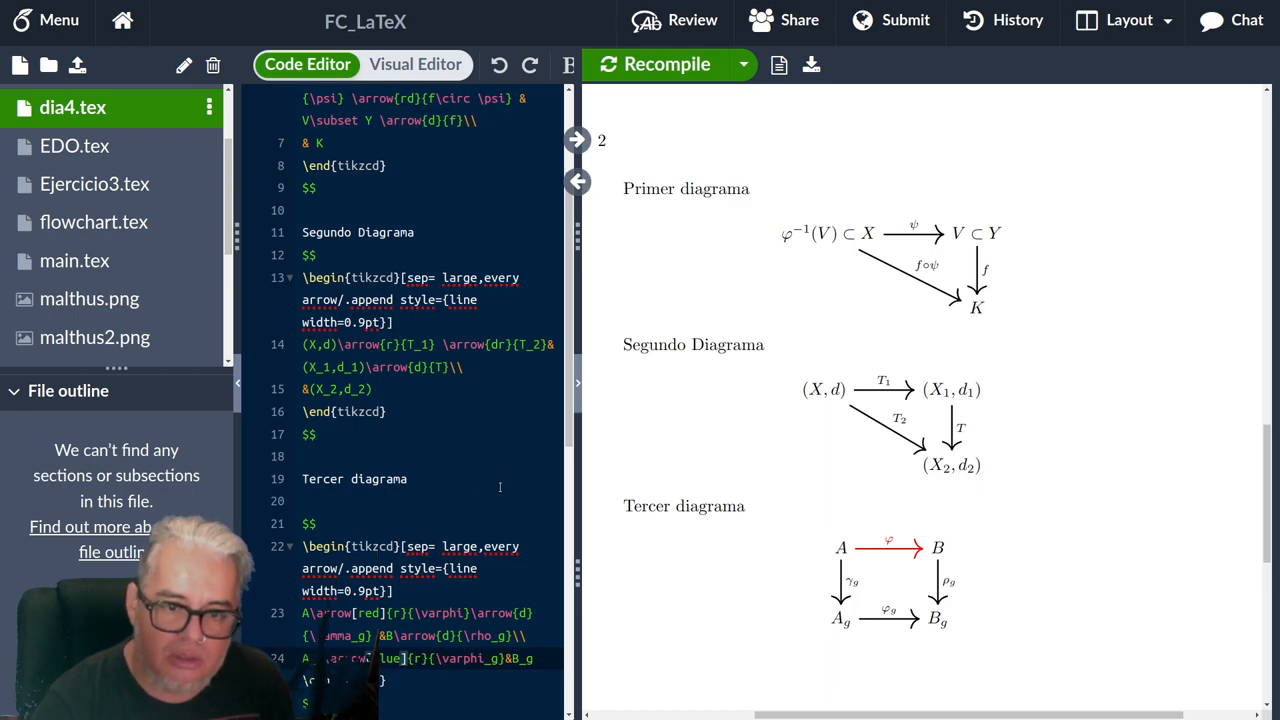
left_click(655, 64)
type("[dotted]")
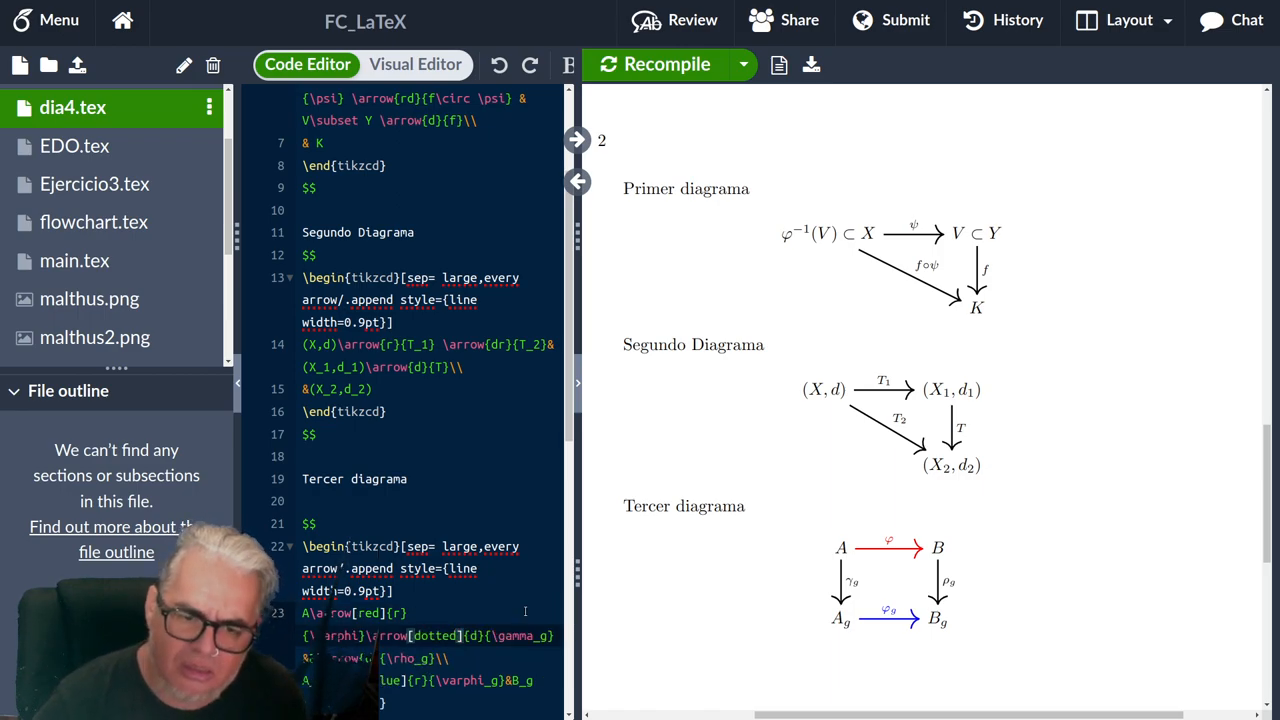
Render the left γ_g arrow dotted and the right ρ_g arrow dashed, checking the PDF.
left_click(667, 64)
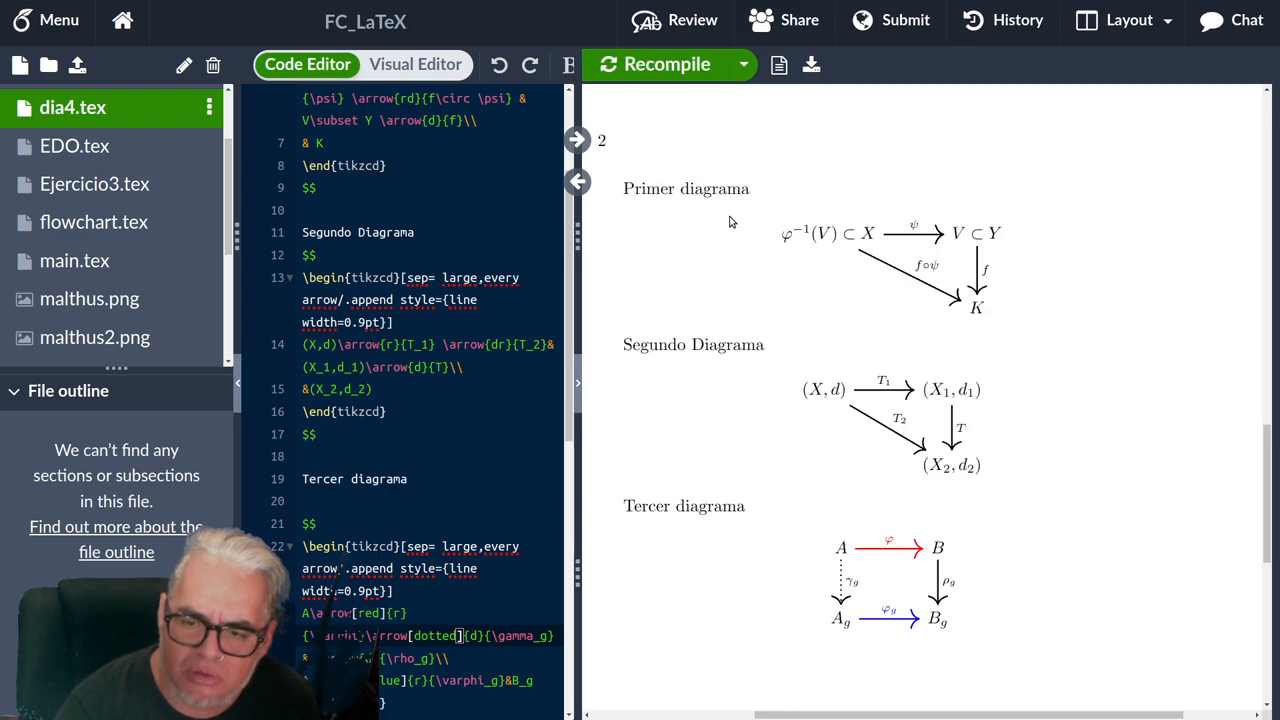
scroll("down", 3)
type("[d")
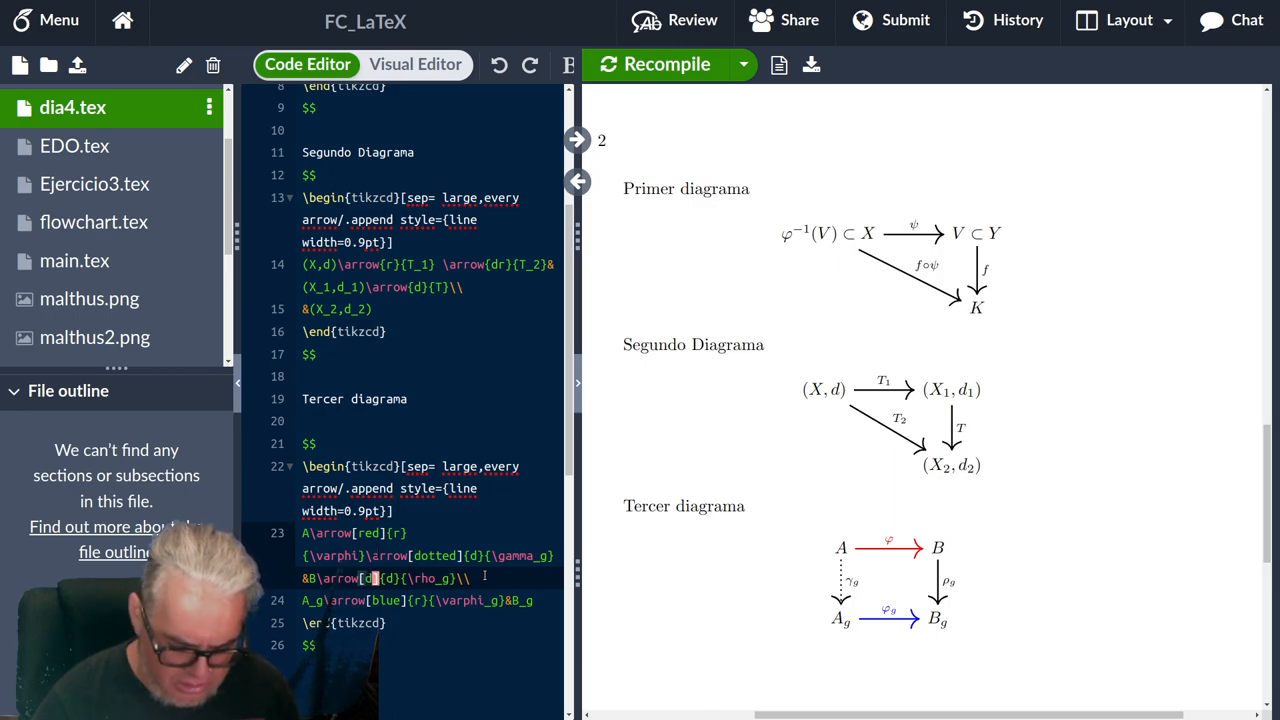
type("dashed")
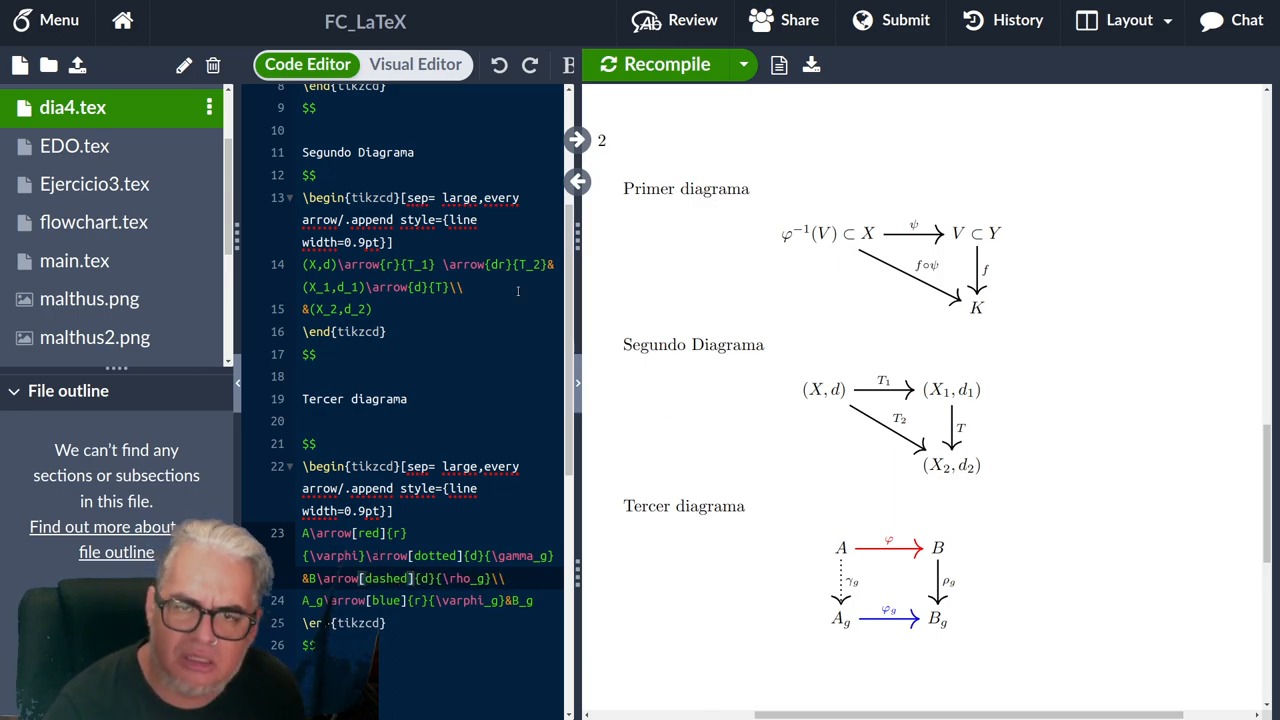
left_click(667, 64)
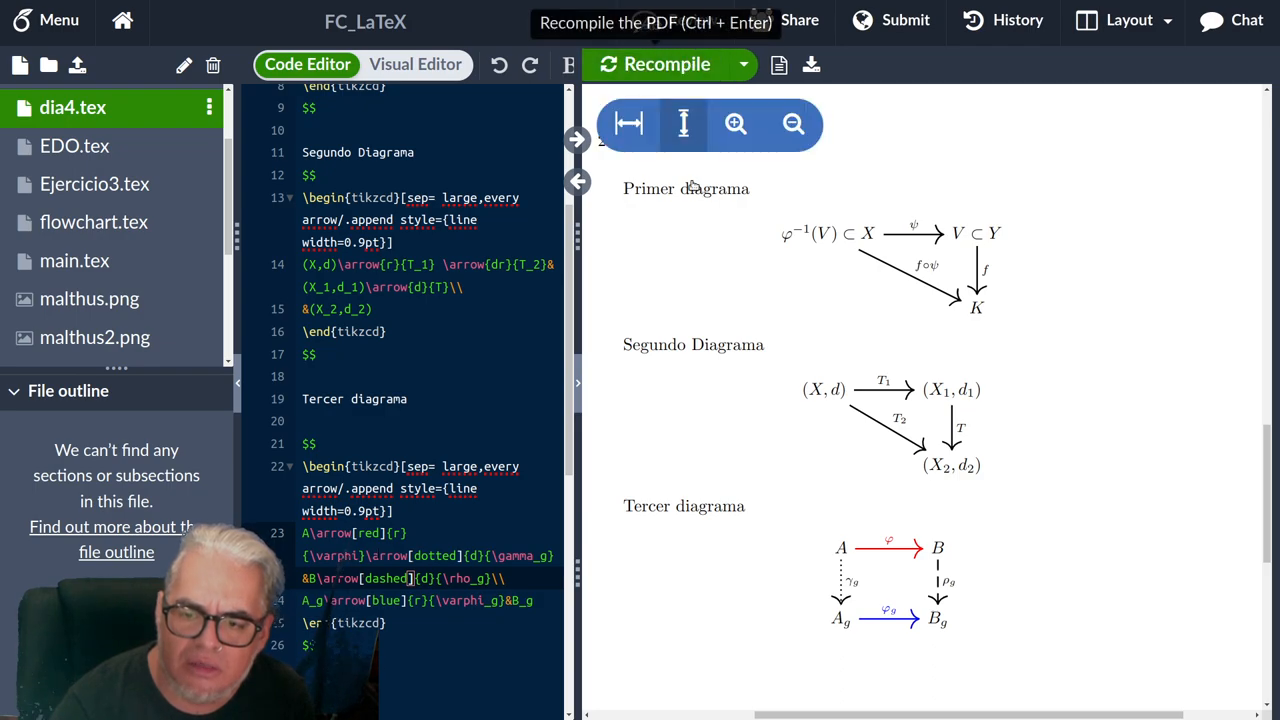
mouse_move(605, 588)
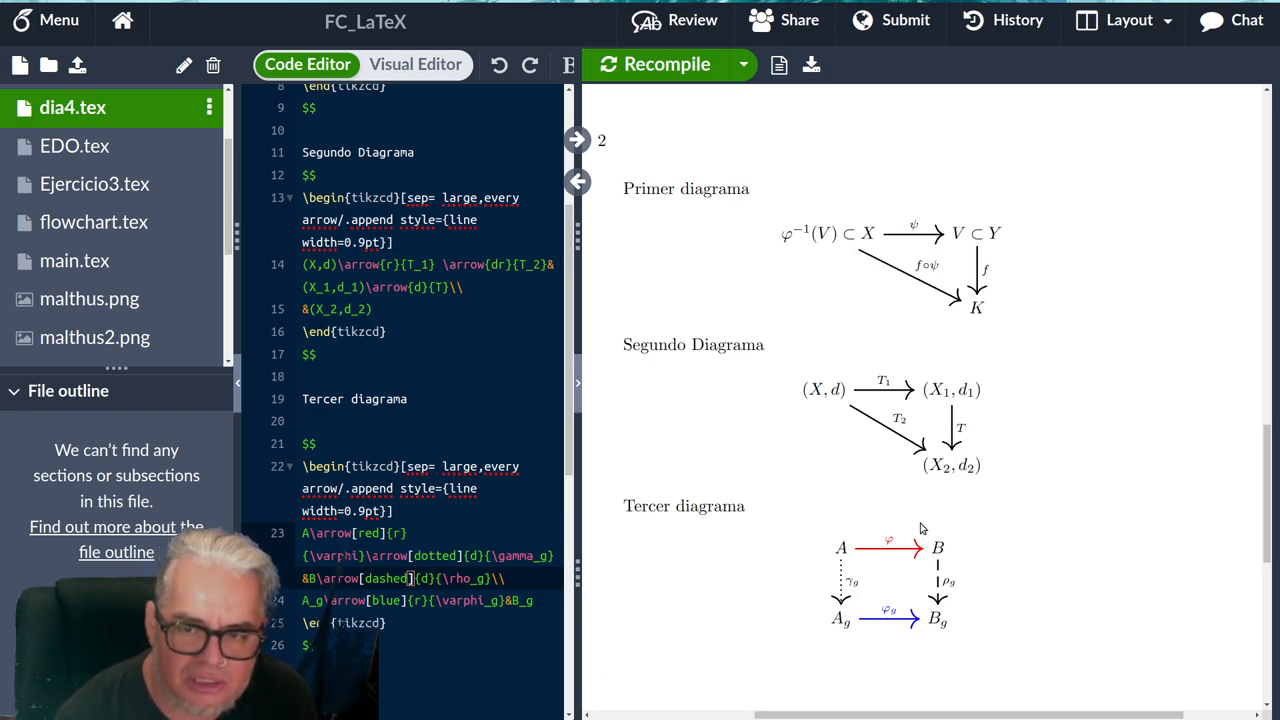
mouse_move(838, 632)
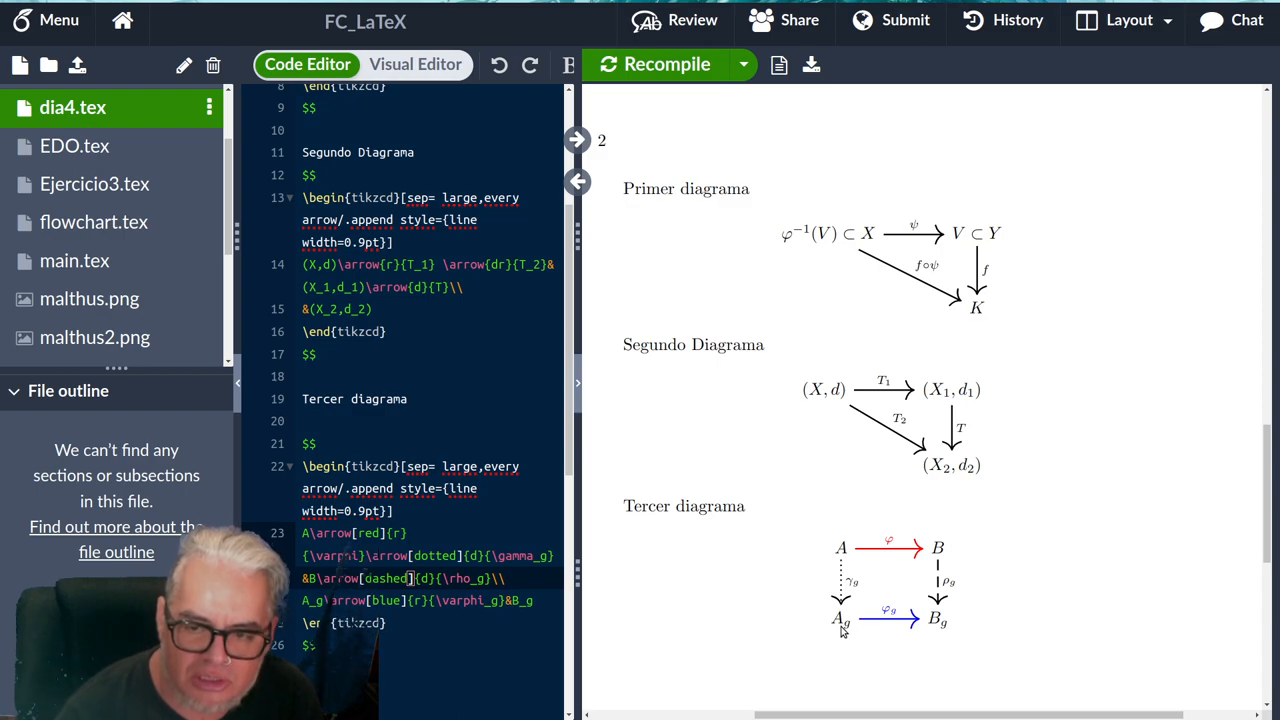
scroll("down", 3)
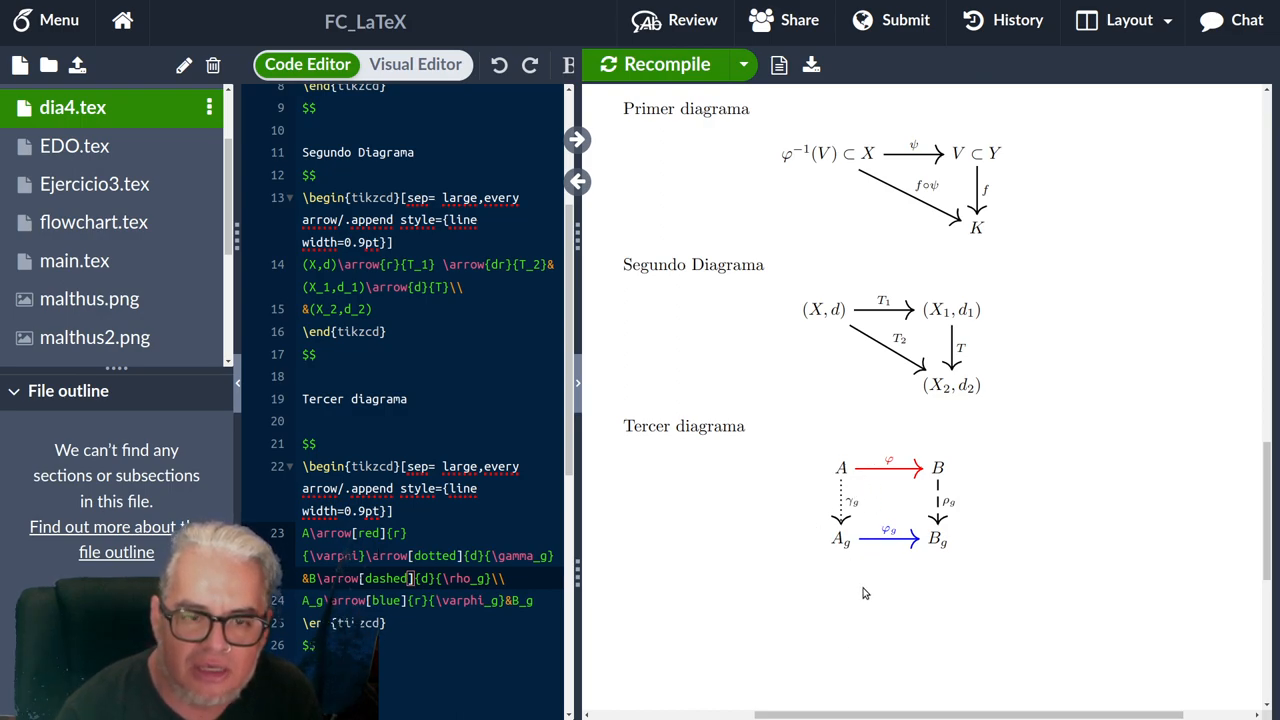
mouse_move(717, 359)
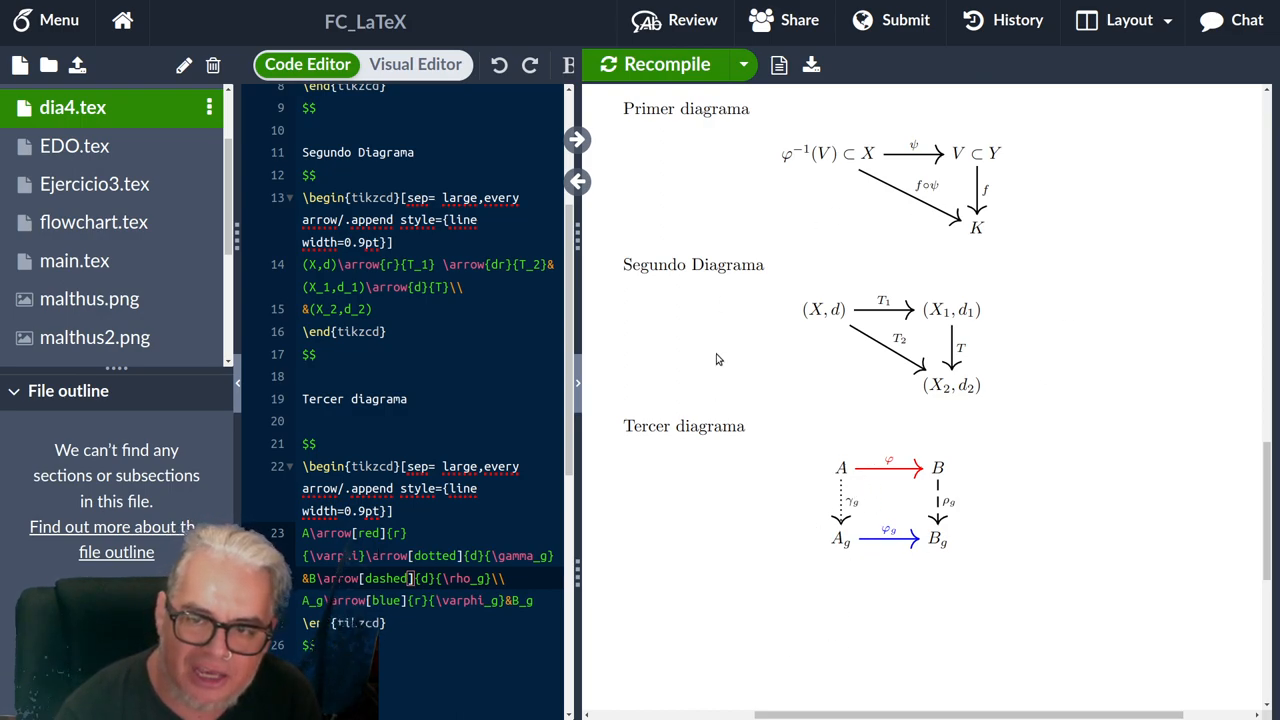
mouse_move(703, 478)
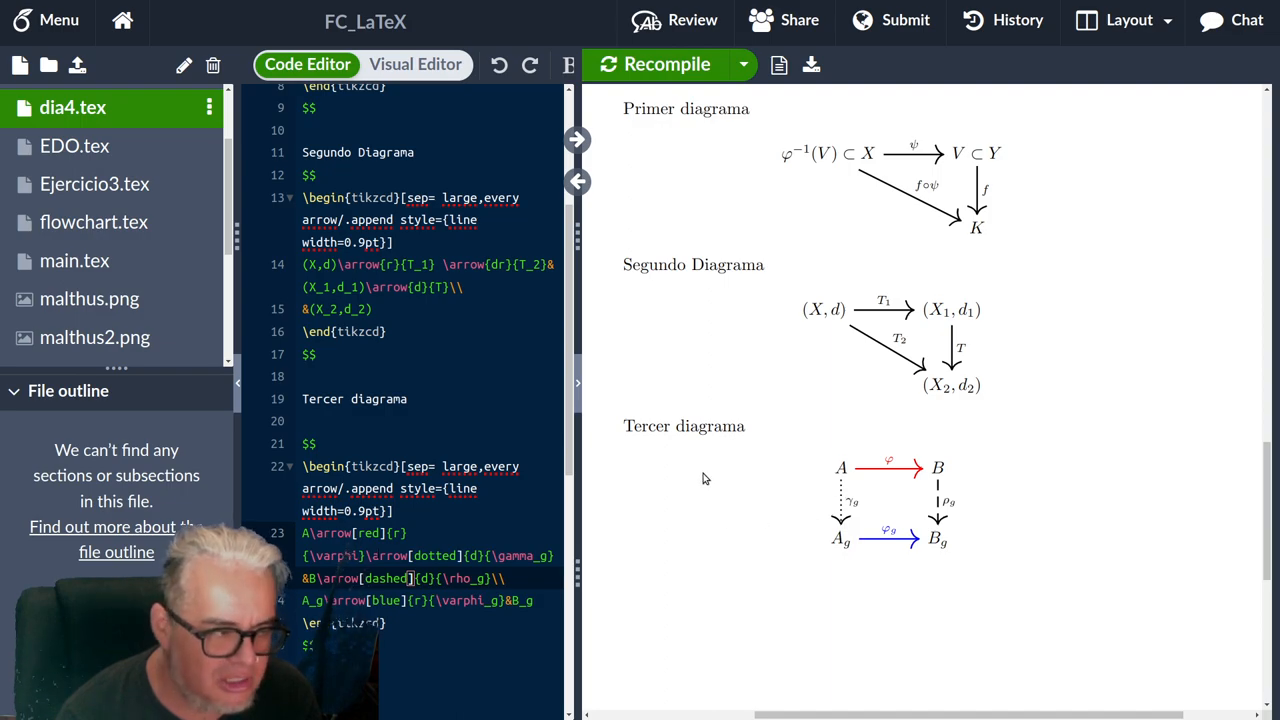